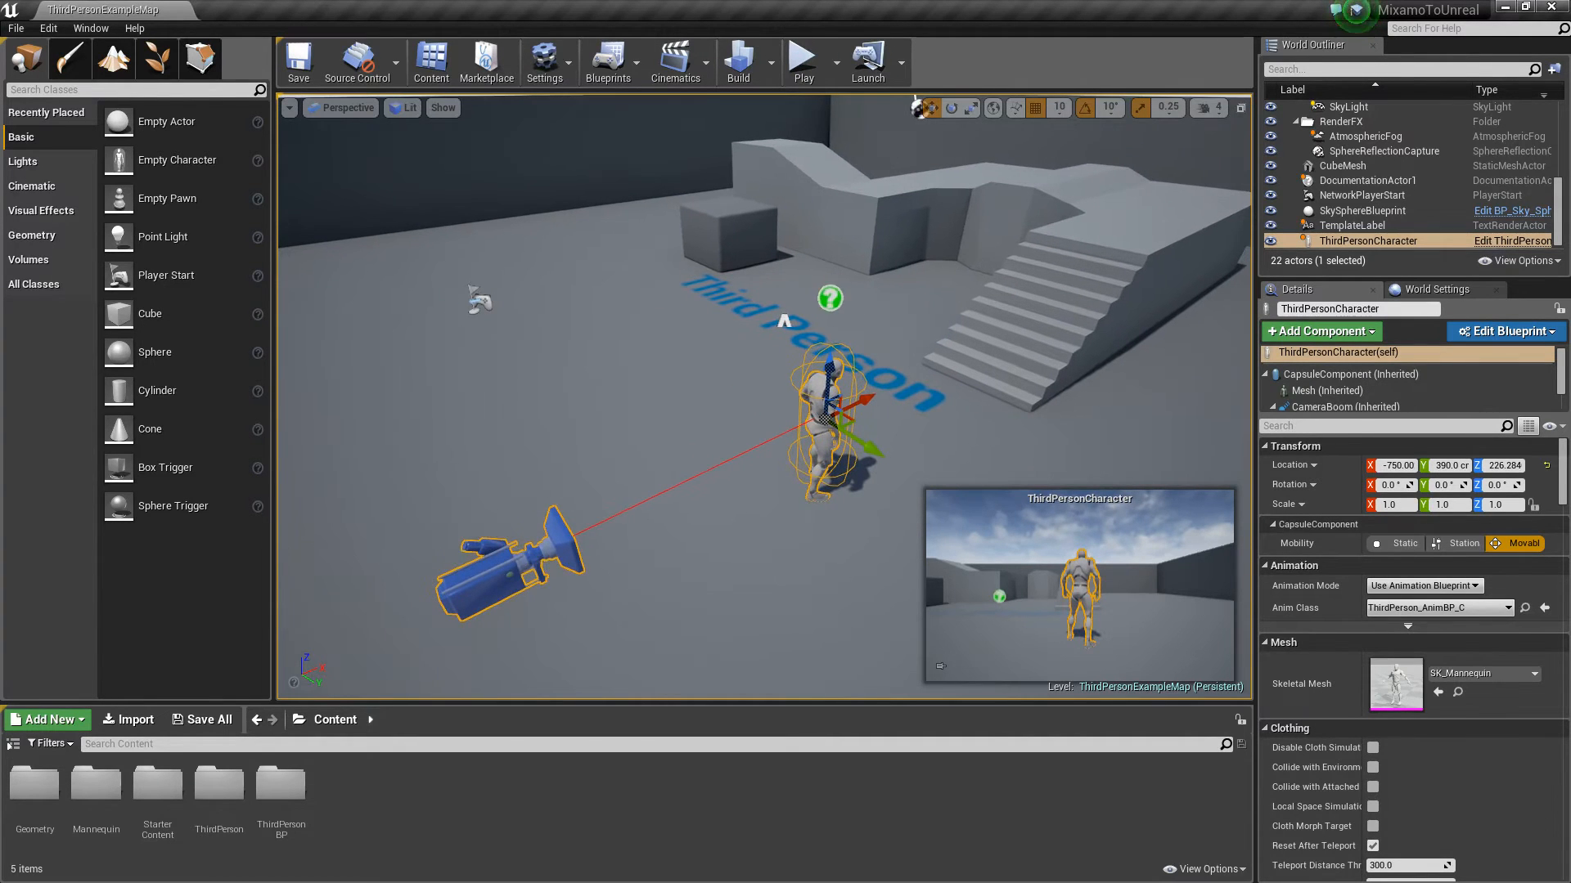
{"action": "mouse_move", "coordinate": [640, 501]}
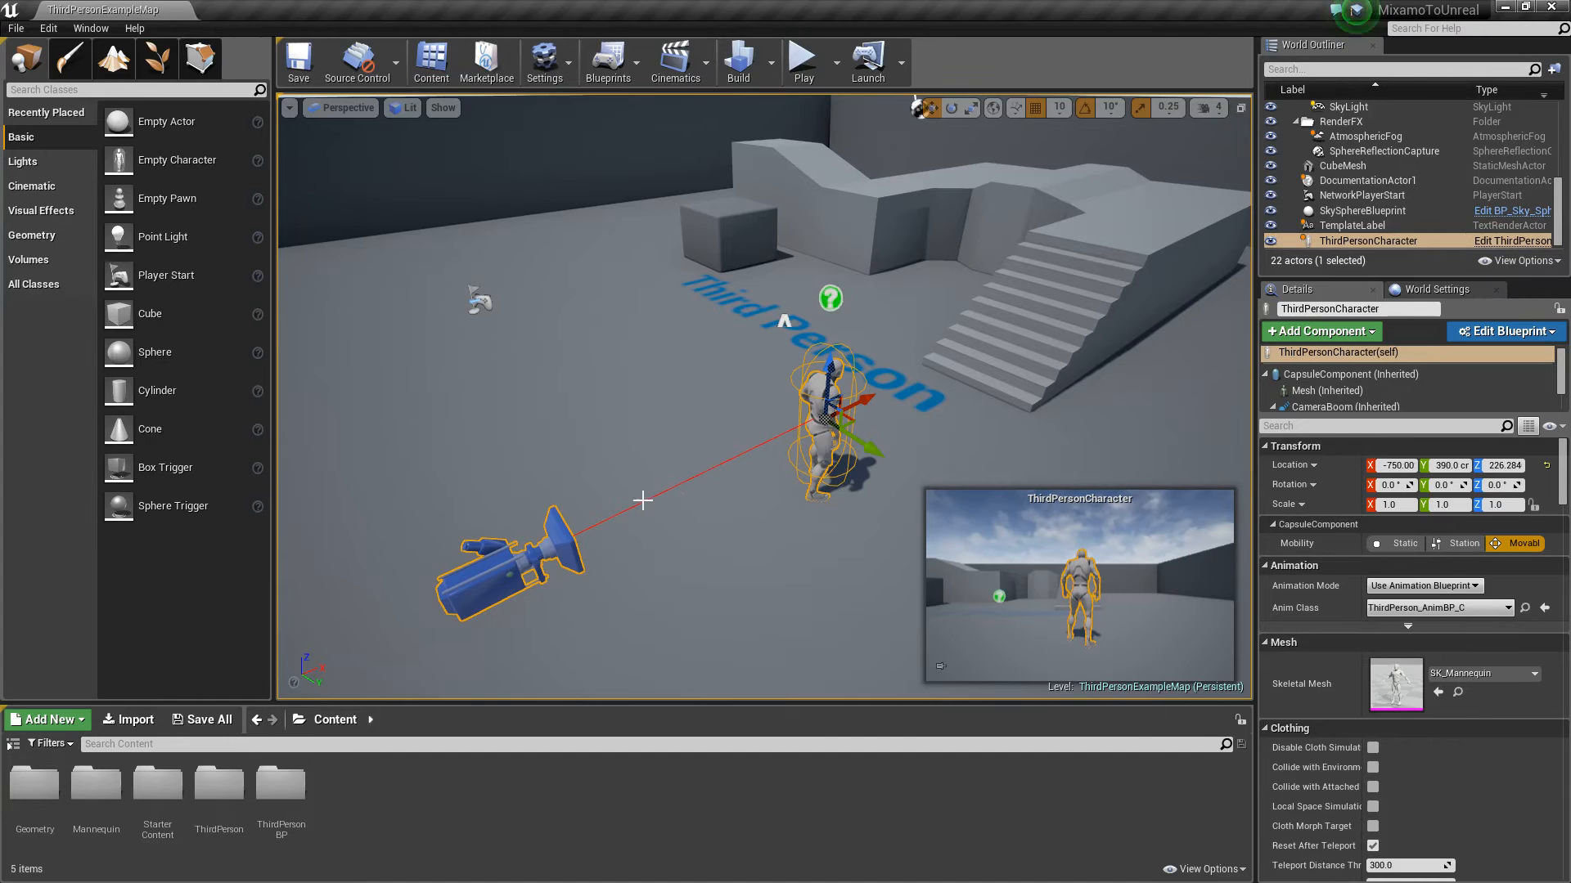
Leave Unreal Engine and launch Google Chrome from the Windows Start menu
{"action": "left_click", "coordinate": [10, 881]}
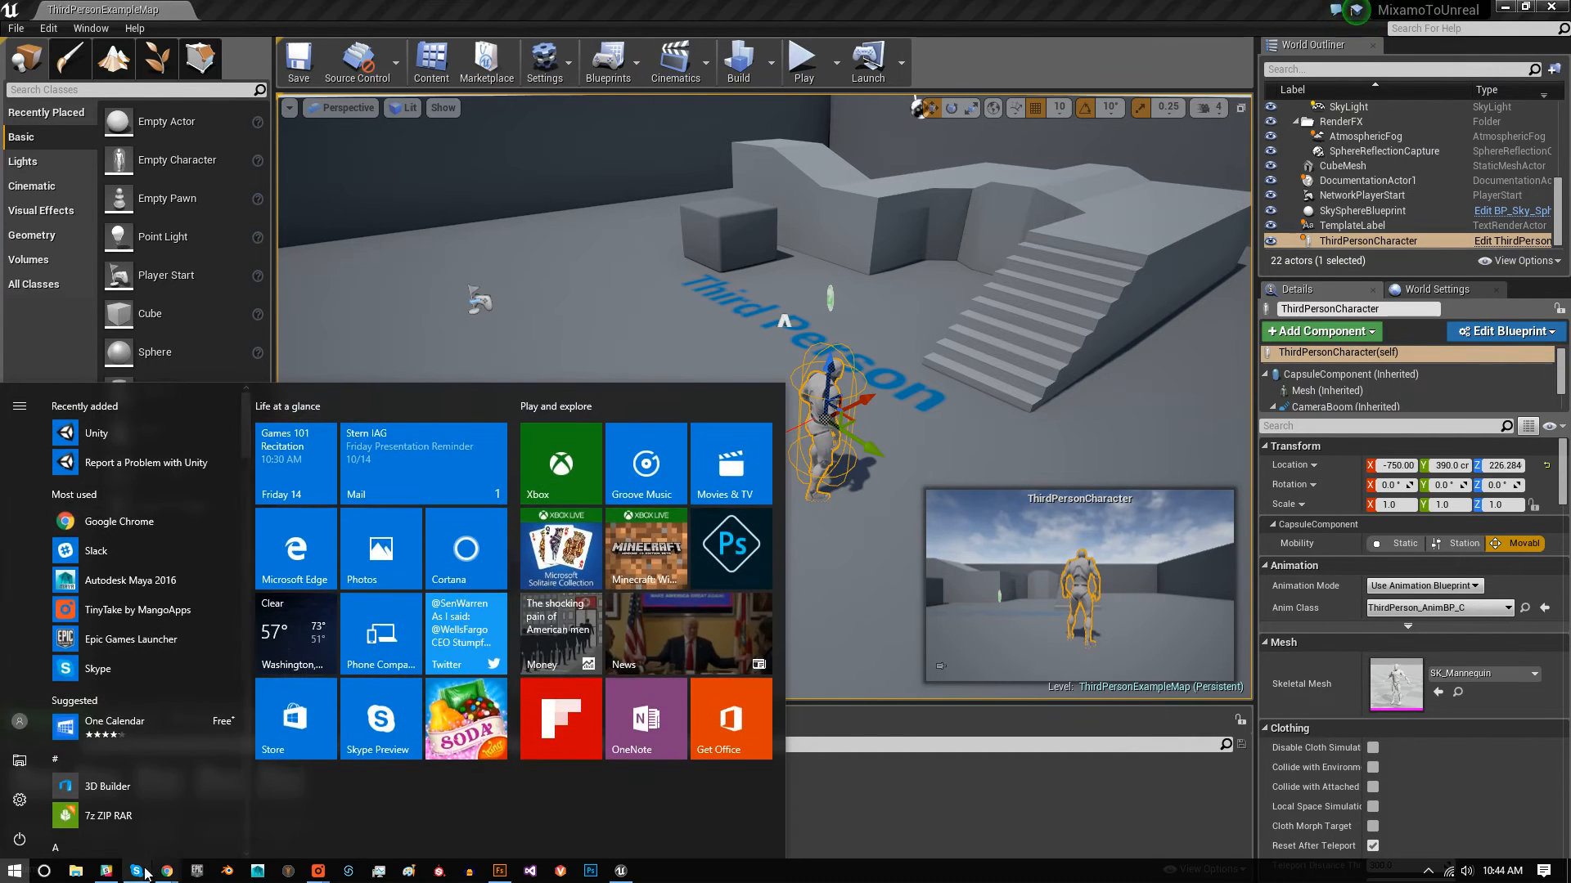
{"action": "left_click", "coordinate": [168, 872]}
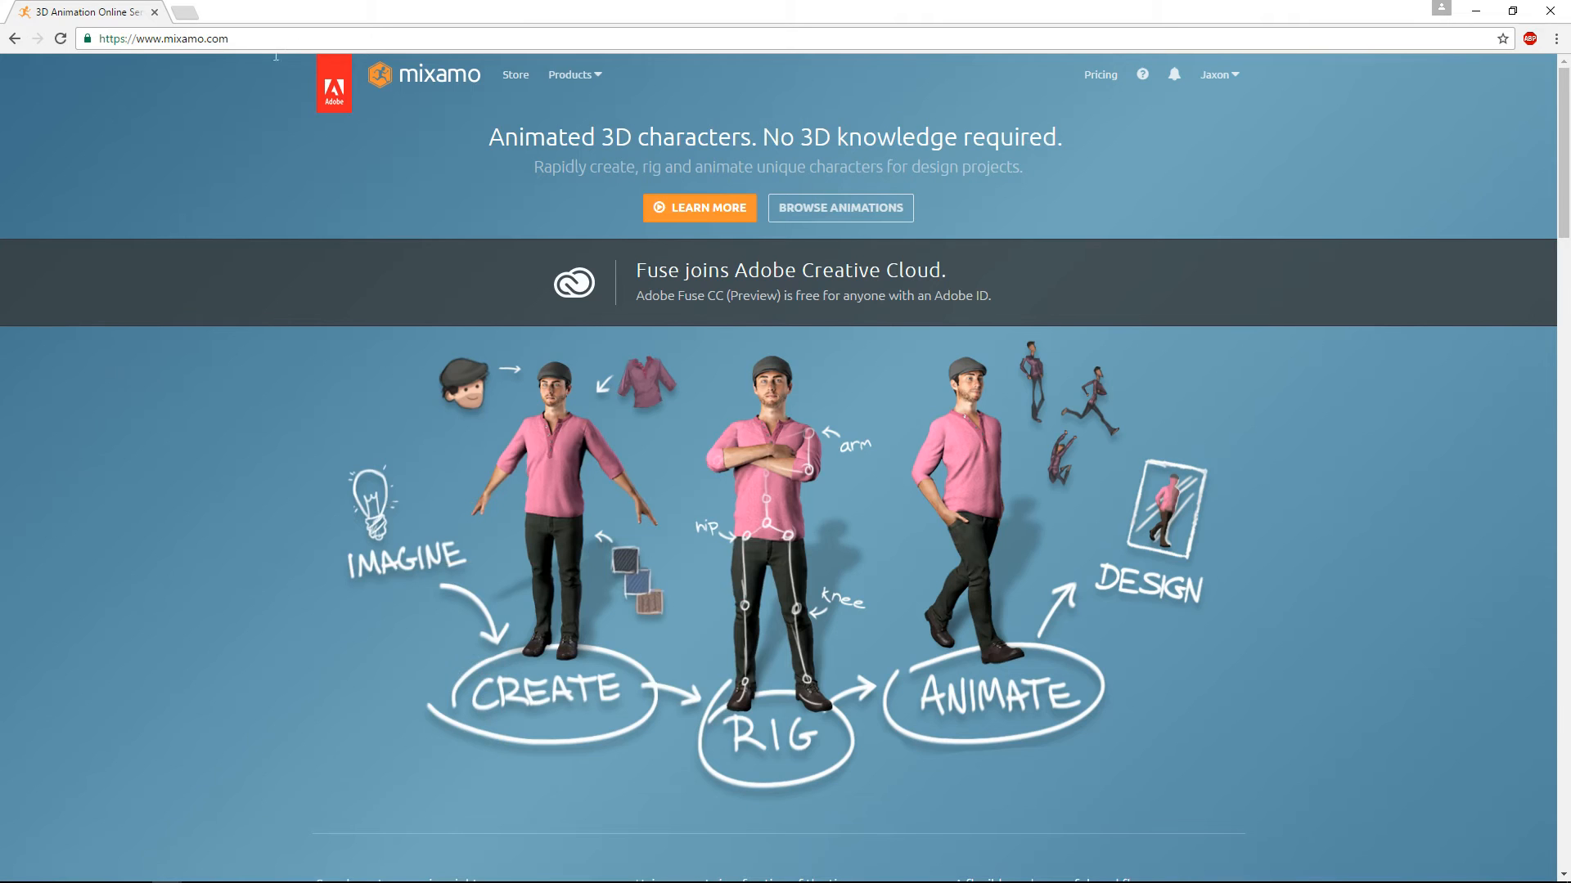
{"action": "mouse_move", "coordinate": [1195, 189]}
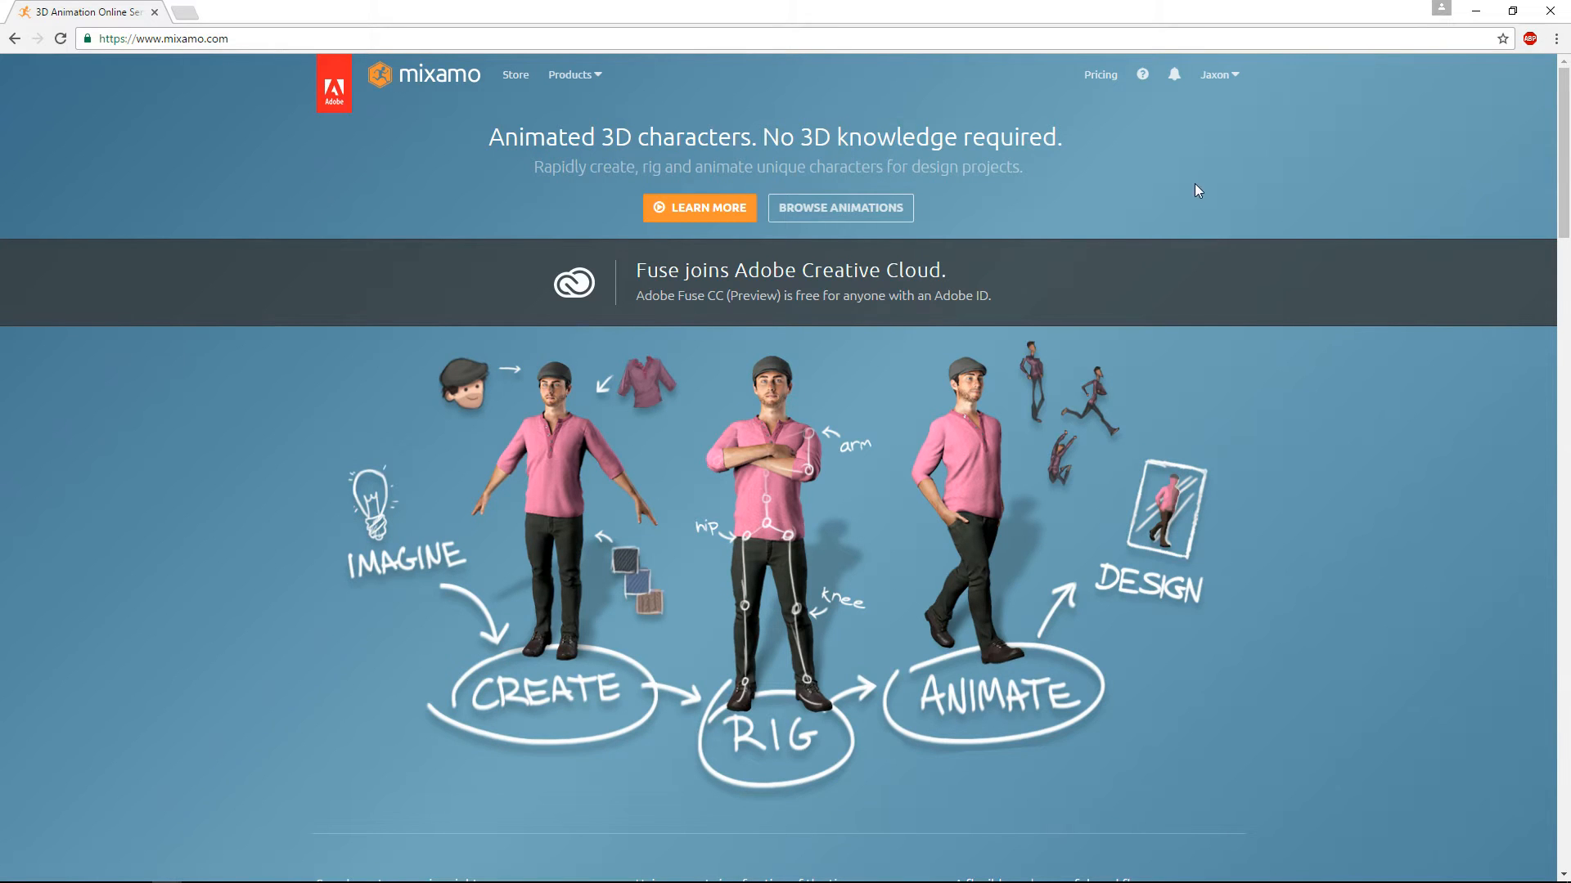
{"action": "mouse_move", "coordinate": [1207, 166]}
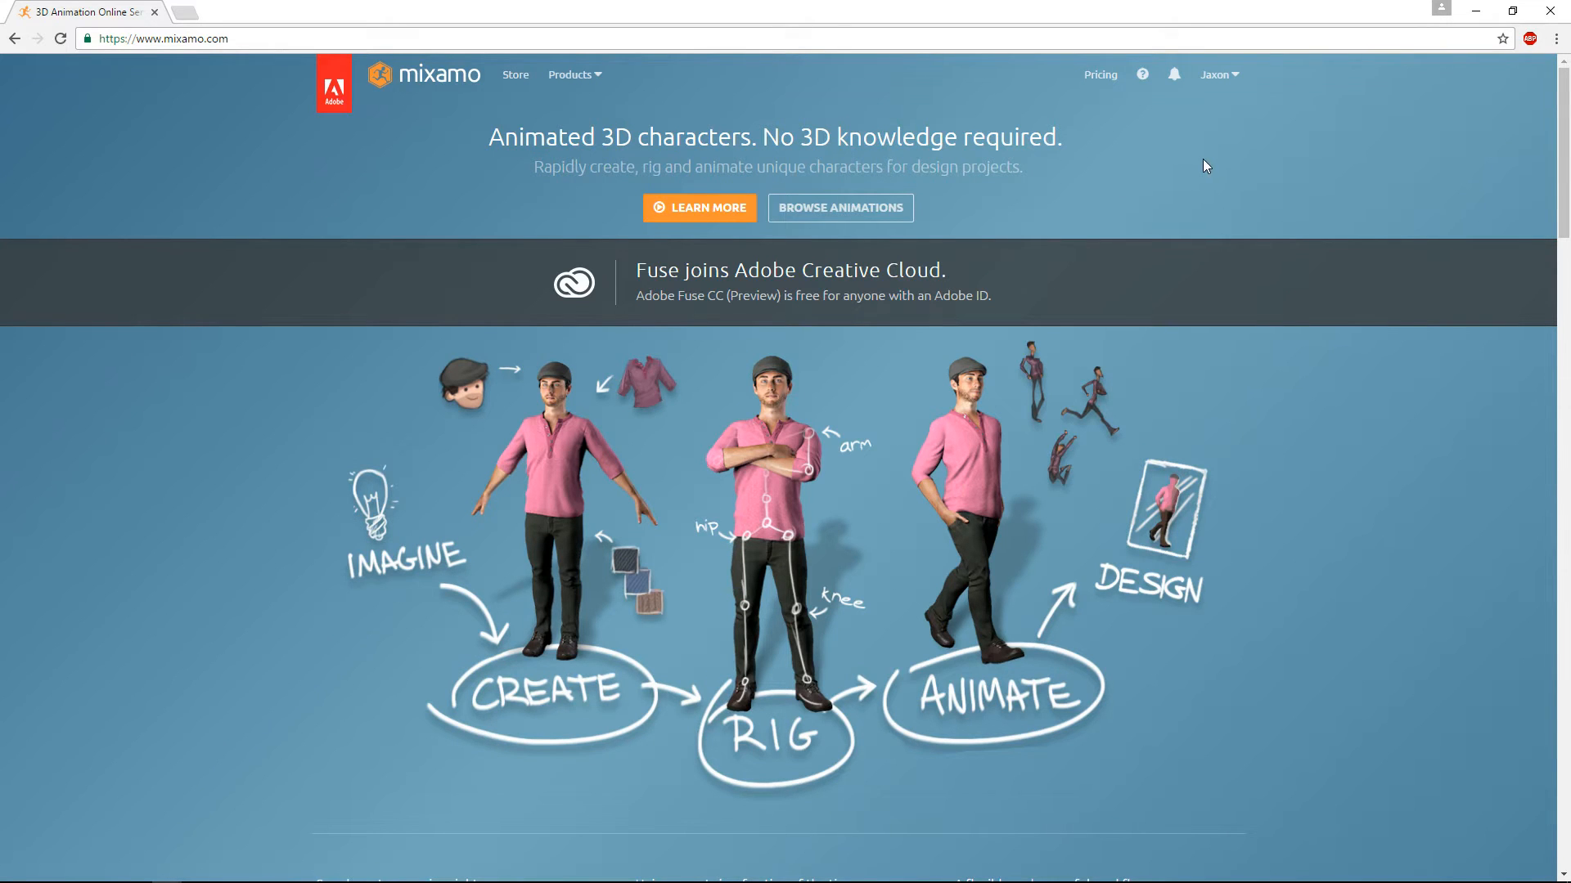
{"action": "mouse_move", "coordinate": [336, 98]}
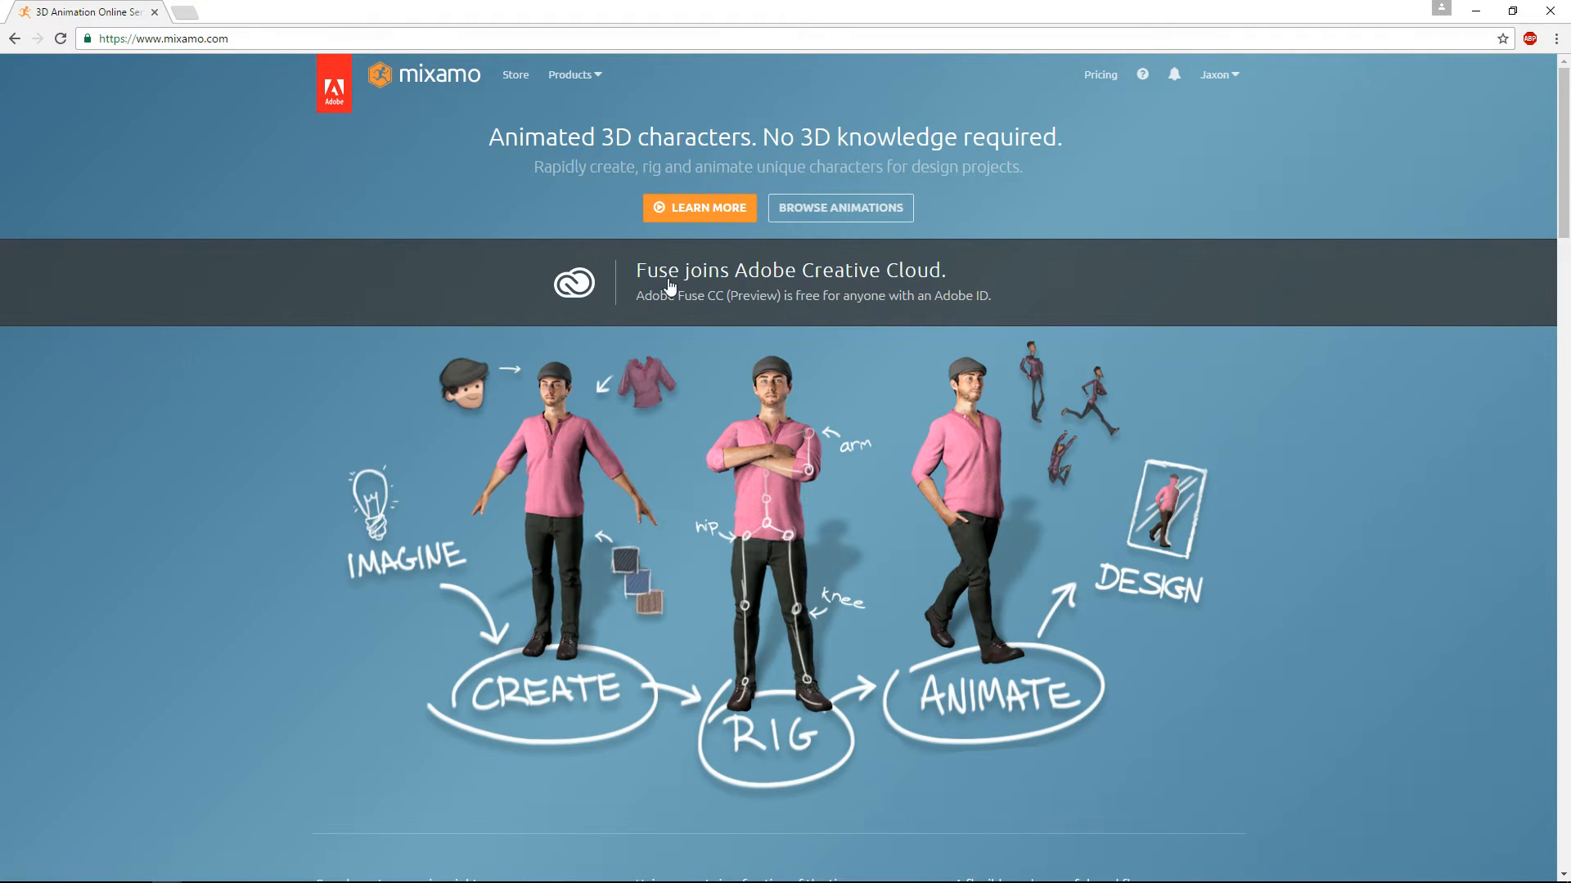
{"action": "mouse_move", "coordinate": [915, 371]}
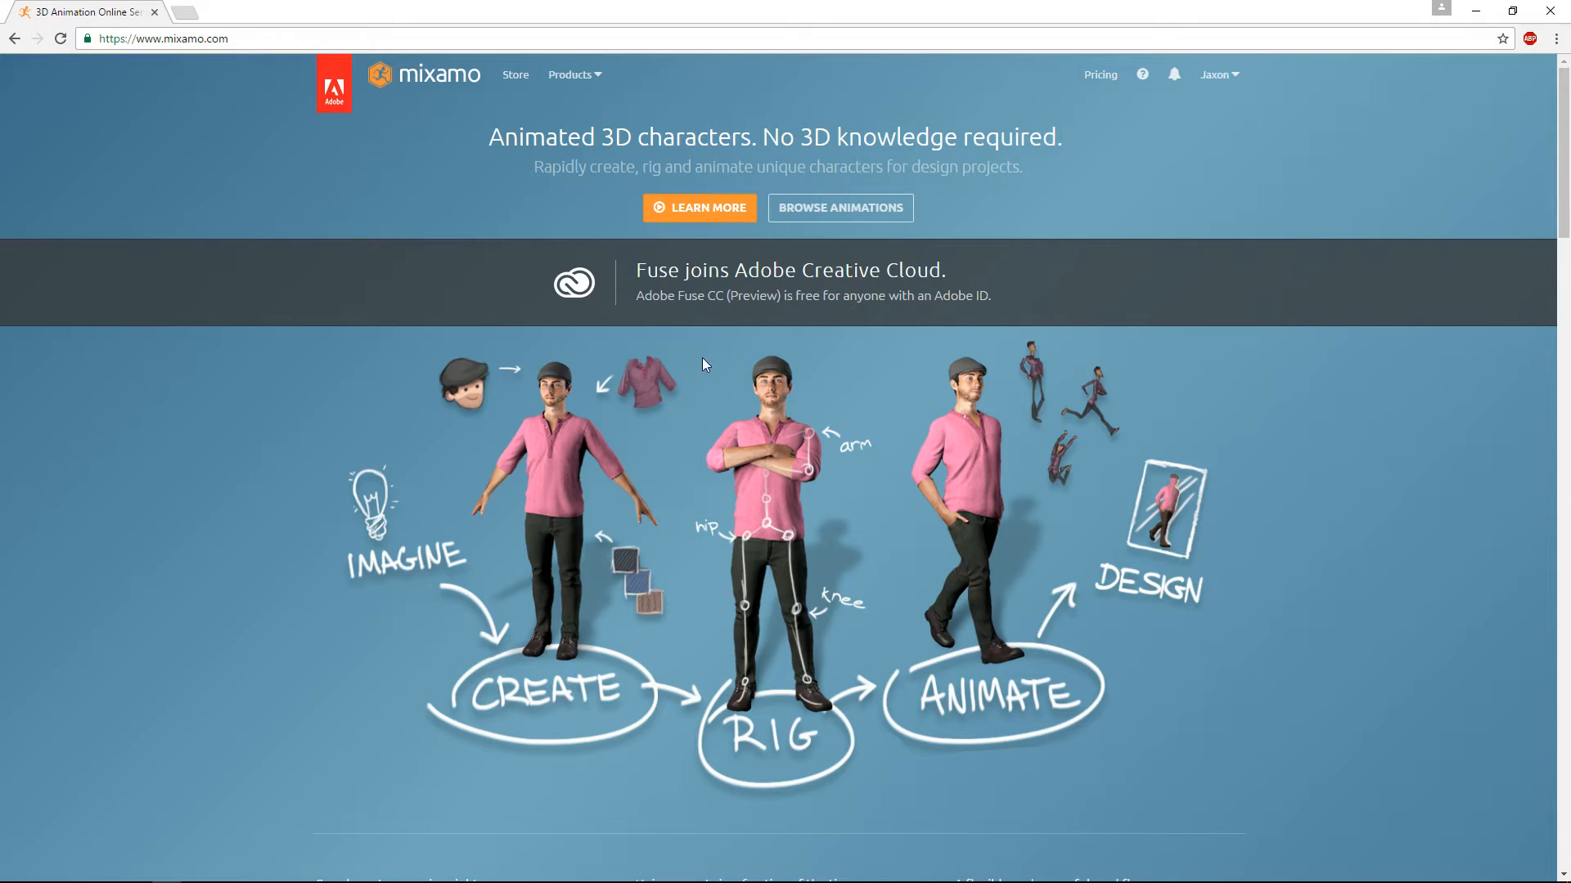
{"action": "mouse_move", "coordinate": [864, 219]}
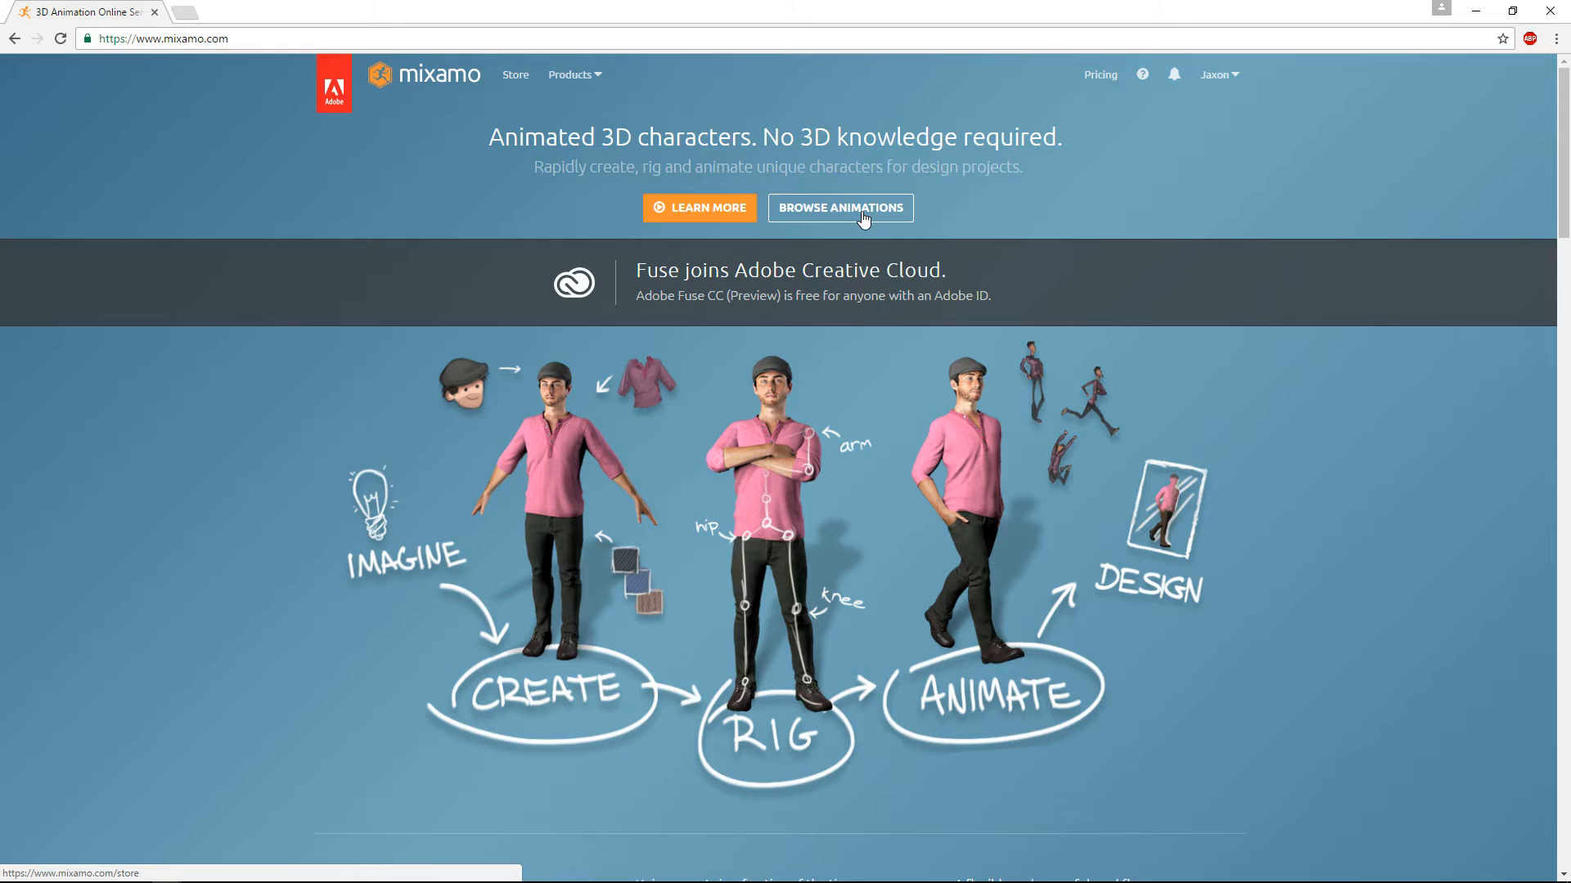
{"action": "mouse_move", "coordinate": [1263, 107]}
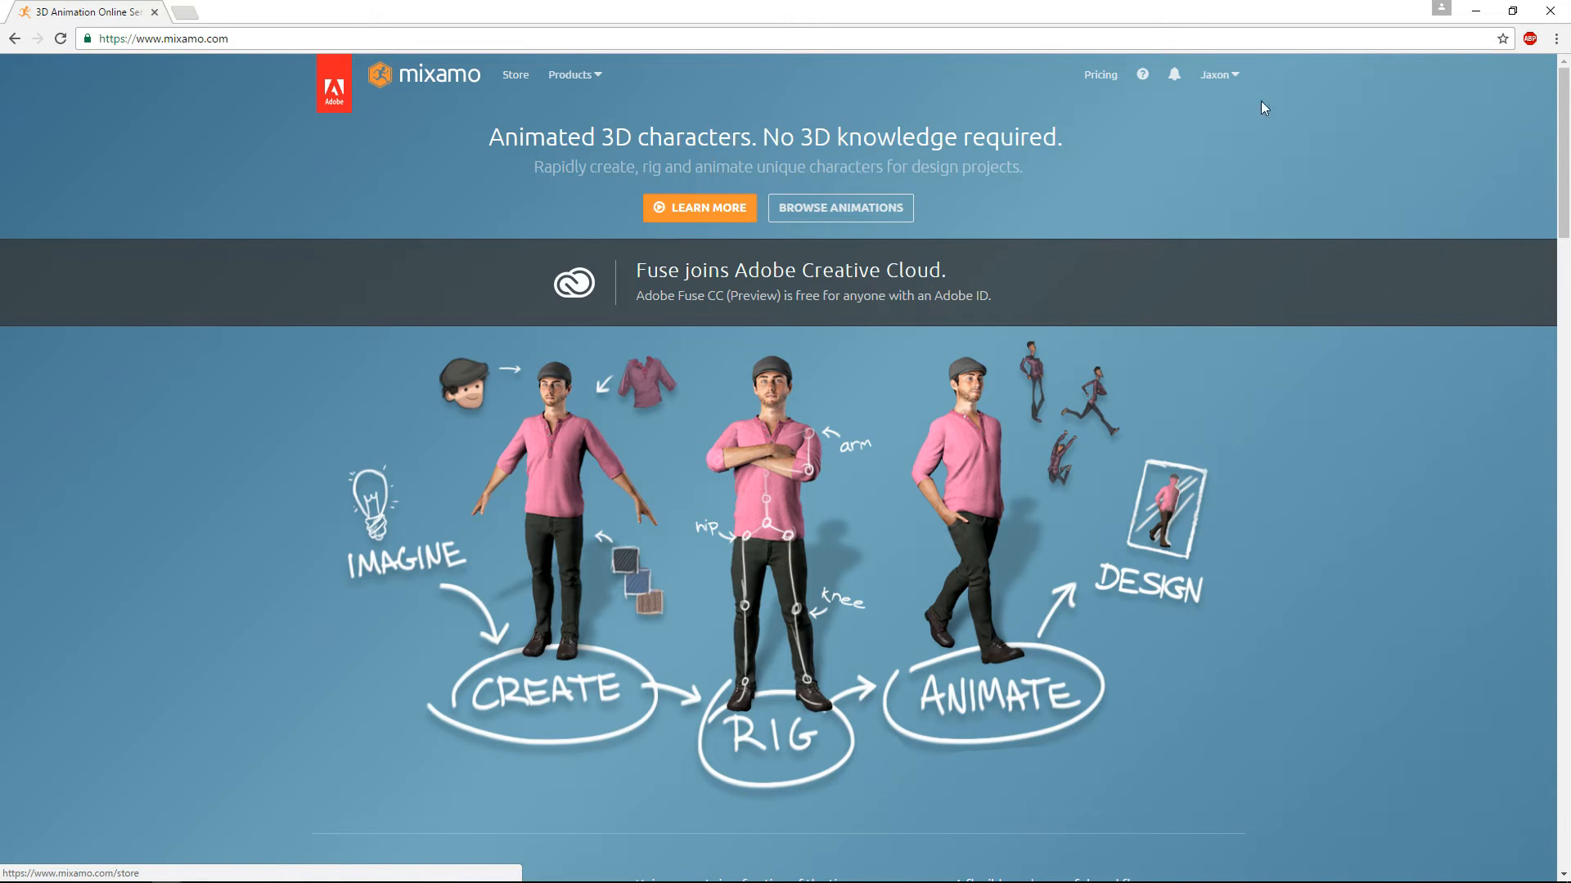
{"action": "mouse_move", "coordinate": [860, 221]}
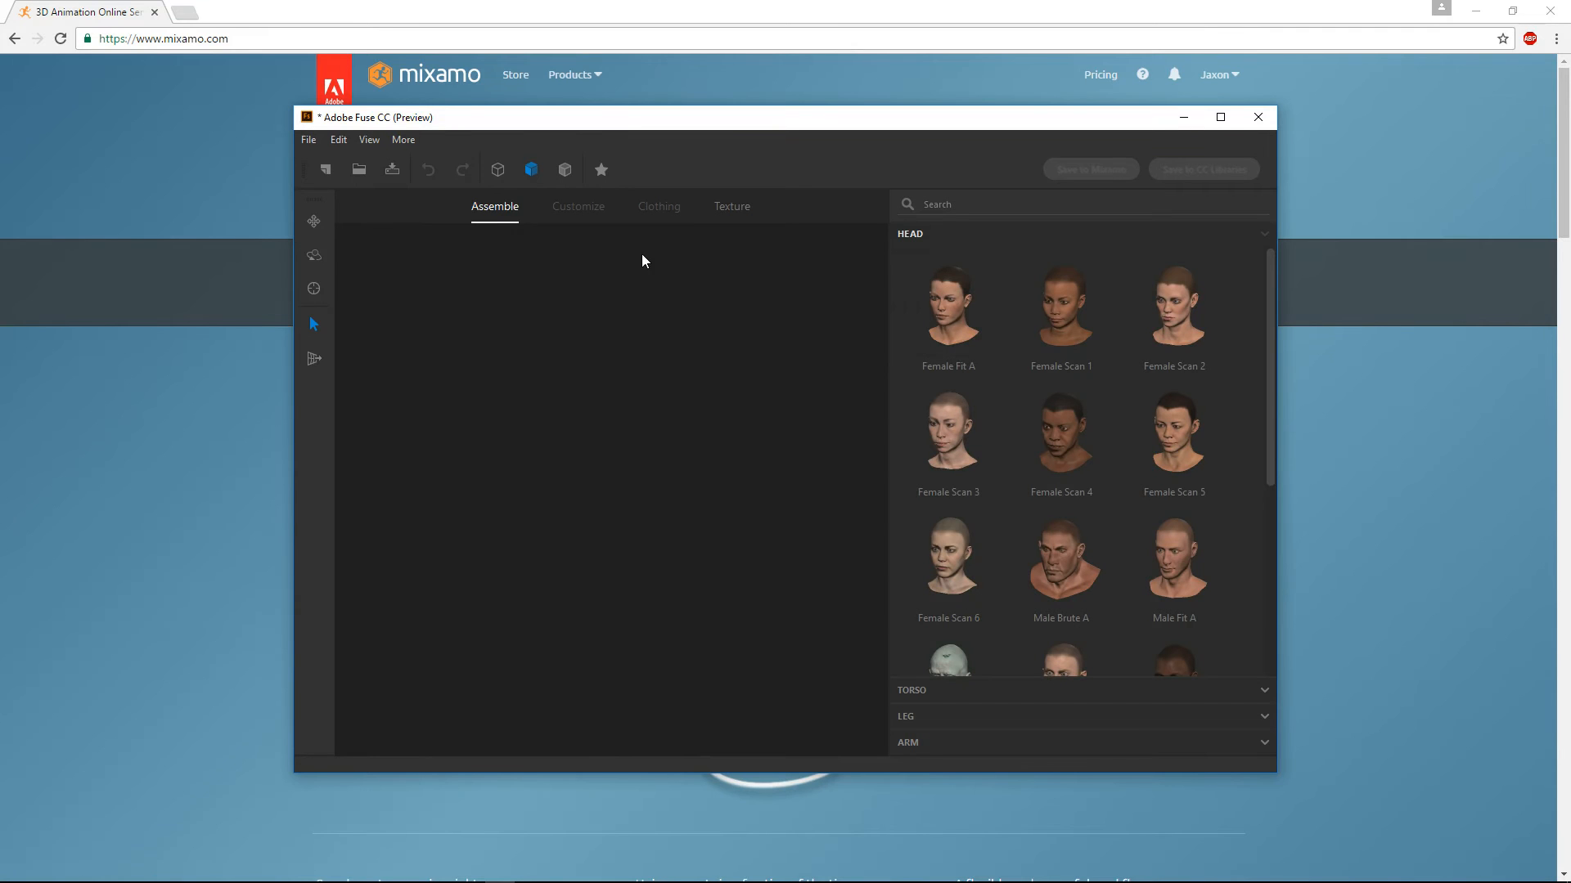
{"action": "mouse_move", "coordinate": [732, 340]}
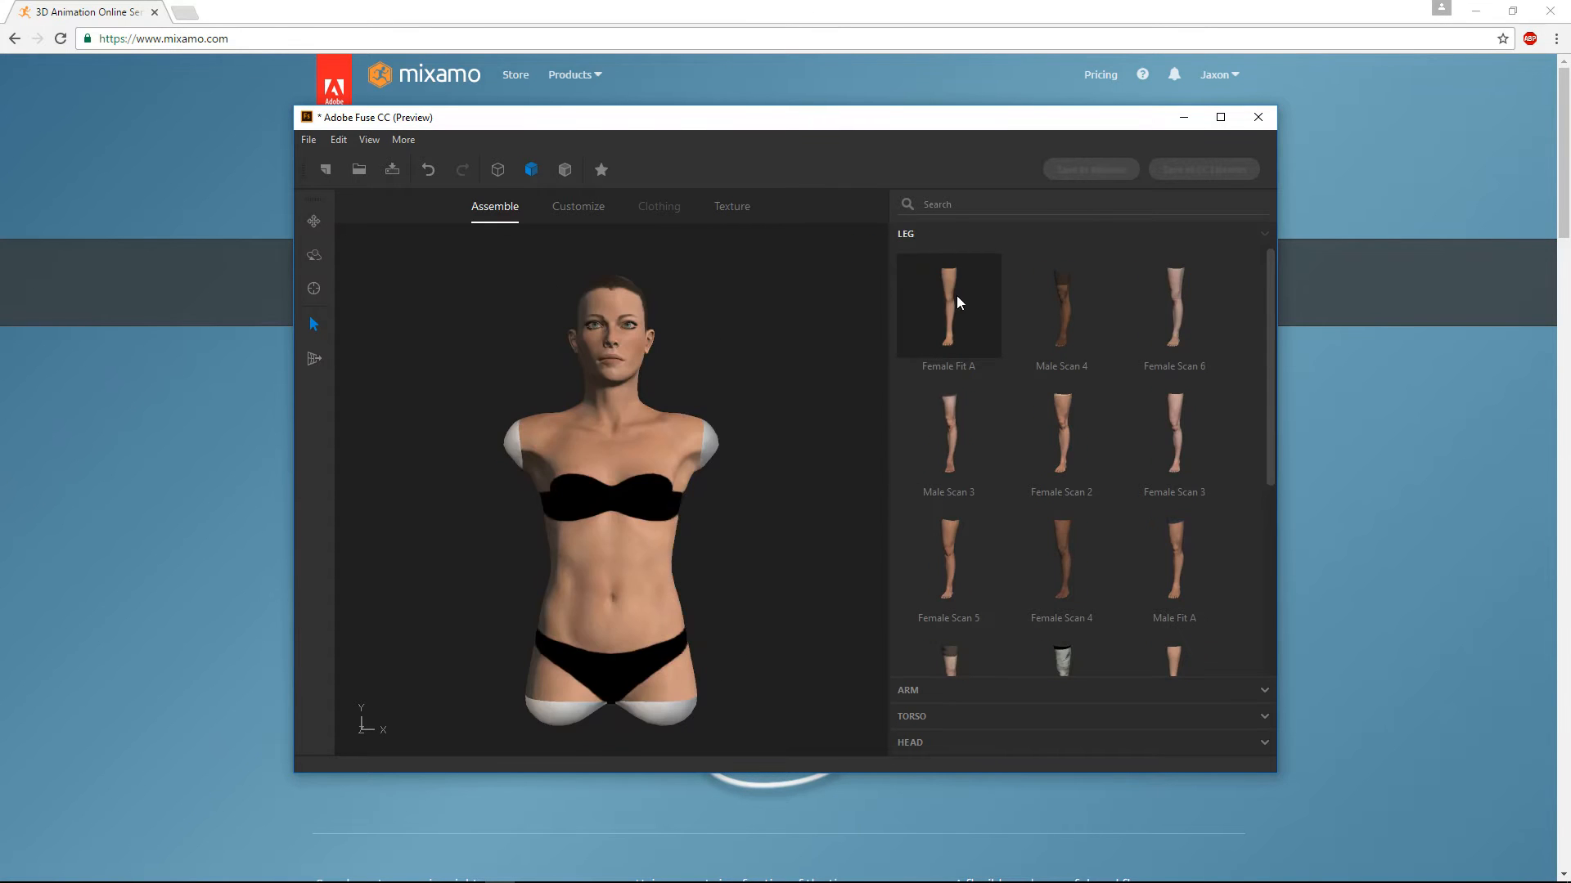
{"action": "mouse_move", "coordinate": [984, 338]}
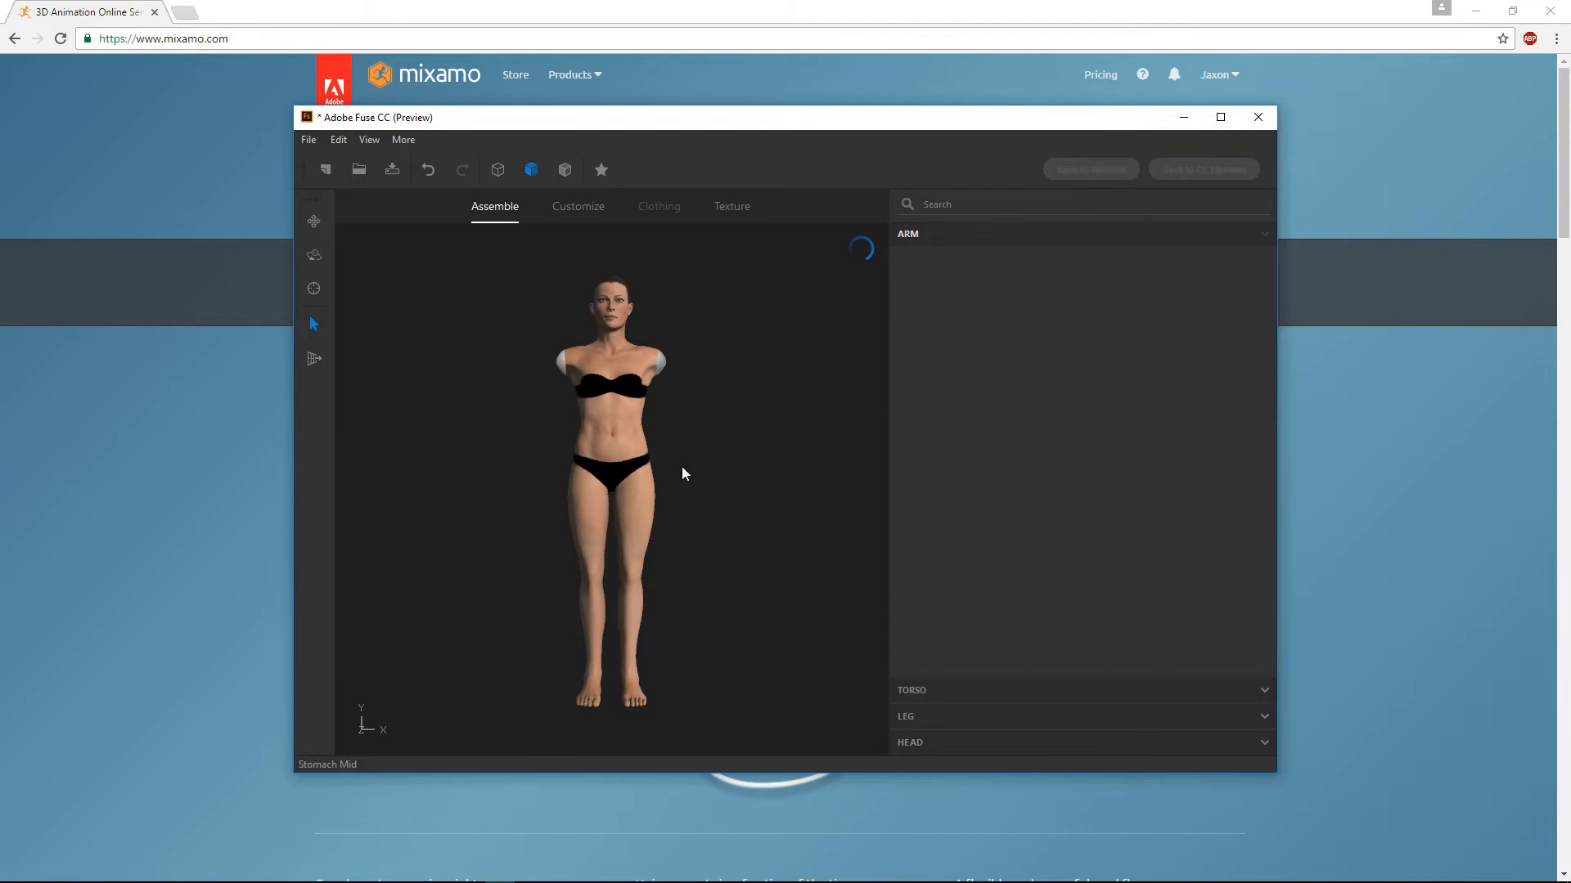
Dress the Fuse character in the 3Quarter Sleeve Tee, then minimize Adobe Fuse
{"action": "left_click", "coordinate": [658, 206]}
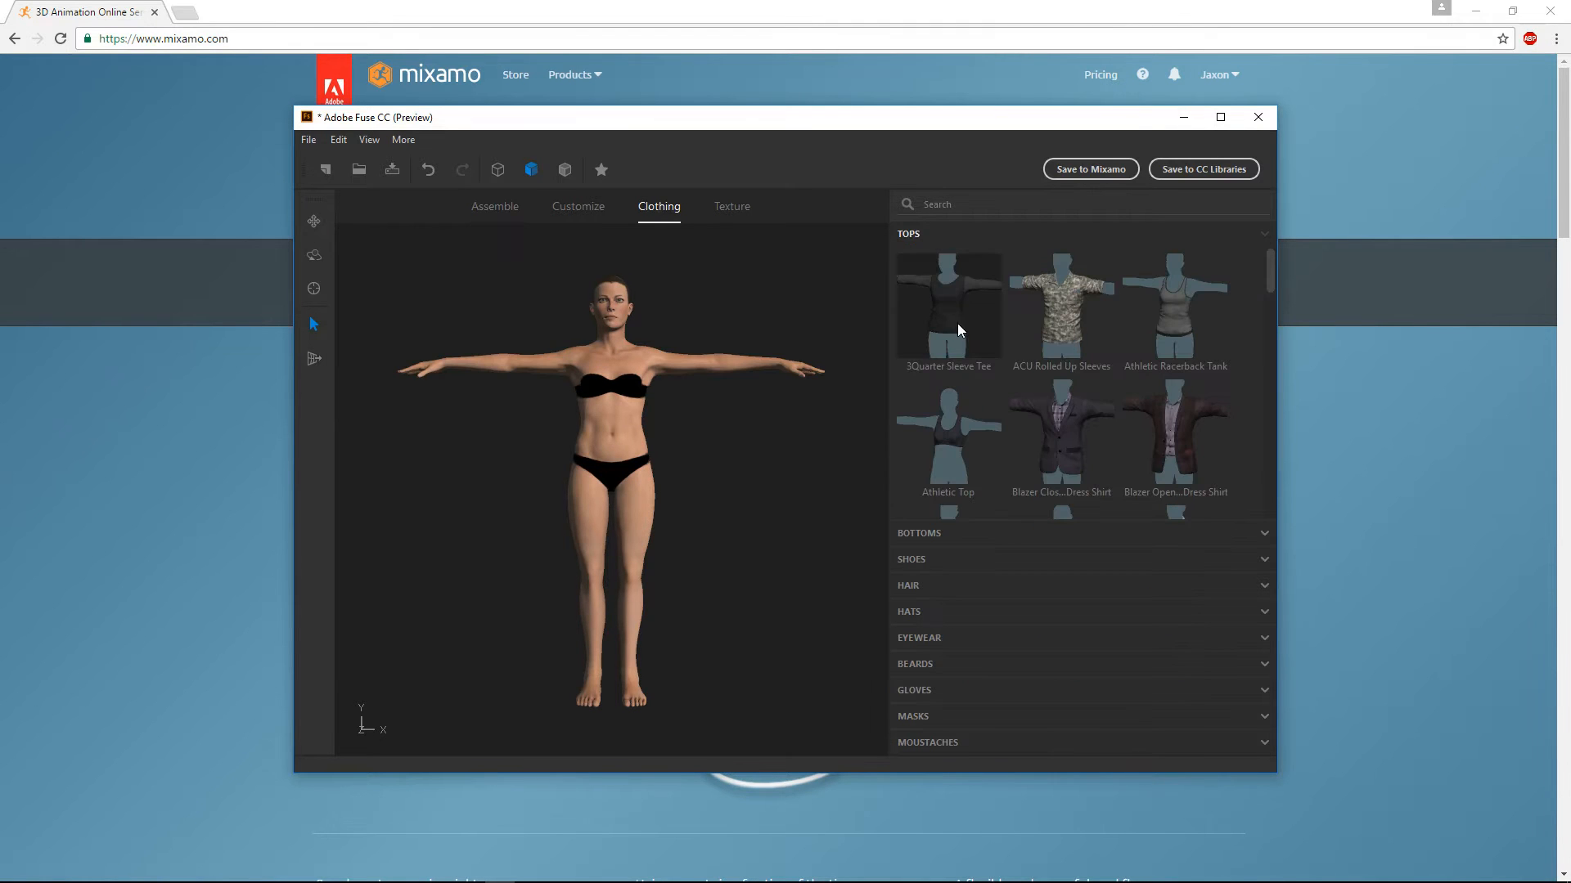
{"action": "left_click", "coordinate": [948, 305]}
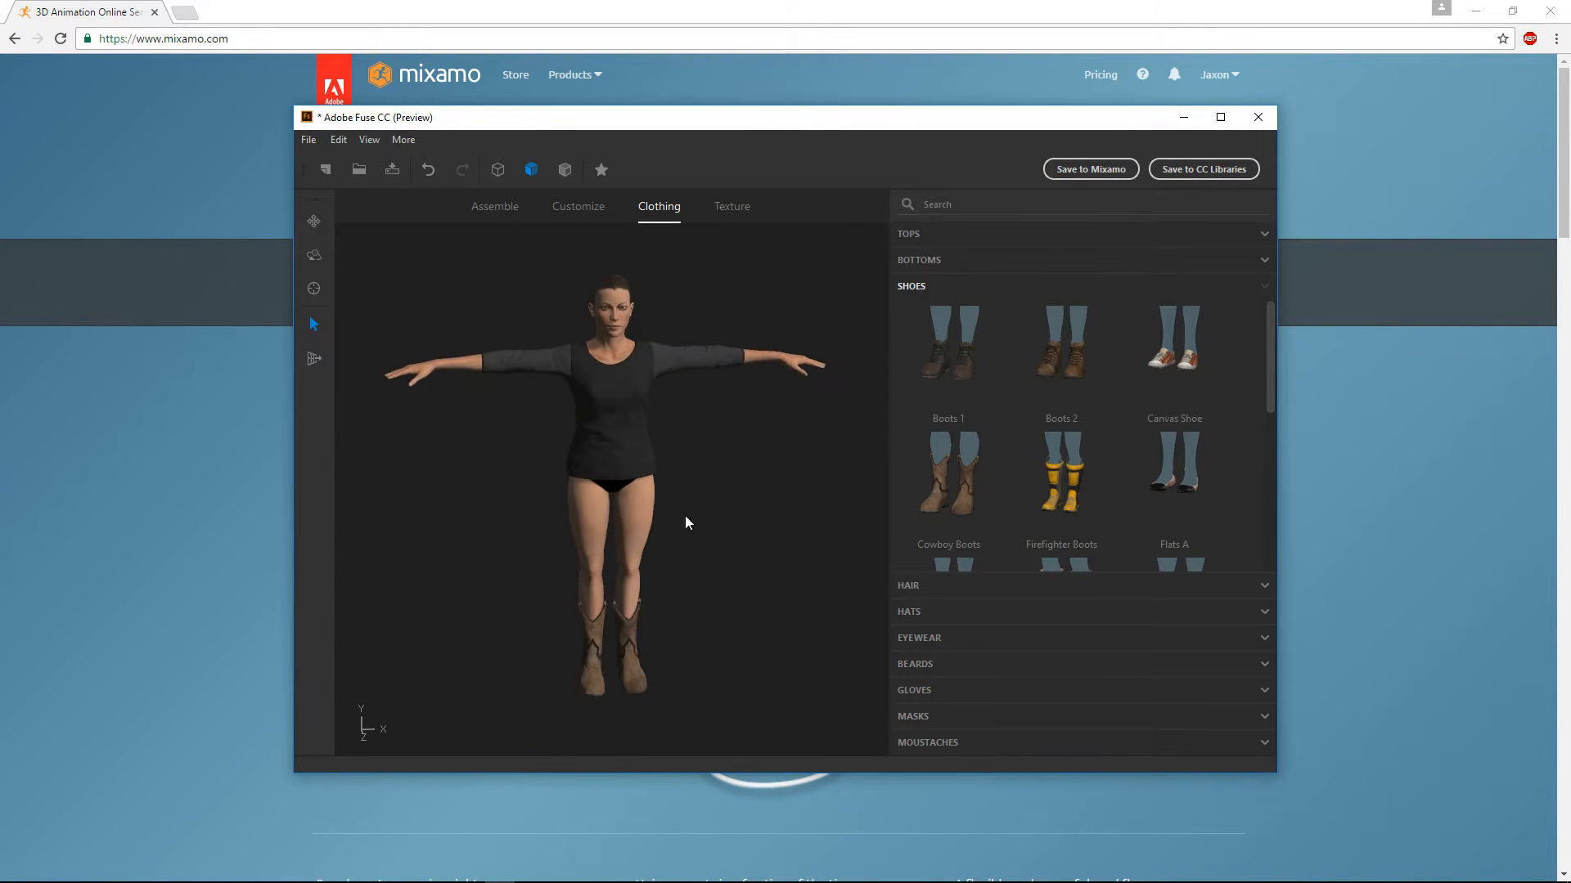
{"action": "left_click", "coordinate": [307, 139]}
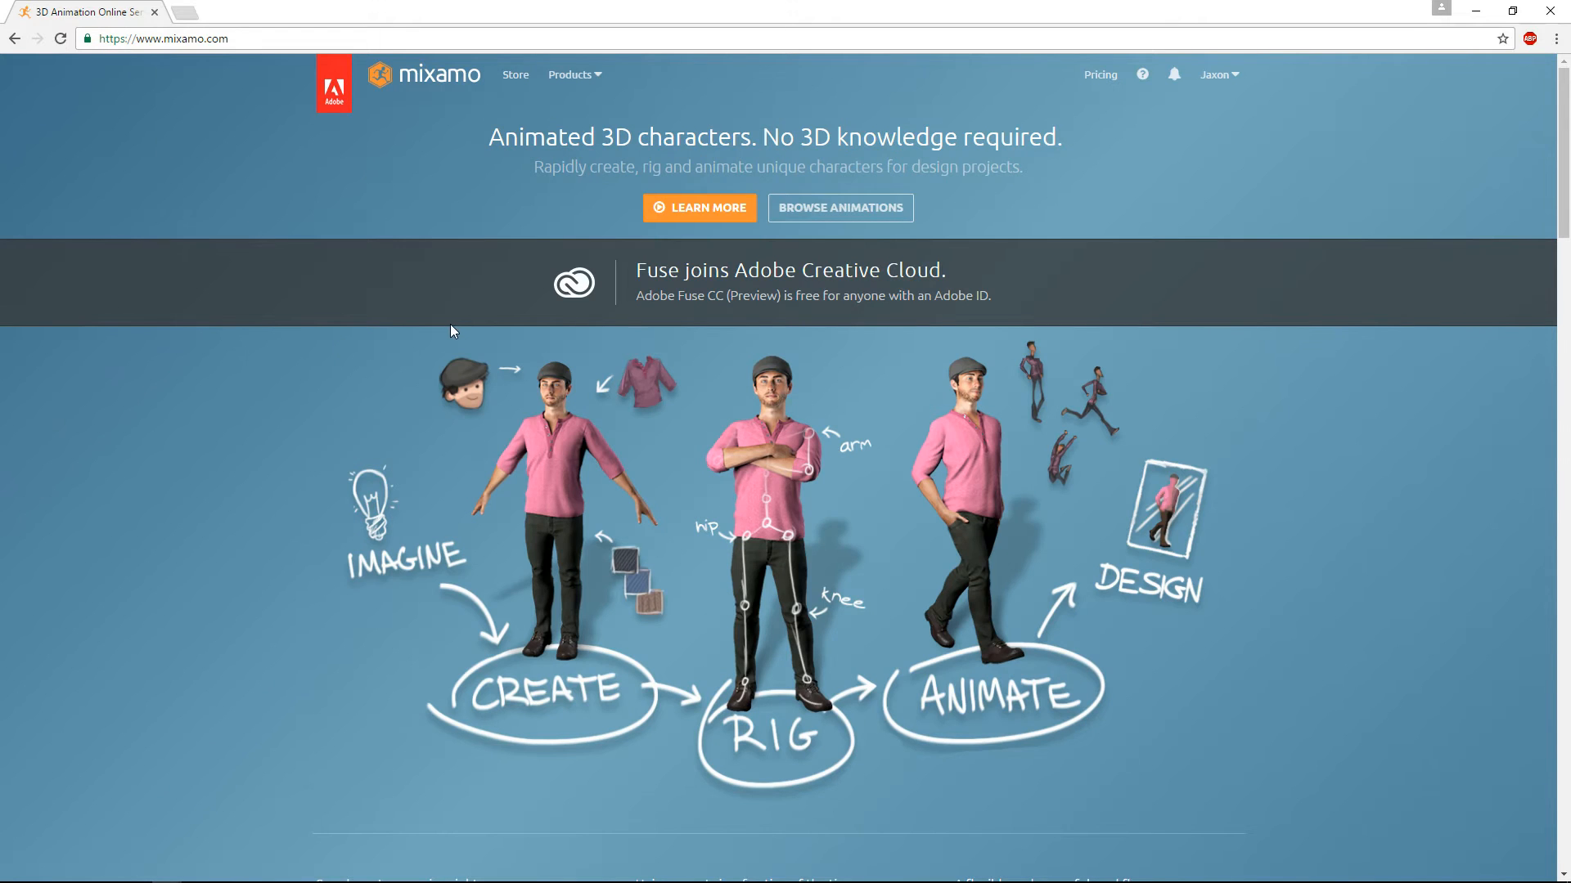
{"action": "mouse_move", "coordinate": [864, 206]}
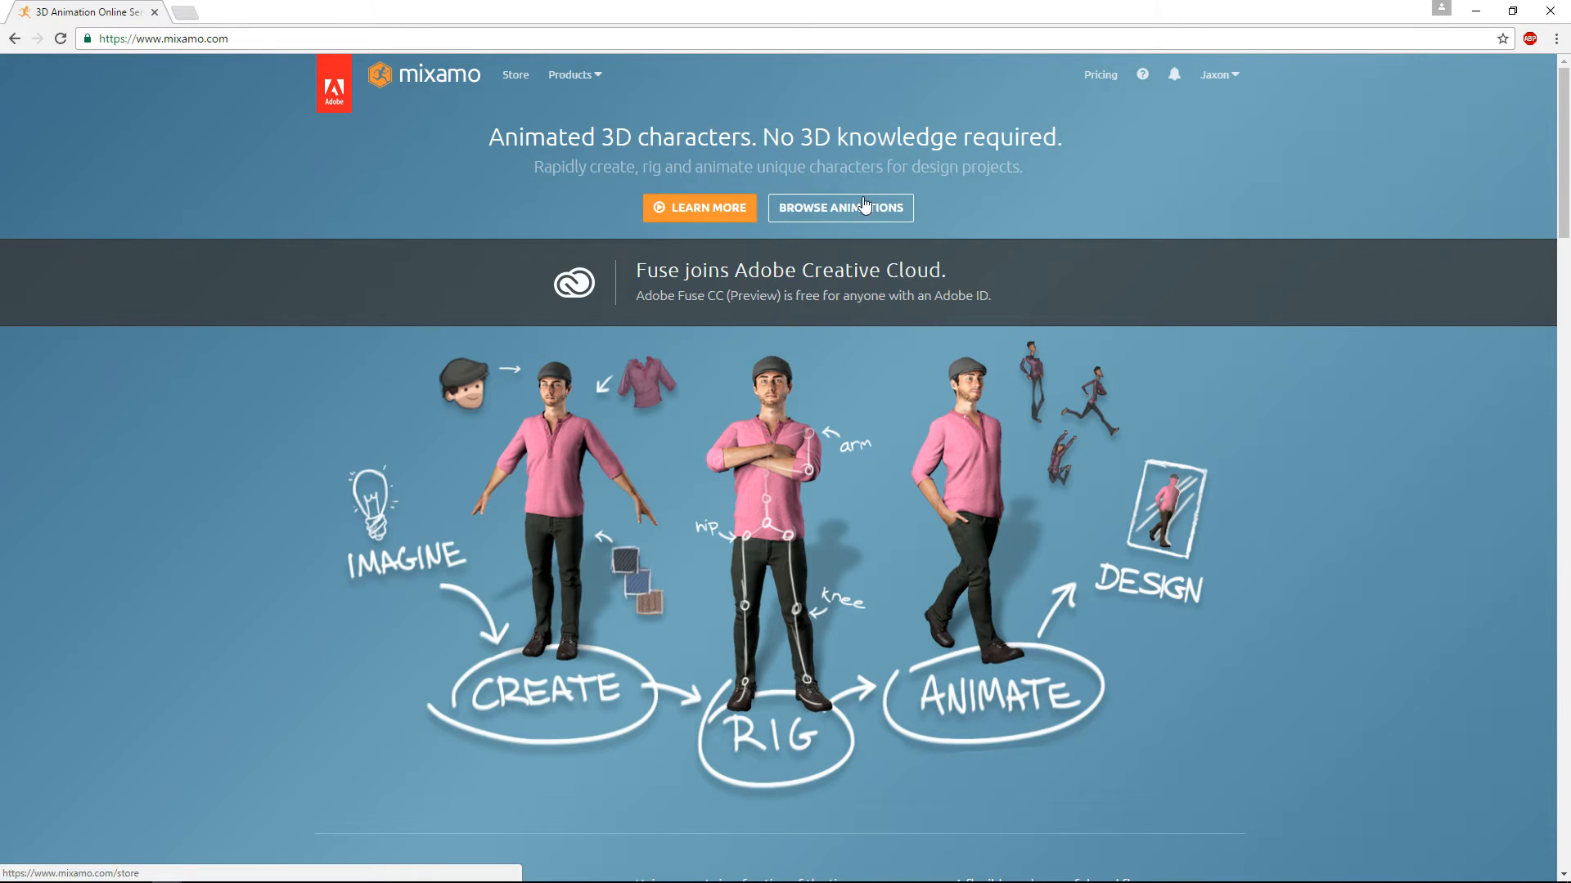
{"action": "mouse_move", "coordinate": [544, 120]}
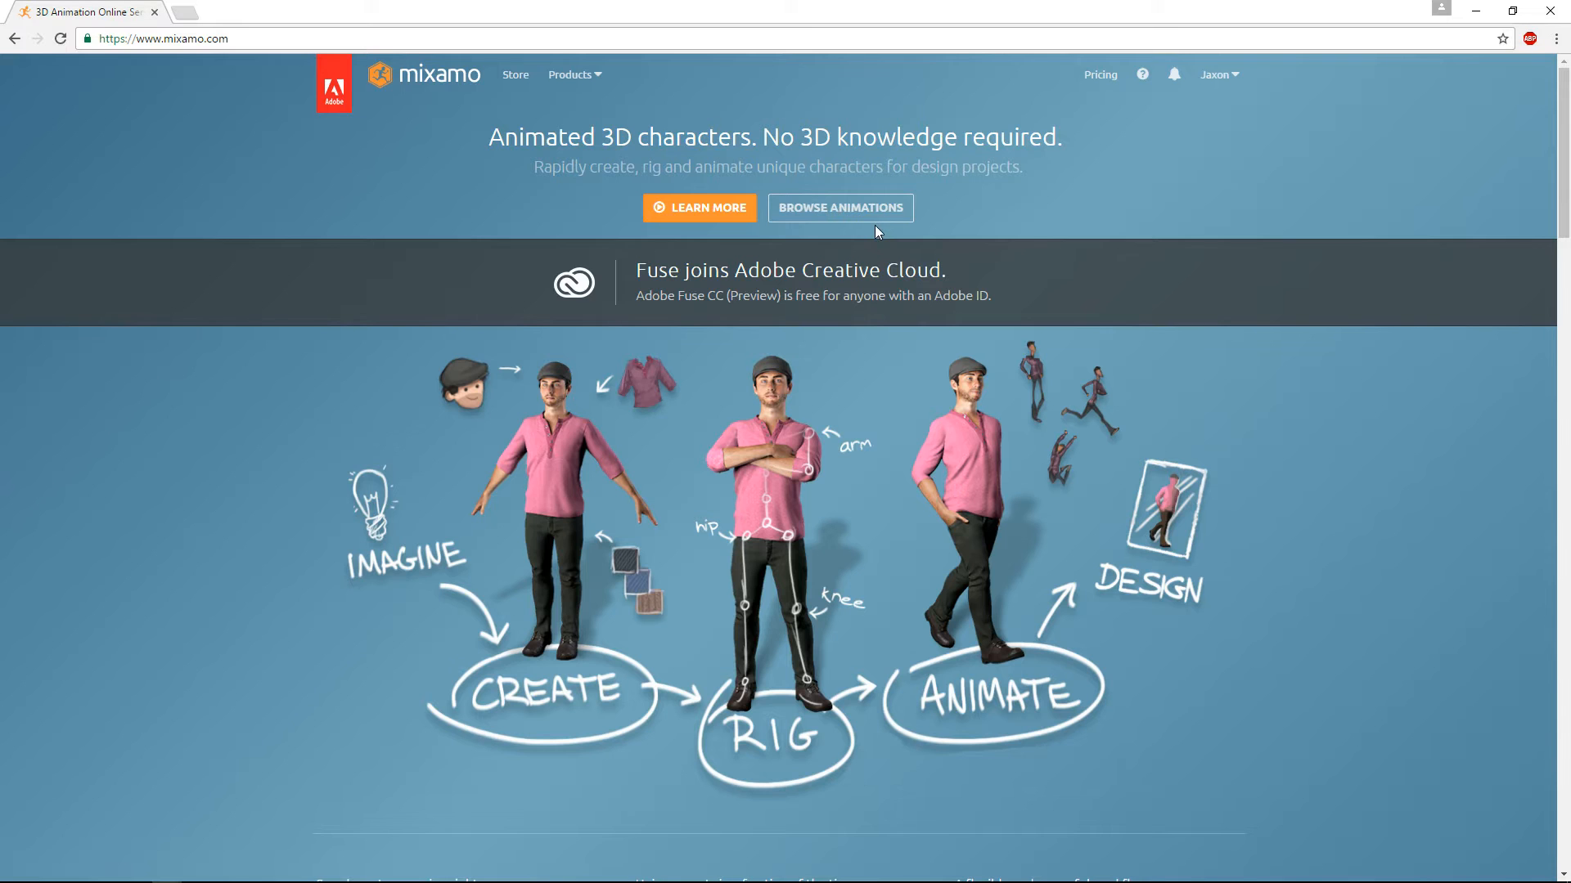
{"action": "mouse_move", "coordinate": [859, 225]}
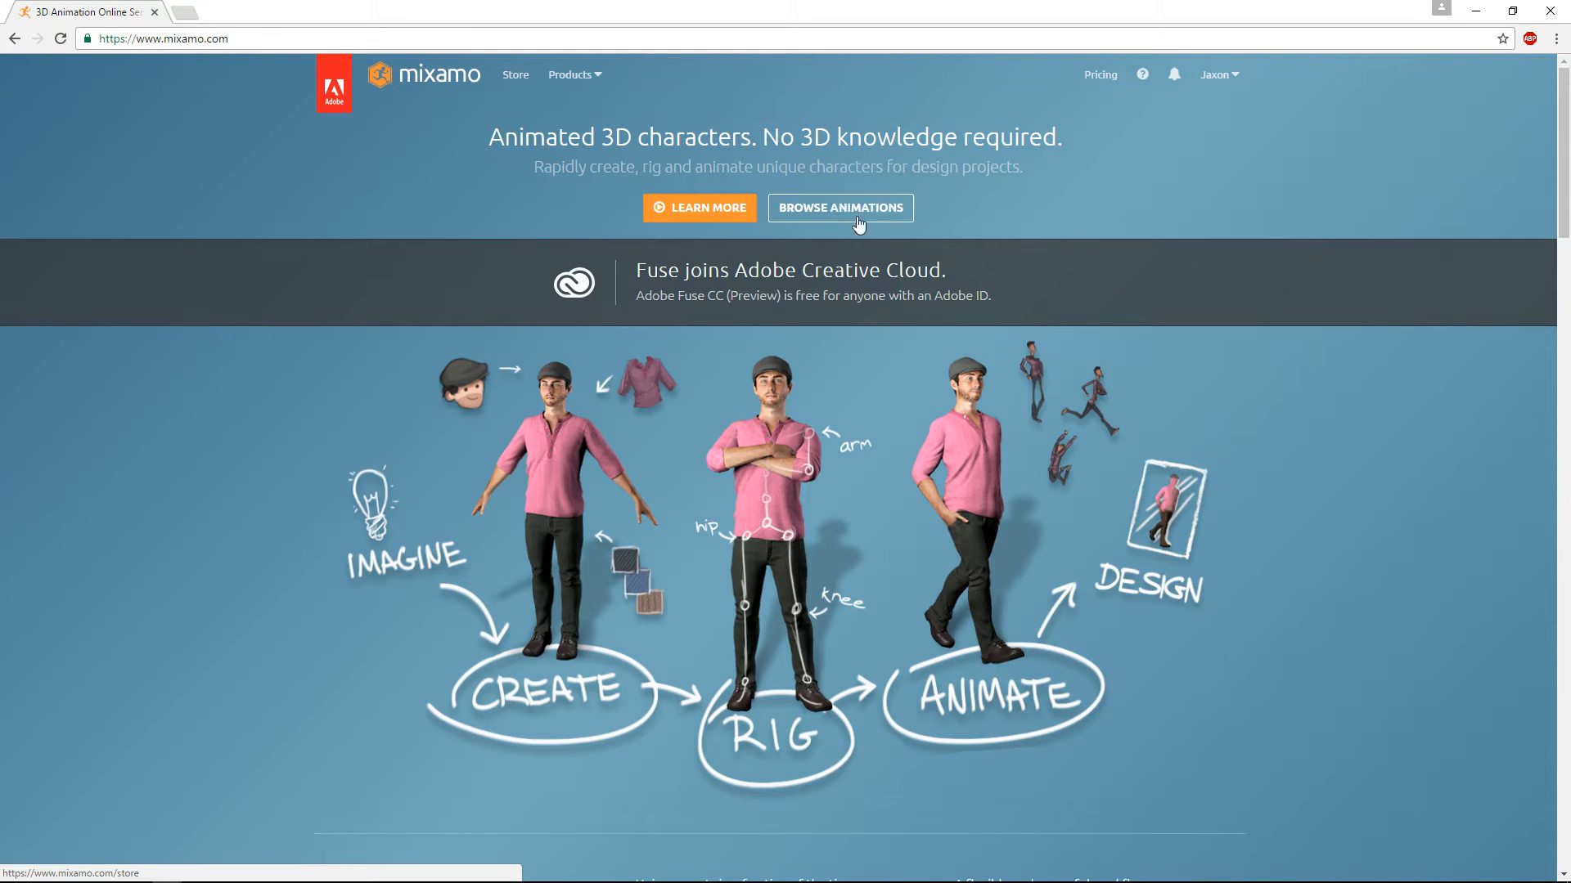
Open Browse Animations and scroll through the Mixamo store
{"action": "left_click", "coordinate": [841, 207]}
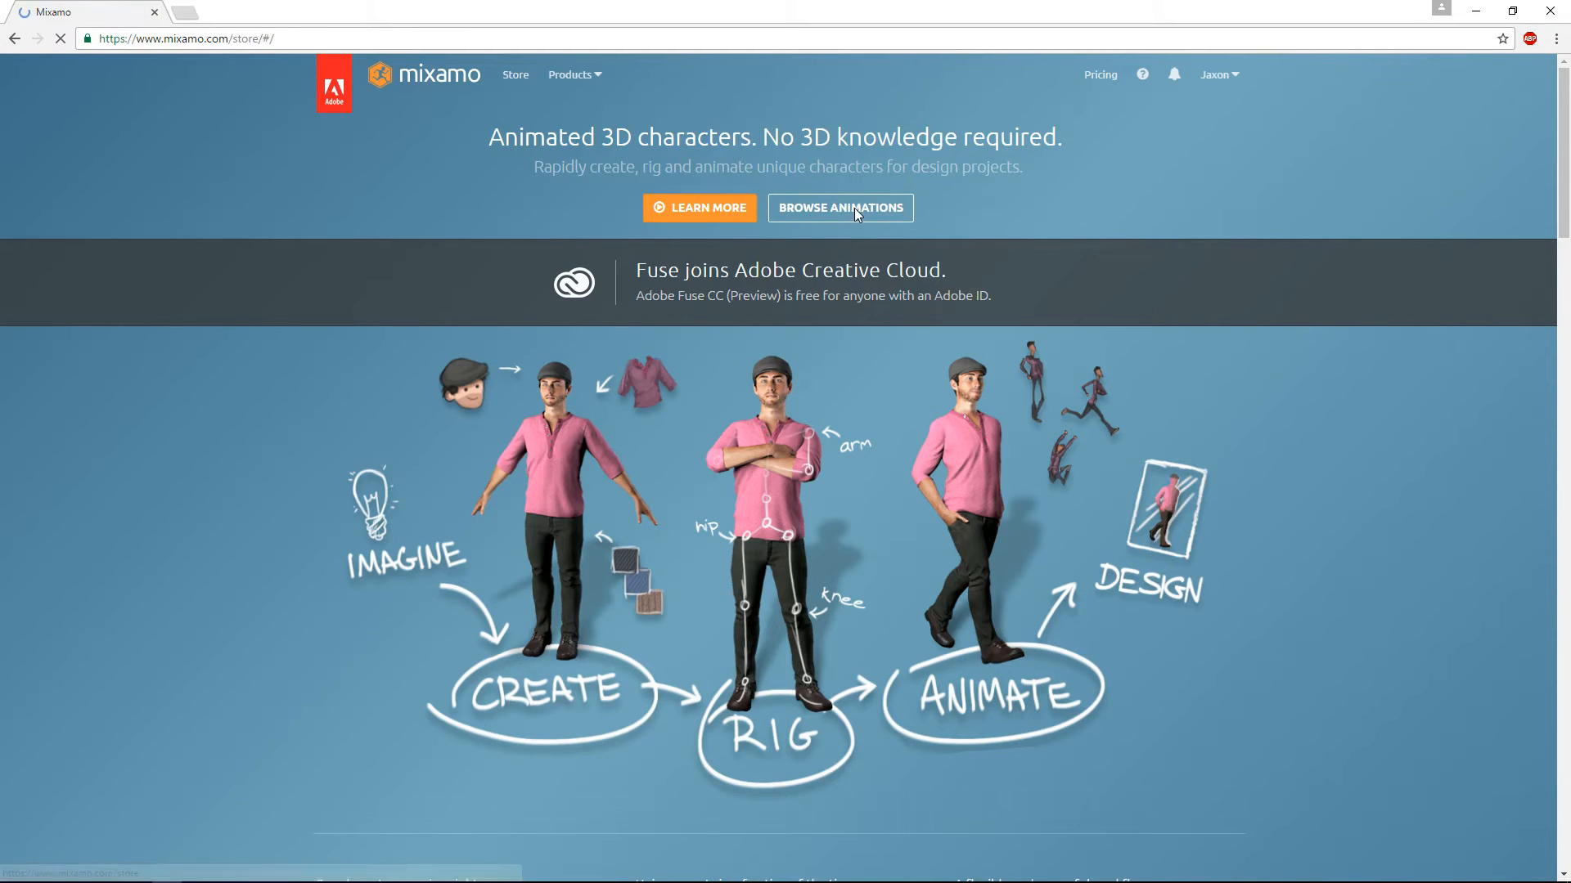
{"action": "left_click", "coordinate": [840, 207]}
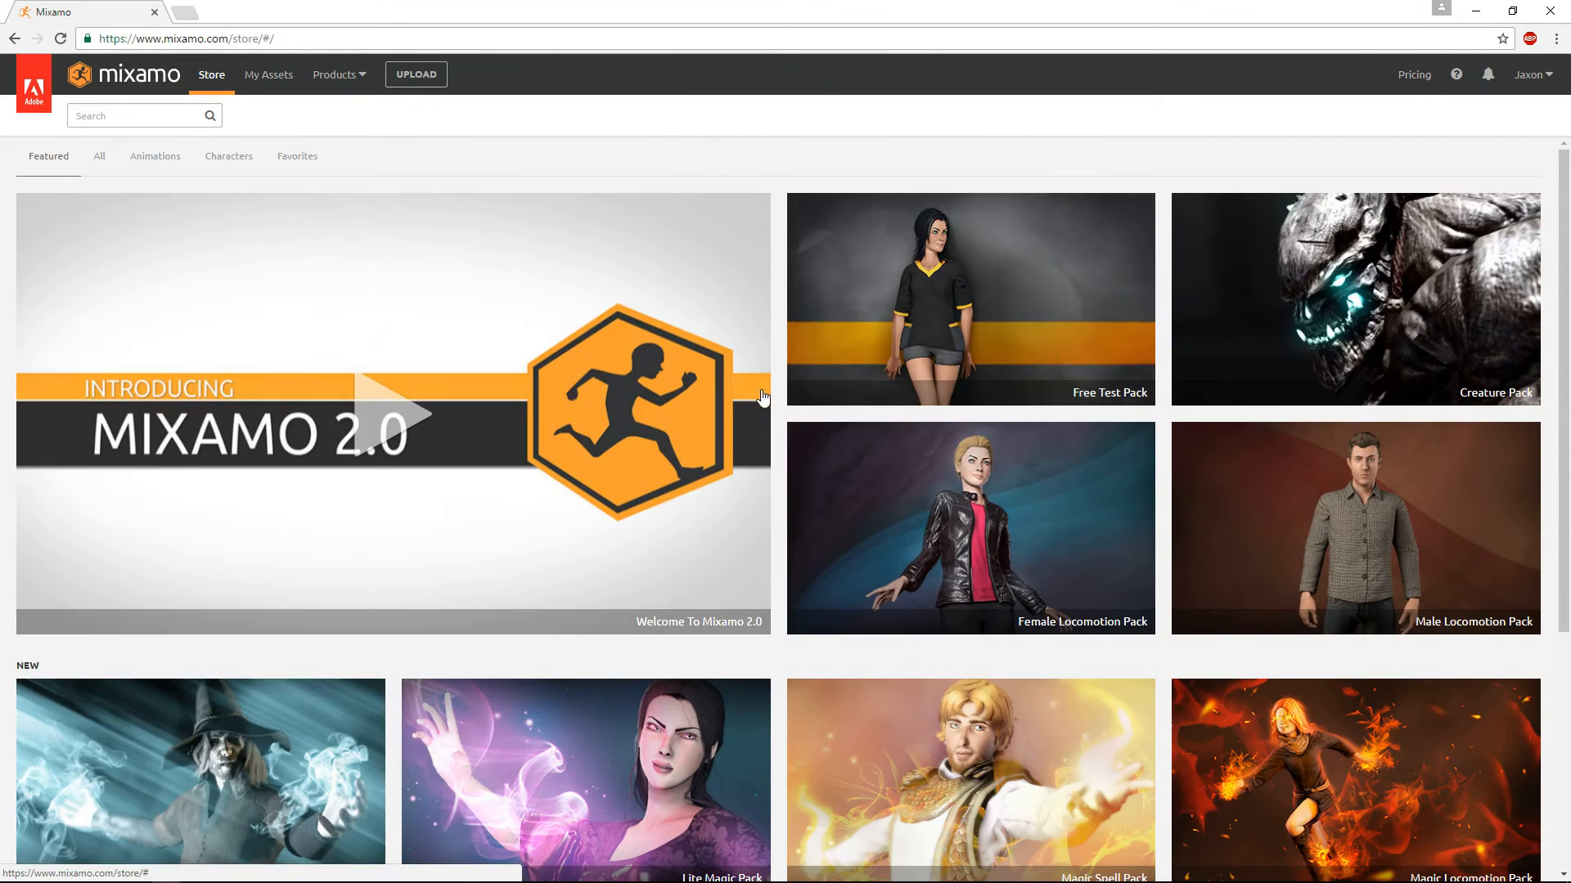
{"action": "scroll", "scroll_direction": "down", "scroll_amount": 3}
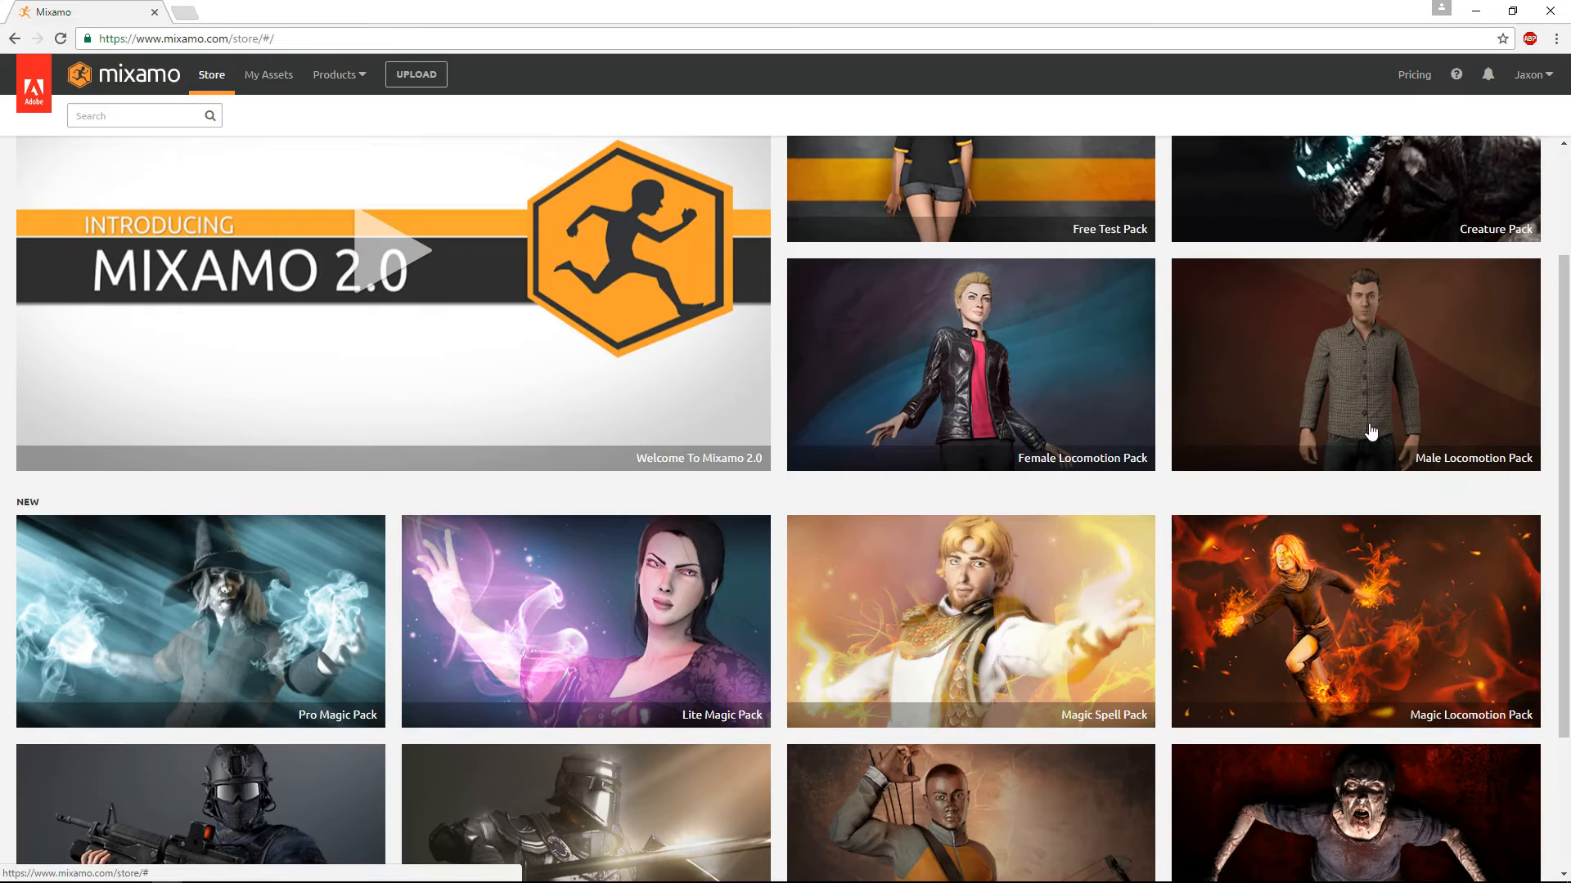
{"action": "scroll", "scroll_direction": "down", "scroll_amount": 3}
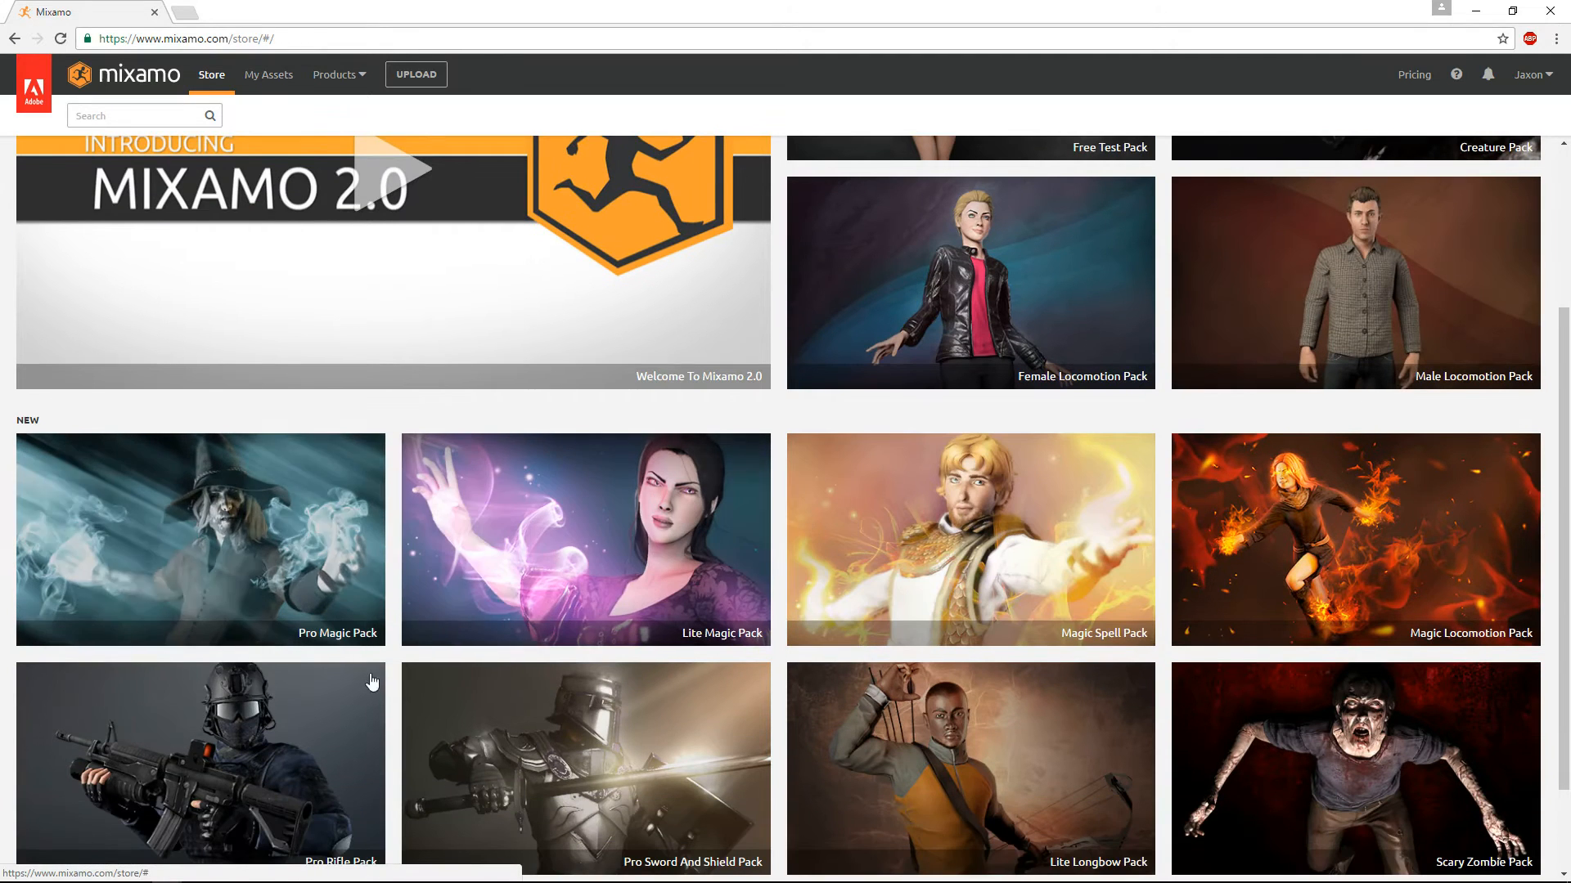
{"action": "scroll", "scroll_direction": "down", "scroll_amount": 3}
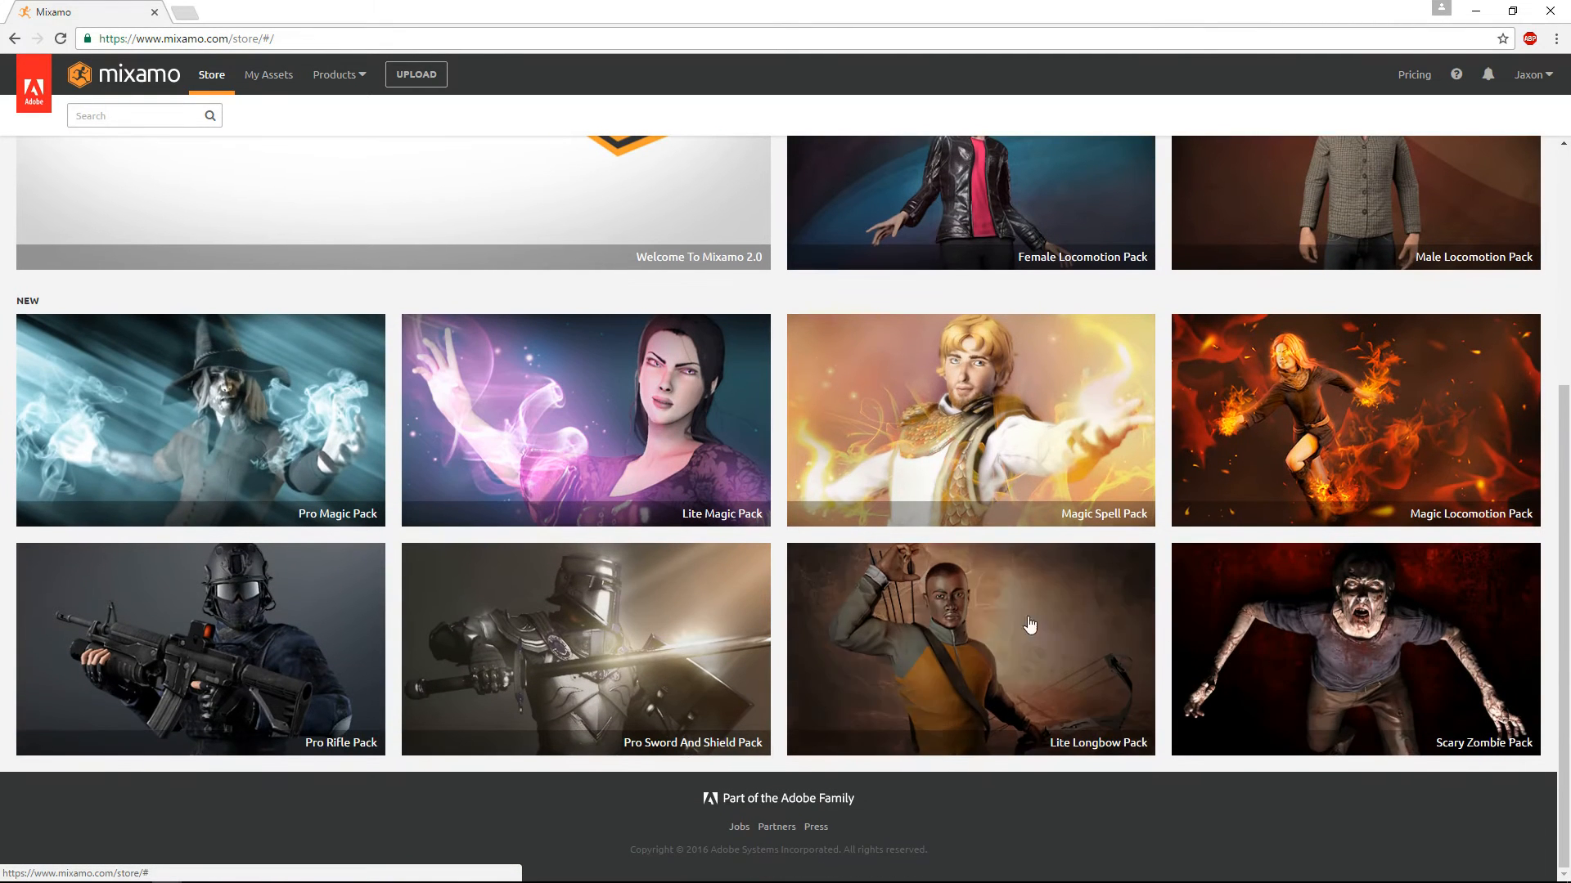
{"action": "scroll", "scroll_direction": "up", "scroll_amount": 3}
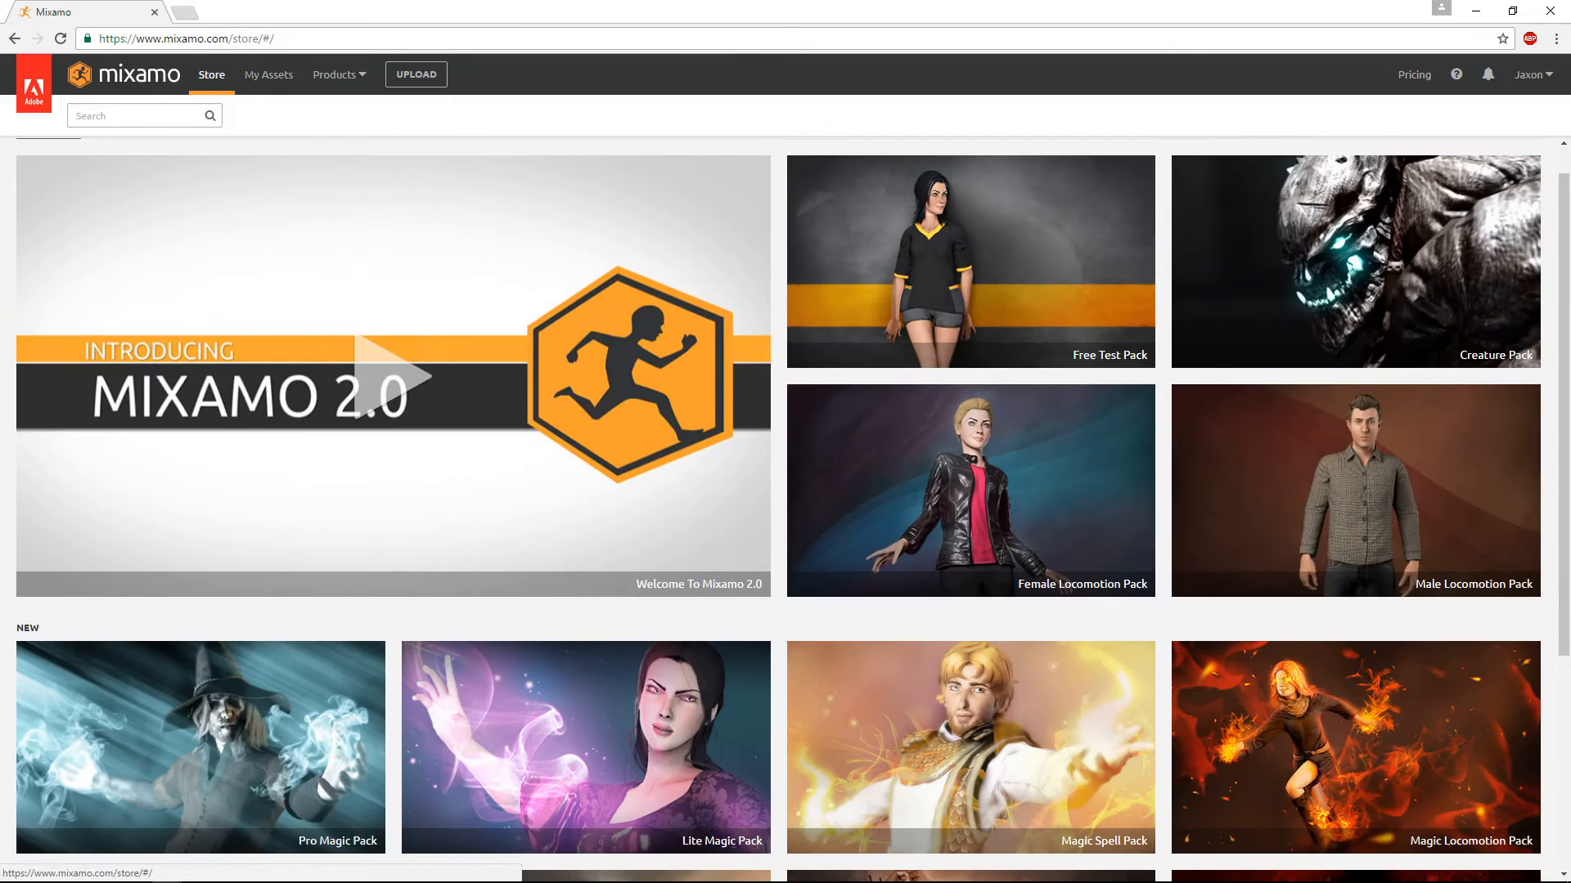
View the store's Animations and Characters listings, then open My Assets
{"action": "left_click", "coordinate": [155, 156]}
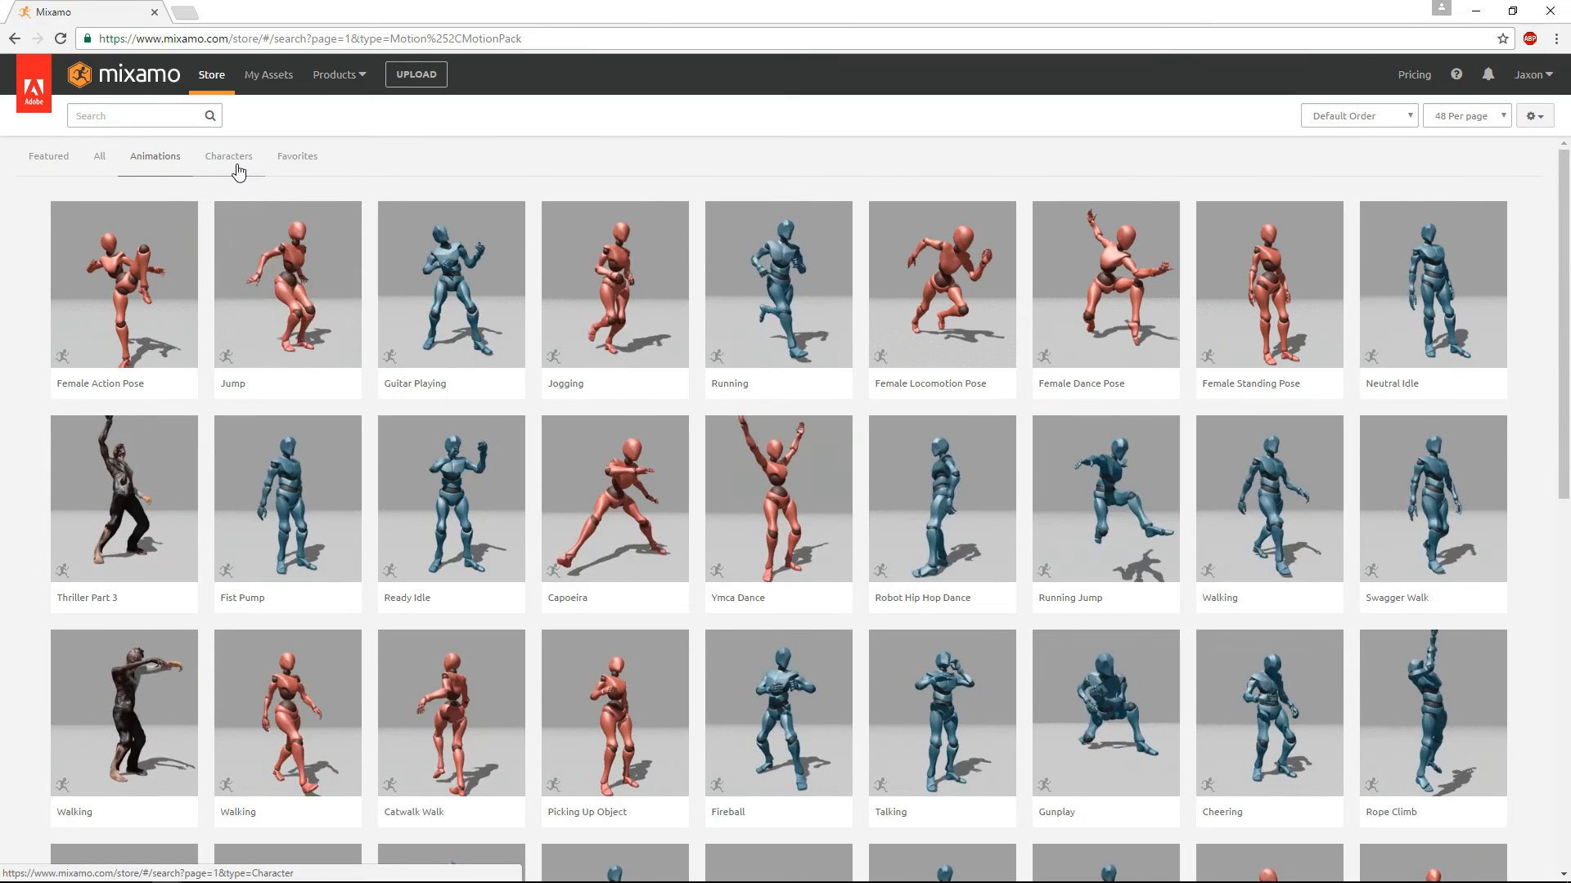
{"action": "left_click", "coordinate": [229, 157]}
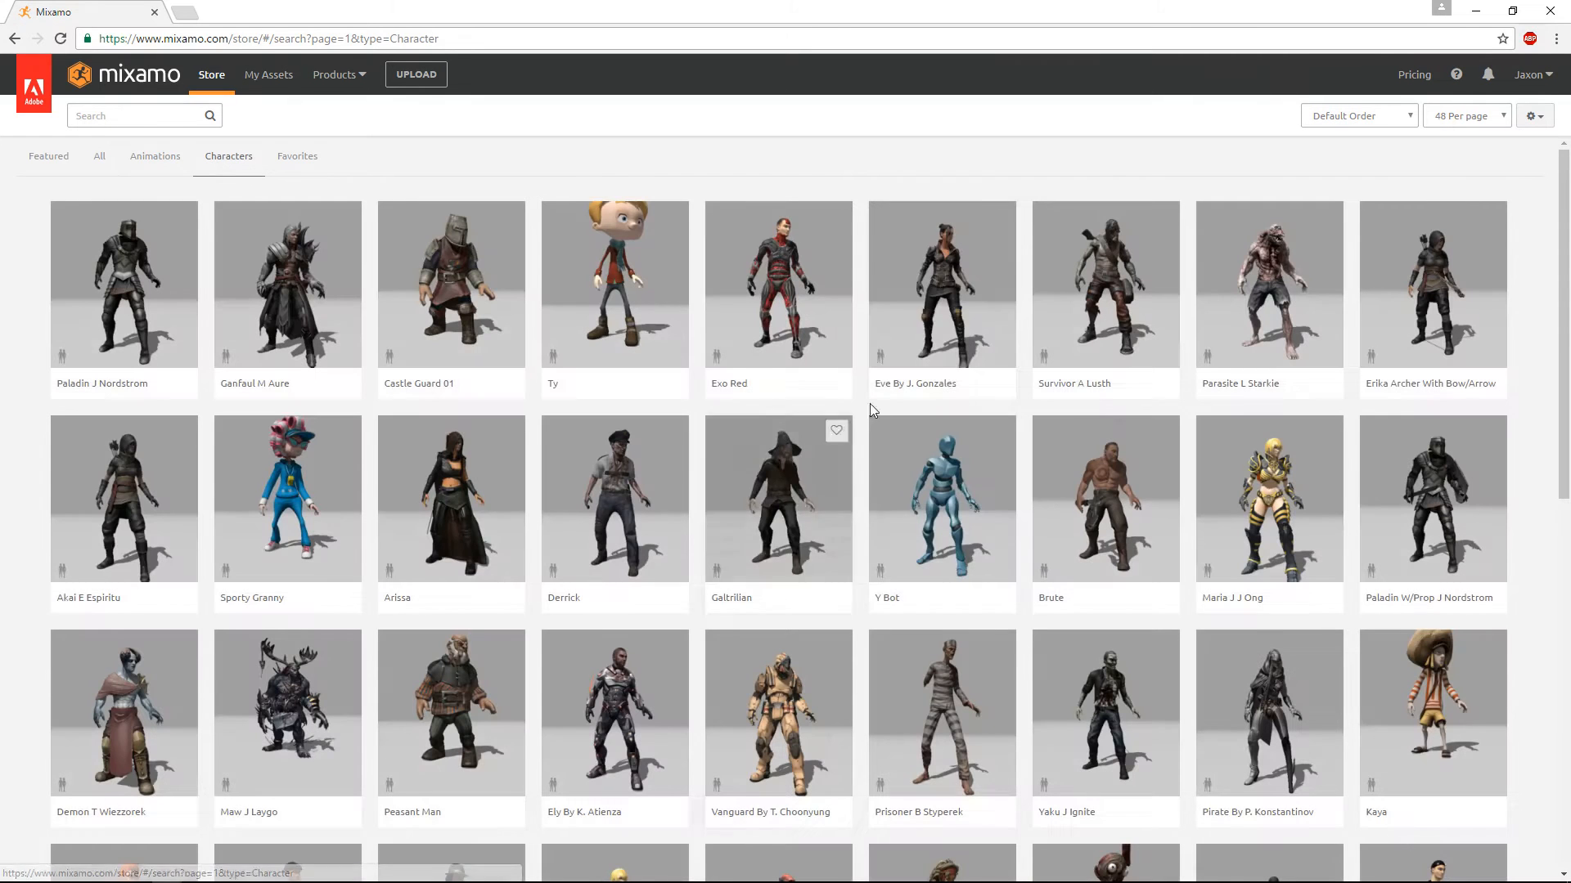
{"action": "scroll", "scroll_direction": "down", "scroll_amount": 3}
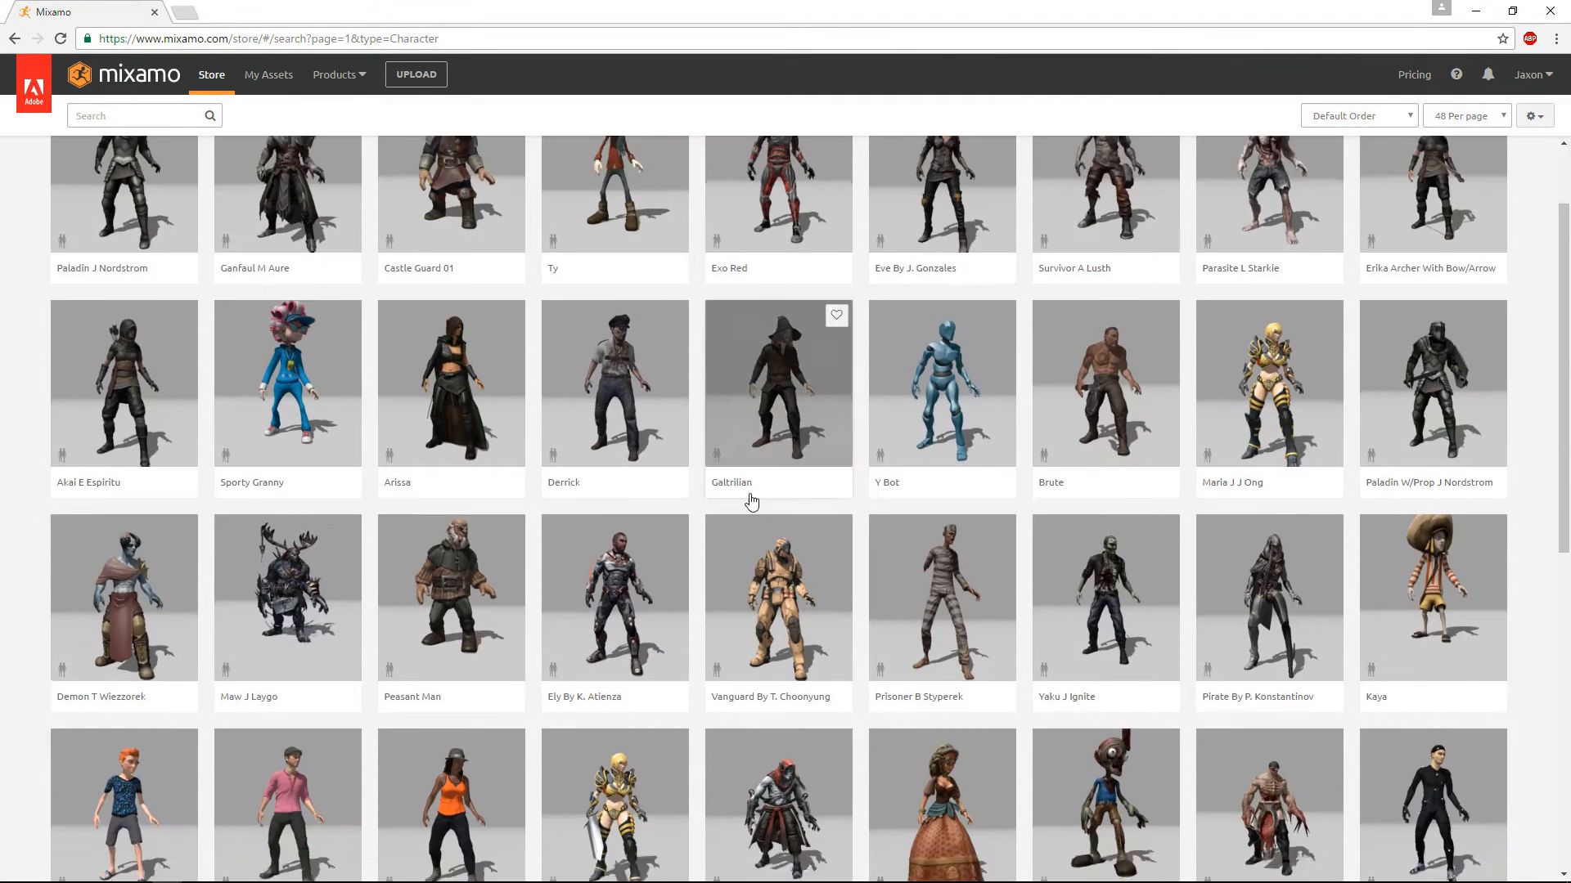
{"action": "scroll", "scroll_direction": "up", "scroll_amount": 3}
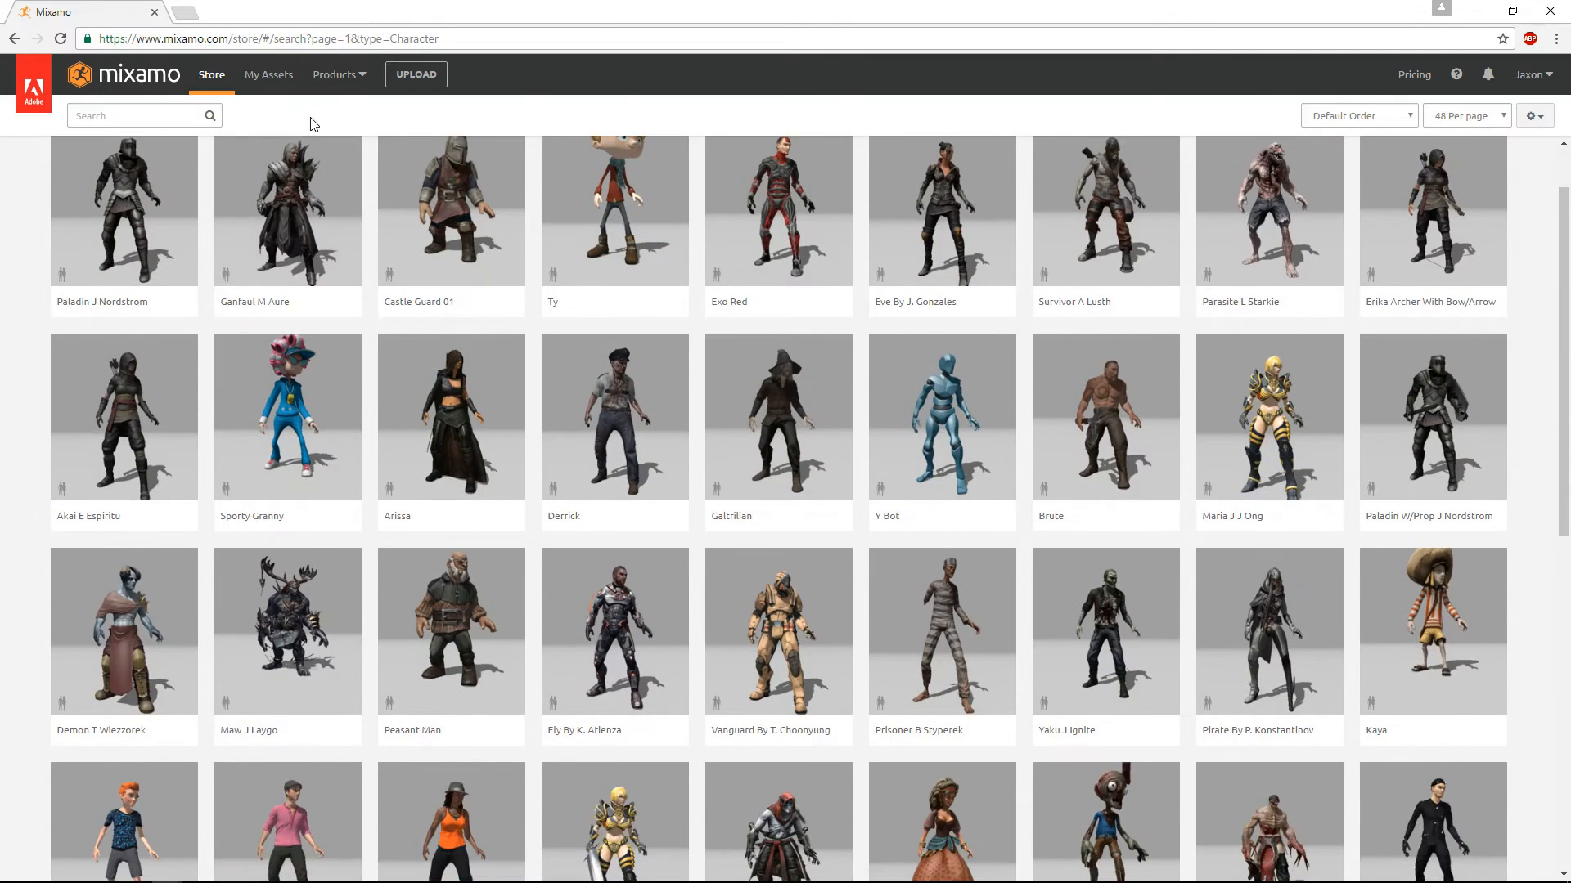
{"action": "left_click", "coordinate": [268, 75]}
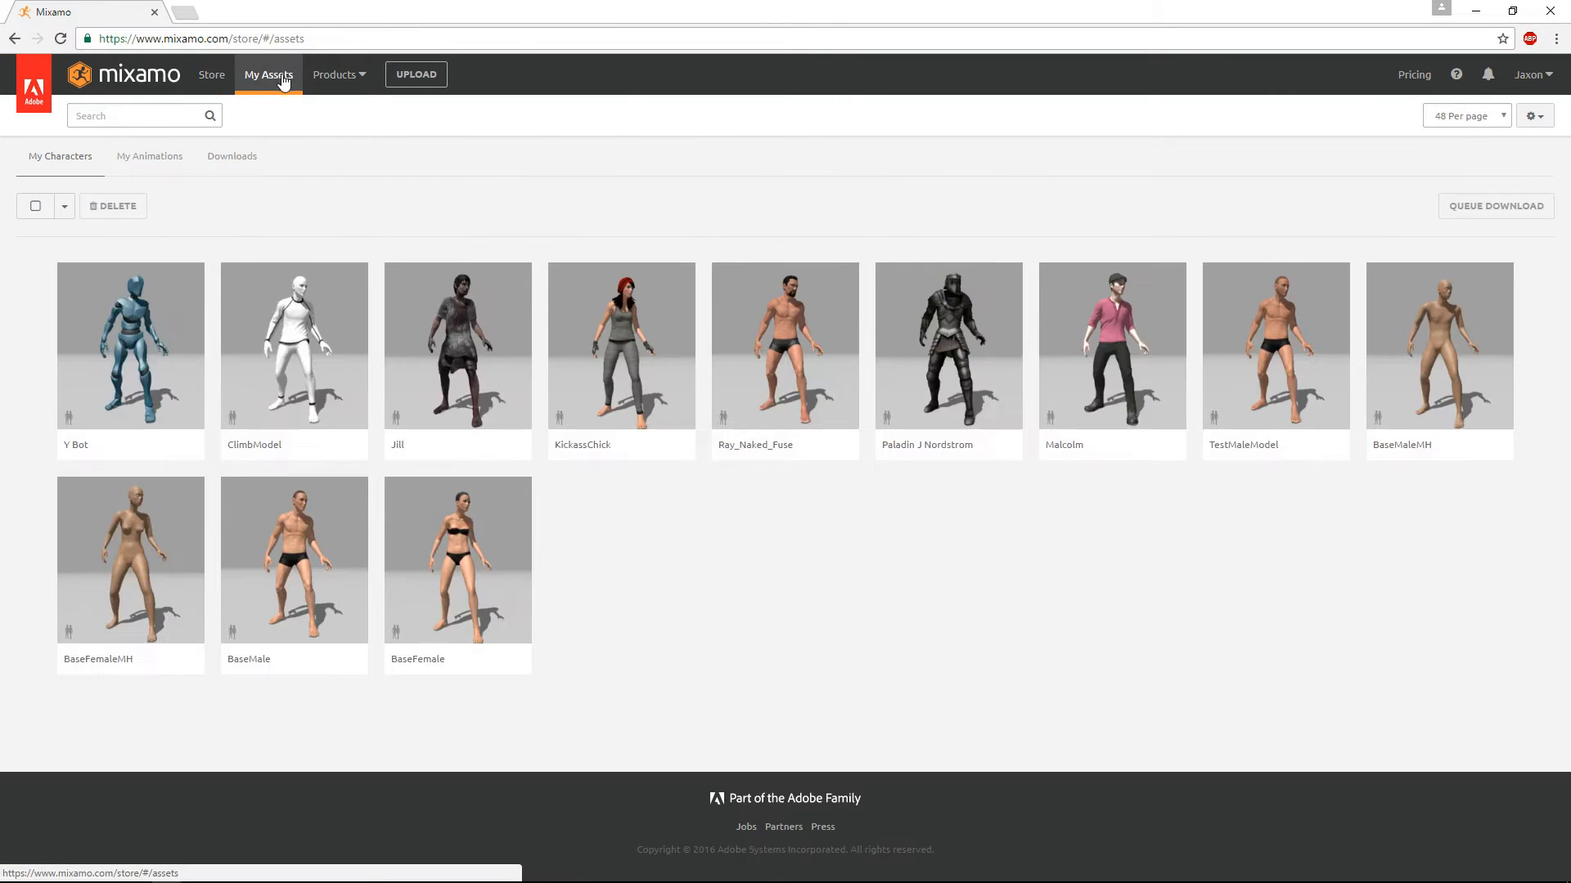
{"action": "mouse_move", "coordinate": [689, 425]}
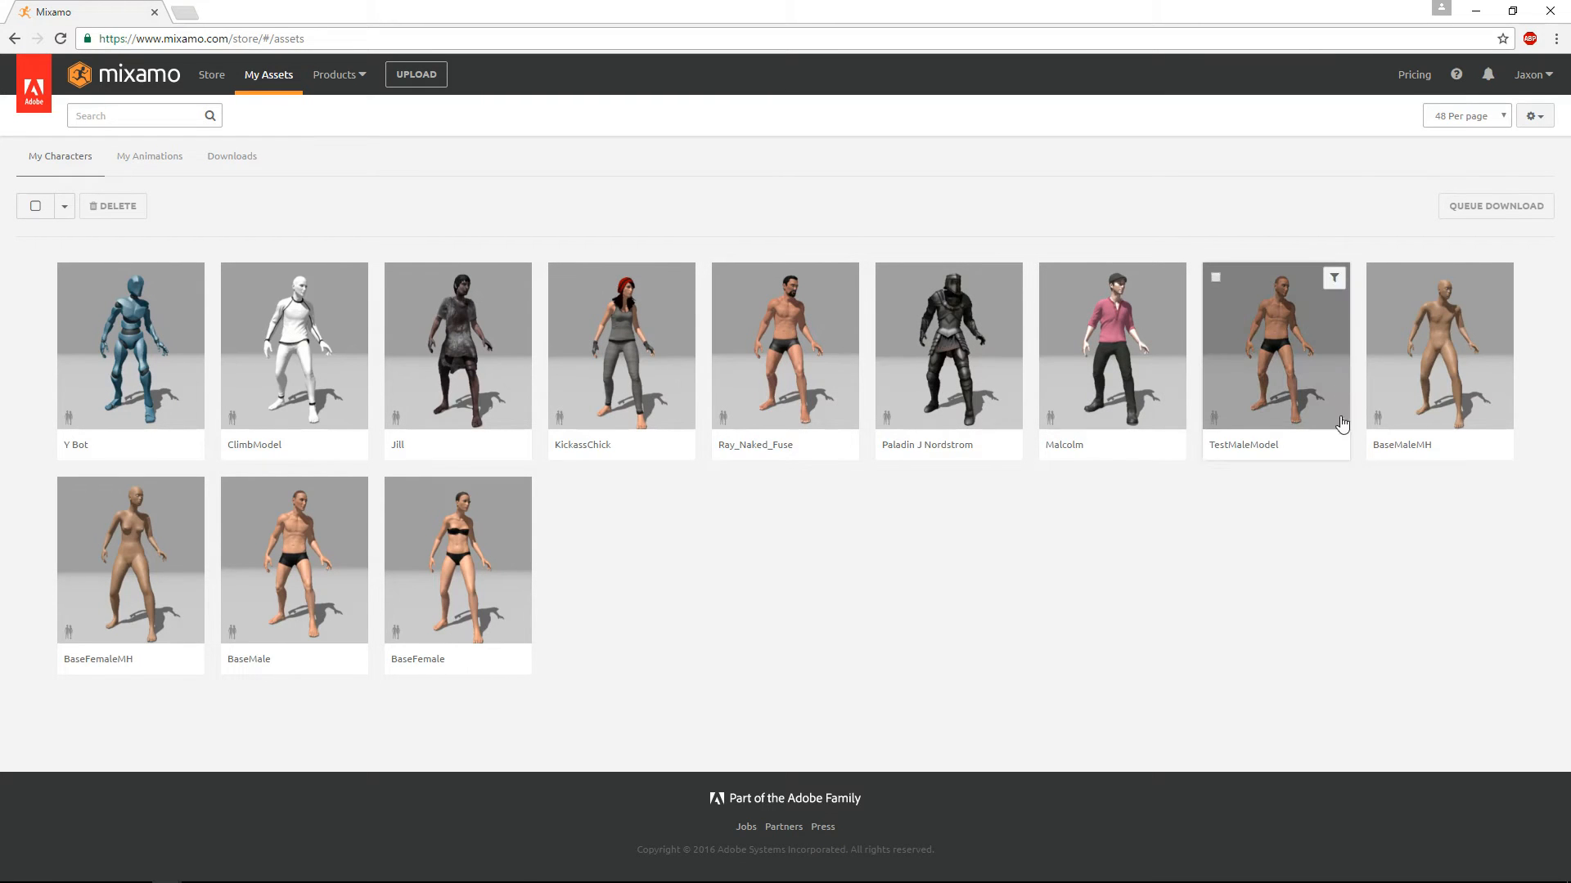
Load TestMaleModel from My Characters into the T-pose preview
{"action": "left_click", "coordinate": [1276, 346]}
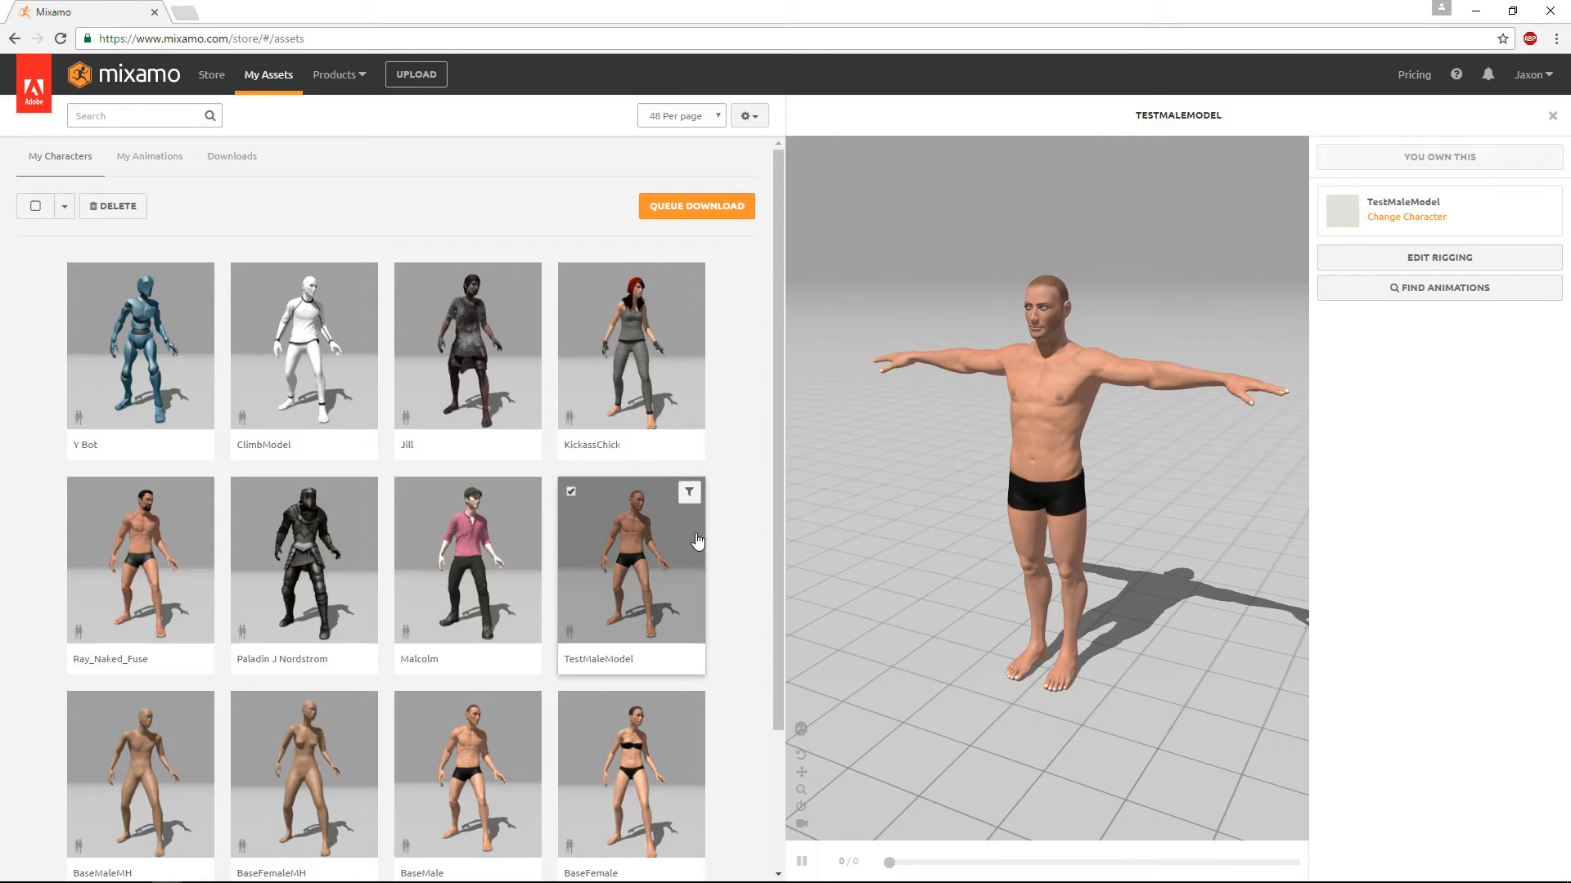
{"action": "mouse_move", "coordinate": [662, 526]}
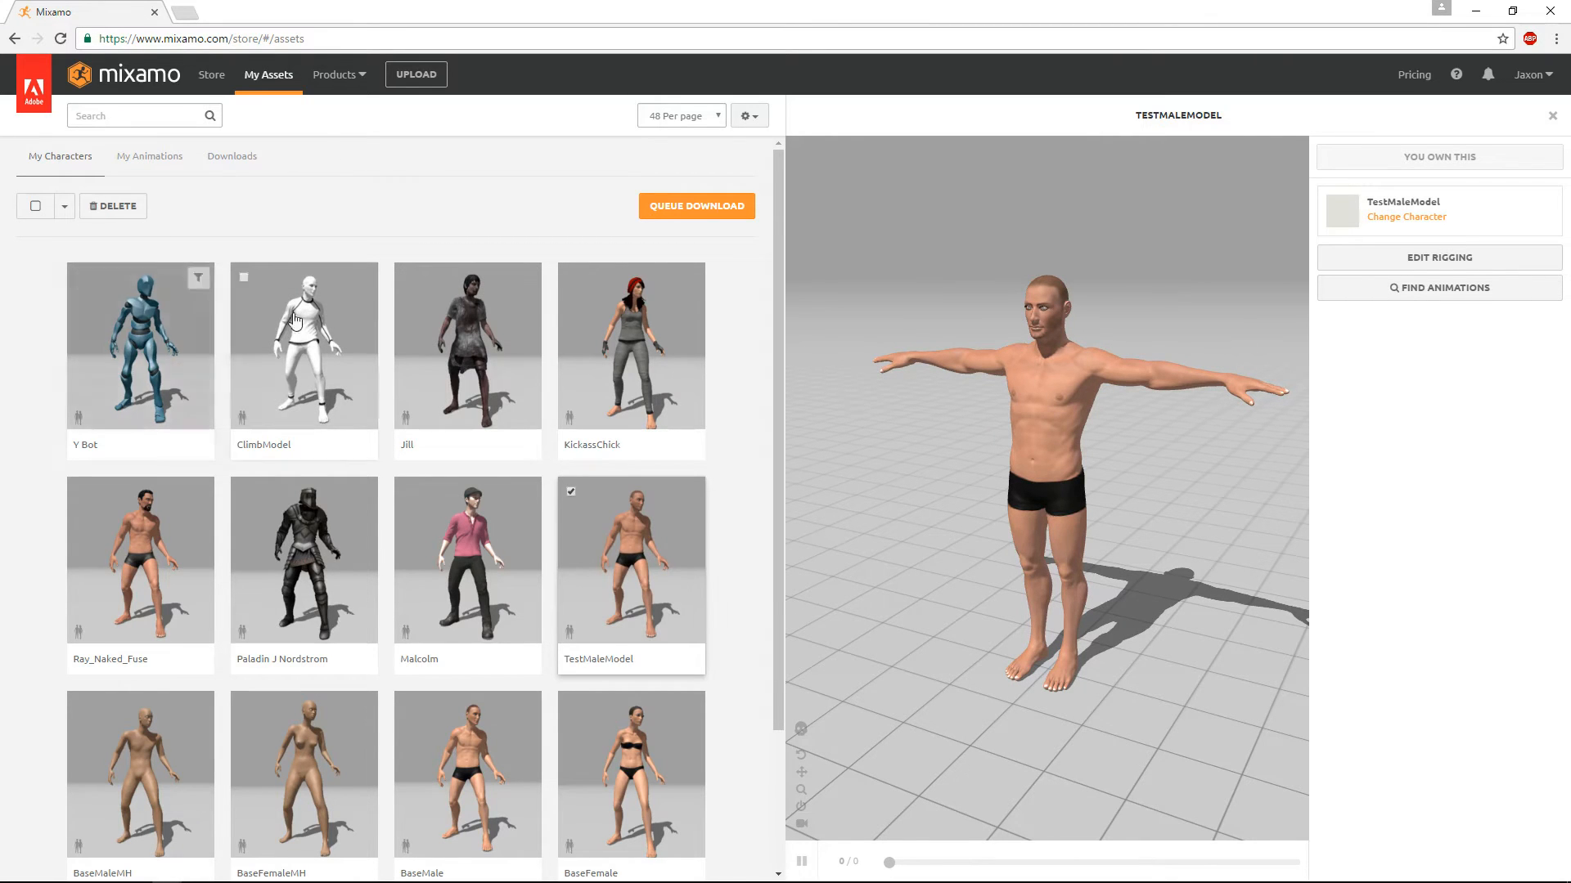
{"action": "mouse_move", "coordinate": [1477, 291]}
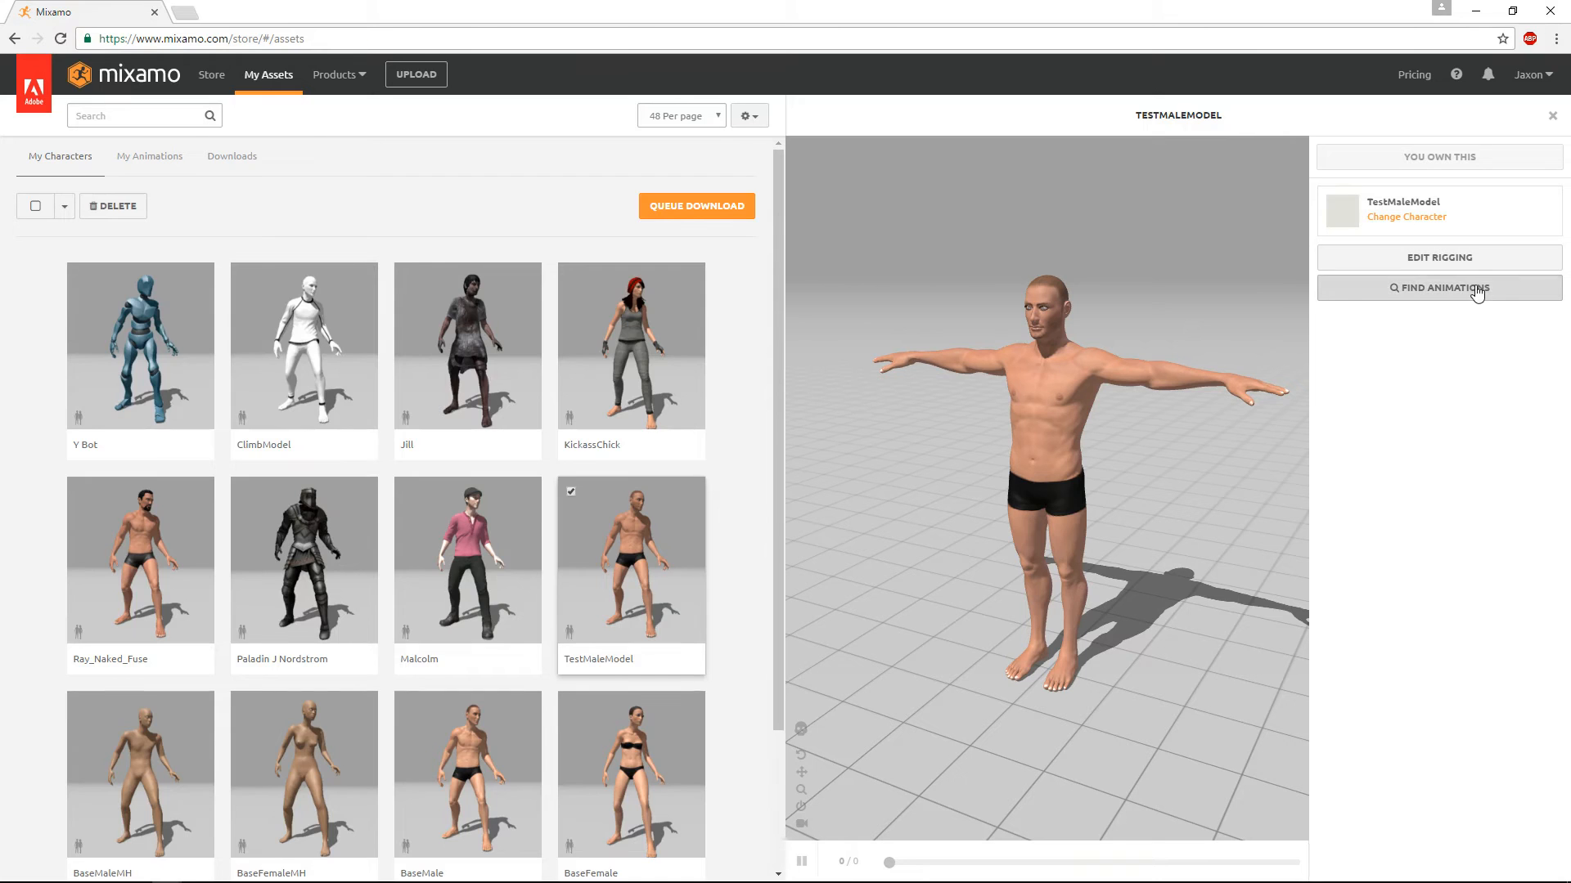
Find the Fireball animation and preview it on TestMaleModel
{"action": "left_click", "coordinate": [1439, 288]}
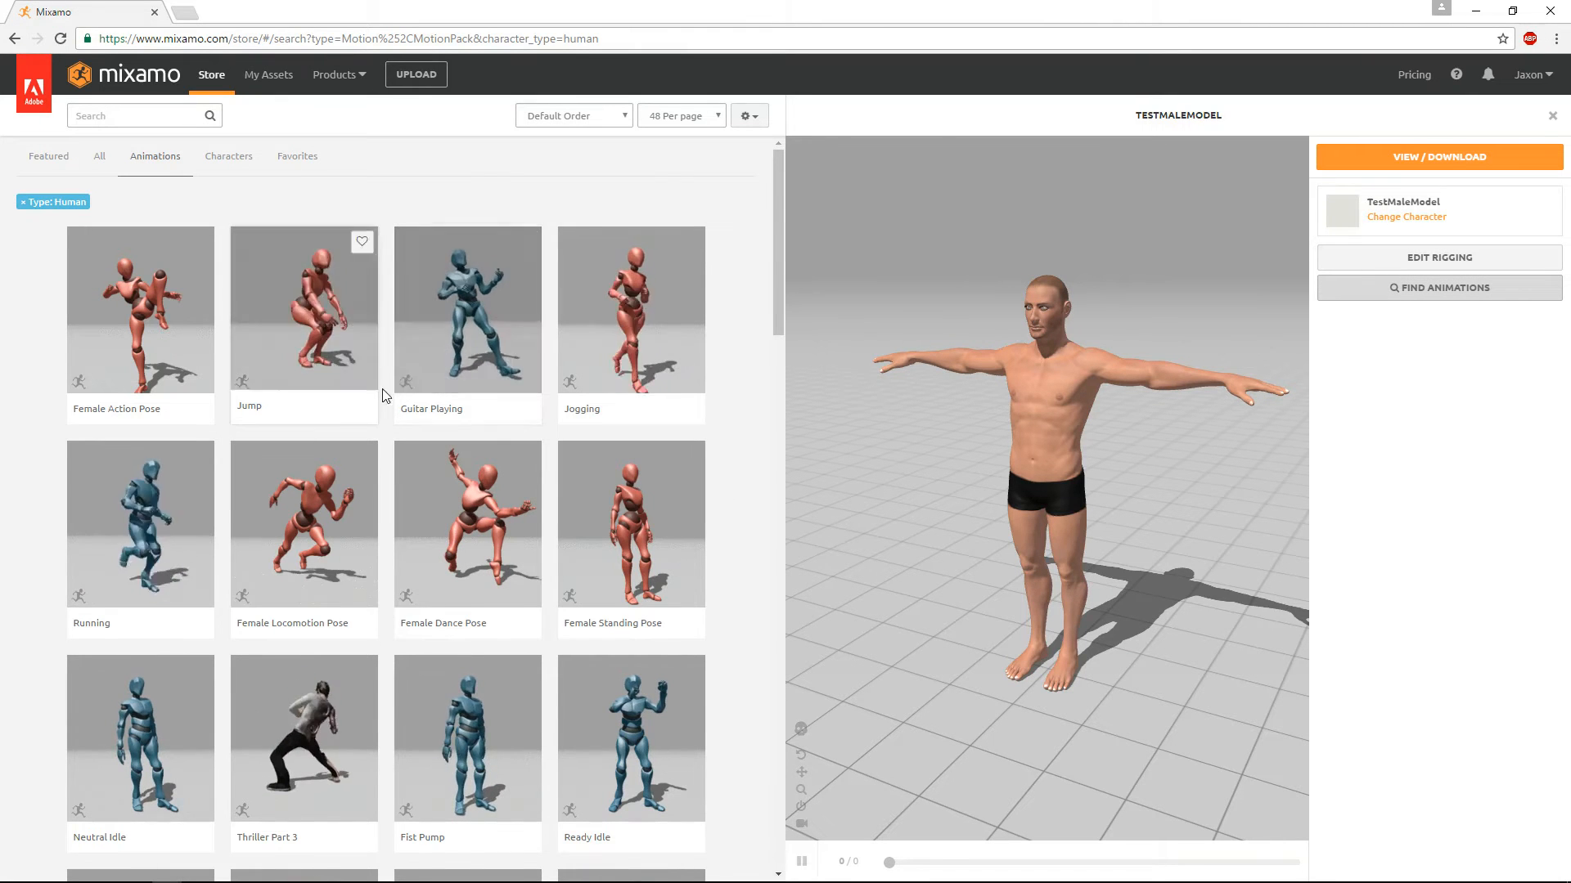
{"action": "mouse_move", "coordinate": [473, 344]}
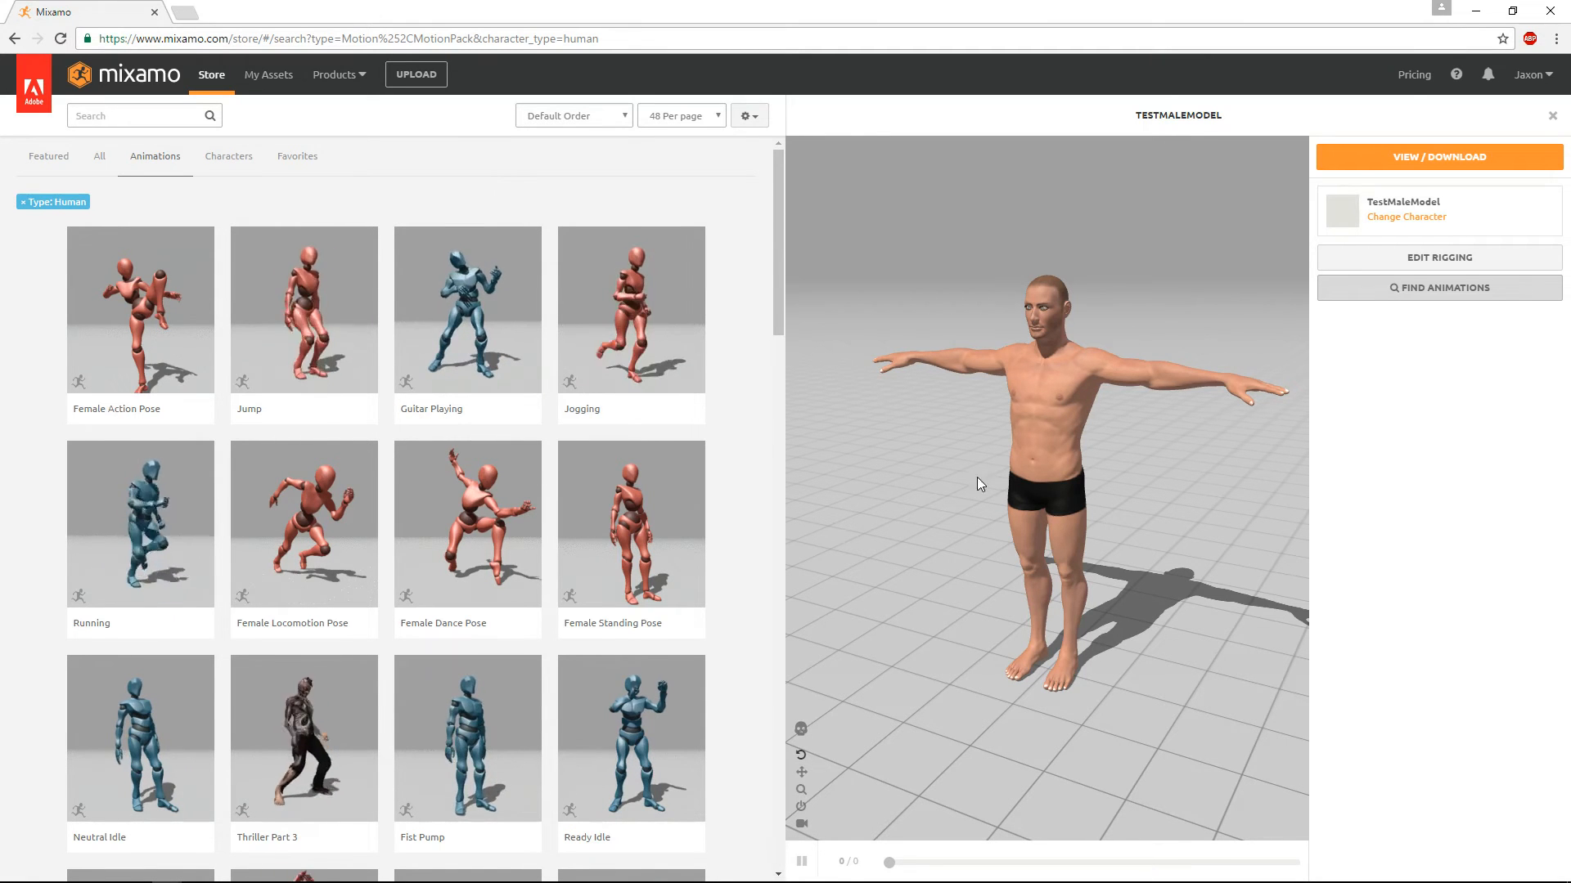
{"action": "mouse_move", "coordinate": [616, 398]}
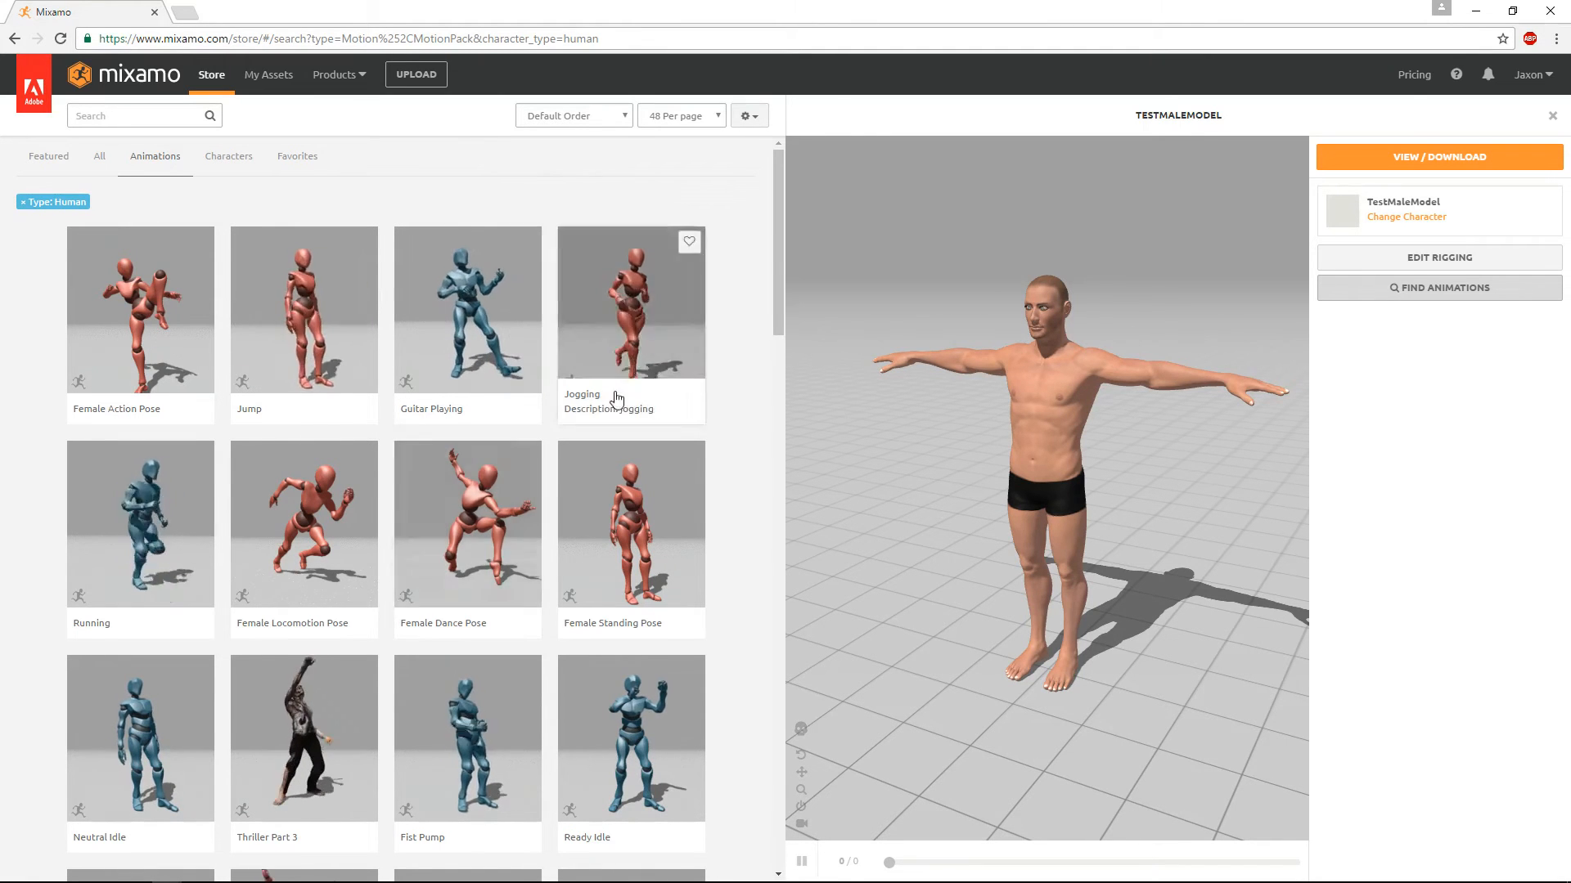
{"action": "scroll", "scroll_direction": "down", "scroll_amount": 3}
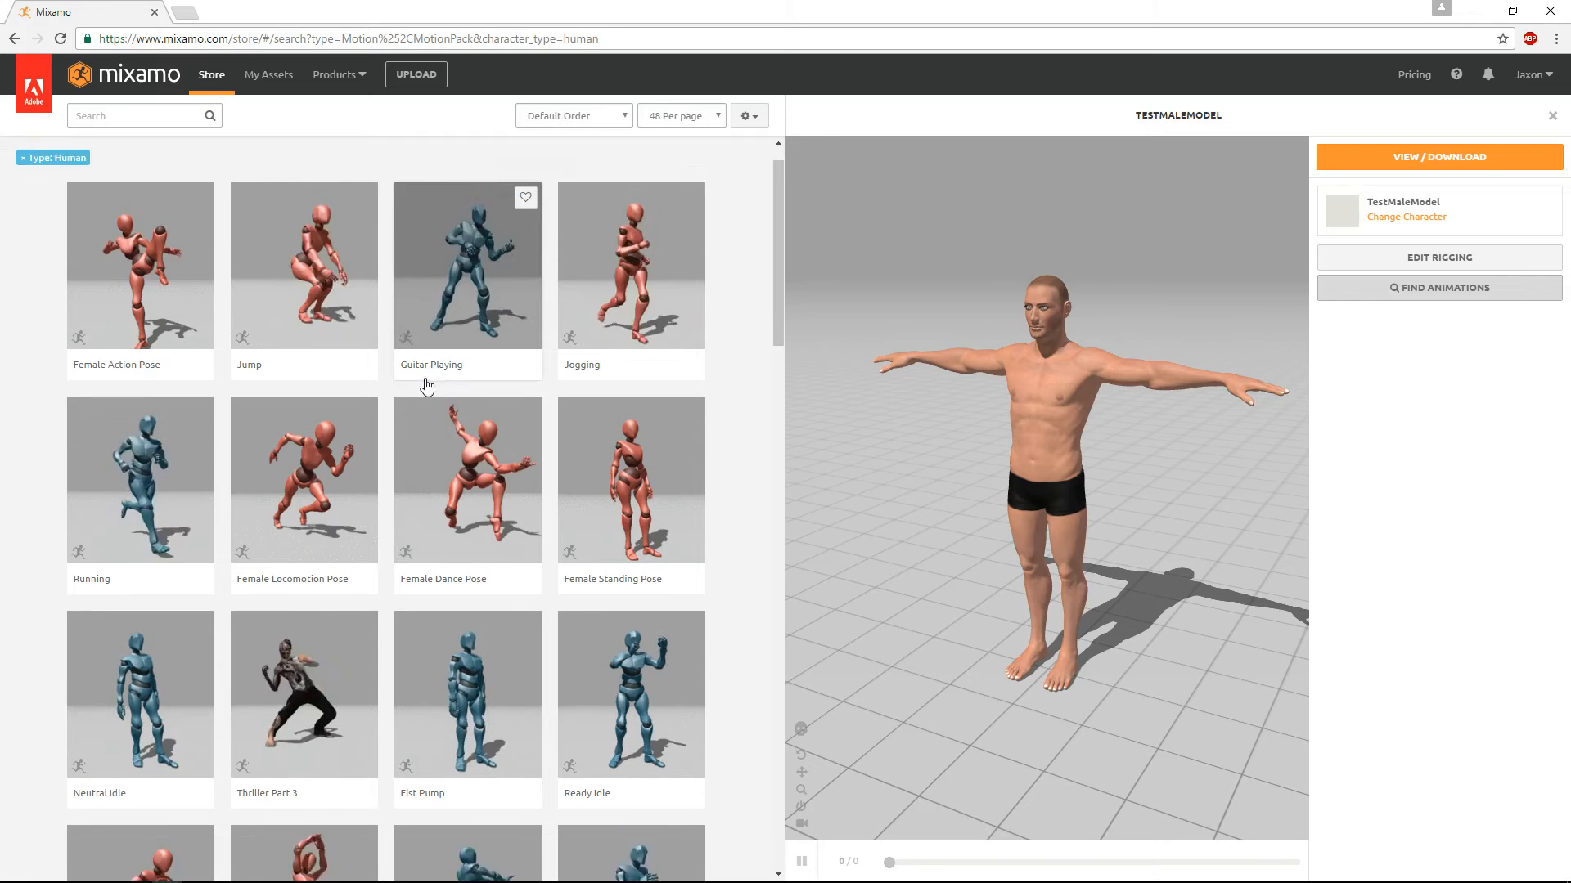
{"action": "scroll", "scroll_direction": "down", "scroll_amount": 3}
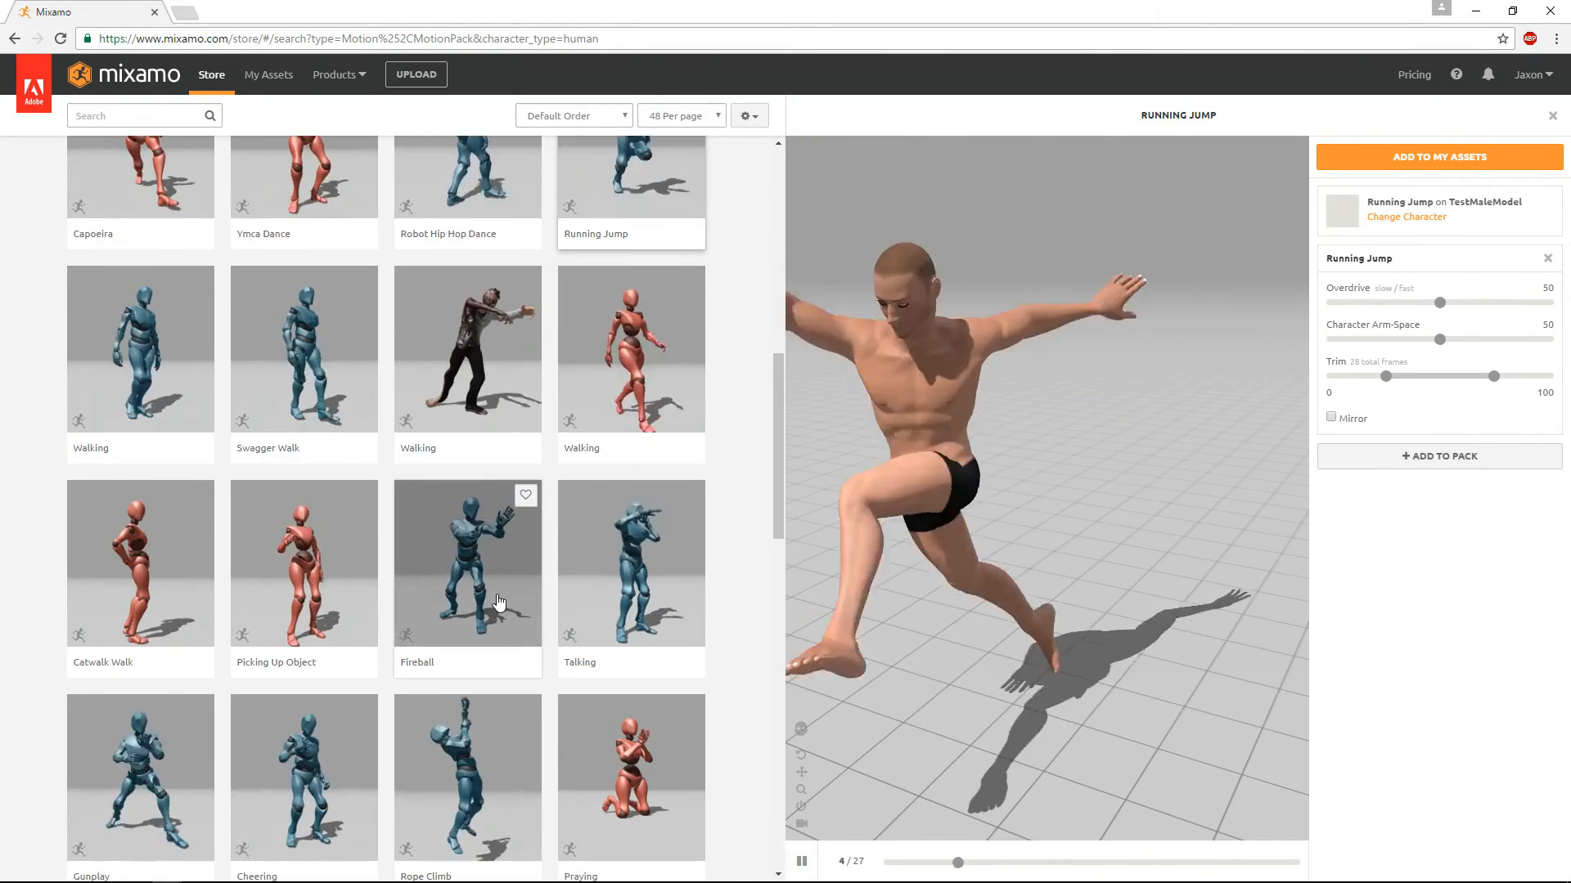
{"action": "left_click", "coordinate": [467, 562]}
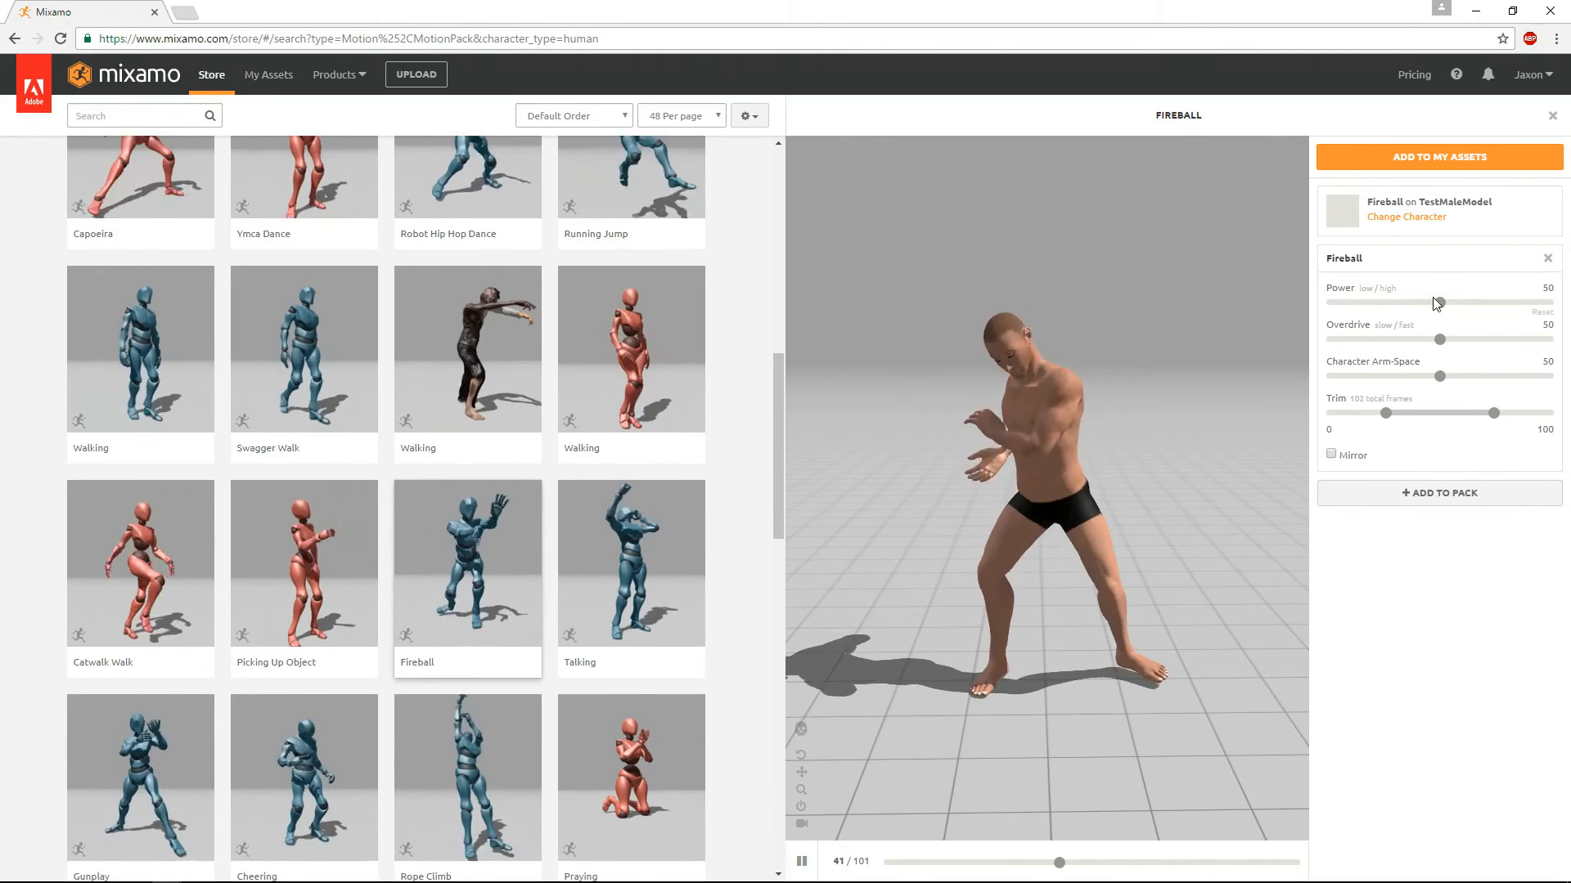
Set Fireball Power and Overdrive to 100, testing Character Arm-Space before returning it to 50
{"action": "left_click_drag", "start_coordinate": [1436, 303], "coordinate": [1548, 303]}
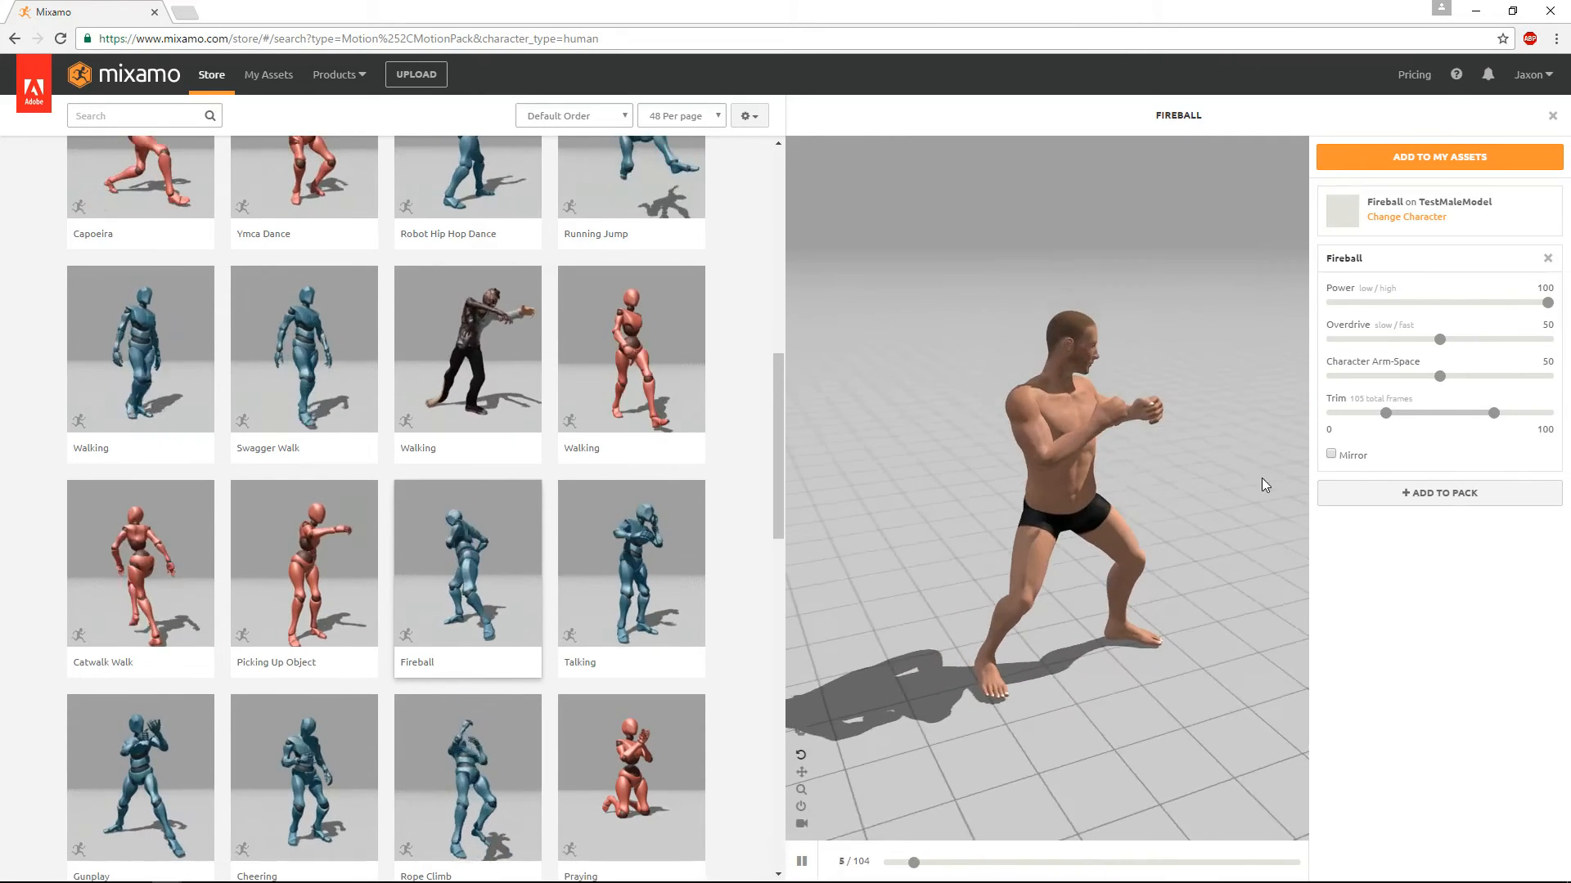
{"action": "left_click_drag", "start_coordinate": [1440, 339], "coordinate": [1548, 339]}
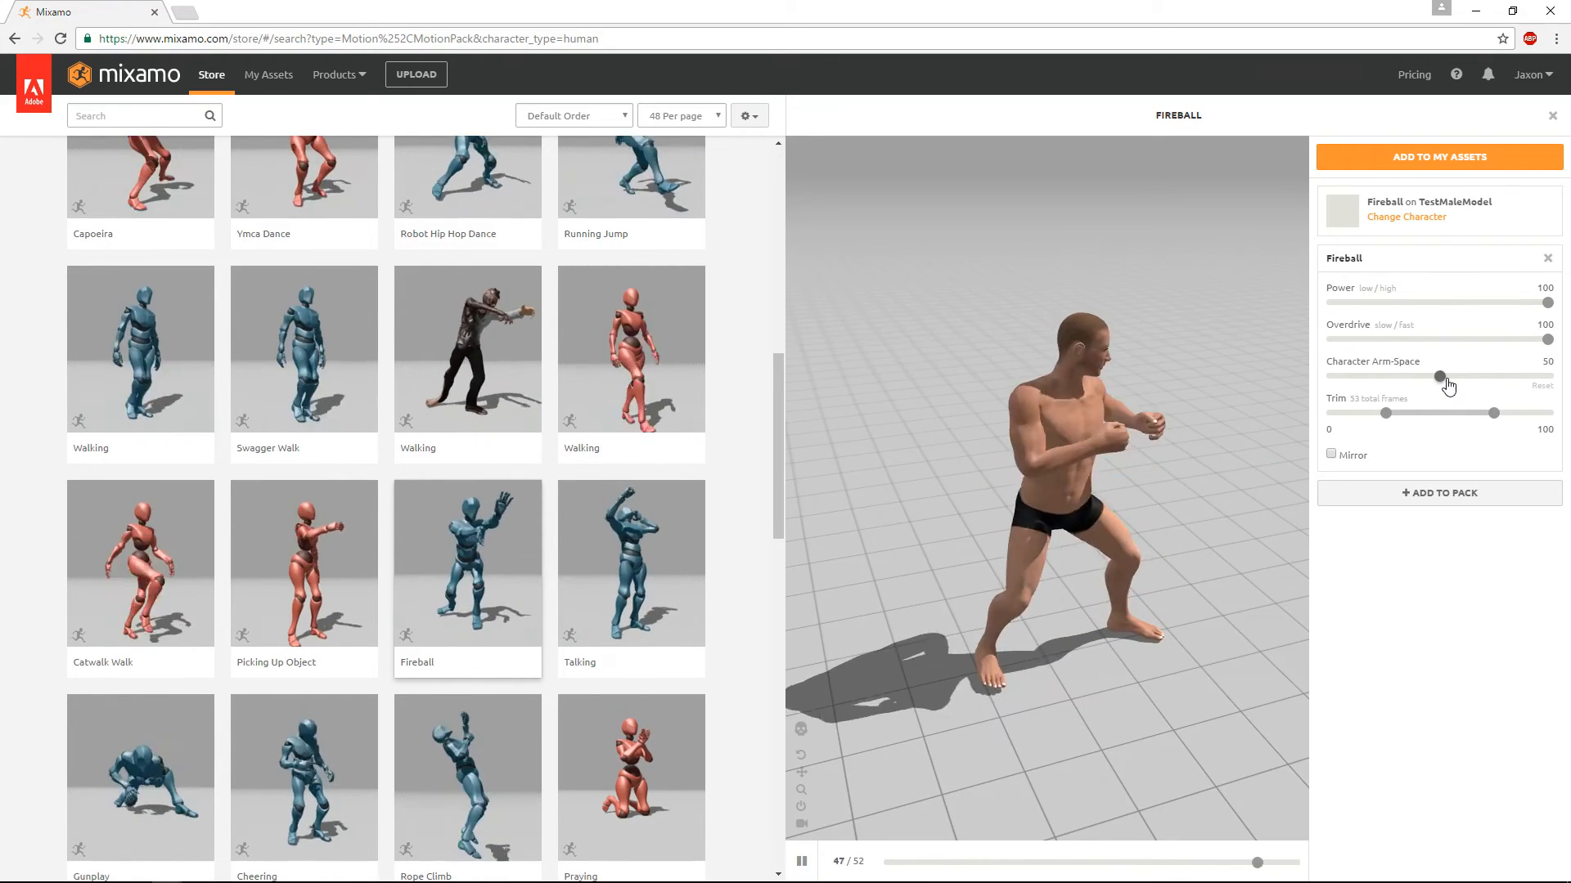
{"action": "left_click_drag", "start_coordinate": [1447, 377], "coordinate": [1330, 376]}
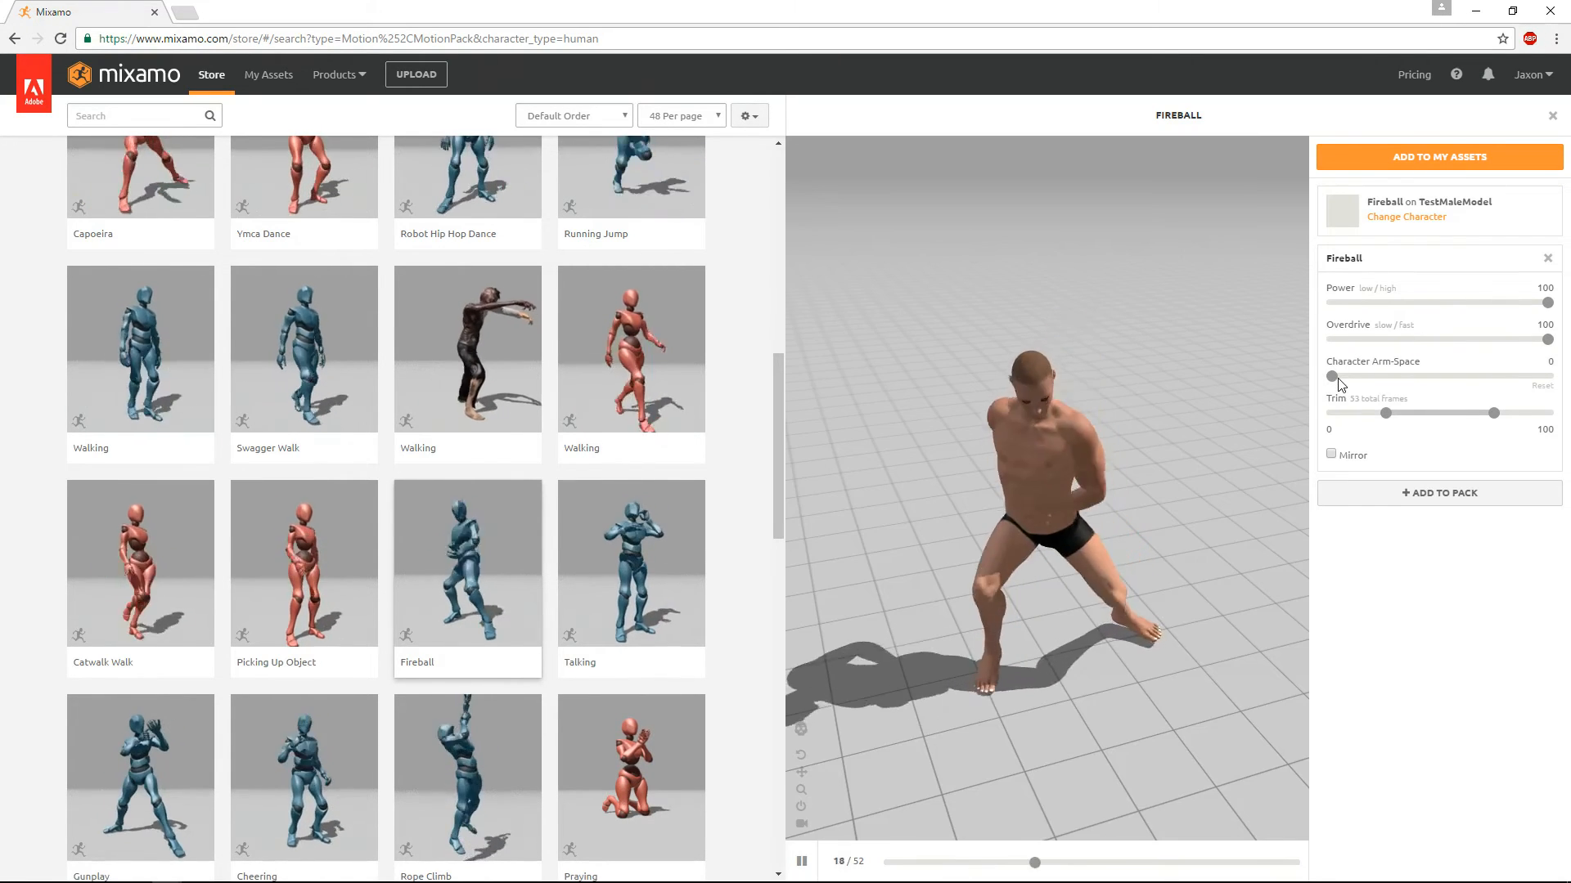
{"action": "left_click_drag", "start_coordinate": [1333, 376], "coordinate": [1418, 376]}
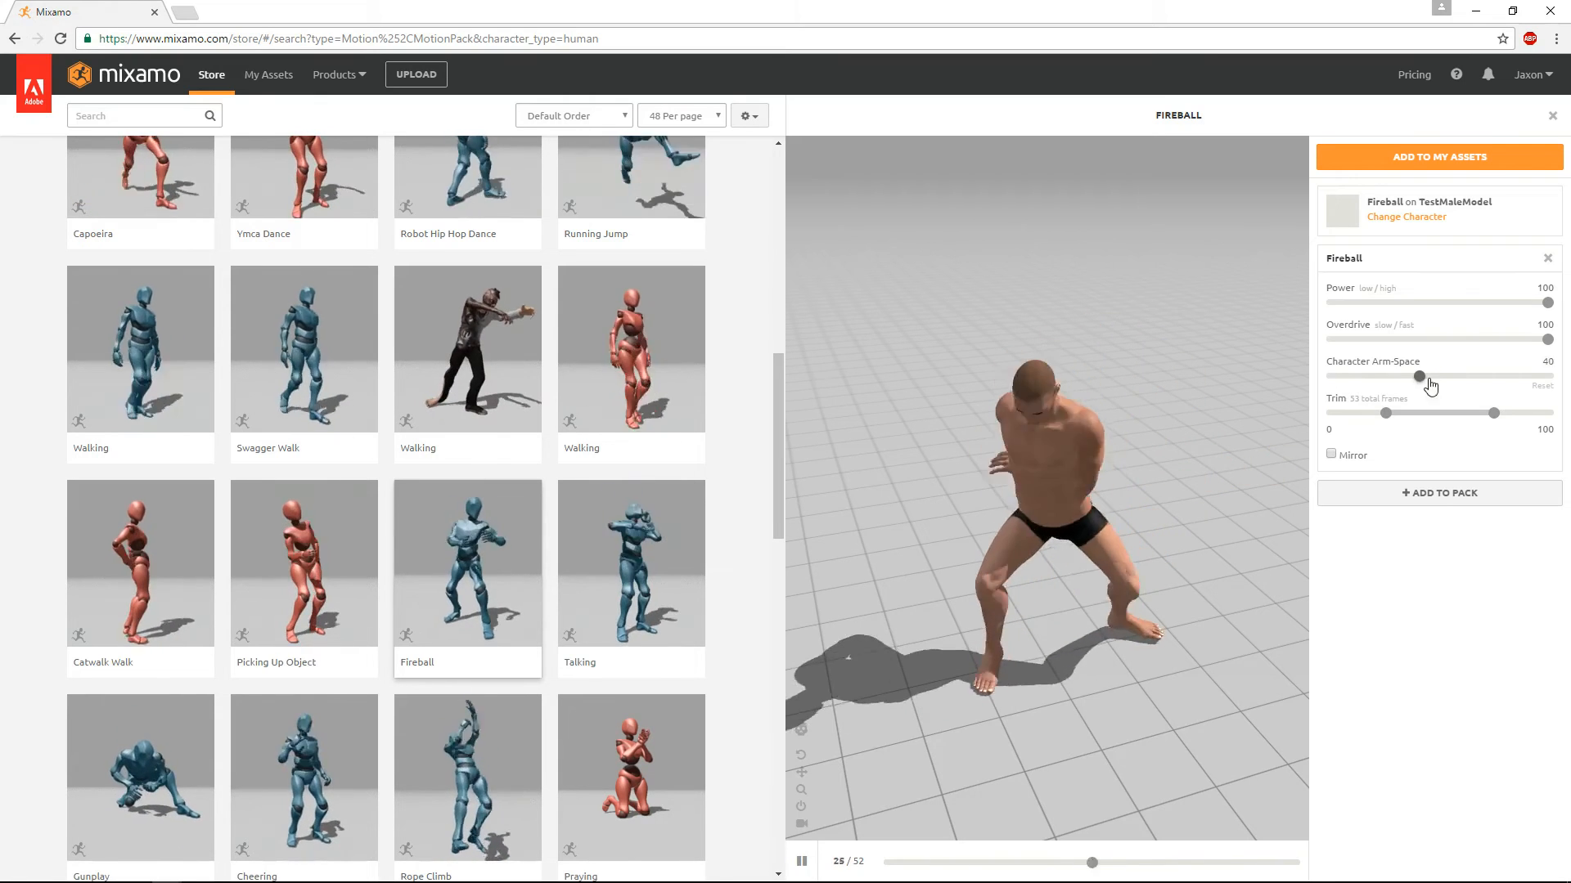
{"action": "left_click_drag", "start_coordinate": [1418, 376], "coordinate": [1469, 375]}
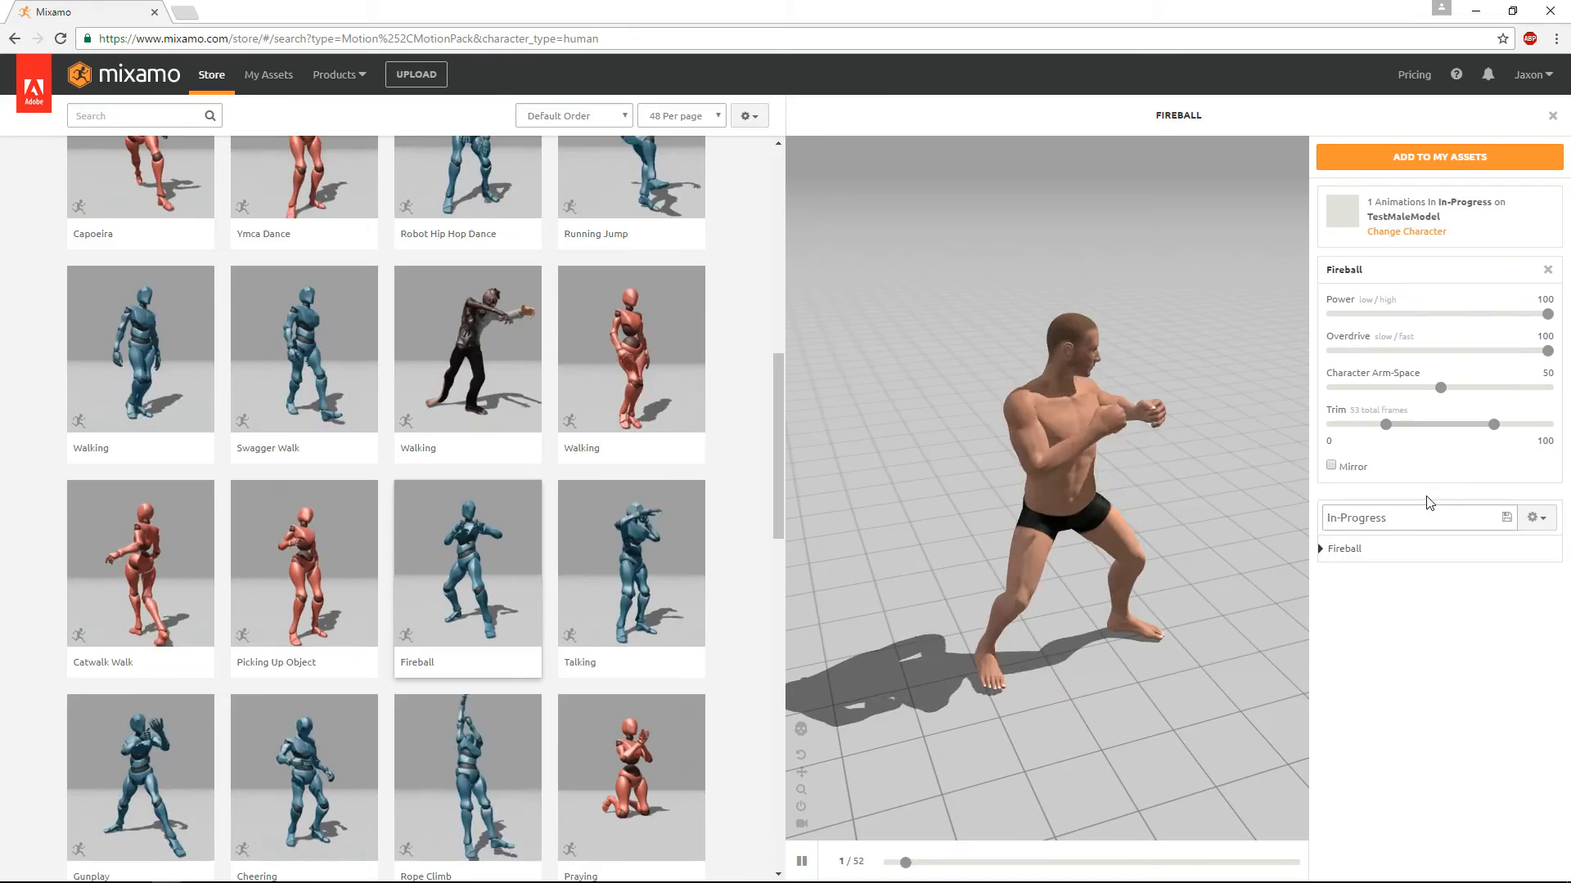
Rename the pack to Test, add it to My Assets, and view it in My Animations
{"action": "left_click", "coordinate": [1440, 157]}
{"action": "type", "text": "Test"}
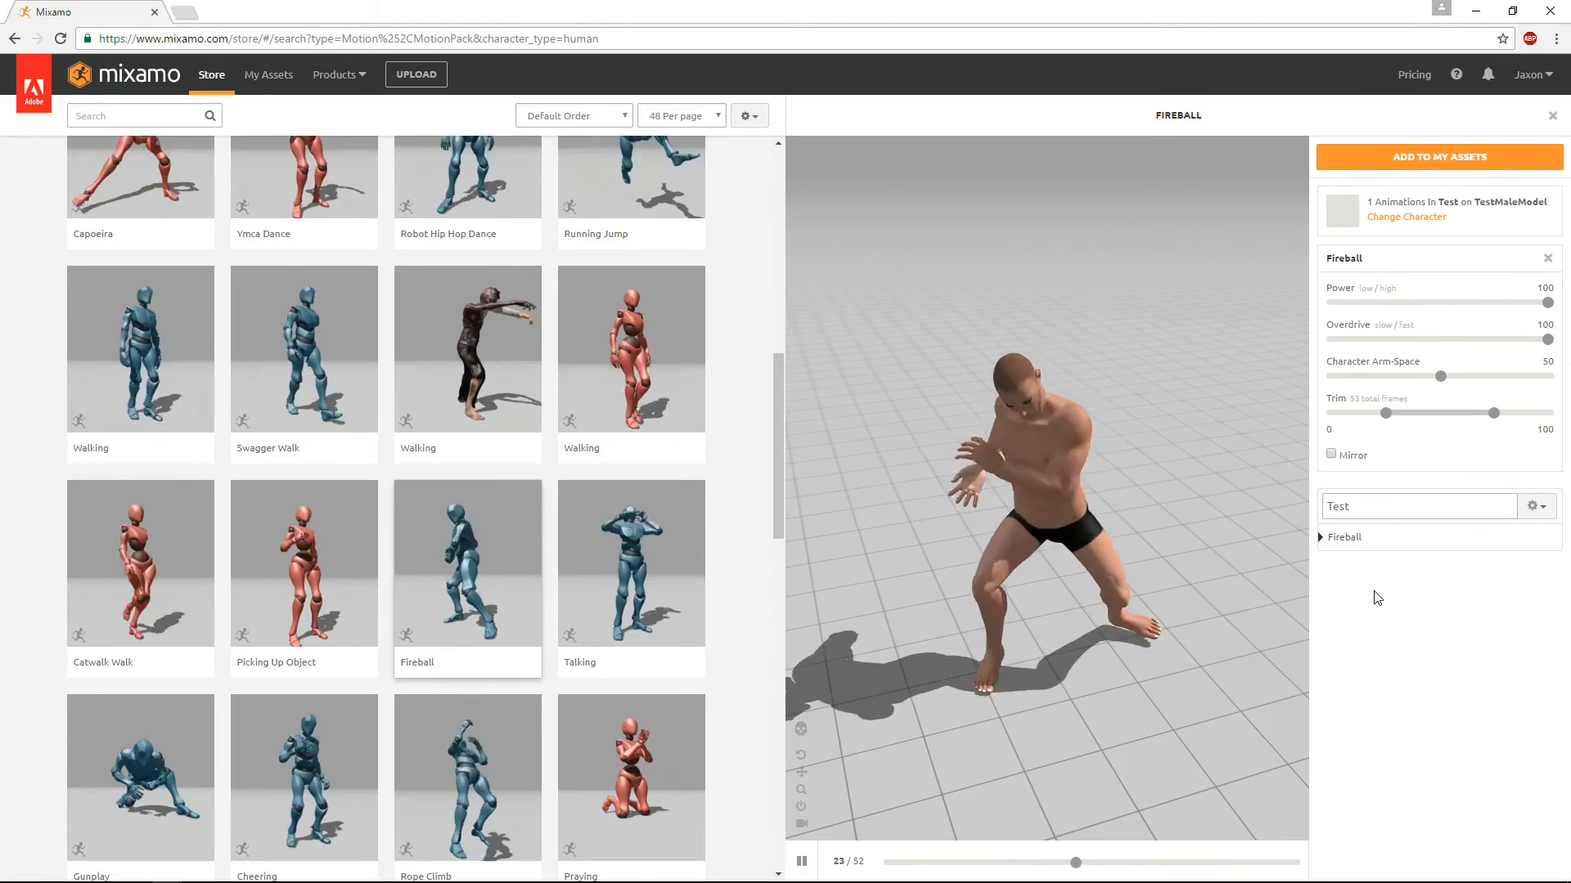
{"action": "left_click", "coordinate": [1440, 156]}
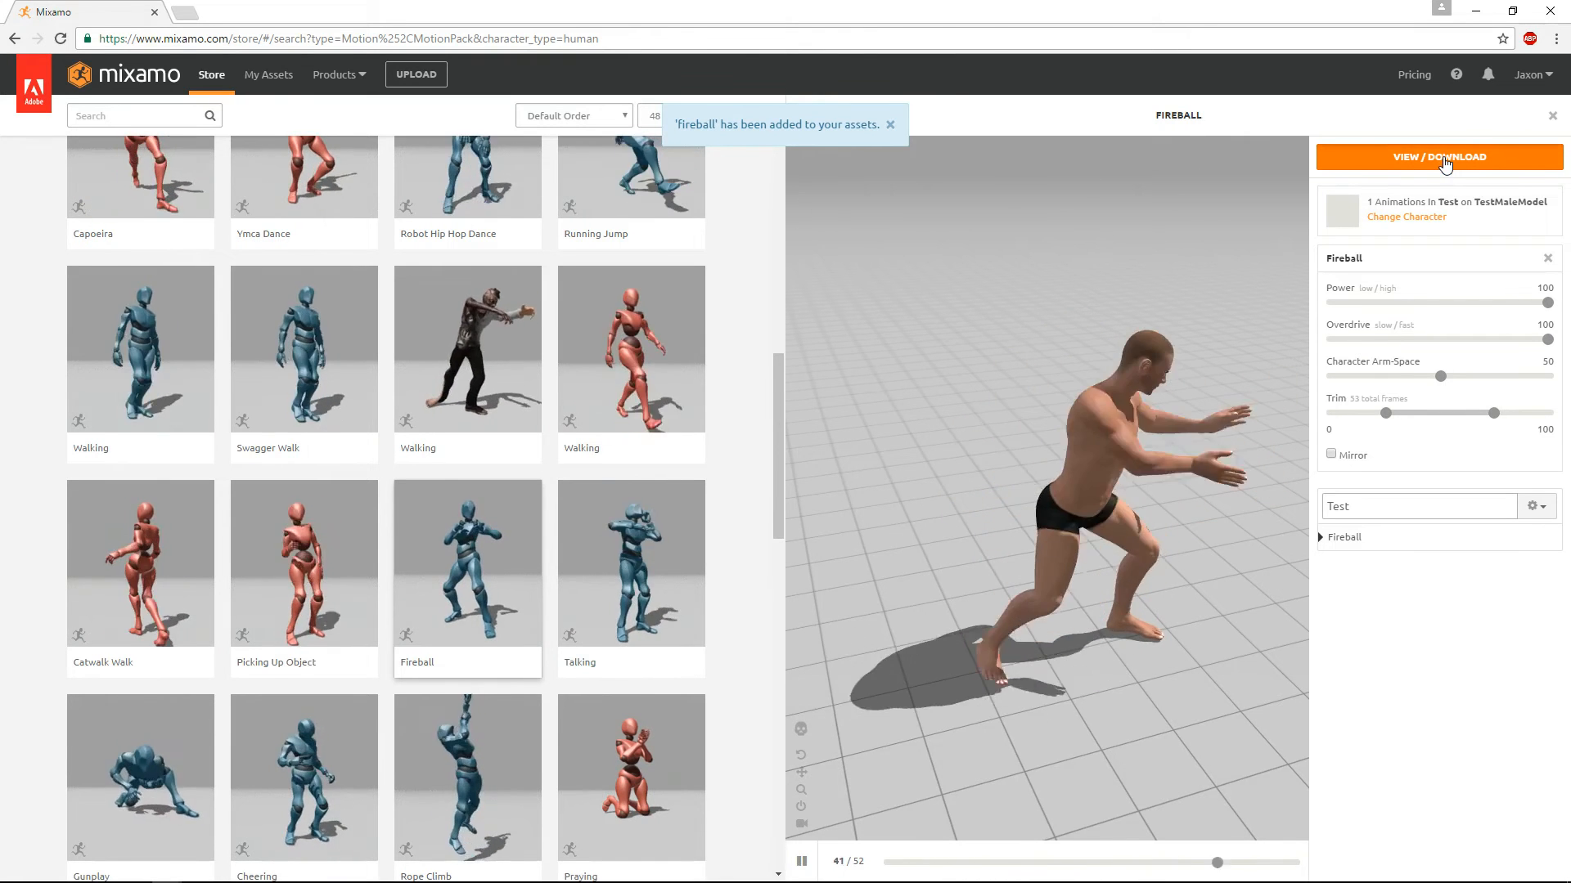
{"action": "left_click", "coordinate": [1439, 157]}
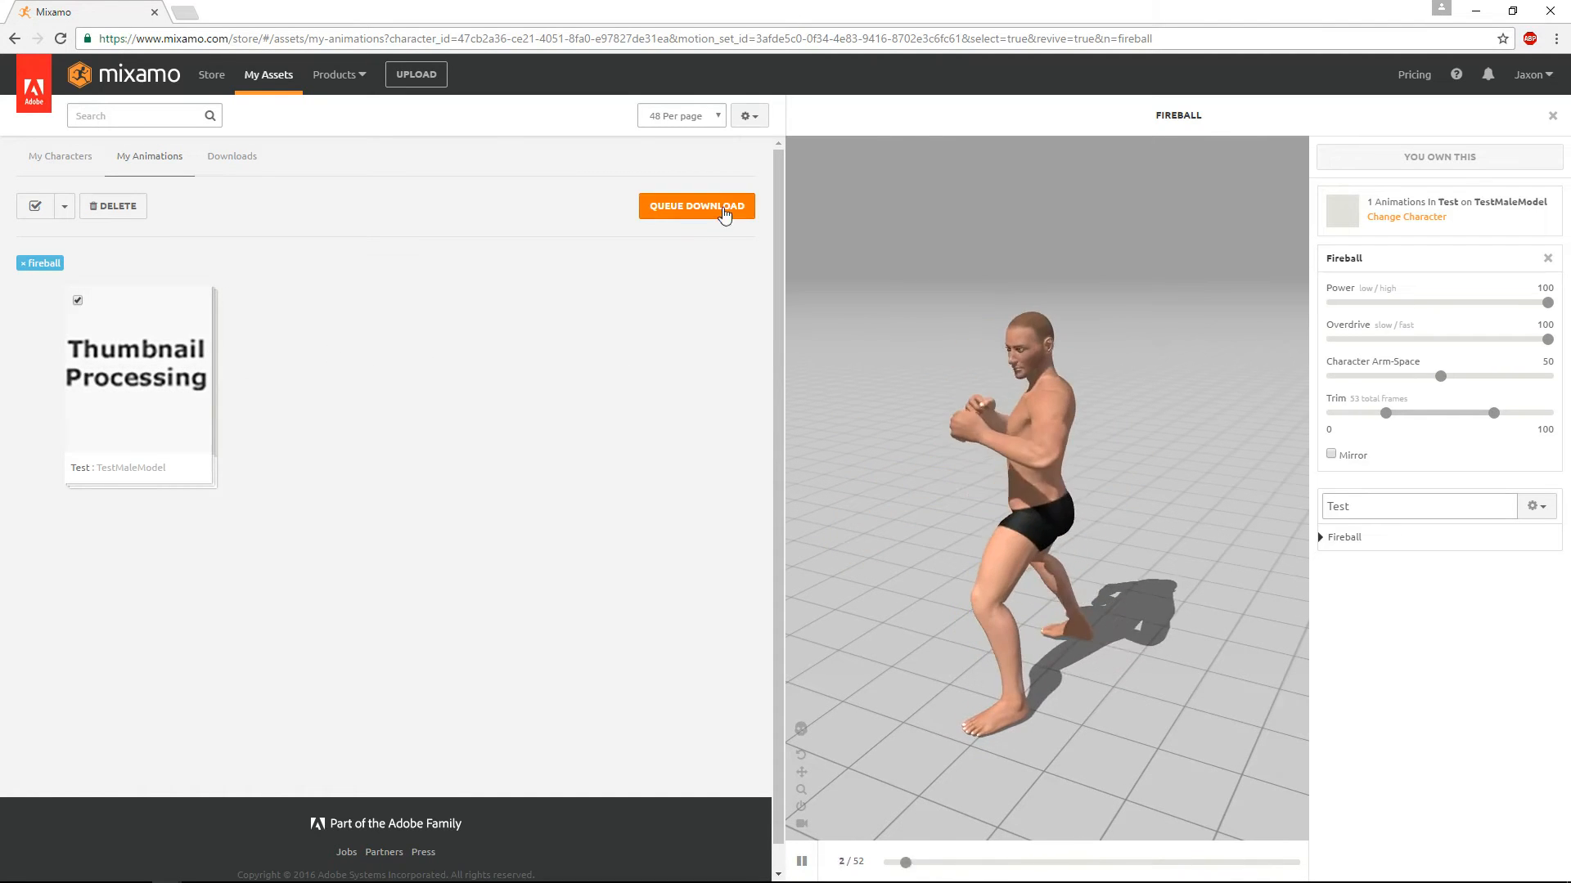
Queue the Test pack for download as FBX for Unreal Engine 4 (.fbx)
{"action": "left_click", "coordinate": [697, 206]}
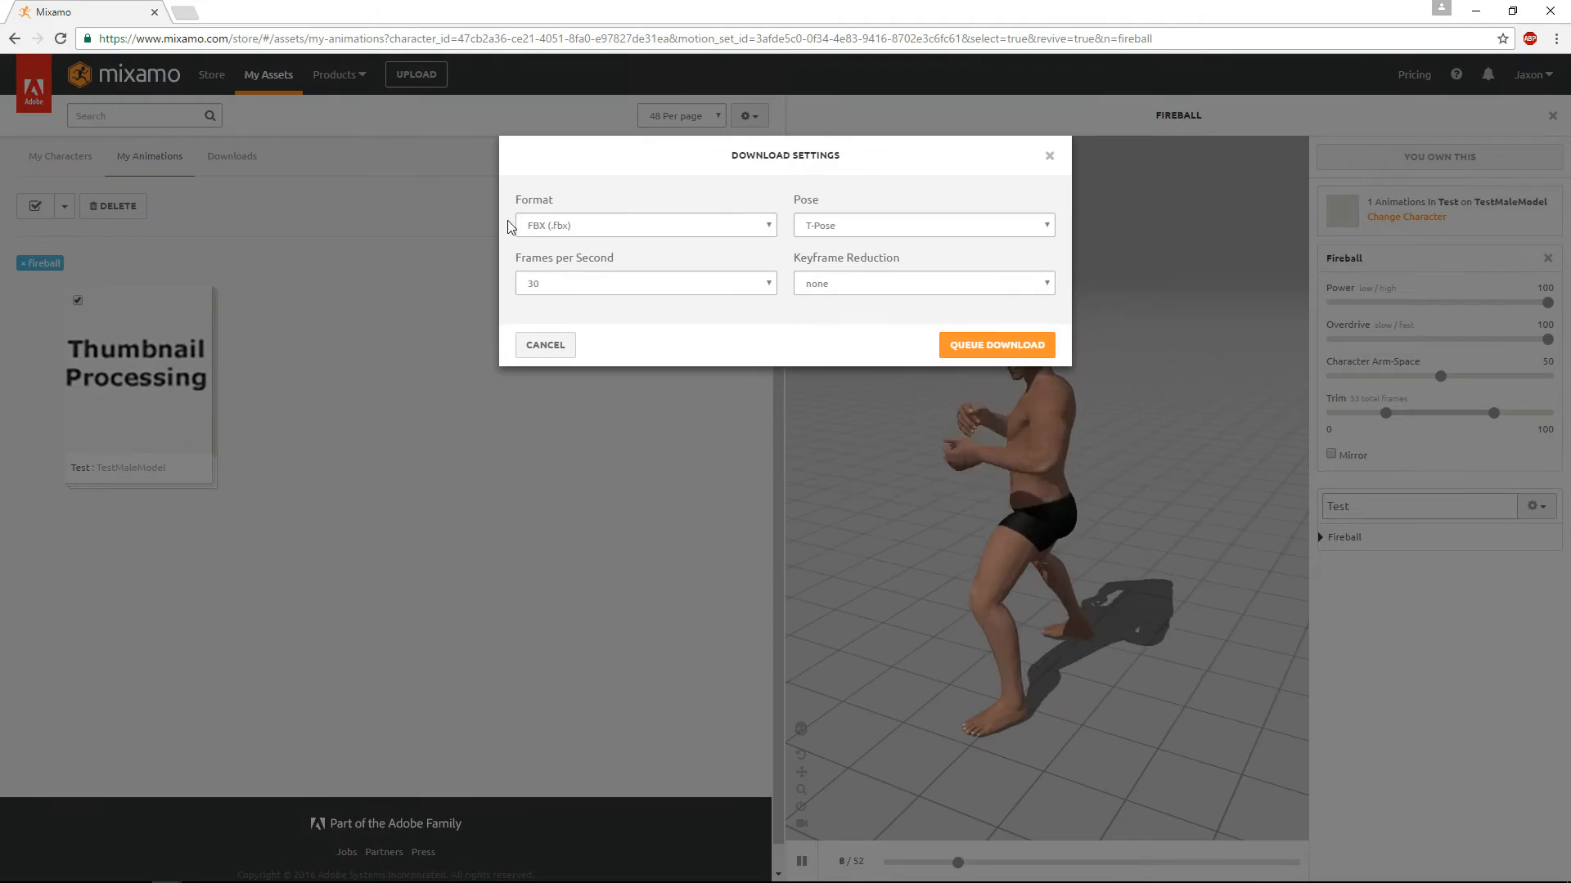
{"action": "left_click", "coordinate": [644, 225]}
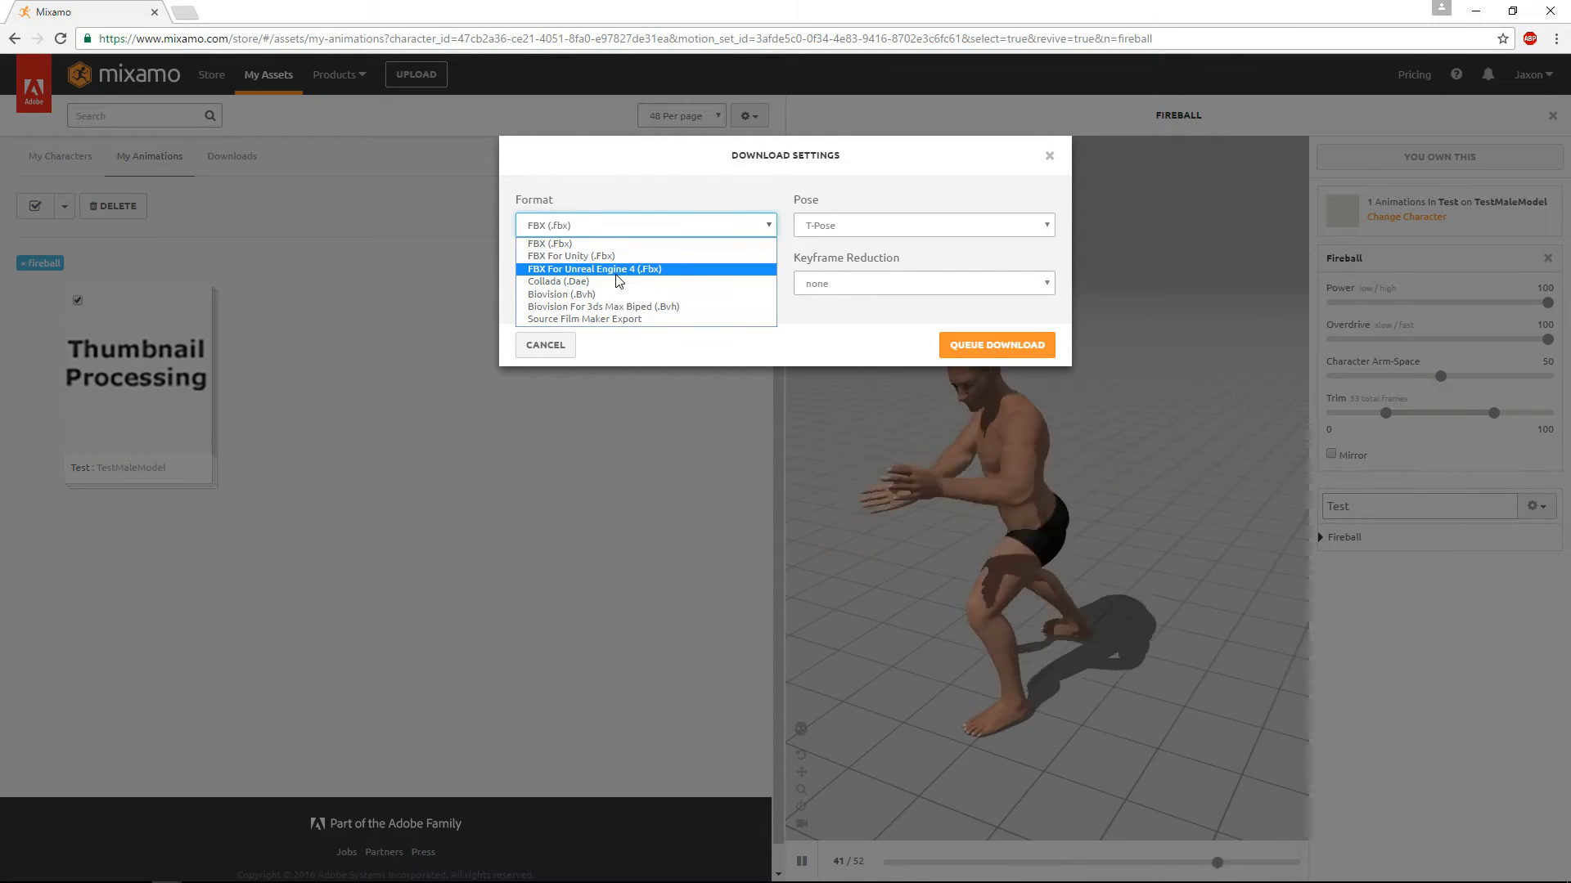
{"action": "mouse_move", "coordinate": [559, 256]}
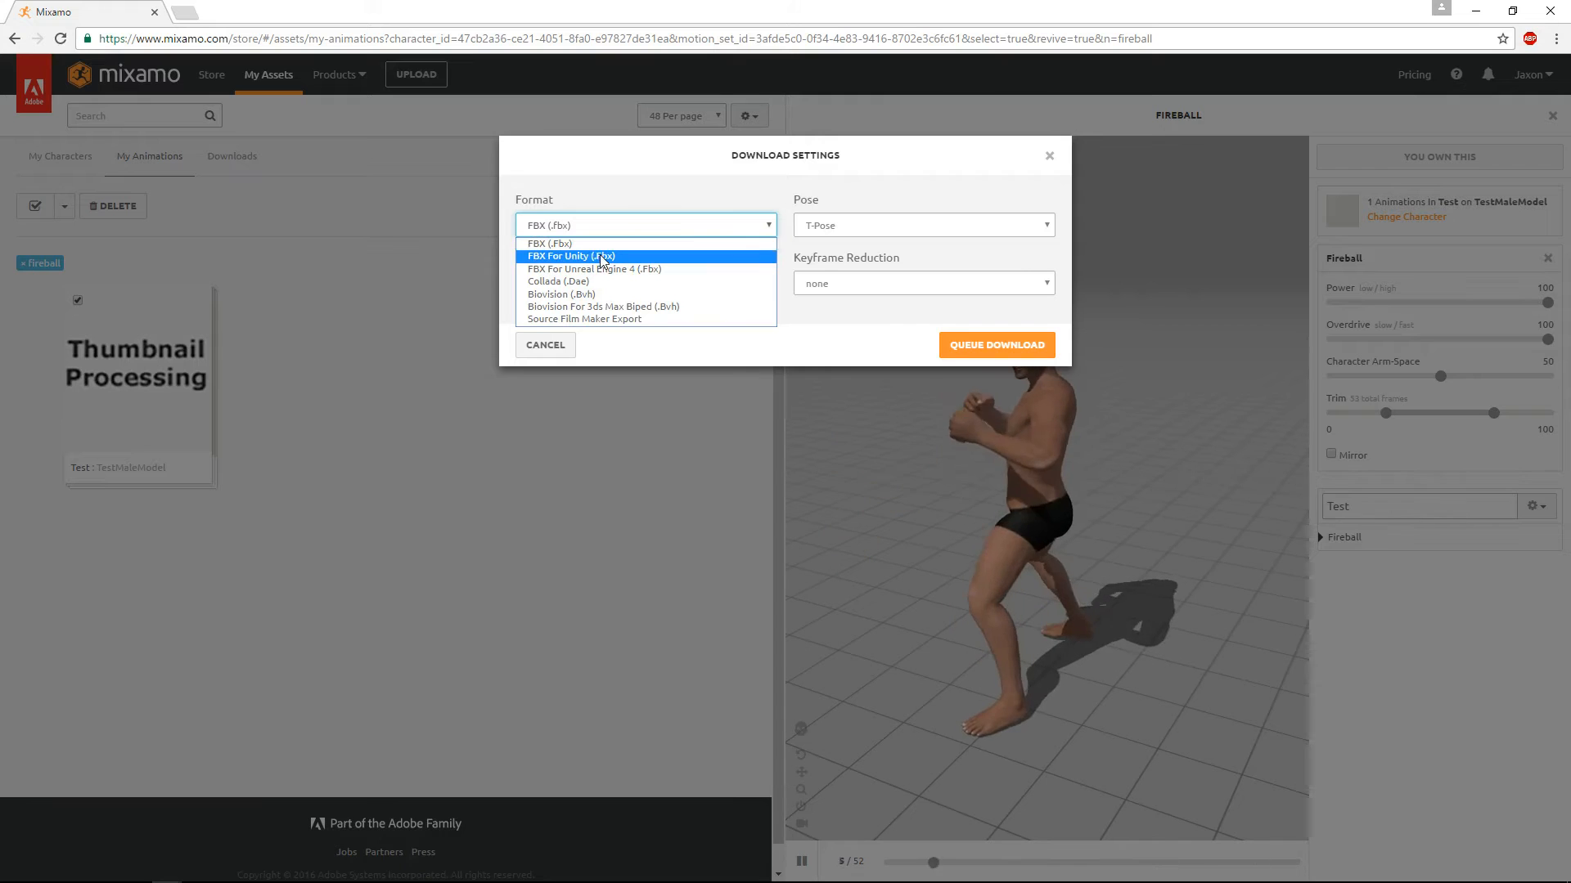
{"action": "mouse_move", "coordinate": [621, 274]}
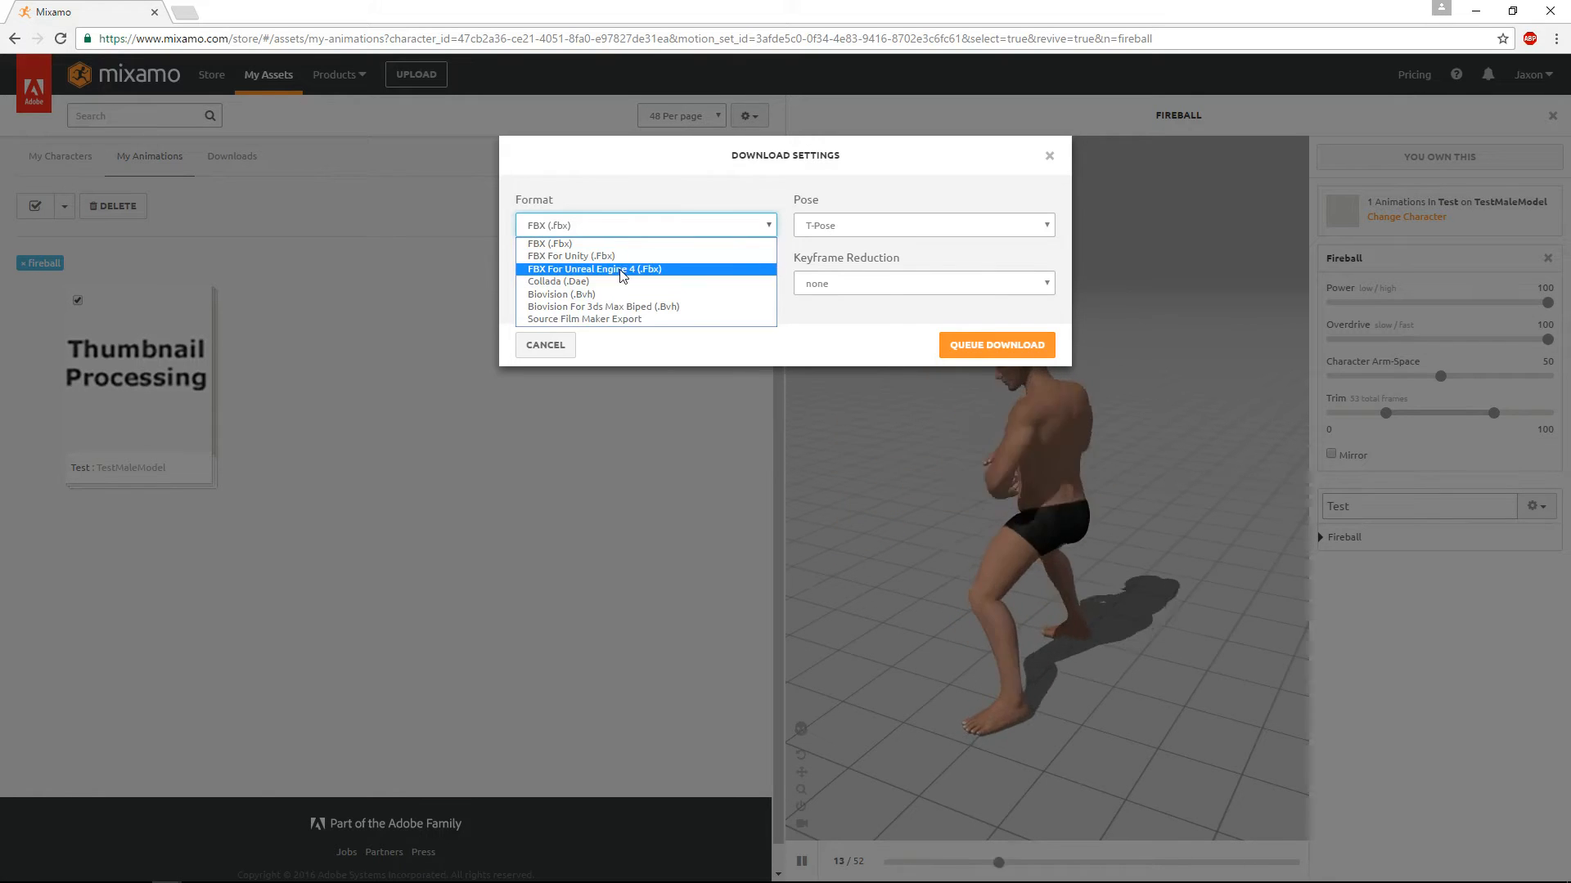
{"action": "mouse_move", "coordinate": [629, 282]}
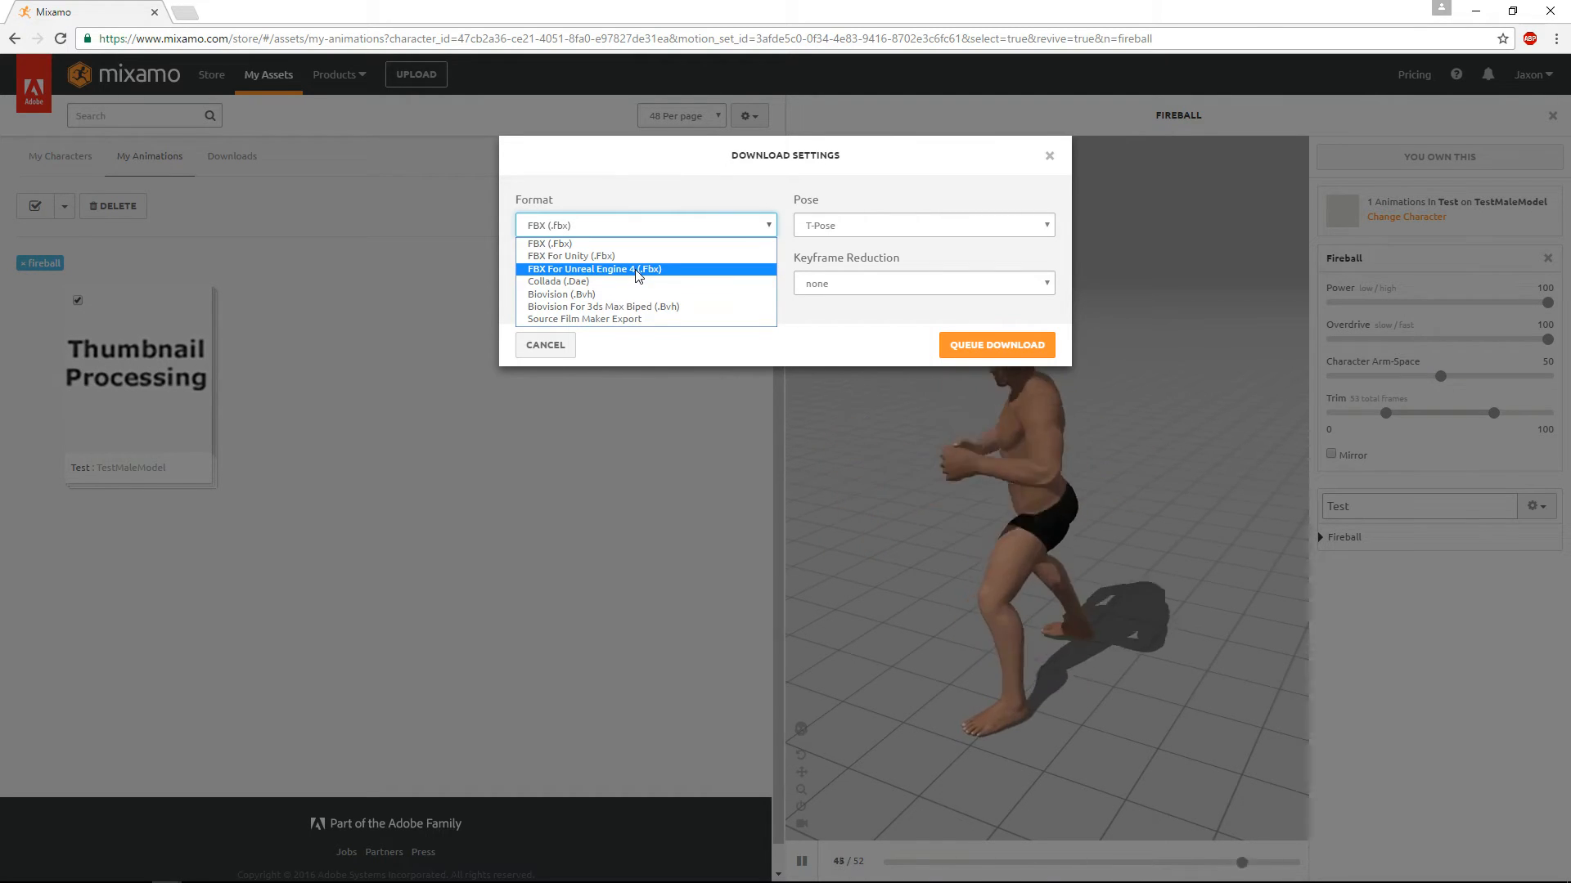
{"action": "left_click", "coordinate": [581, 268]}
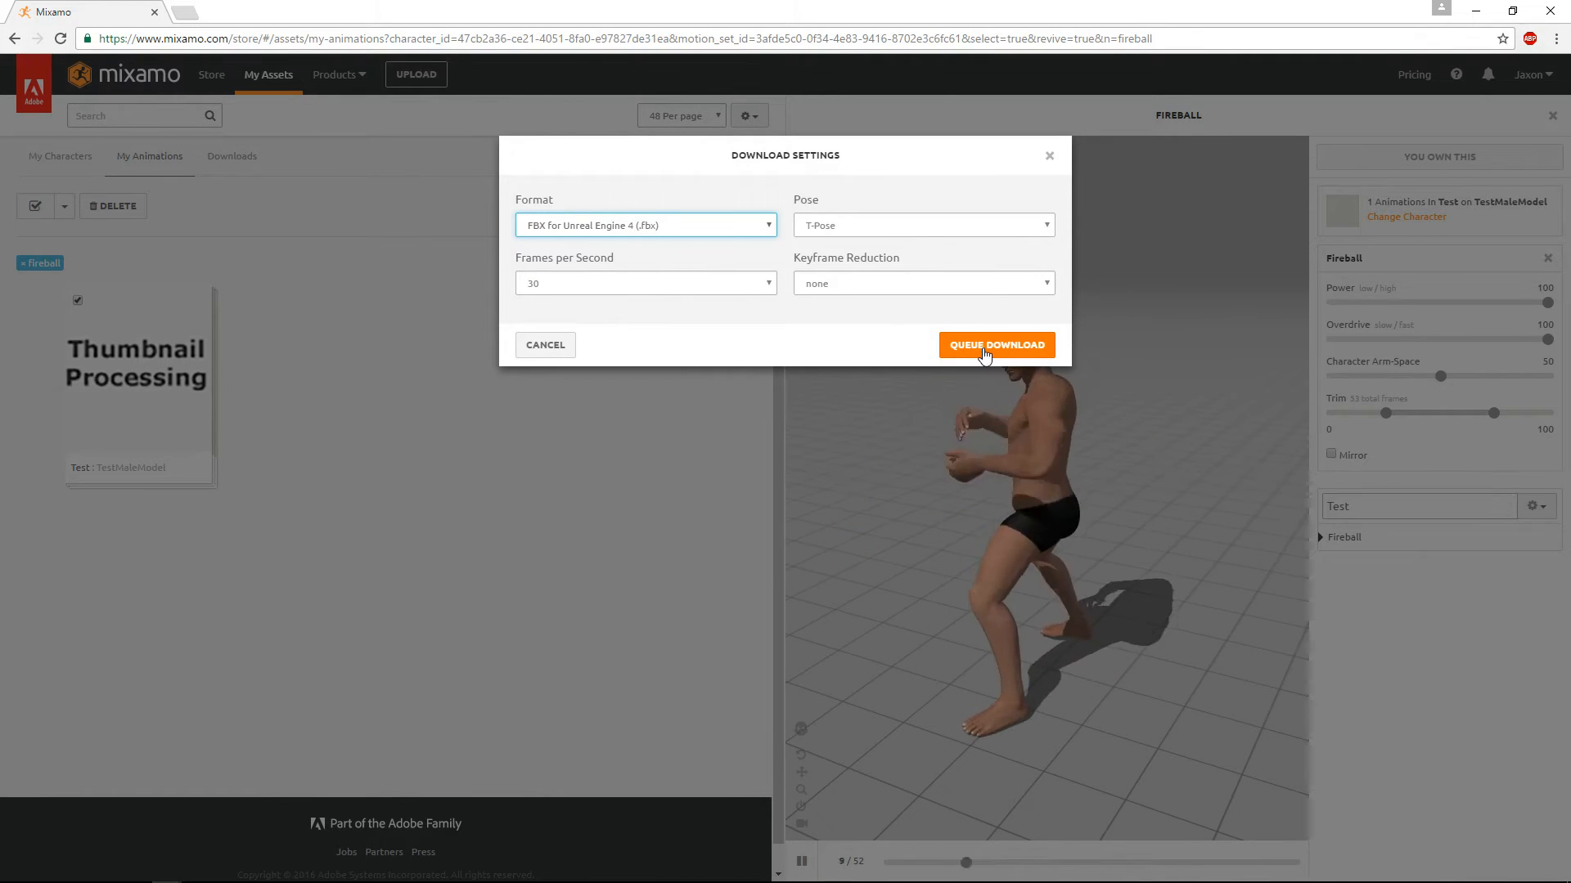
{"action": "left_click", "coordinate": [996, 345]}
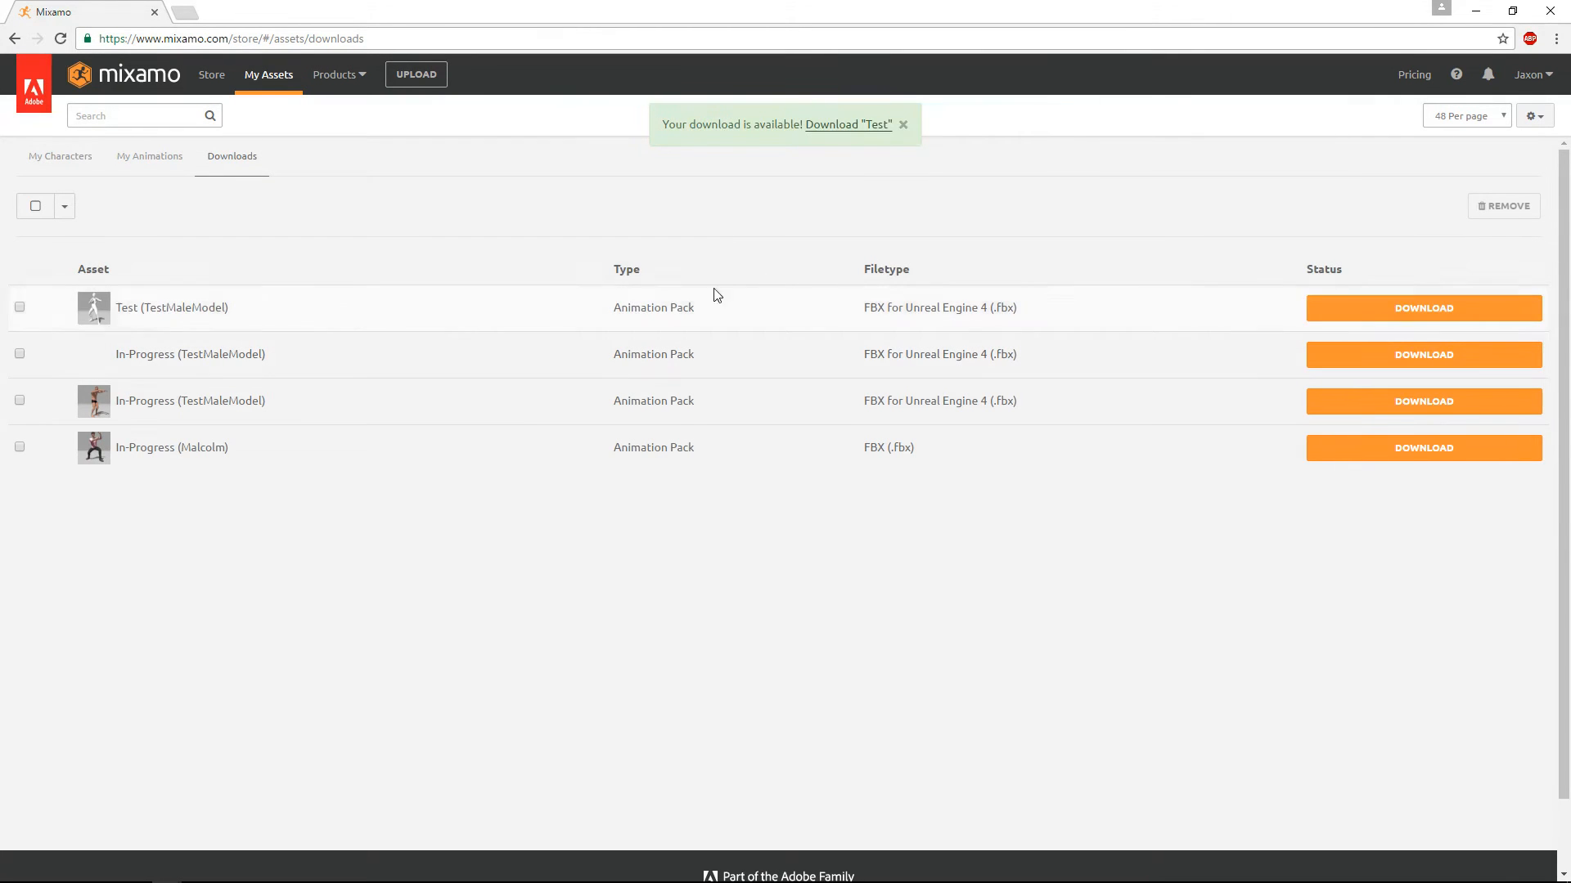
Download Test.zip for Test (TestMaleModel) from the Downloads tab
{"action": "left_click", "coordinate": [1423, 309]}
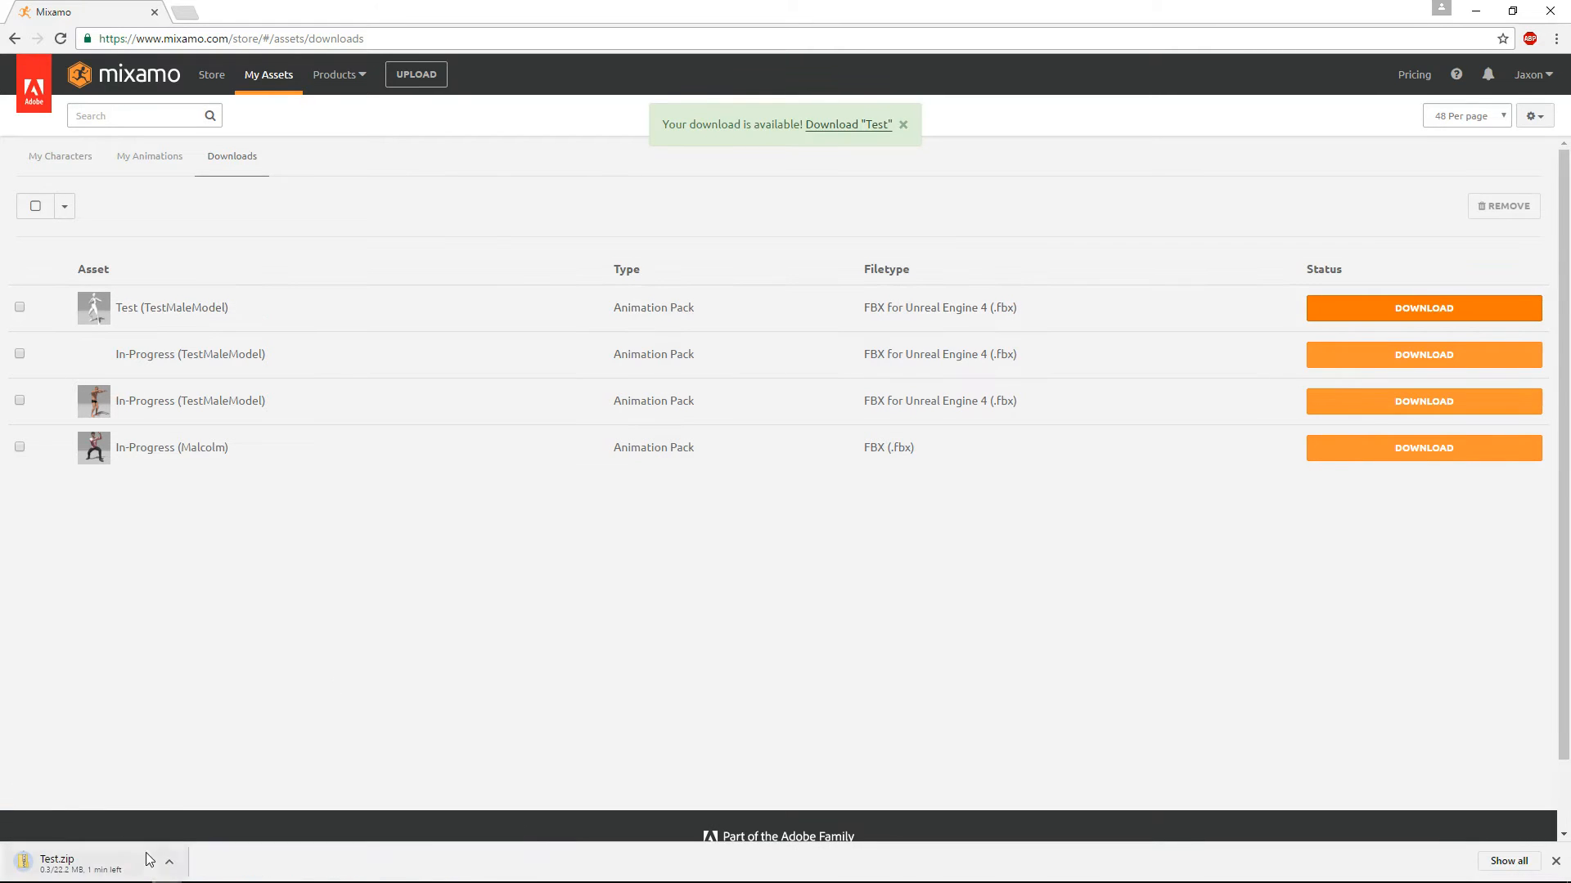
{"action": "mouse_move", "coordinate": [380, 760]}
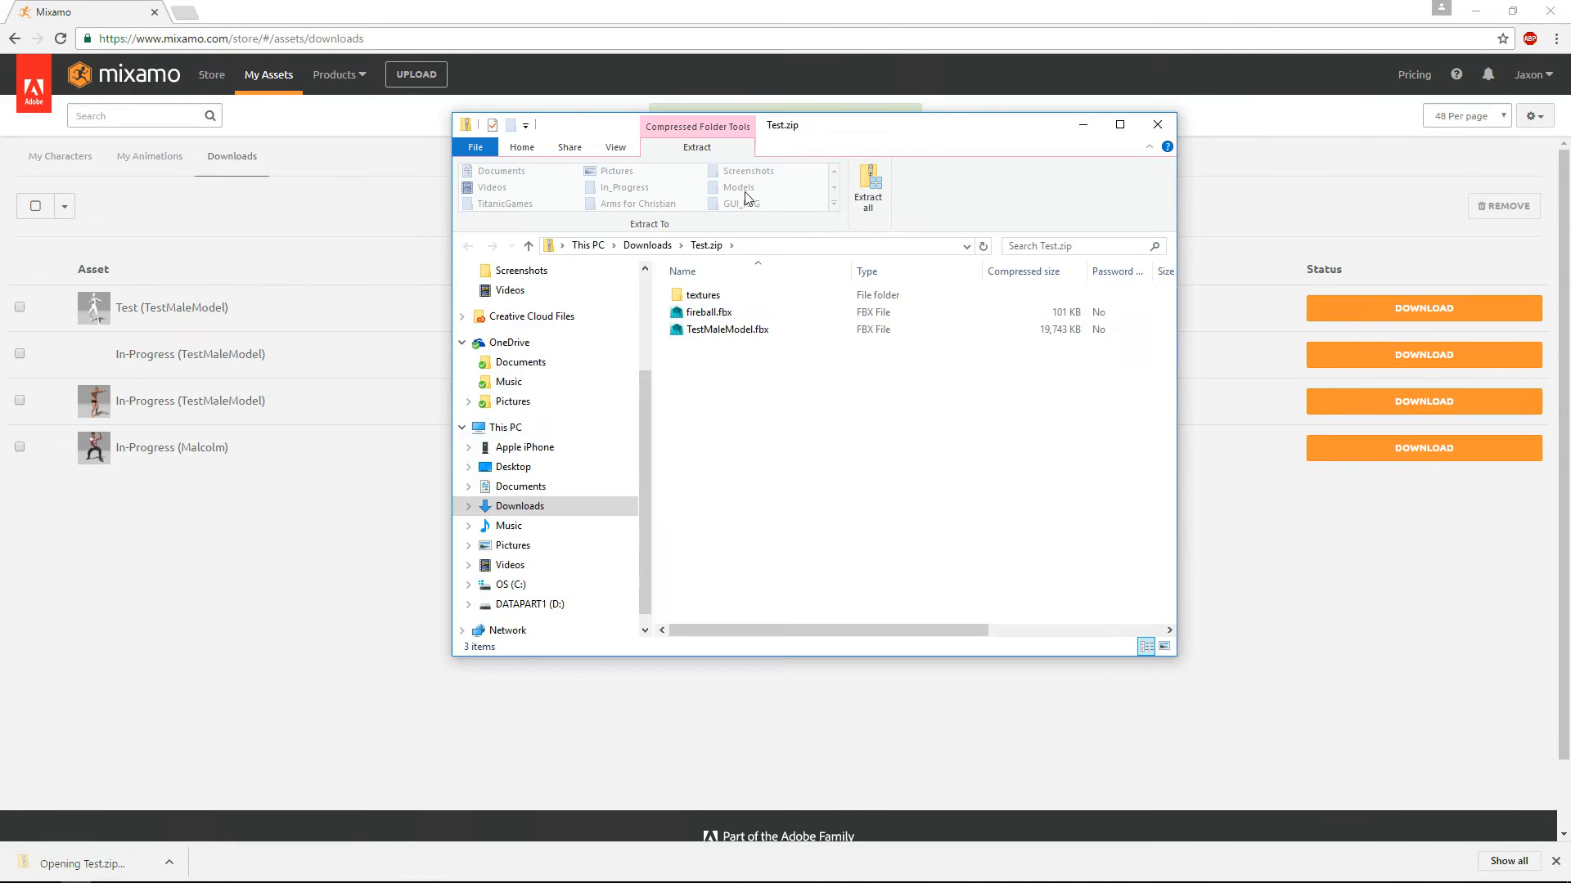
Extract Test.zip into Downloads\Test, open the folder, and minimize Explorer
{"action": "left_click", "coordinate": [868, 184]}
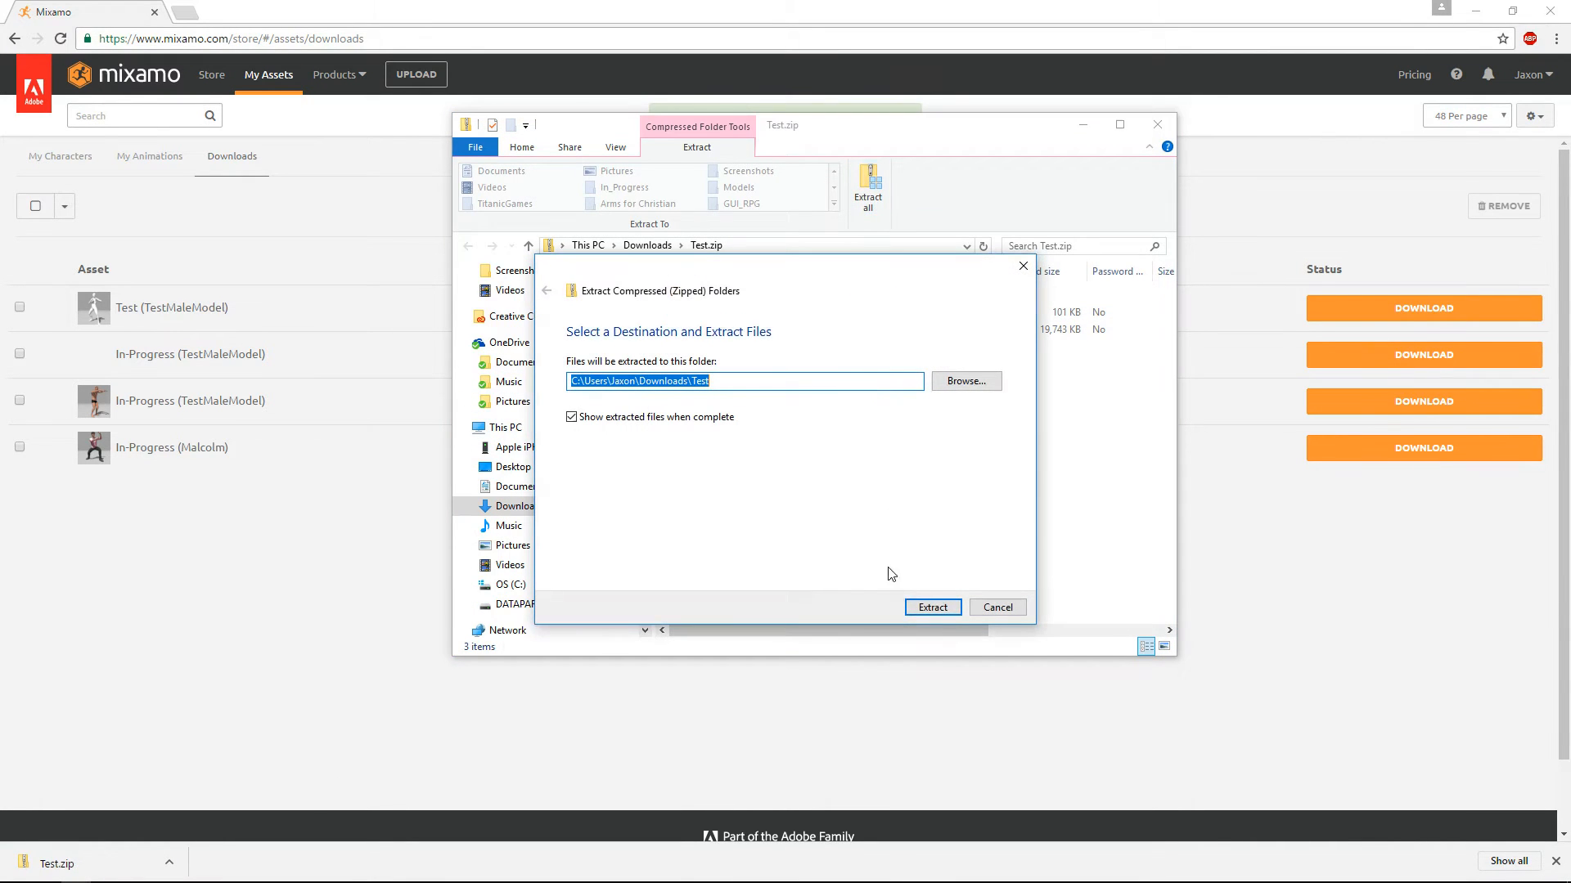
{"action": "left_click", "coordinate": [933, 607]}
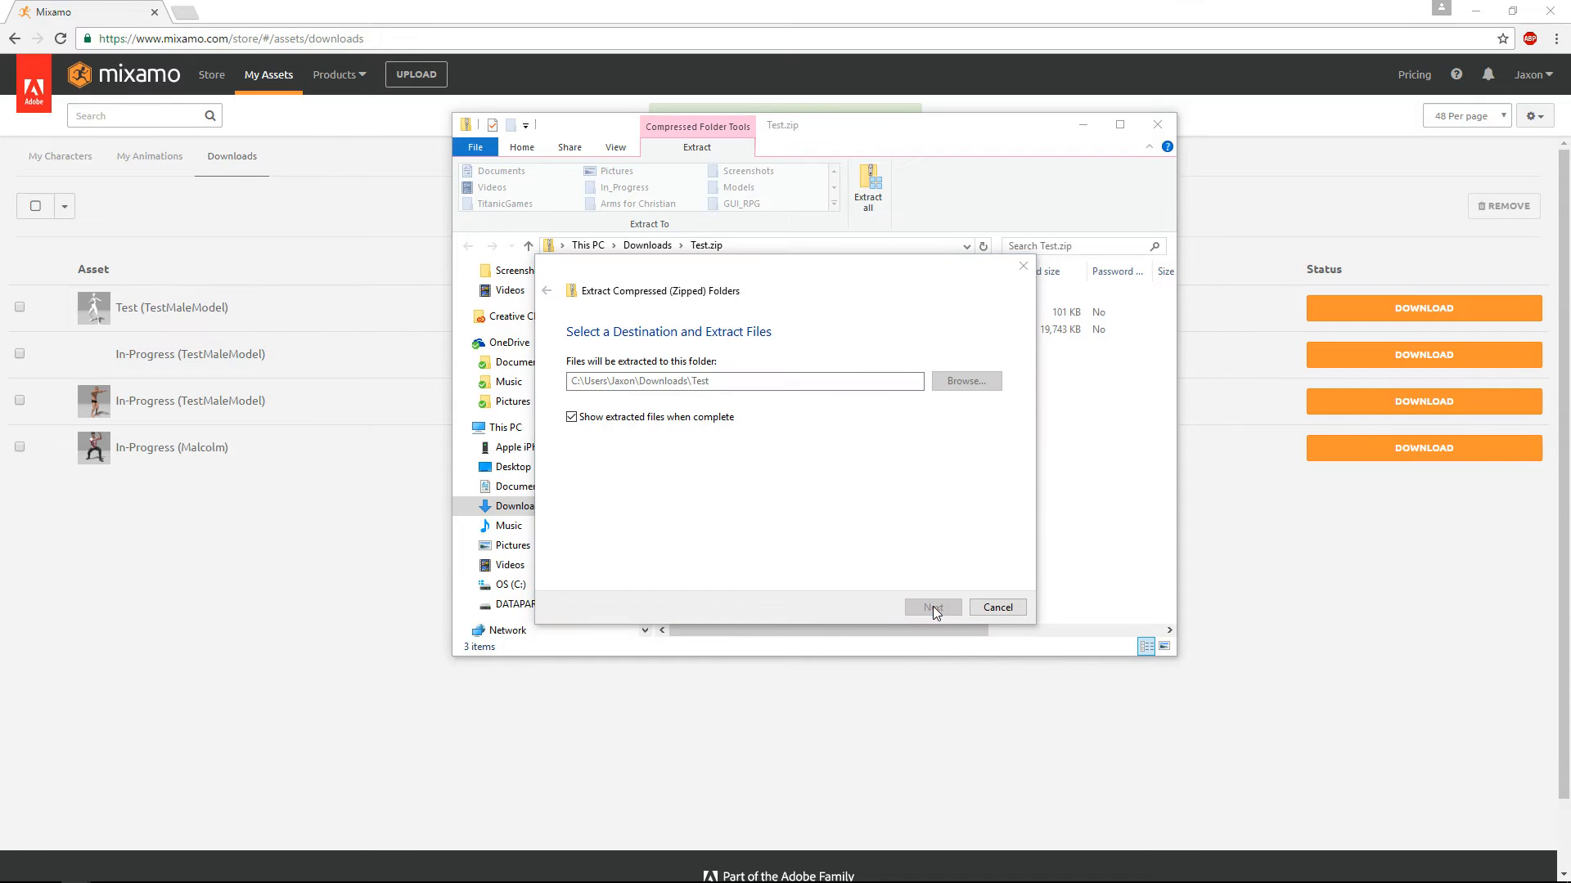
{"action": "left_click", "coordinate": [932, 607]}
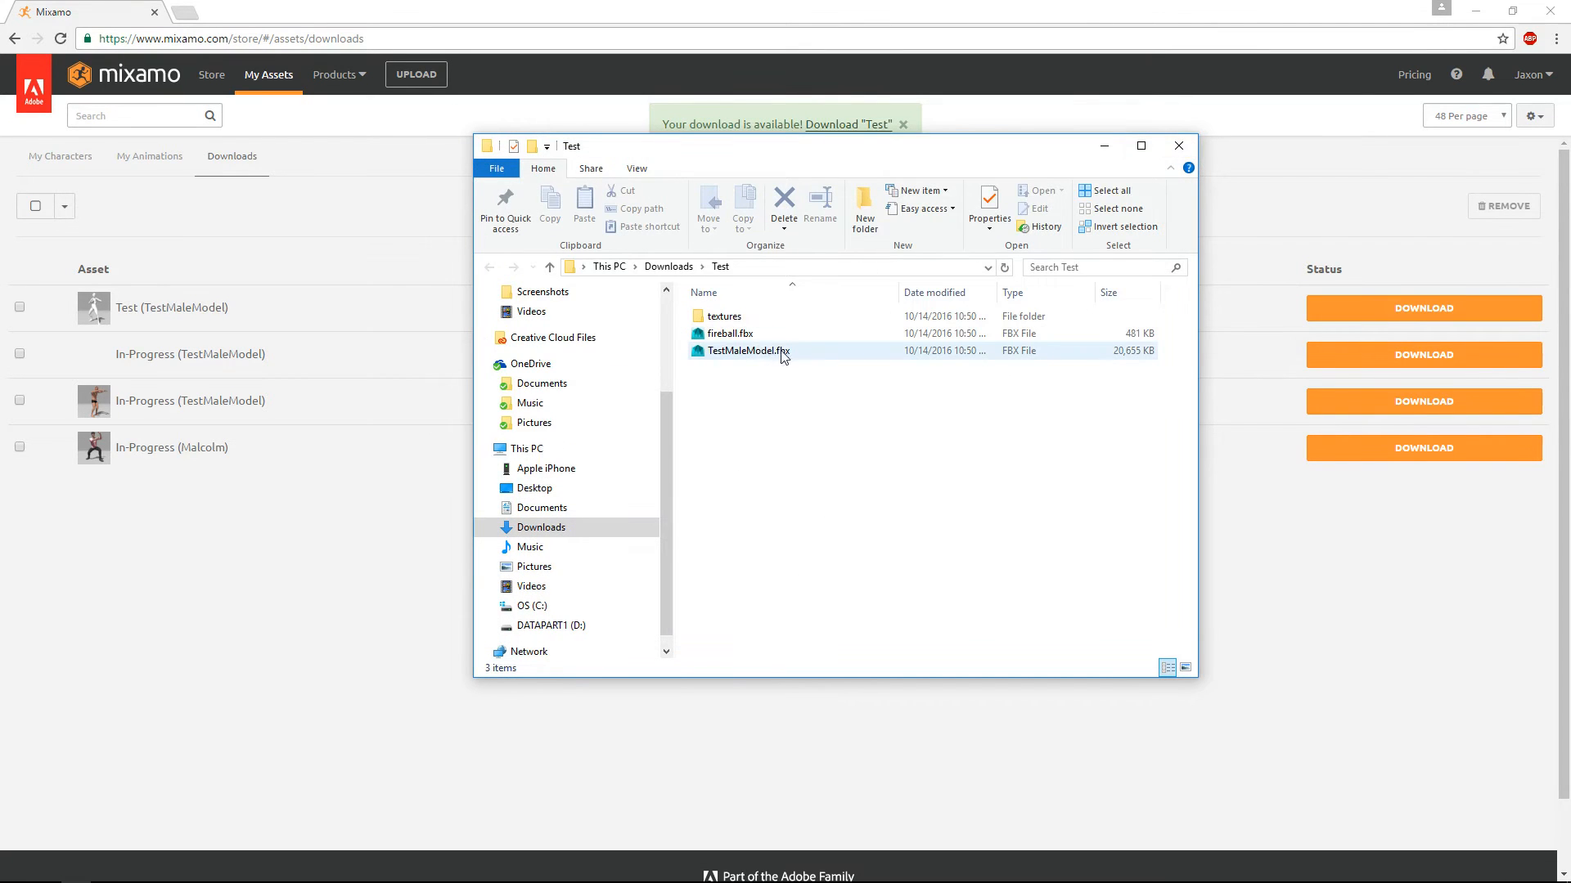
{"action": "double_click", "coordinate": [722, 317]}
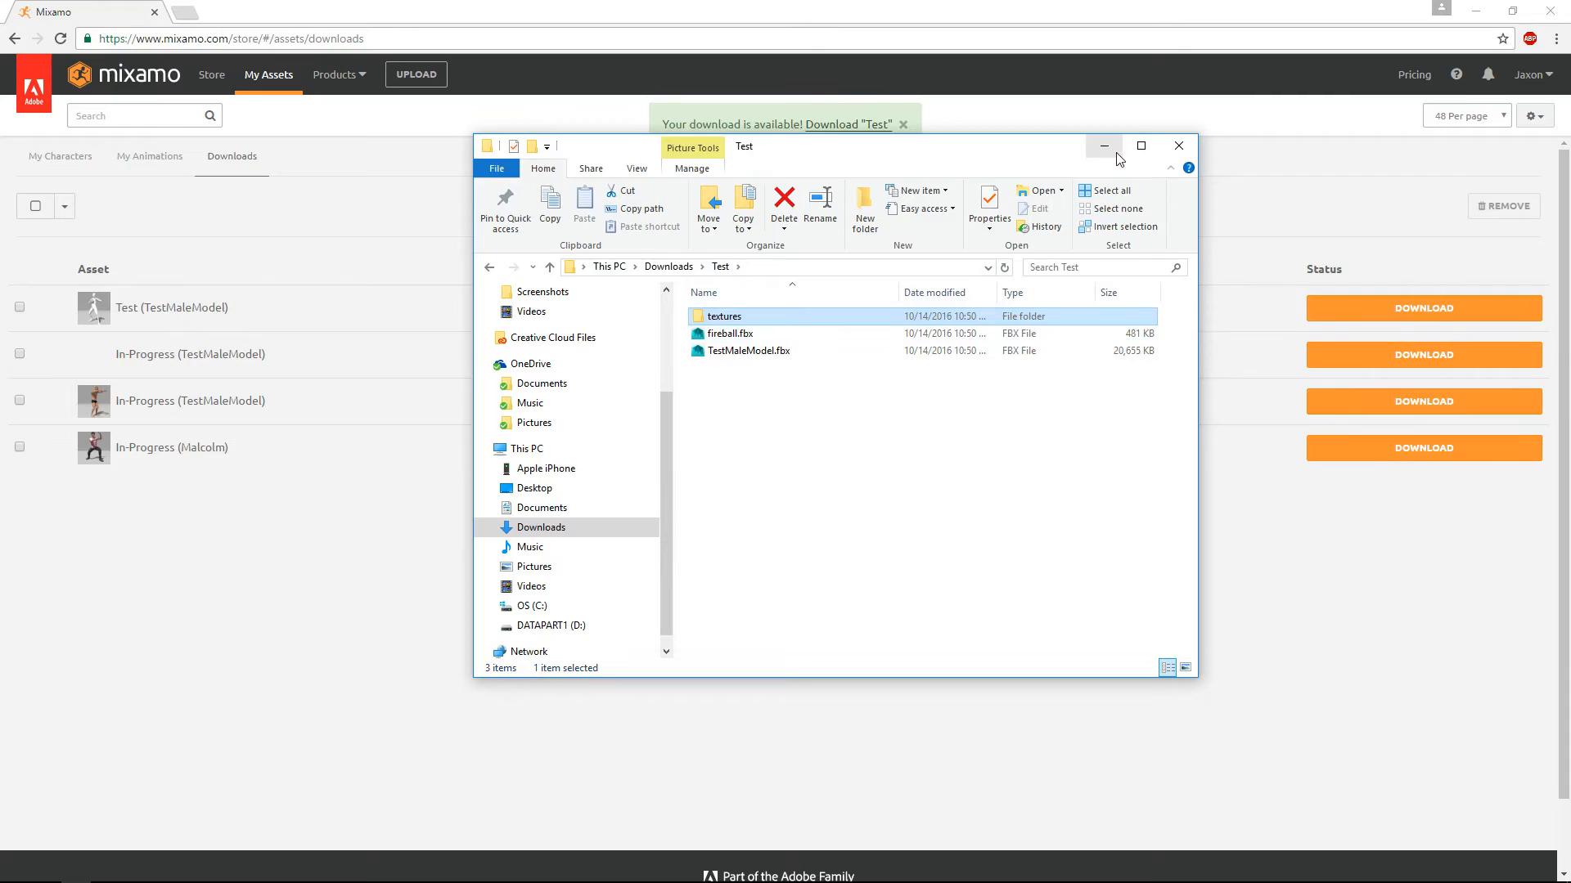
{"action": "left_click", "coordinate": [1104, 145]}
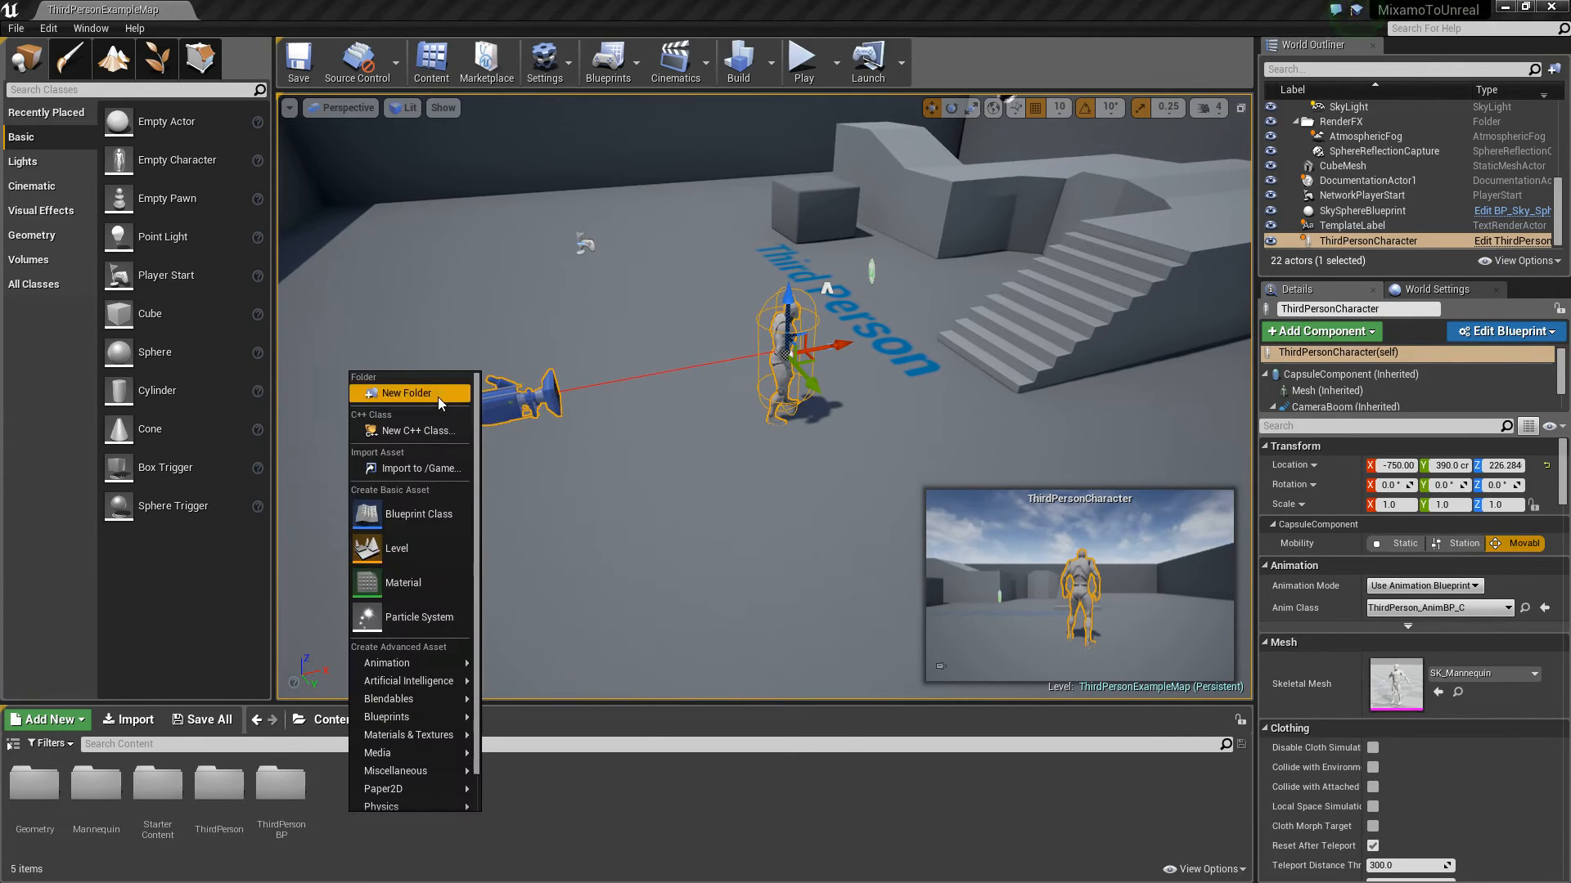
Create a Mixamo folder in Content and pick TestMaleModel.fbx from Downloads\Test to import
{"action": "left_click", "coordinate": [407, 392]}
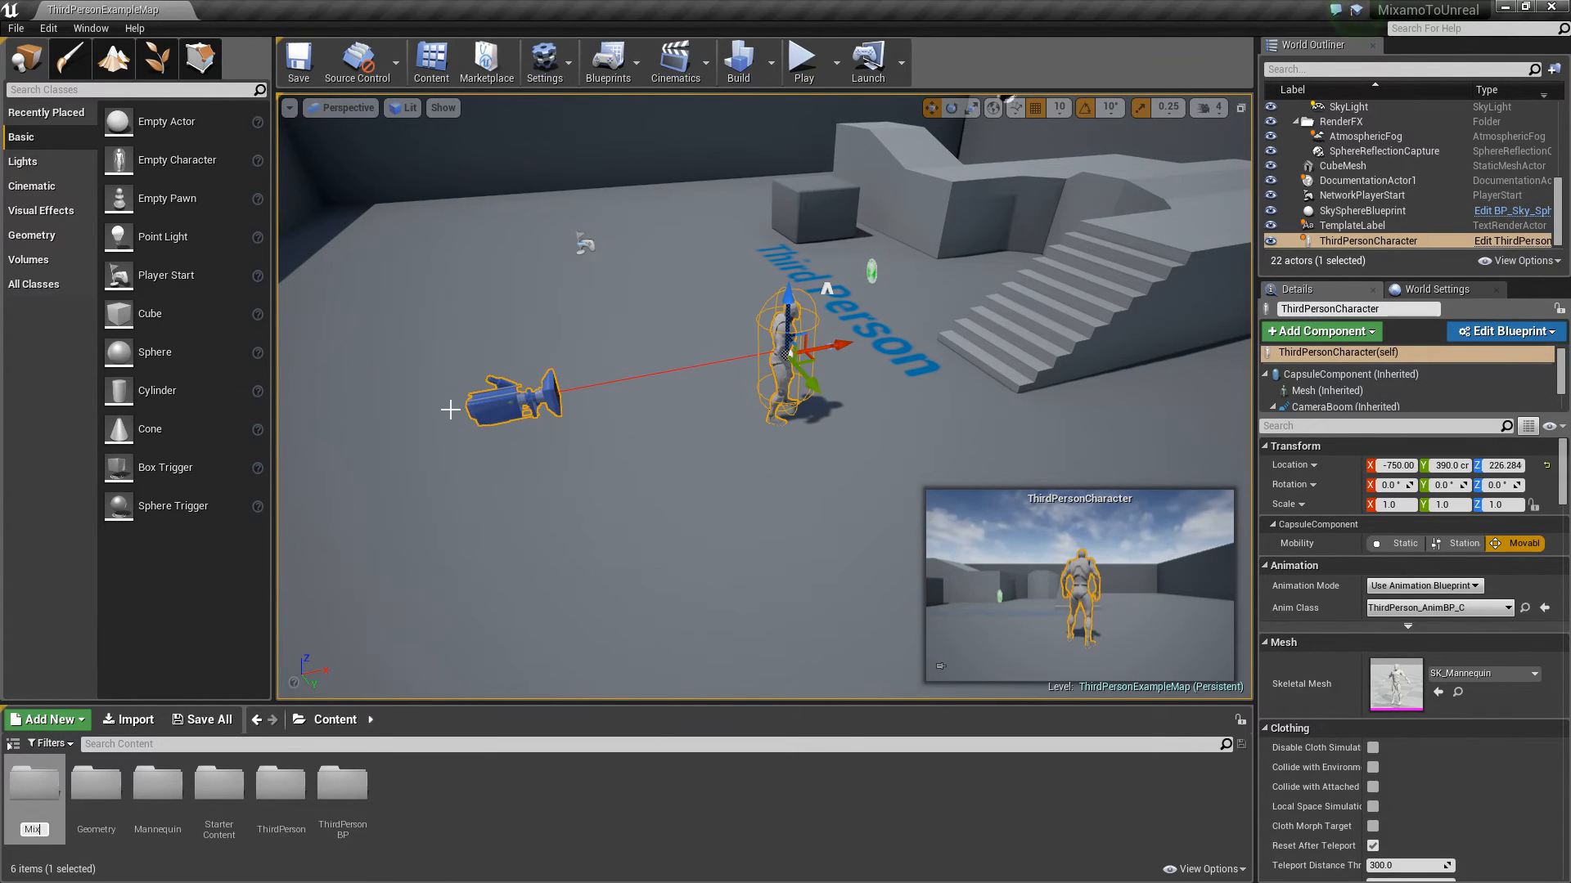
{"action": "mouse_move", "coordinate": [347, 803]}
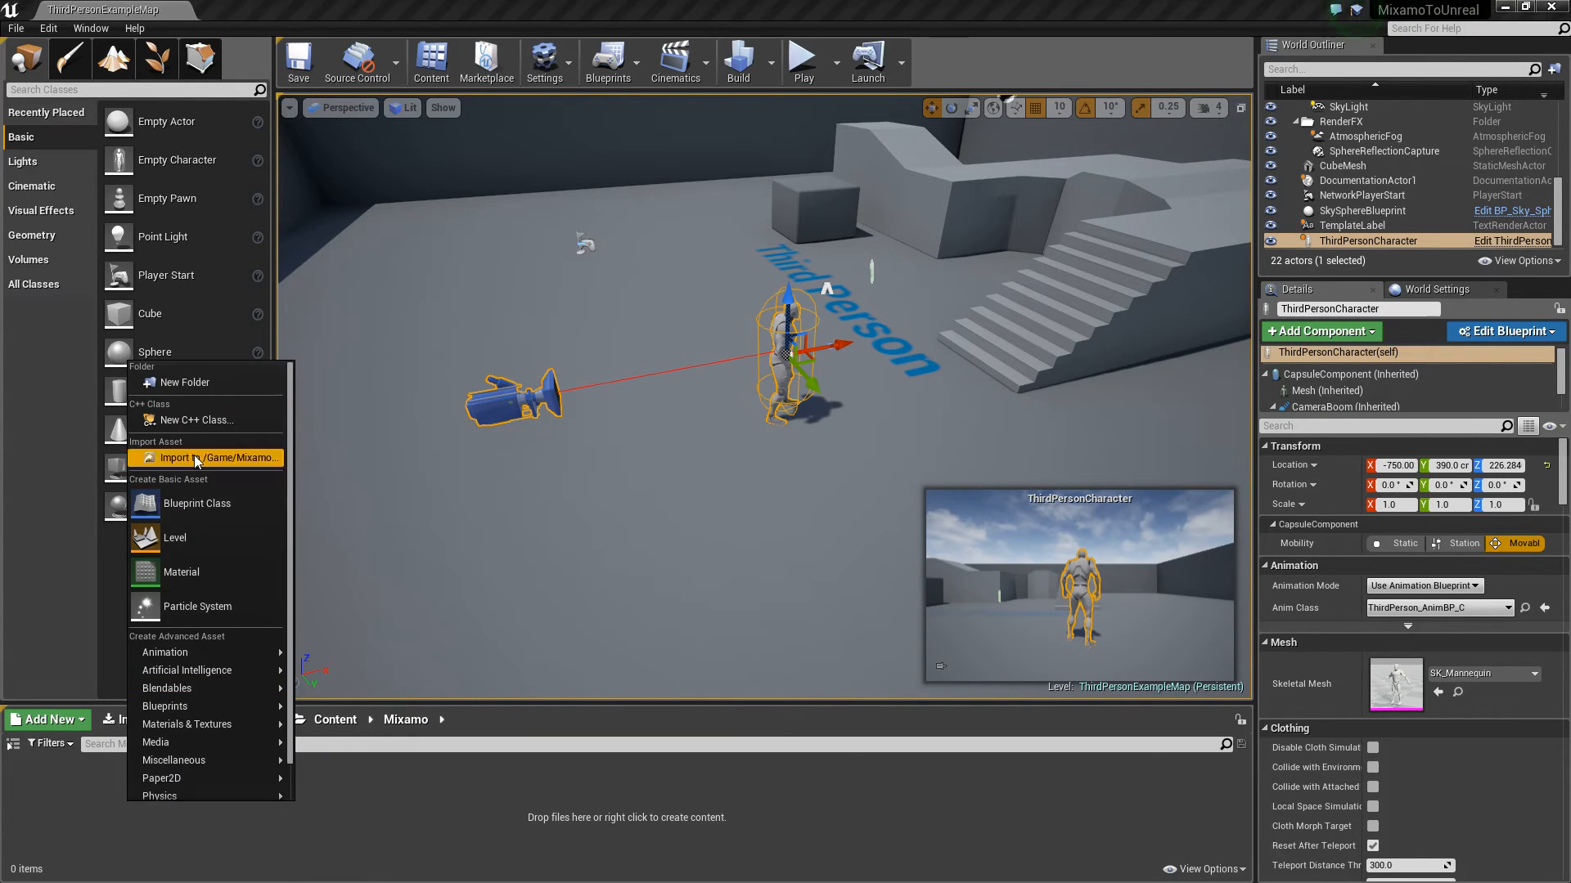
{"action": "left_click", "coordinate": [205, 458]}
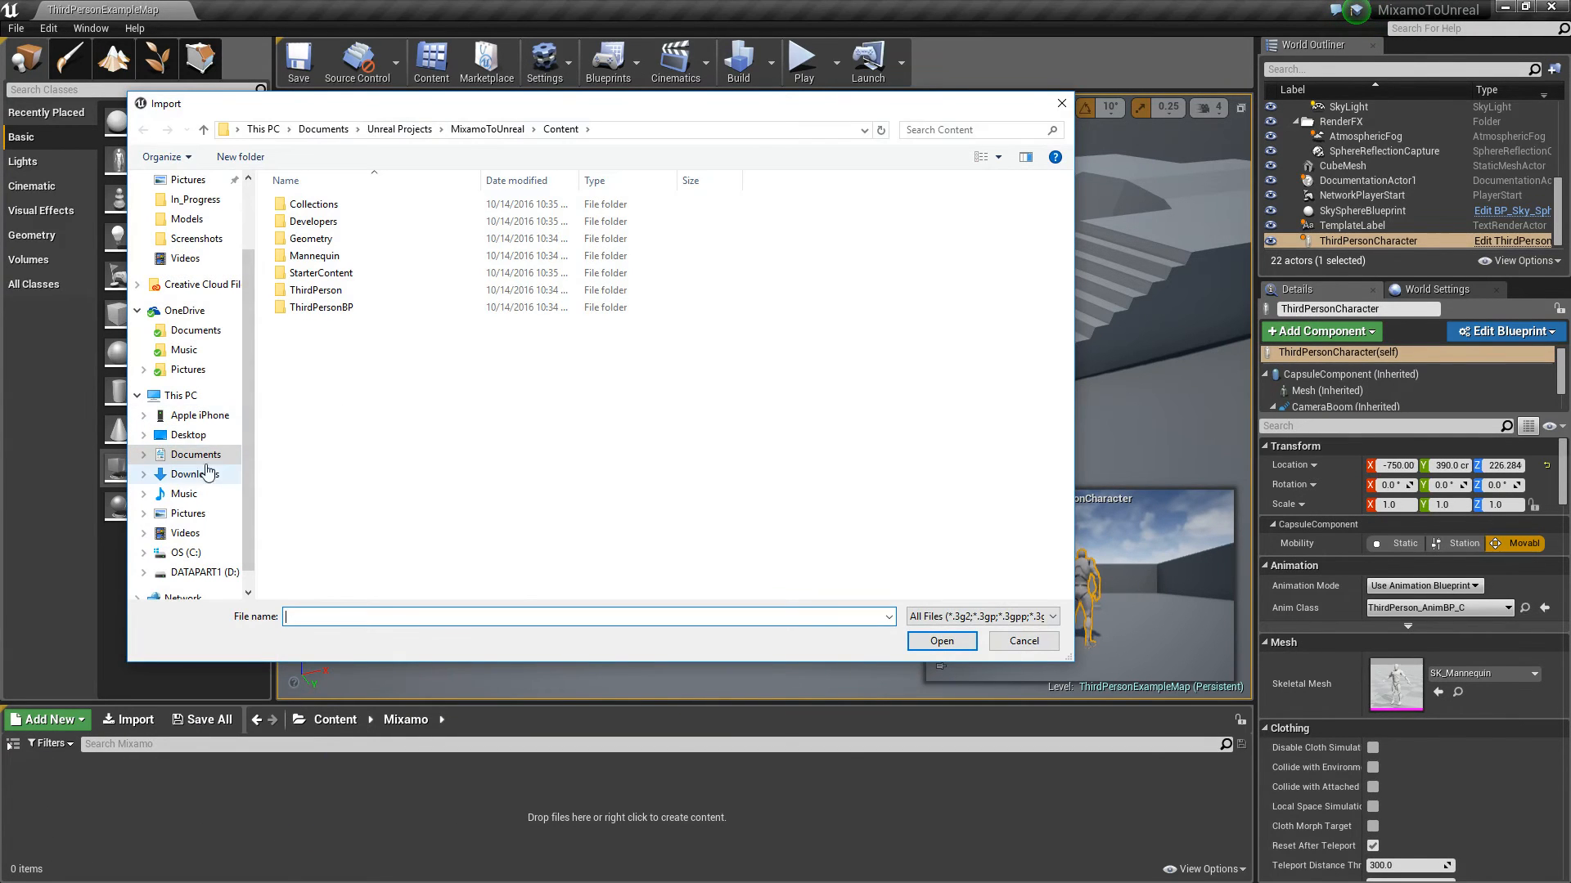
{"action": "left_click", "coordinate": [188, 474]}
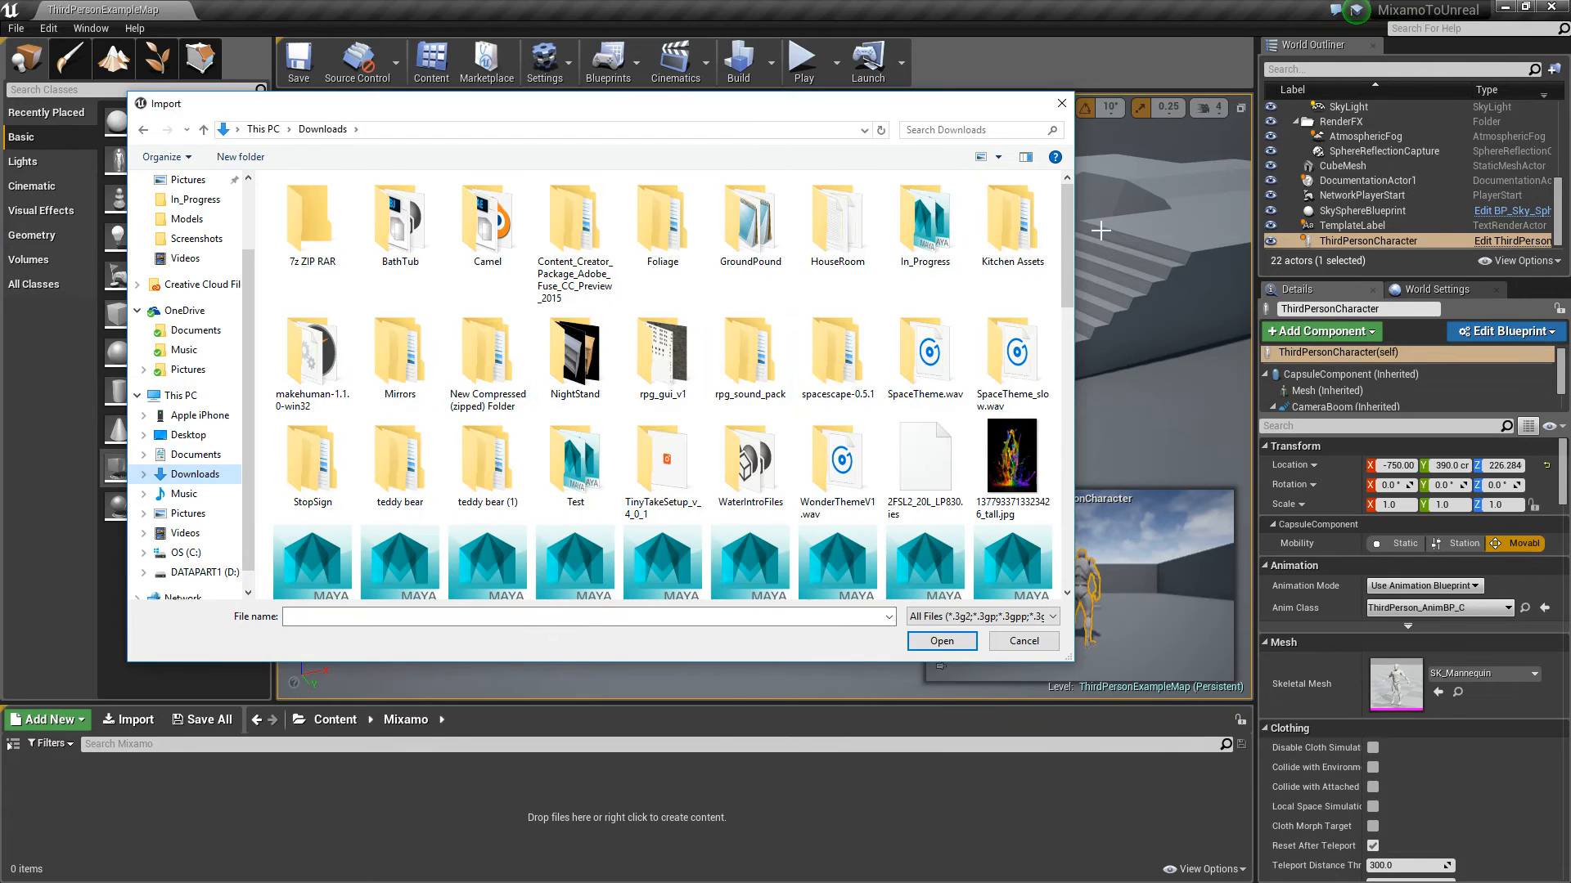
{"action": "double_click", "coordinate": [575, 462]}
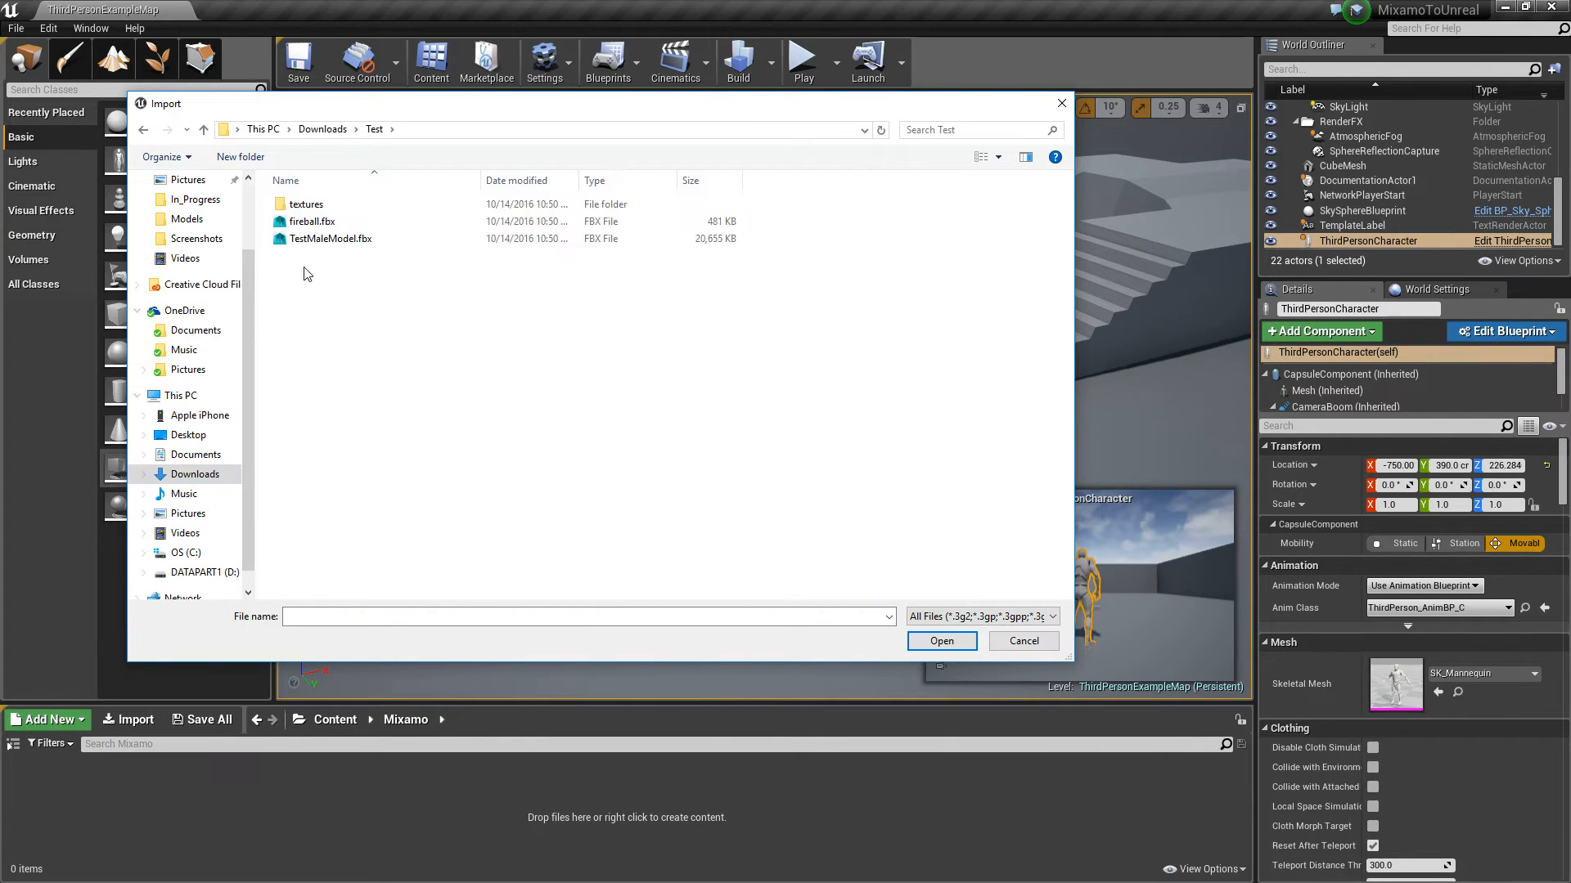
{"action": "left_click", "coordinate": [330, 239]}
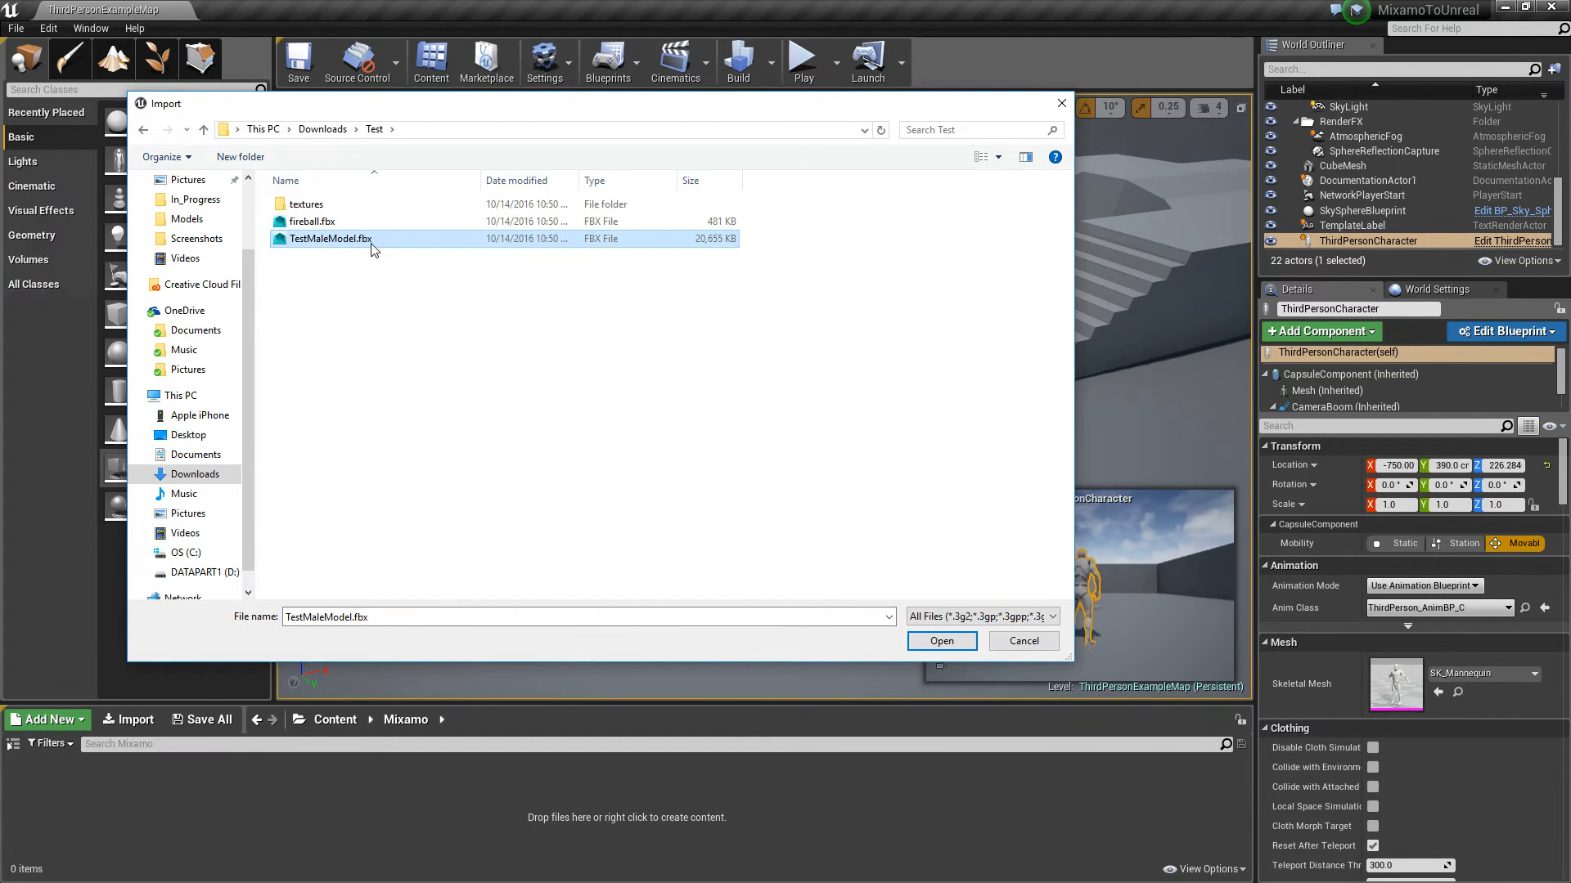
{"action": "mouse_move", "coordinate": [374, 249]}
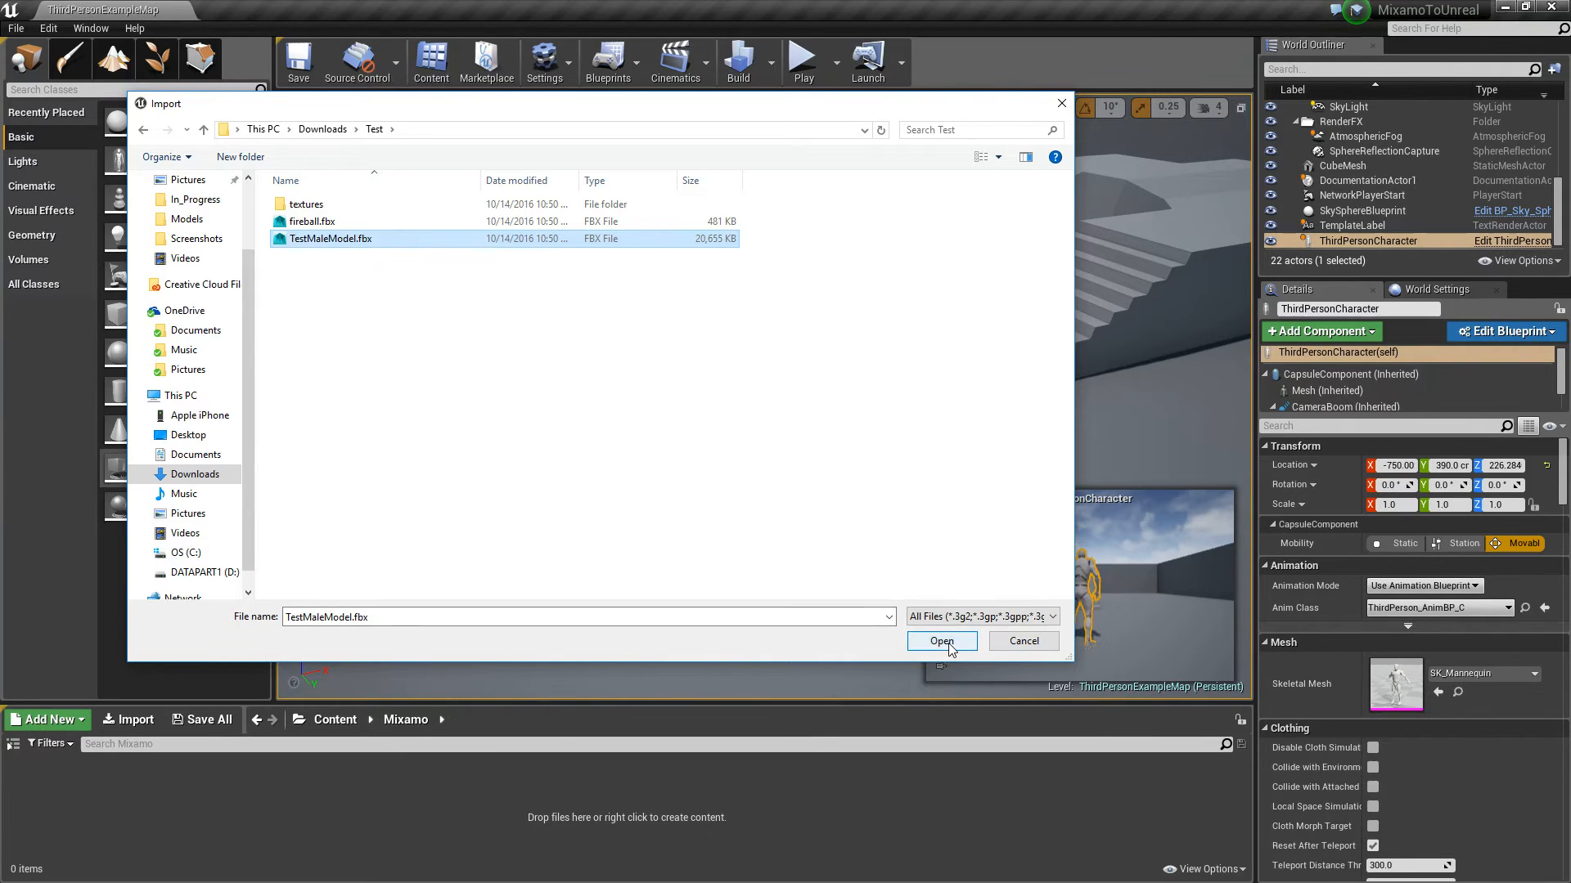
Import TestMaleModel.fbx as a skeletal mesh, including its materials and textures
{"action": "left_click", "coordinate": [942, 641]}
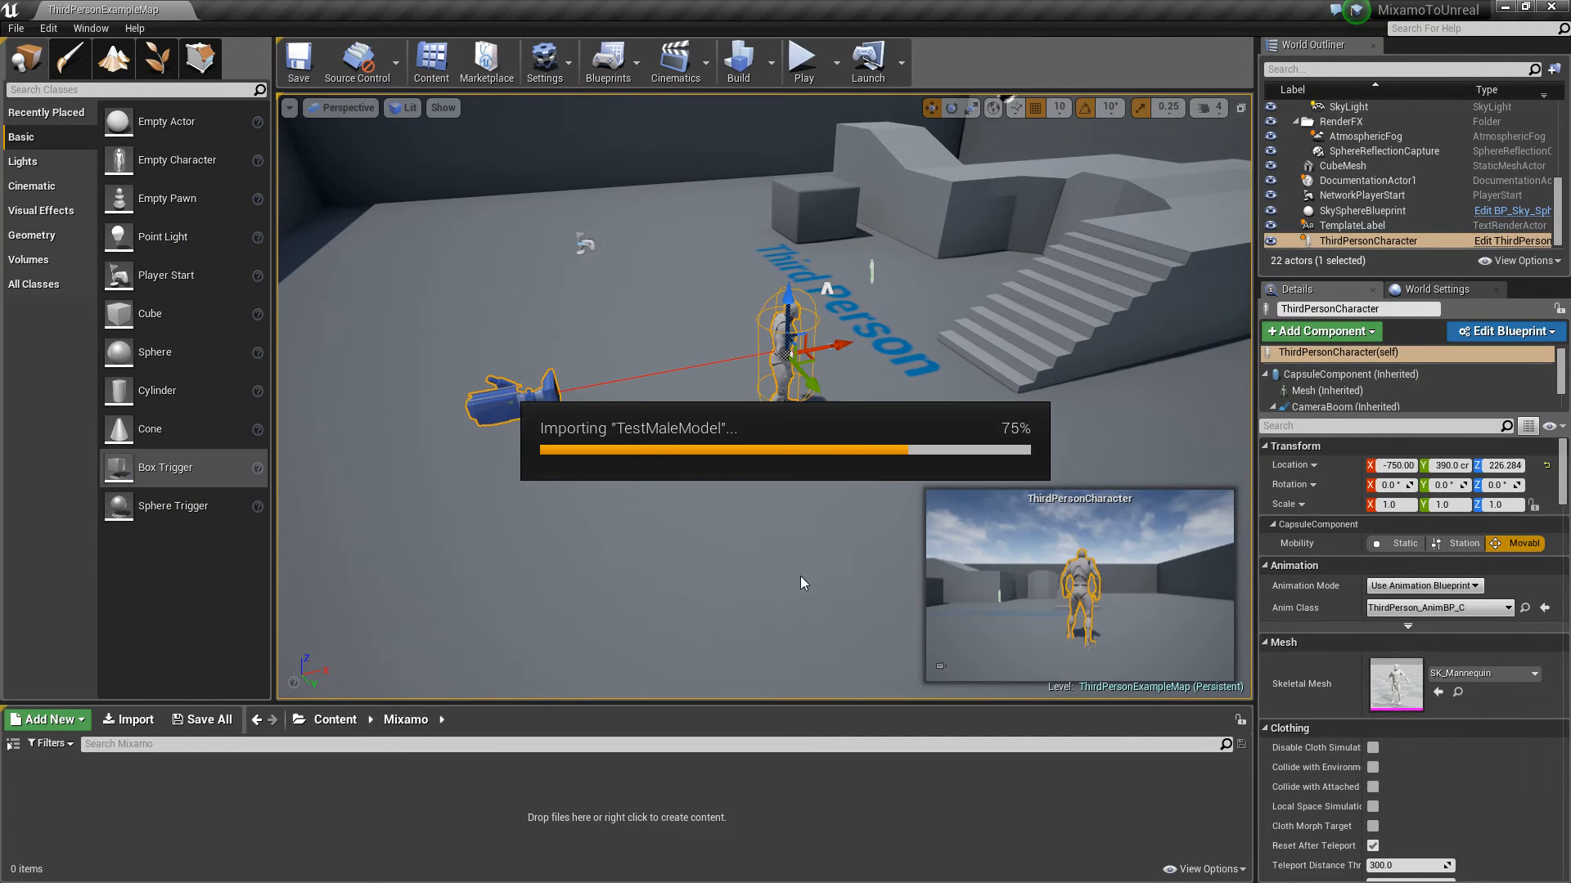
{"action": "mouse_move", "coordinate": [790, 588]}
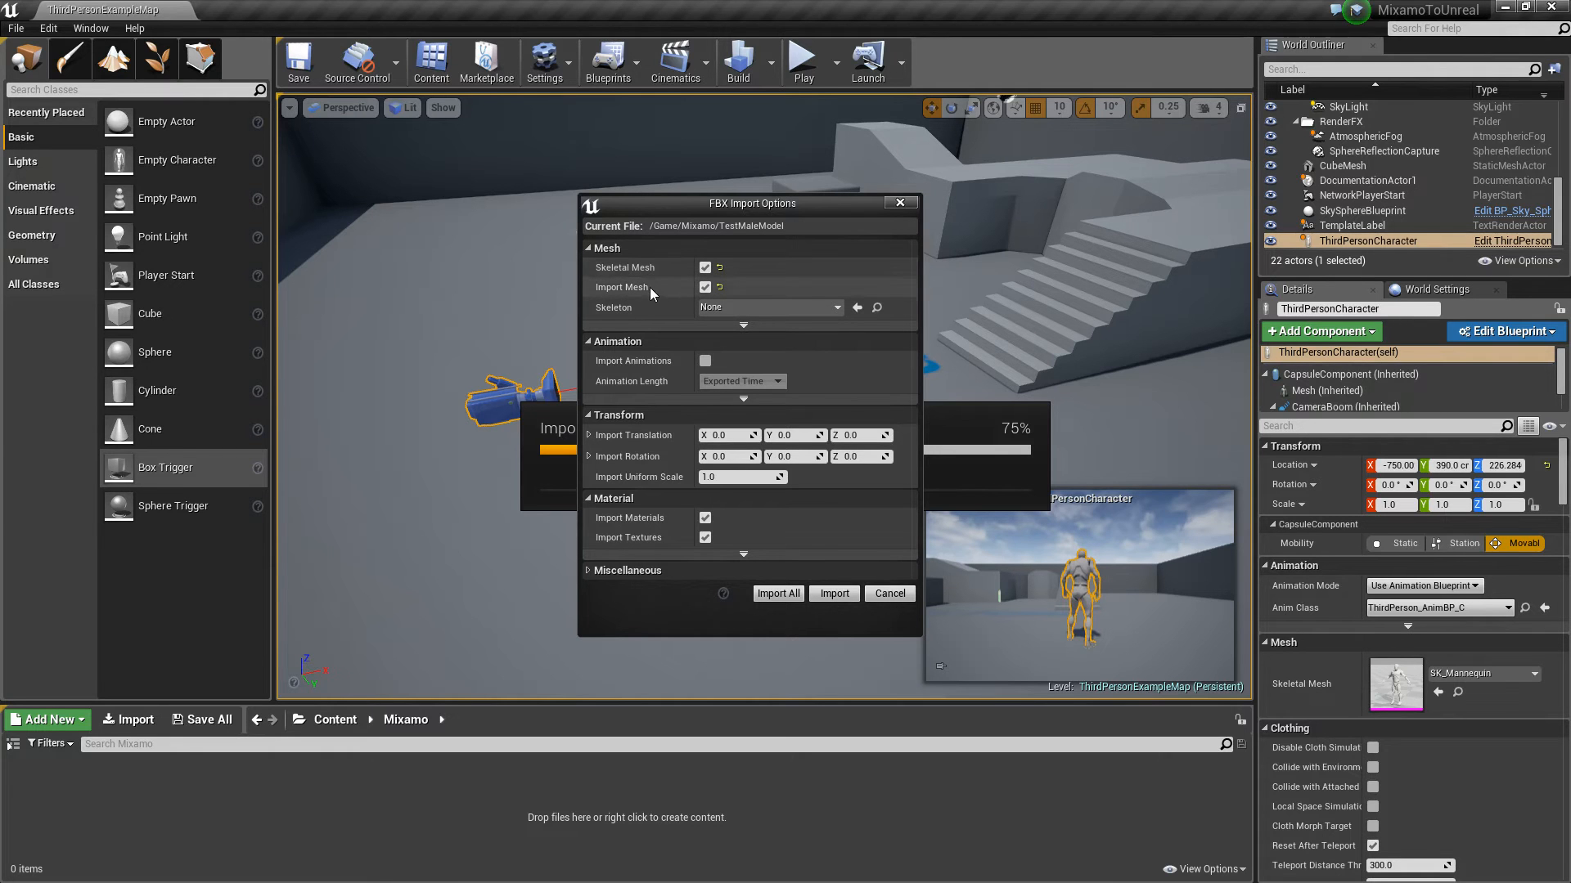
{"action": "mouse_move", "coordinate": [691, 553]}
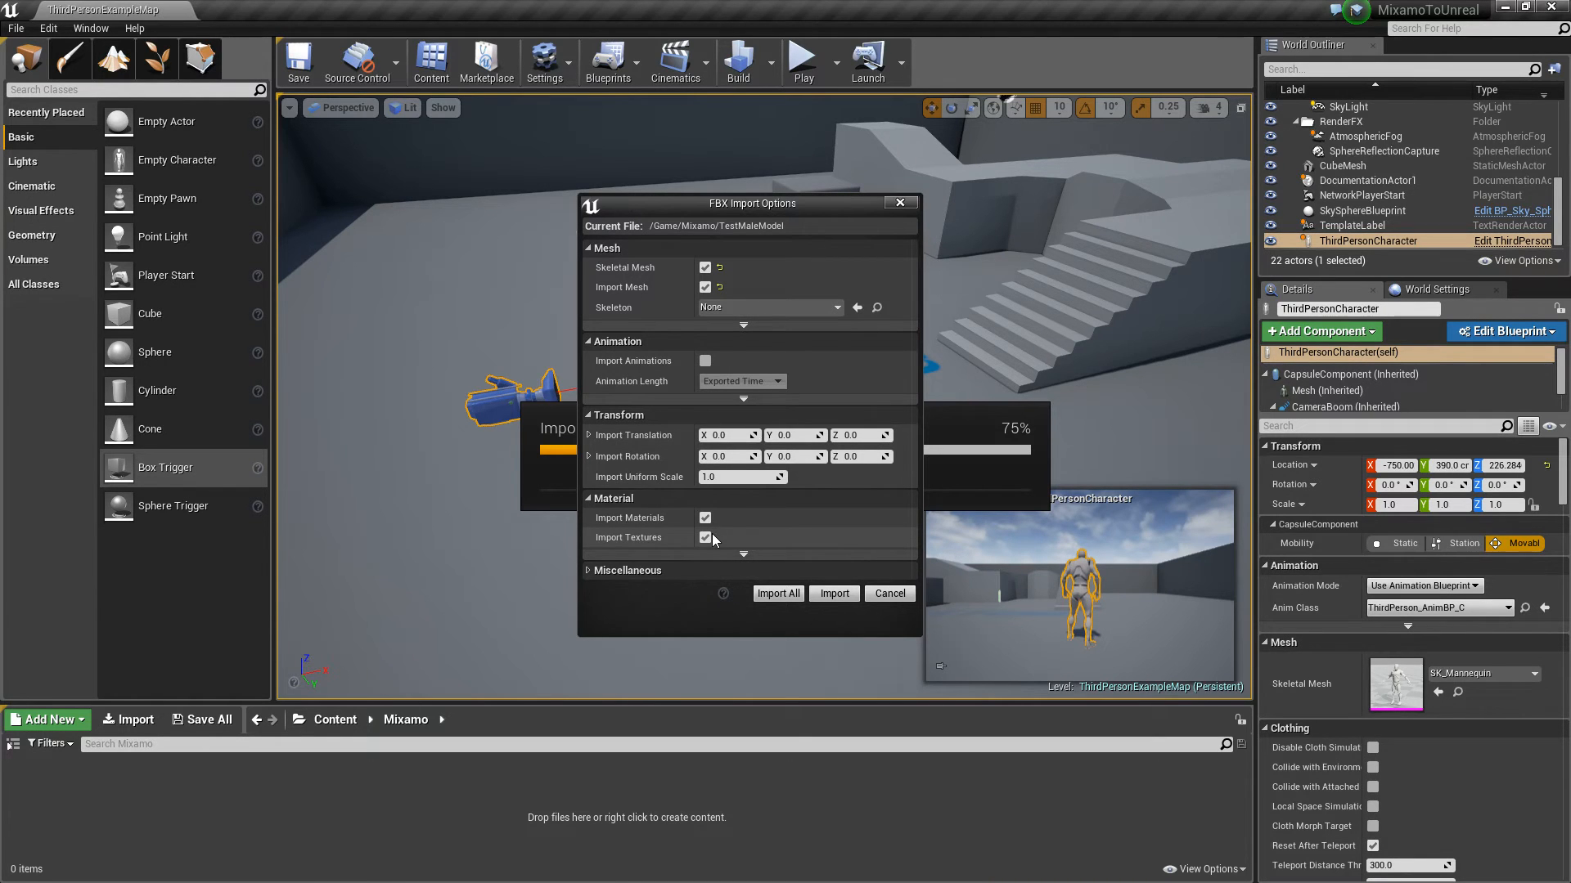
{"action": "mouse_move", "coordinate": [685, 532]}
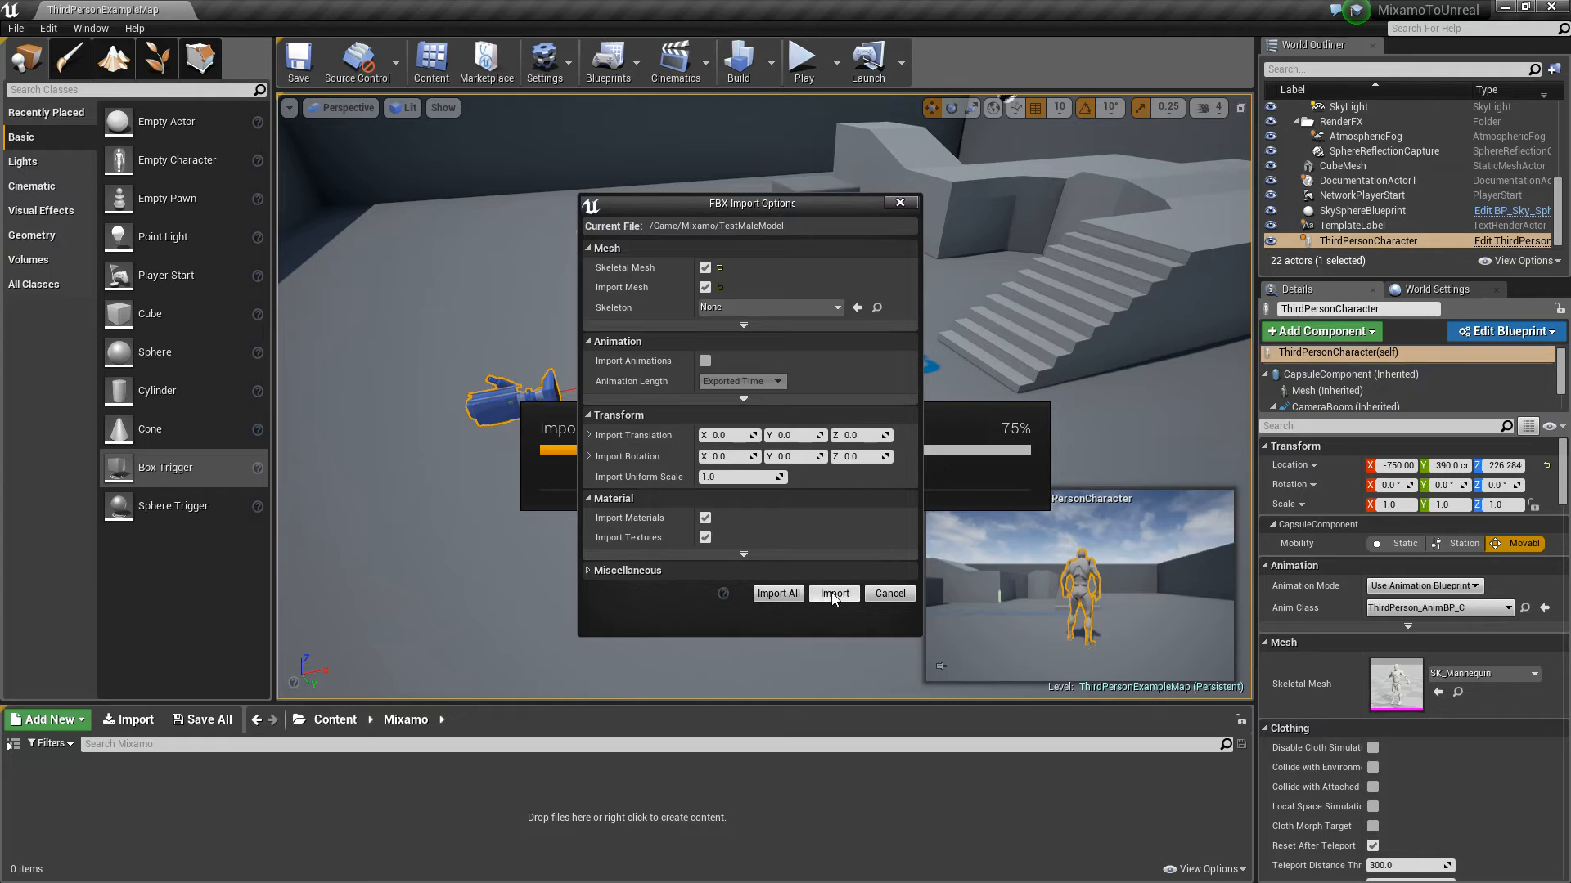
{"action": "left_click", "coordinate": [834, 593]}
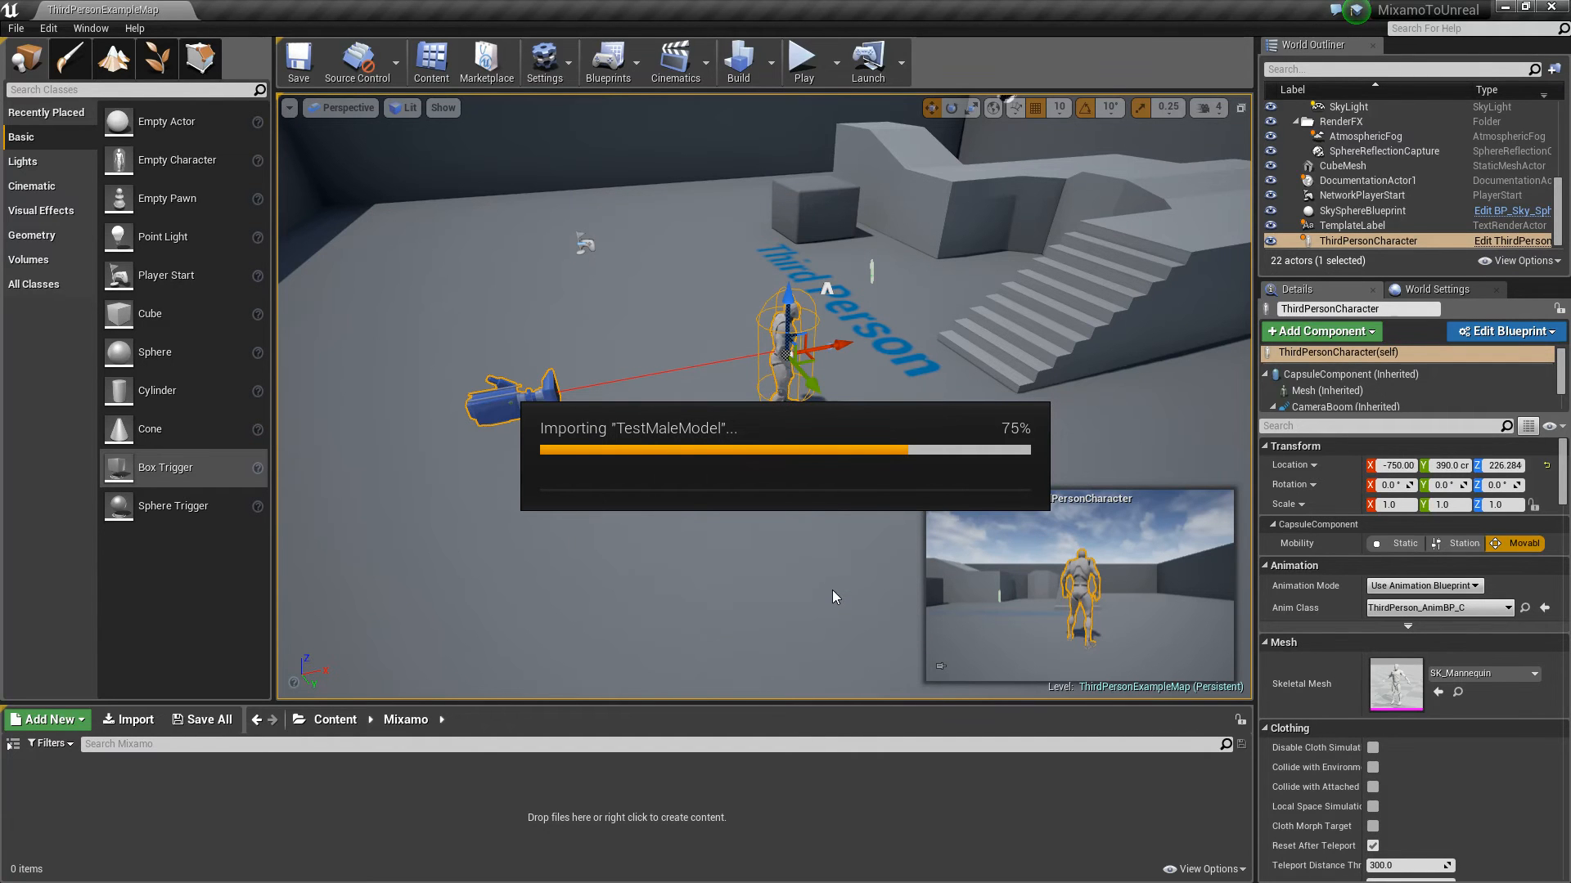
{"action": "mouse_move", "coordinate": [718, 332]}
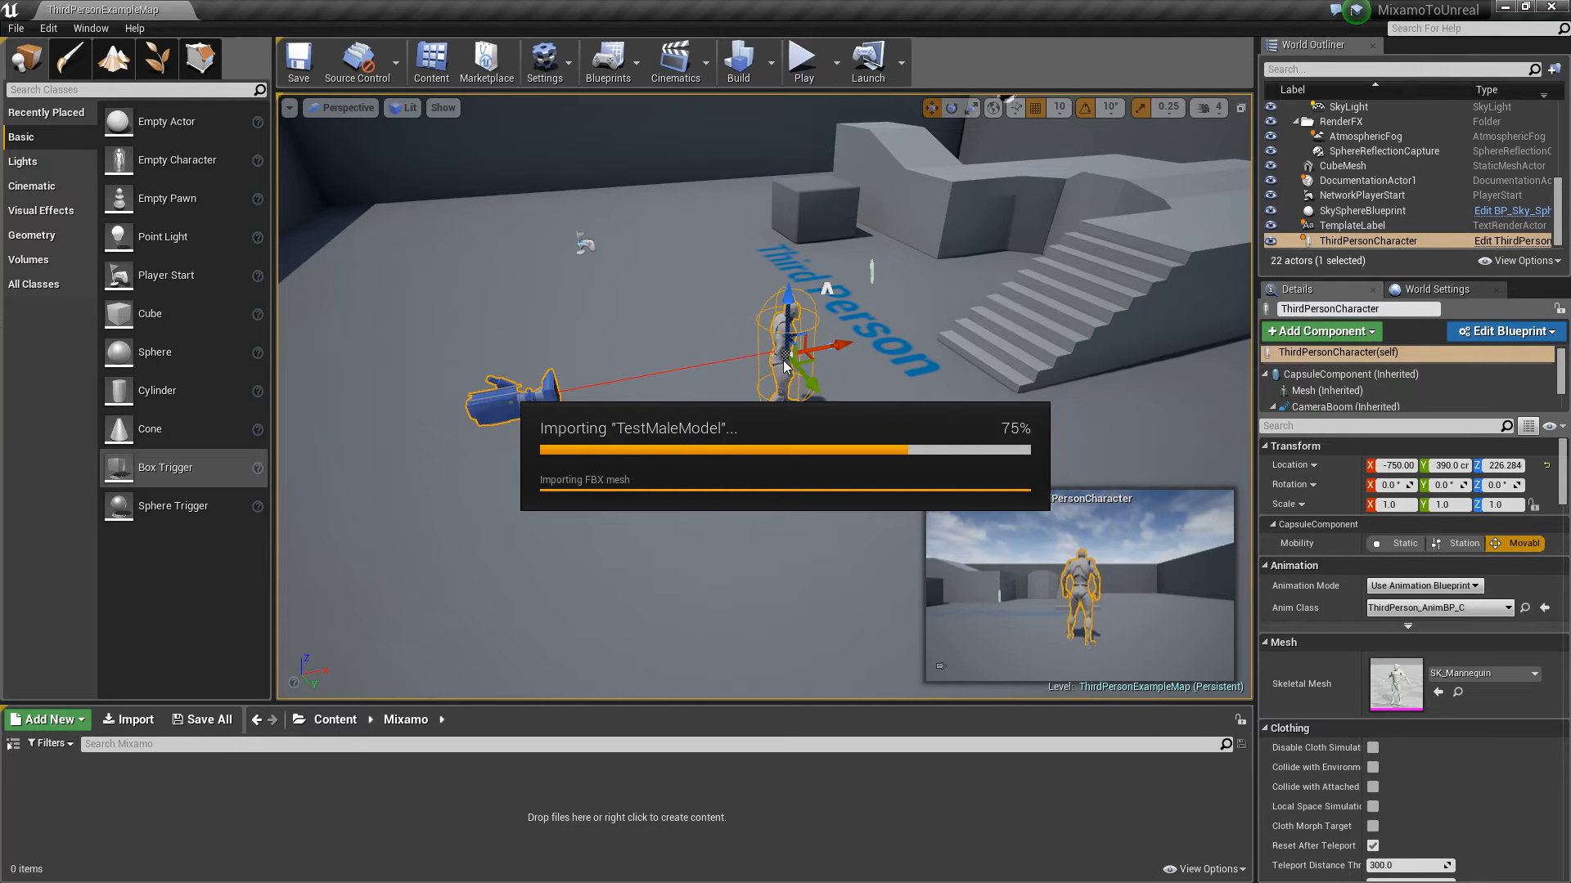
{"action": "mouse_move", "coordinate": [812, 412]}
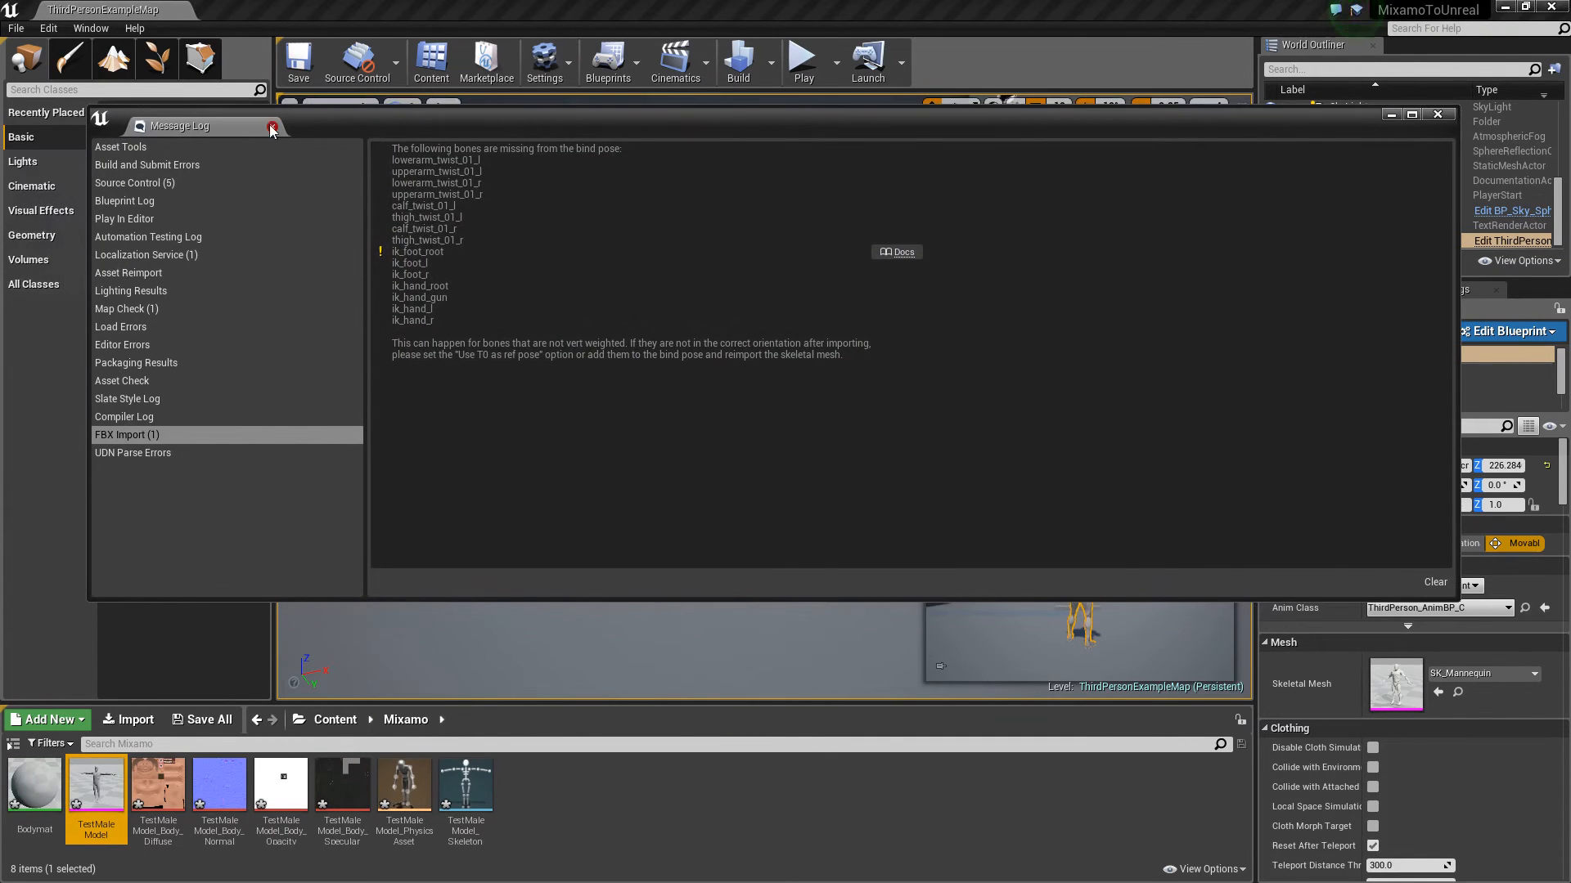
Close the import log, save all eight TestMaleModel assets, and open Bodymat
{"action": "left_click", "coordinate": [1437, 115]}
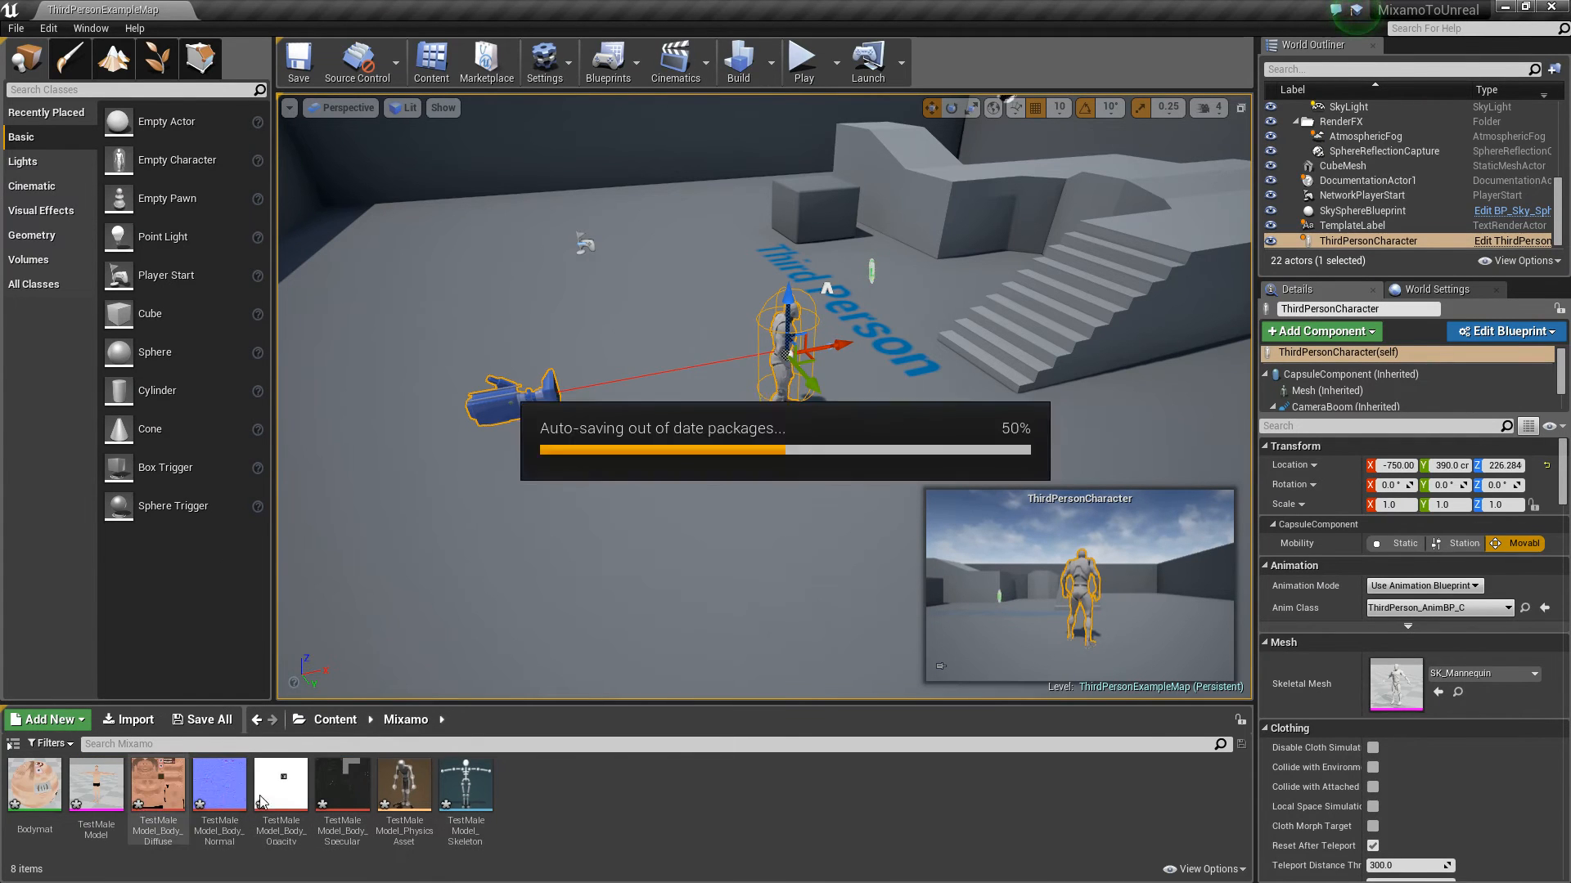
{"action": "left_click", "coordinate": [209, 720]}
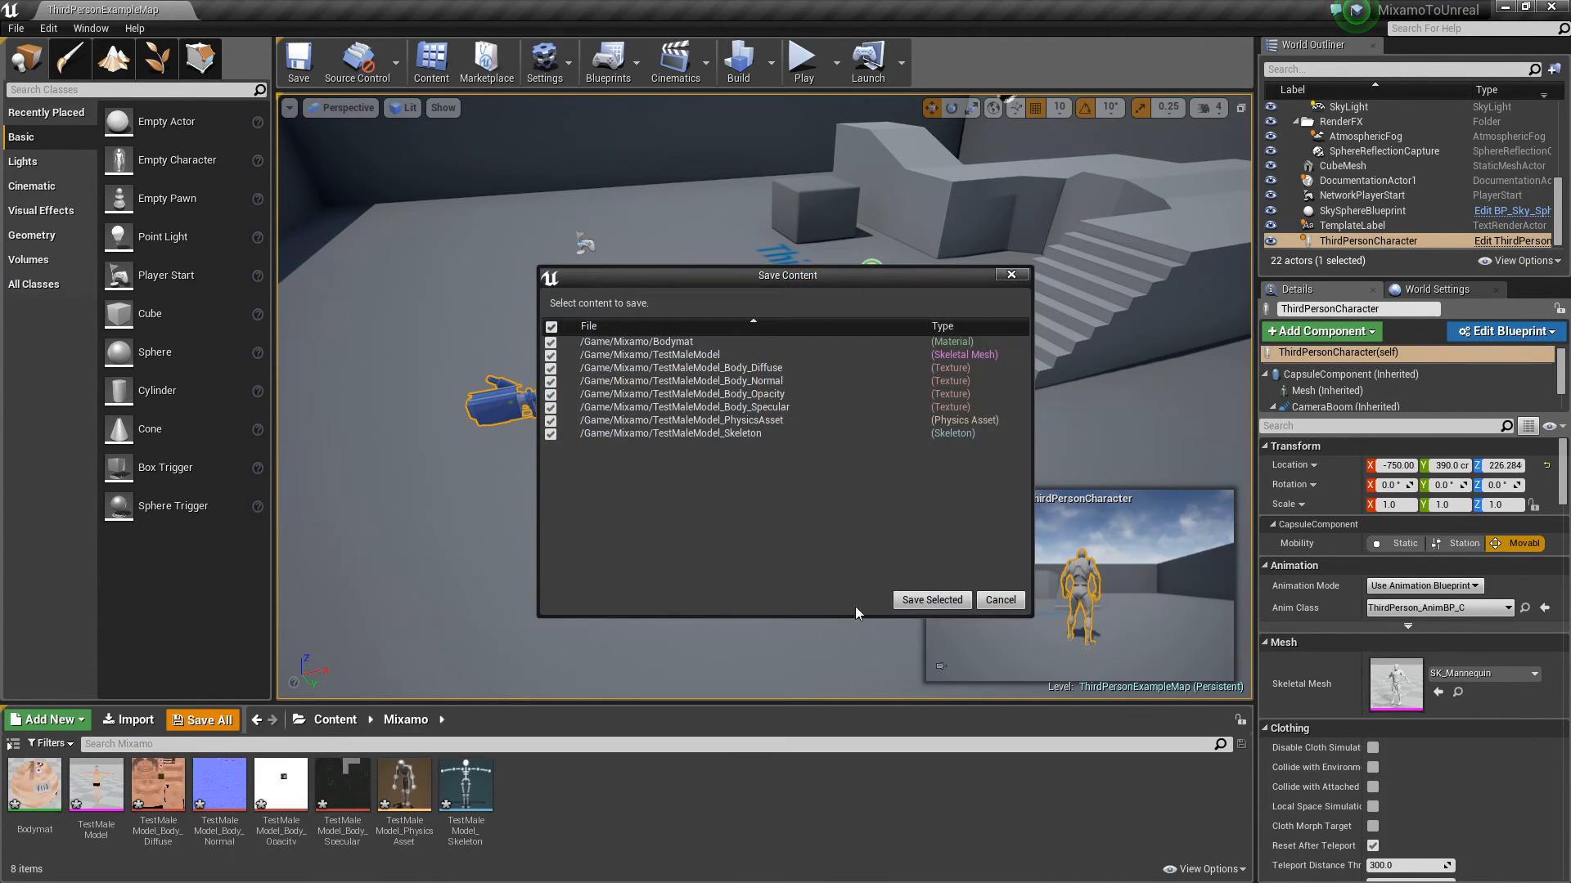
{"action": "left_click", "coordinate": [932, 599]}
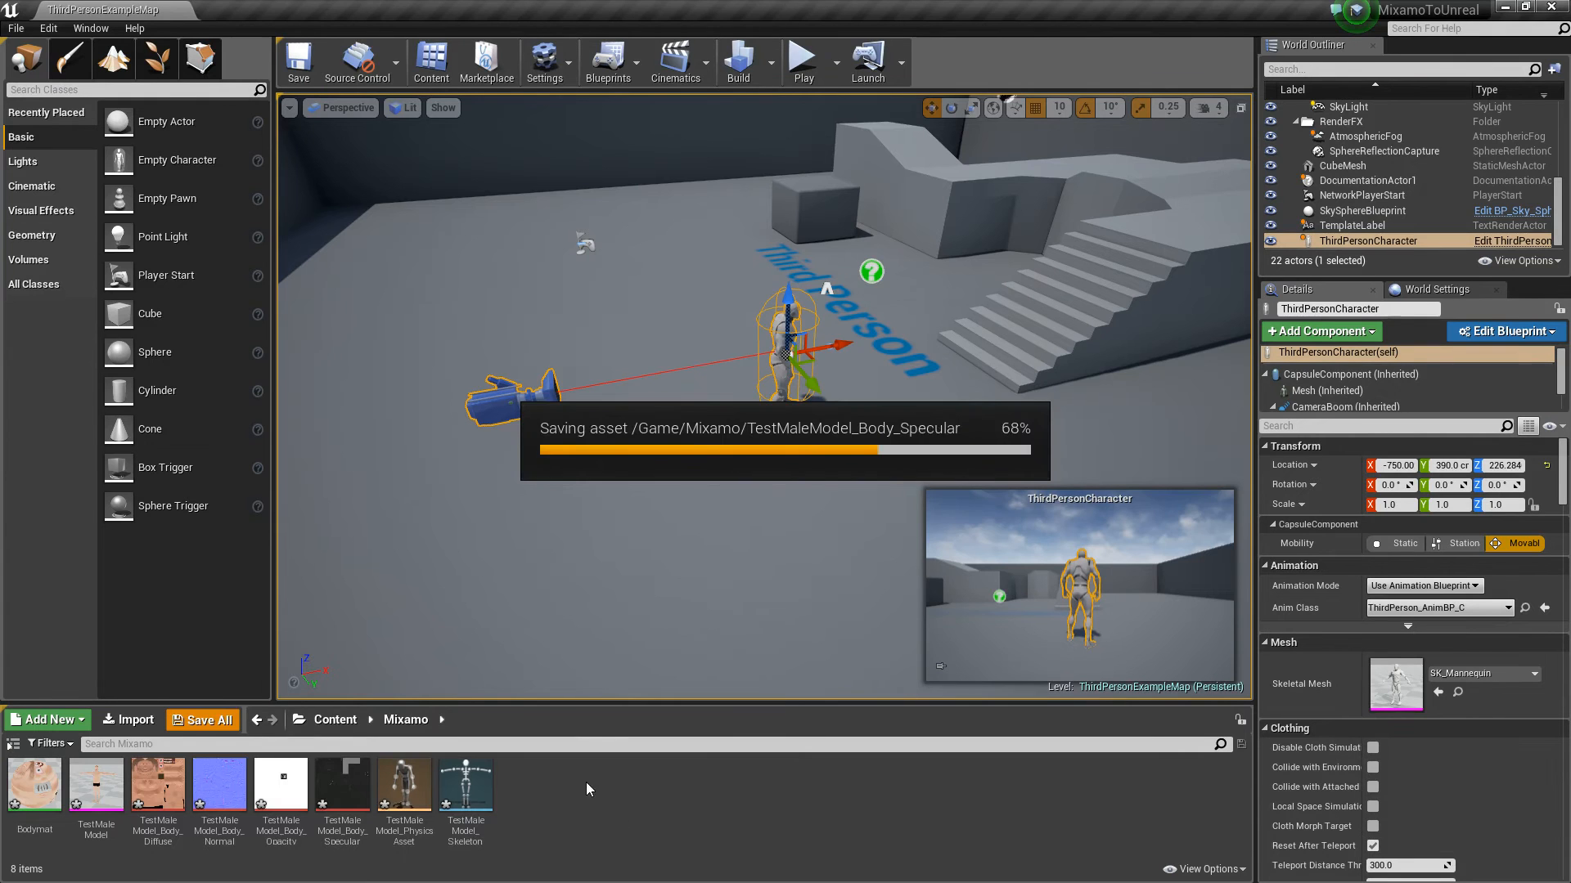
{"action": "left_click", "coordinate": [36, 786]}
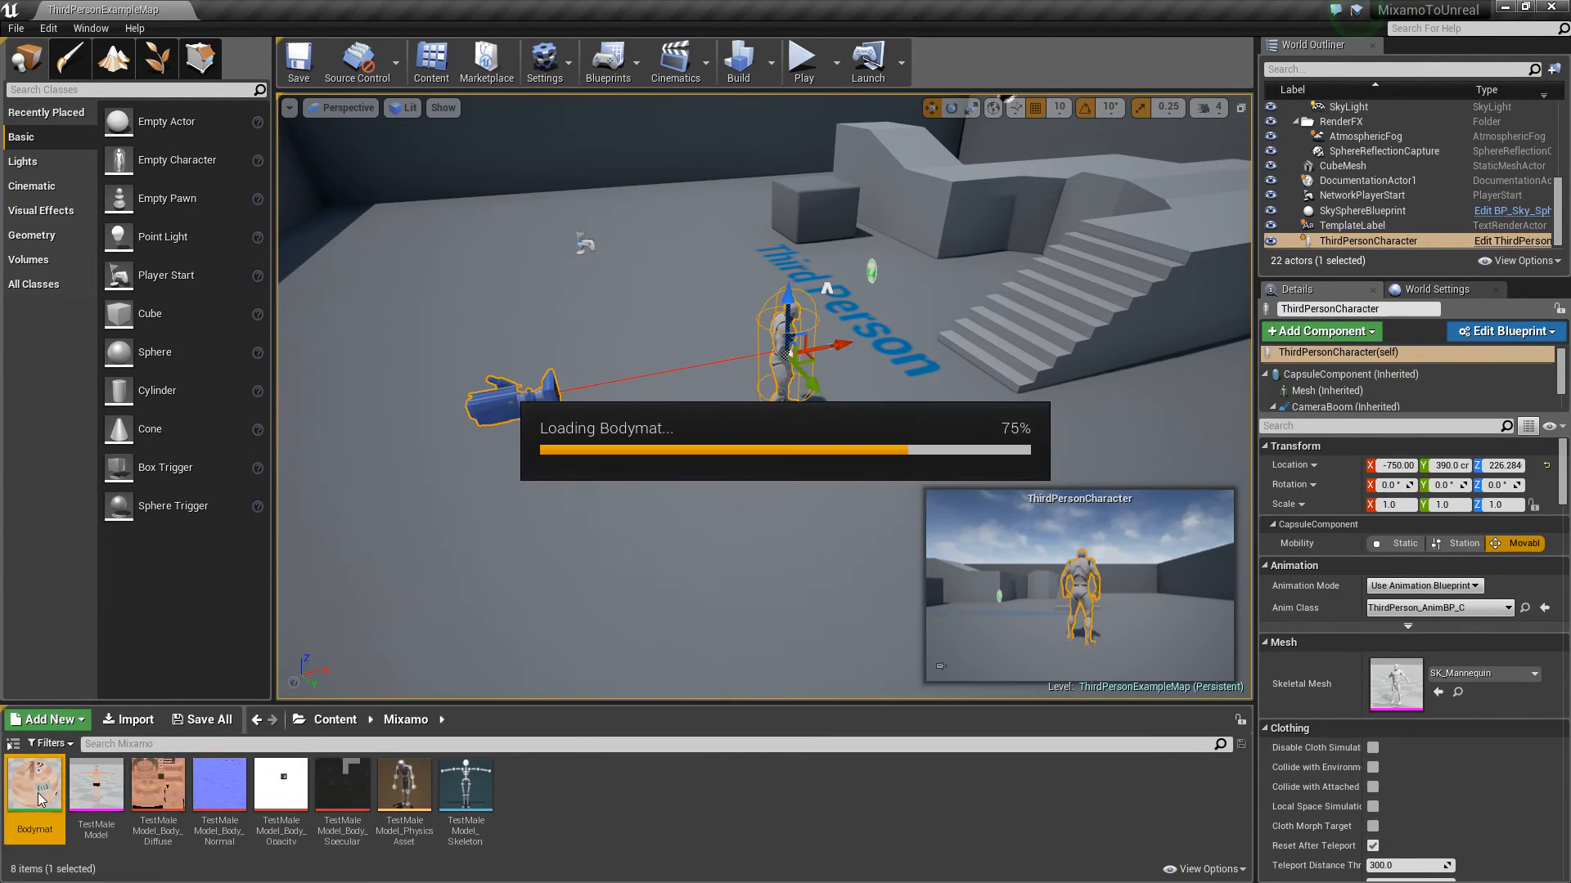
{"action": "double_click", "coordinate": [35, 785]}
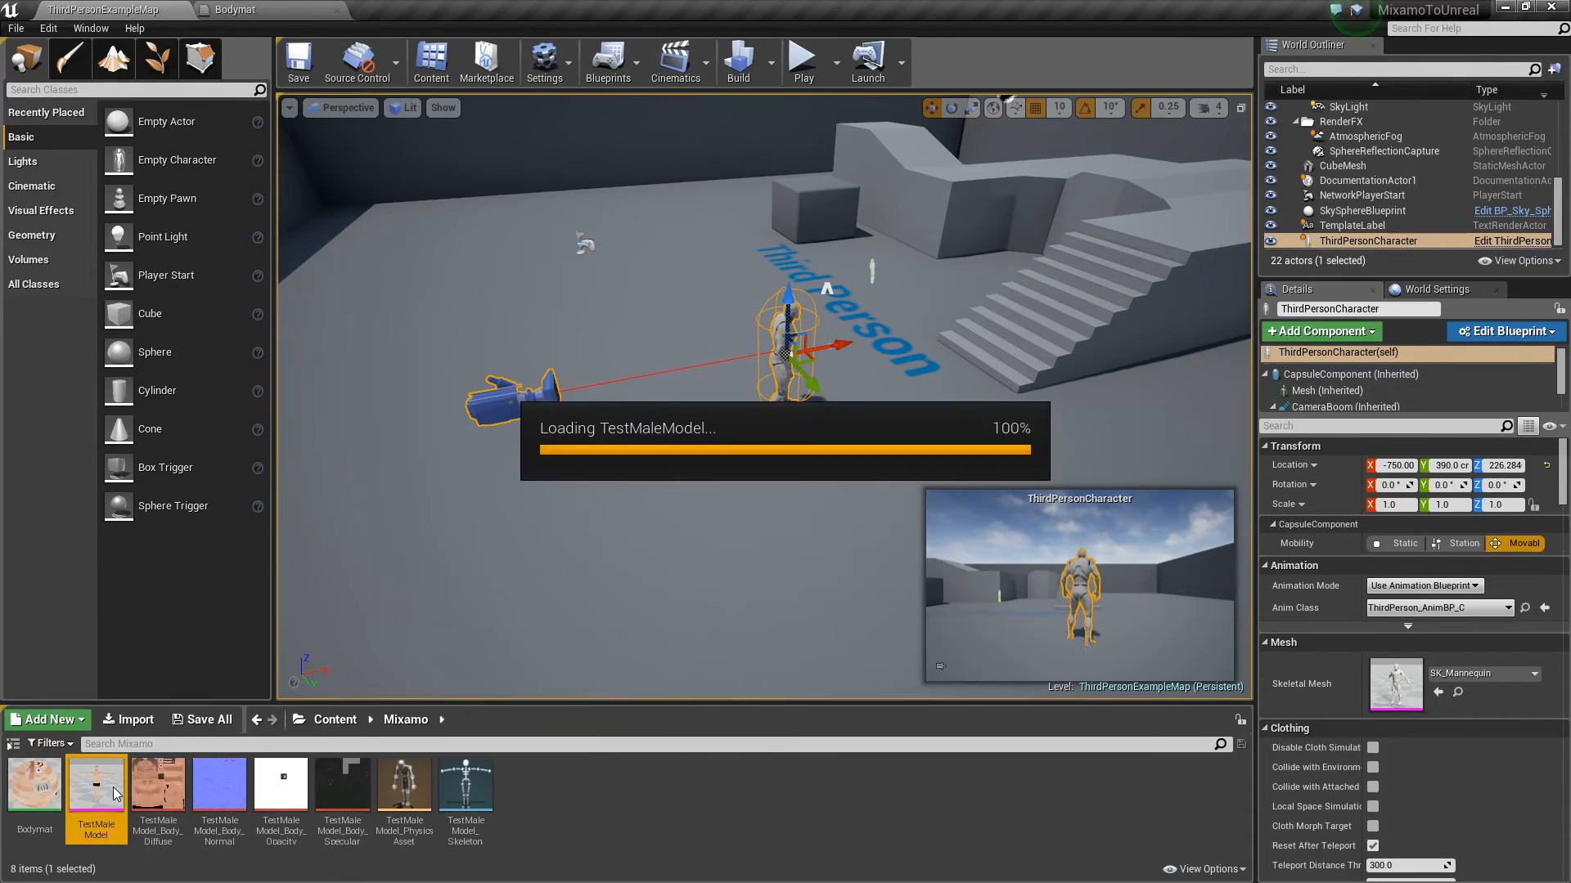
Make Bodymat opaque with specular and normal maps wired, then preview textured TestMaleModel
{"action": "double_click", "coordinate": [96, 784]}
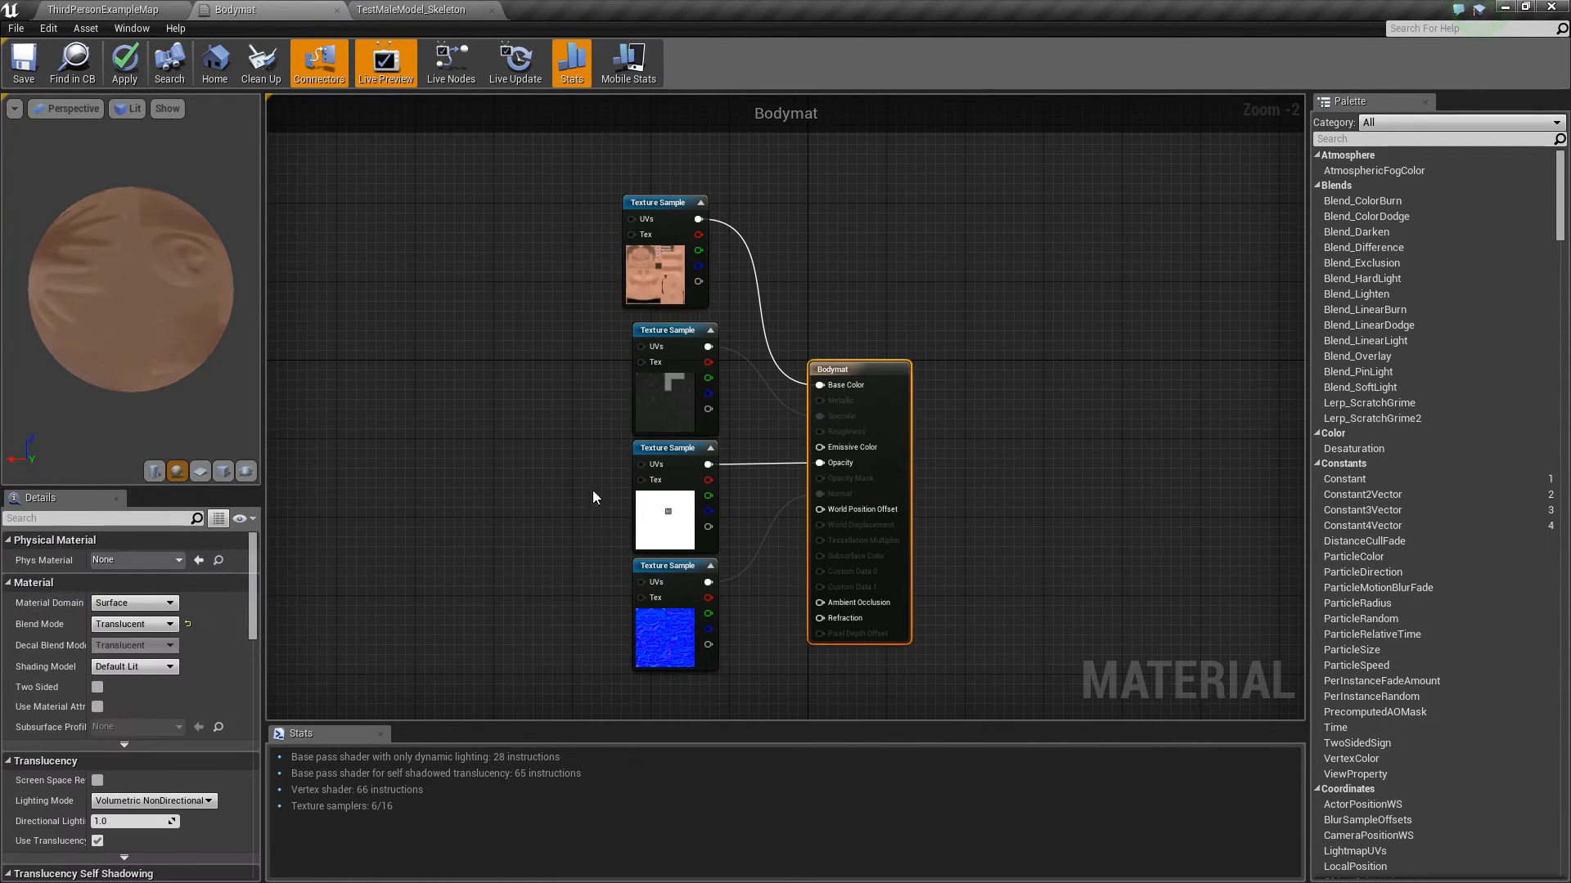
{"action": "left_click", "coordinate": [134, 624]}
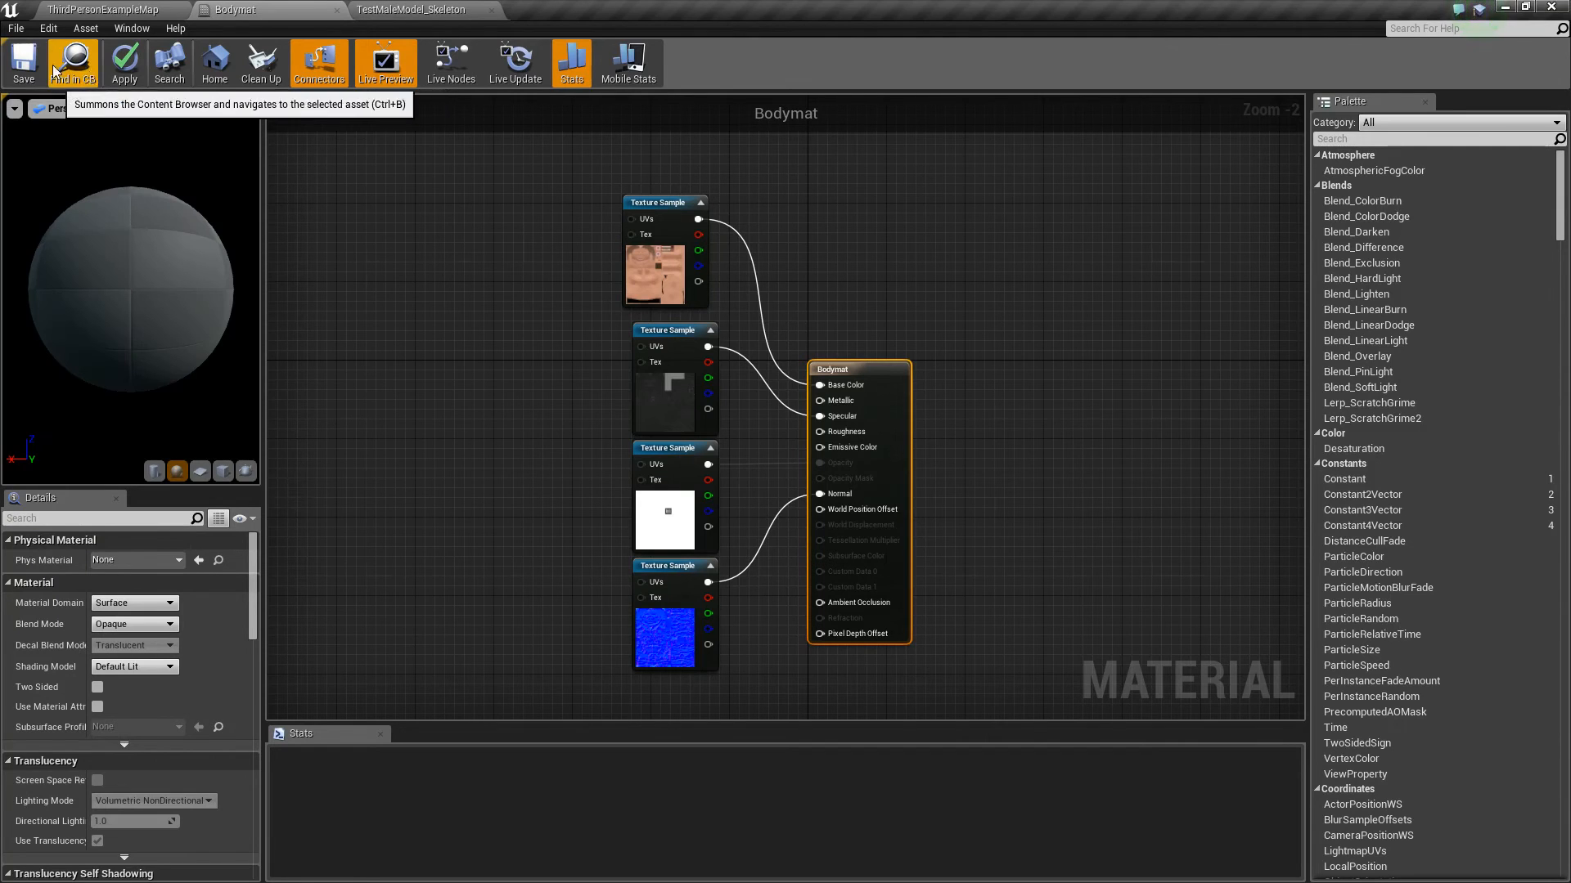
{"action": "left_click", "coordinate": [23, 60]}
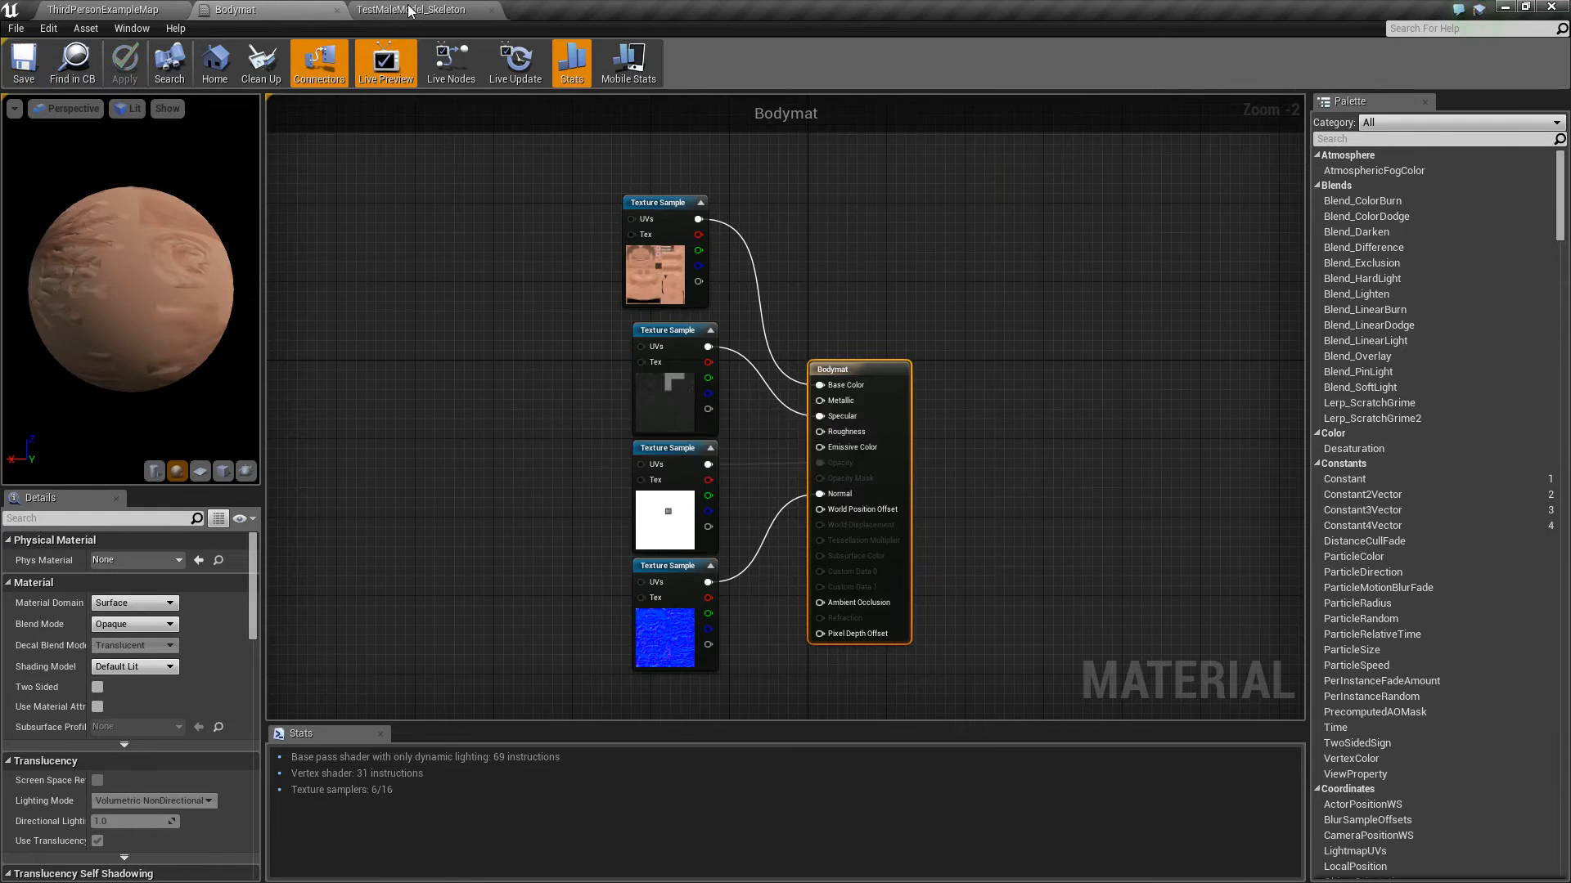
{"action": "left_click", "coordinate": [417, 9]}
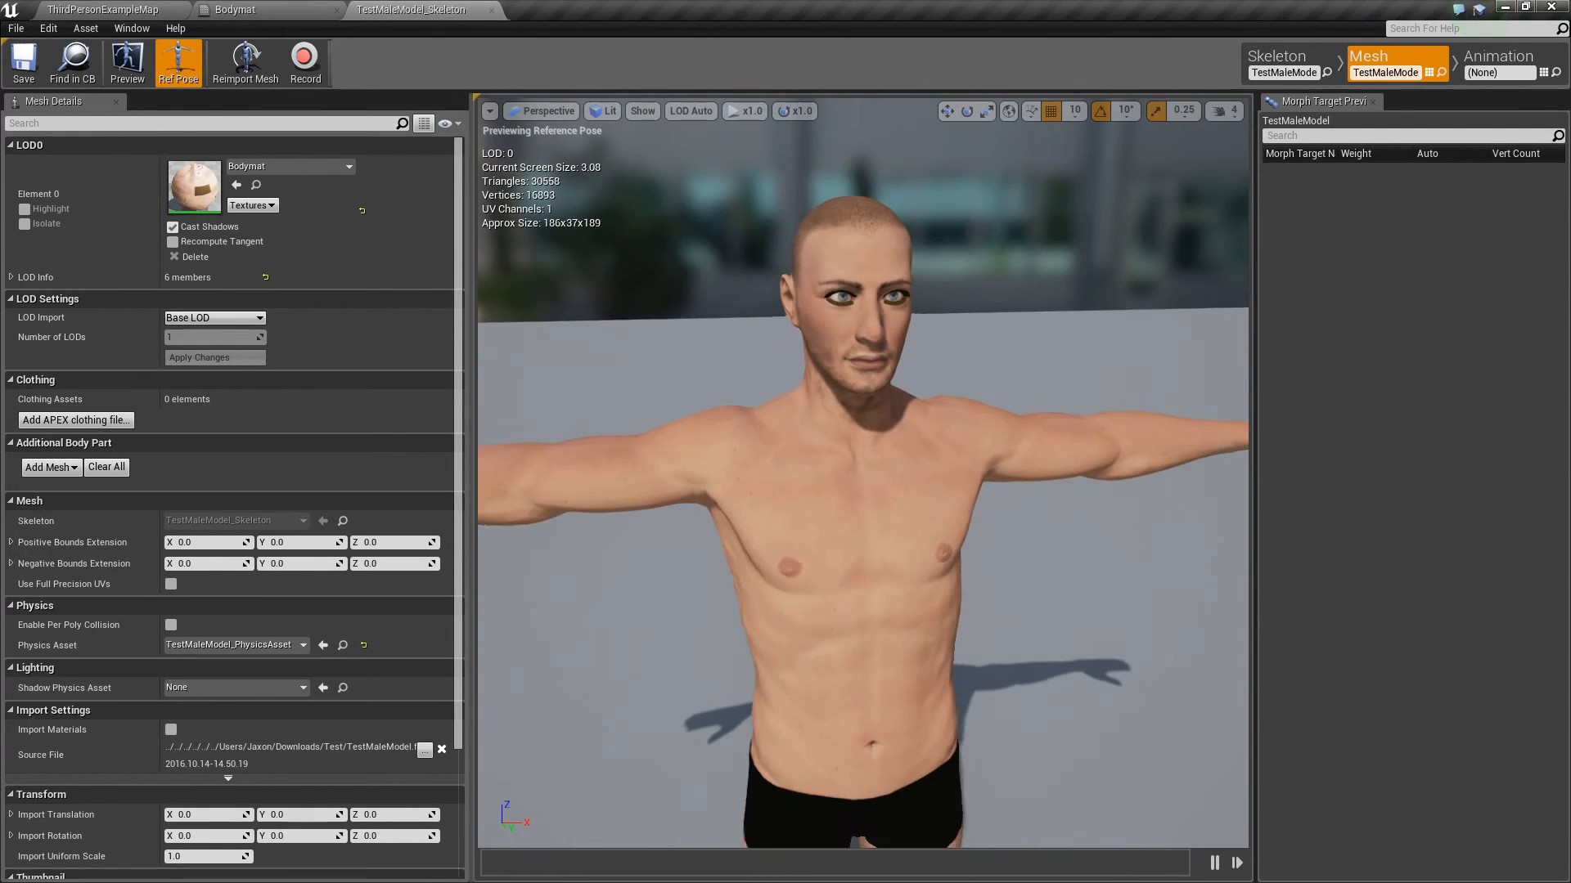
Scroll the Mixamo folder to view the textured Bodymat and TestMaleModel thumbnails
{"action": "scroll", "scroll_direction": "down", "scroll_amount": 3}
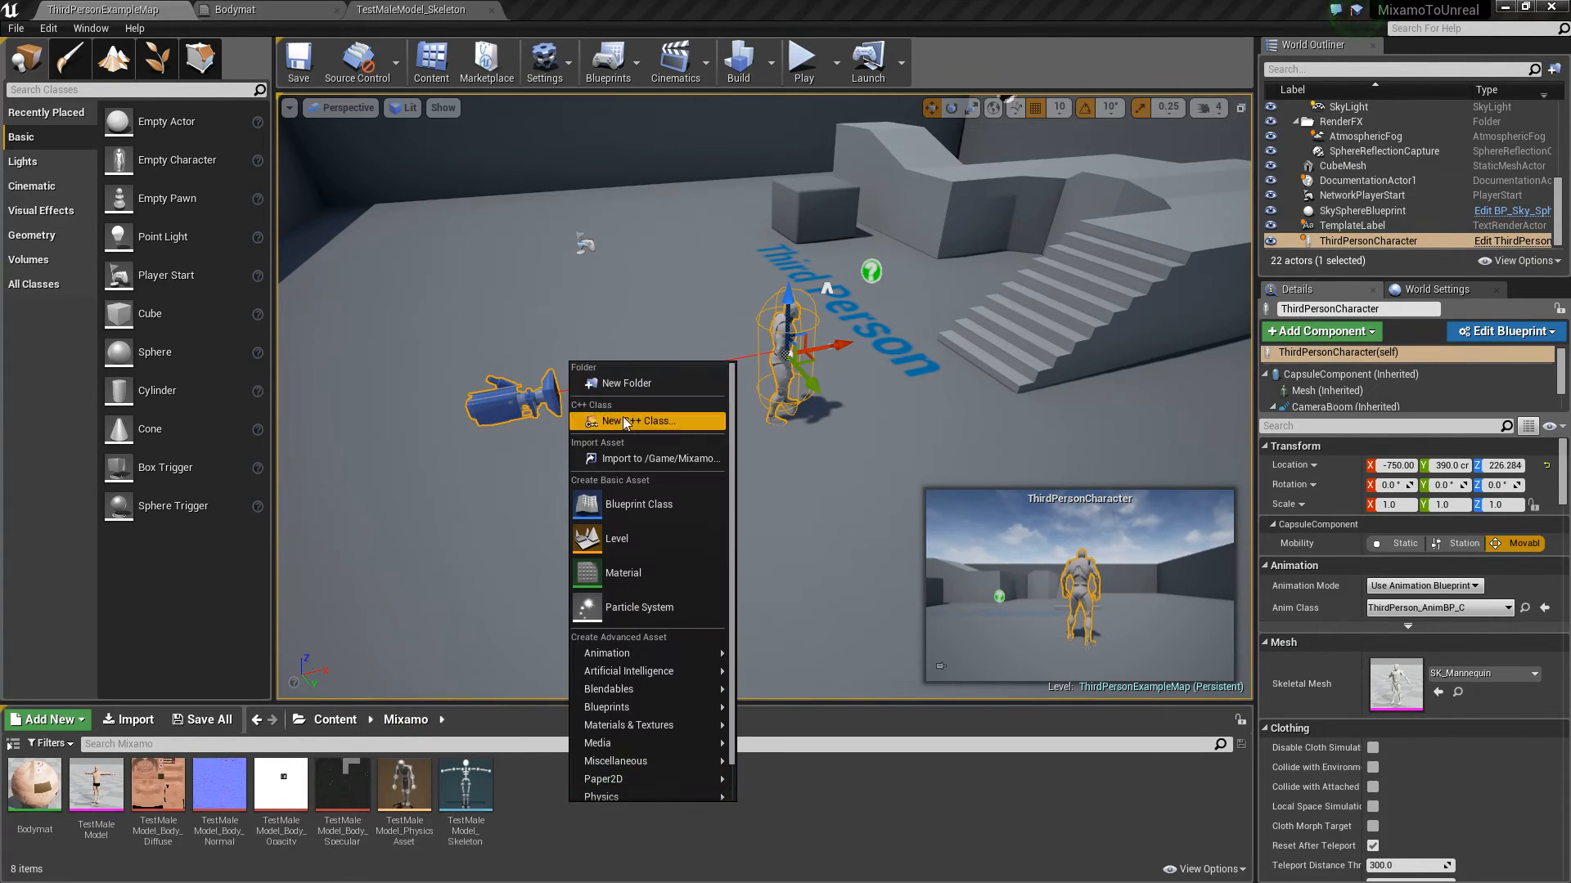
Import fireball.fbx into /Game/Mixamo on TestMaleModel_Skeleton and open the Fireball animation
{"action": "left_click", "coordinate": [660, 458]}
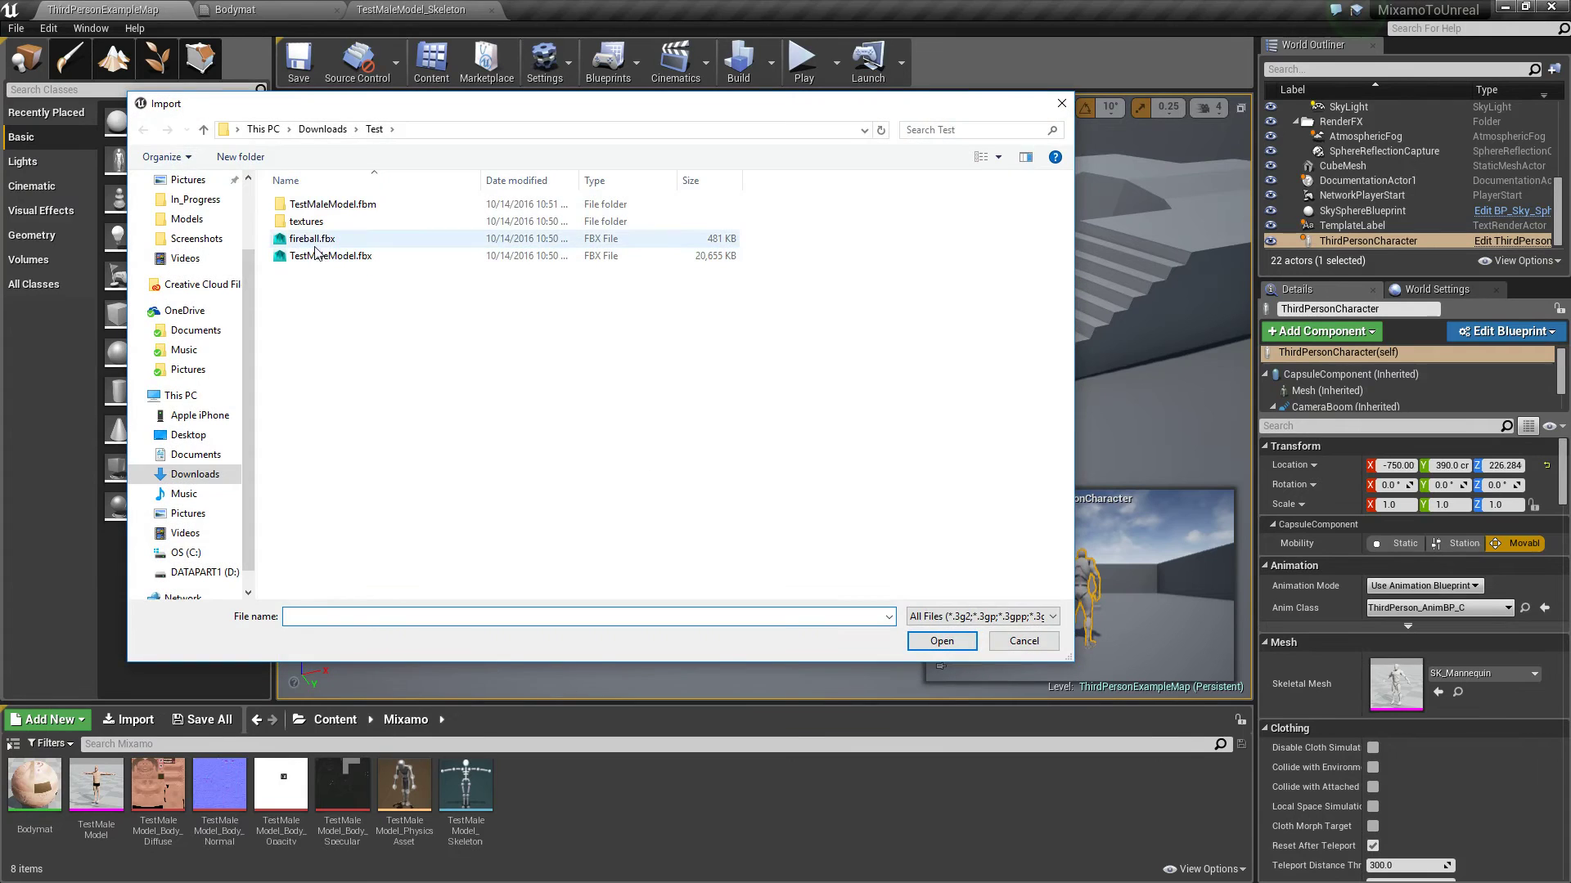
{"action": "left_click", "coordinate": [312, 238]}
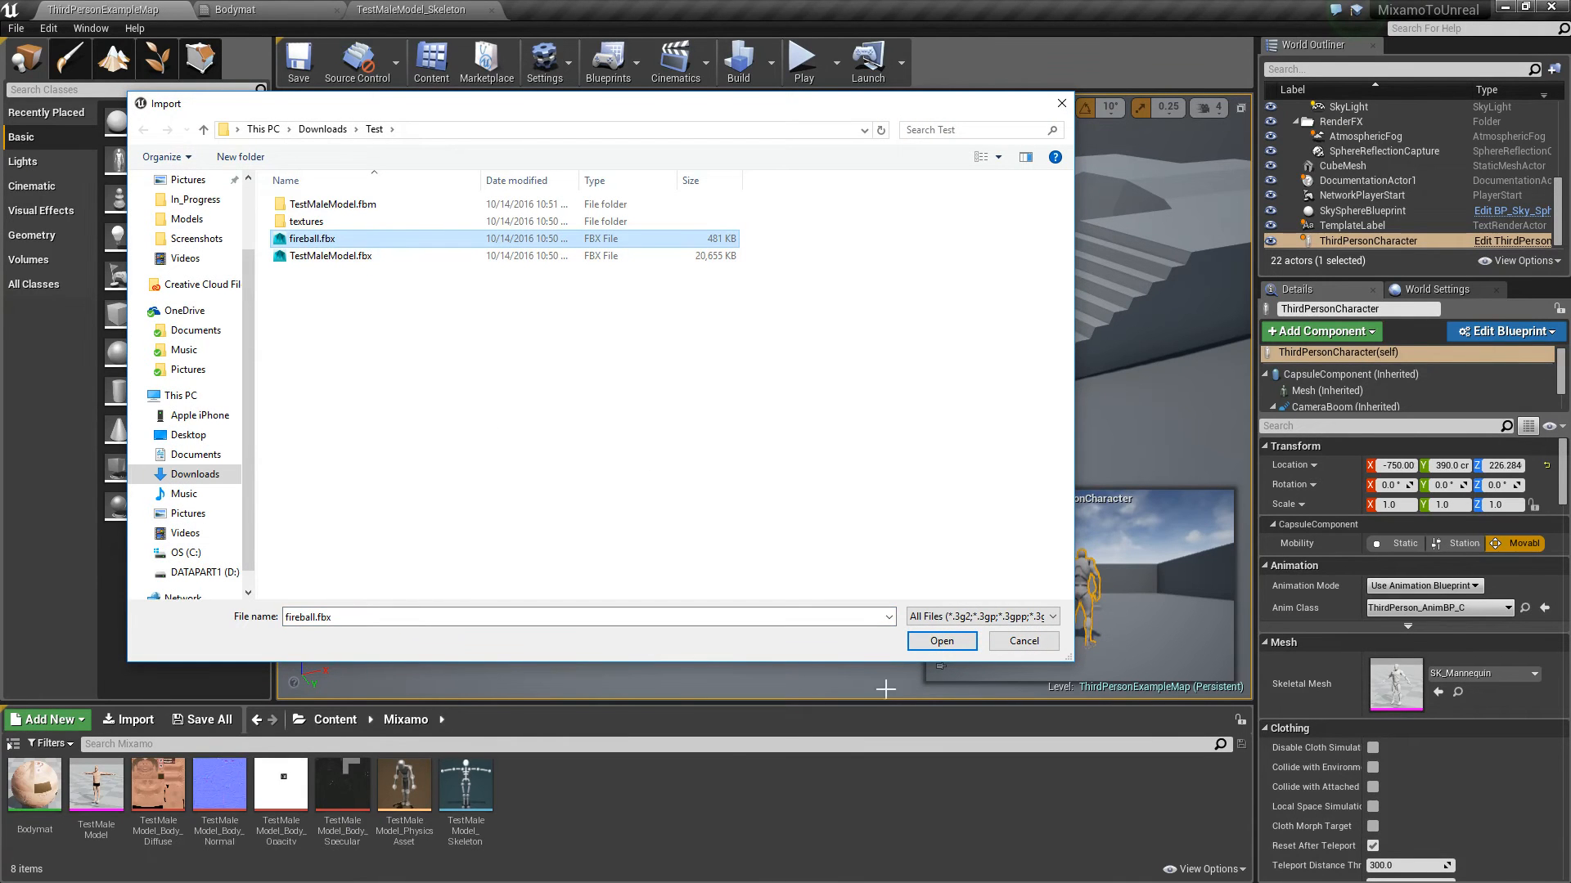
{"action": "left_click", "coordinate": [942, 640]}
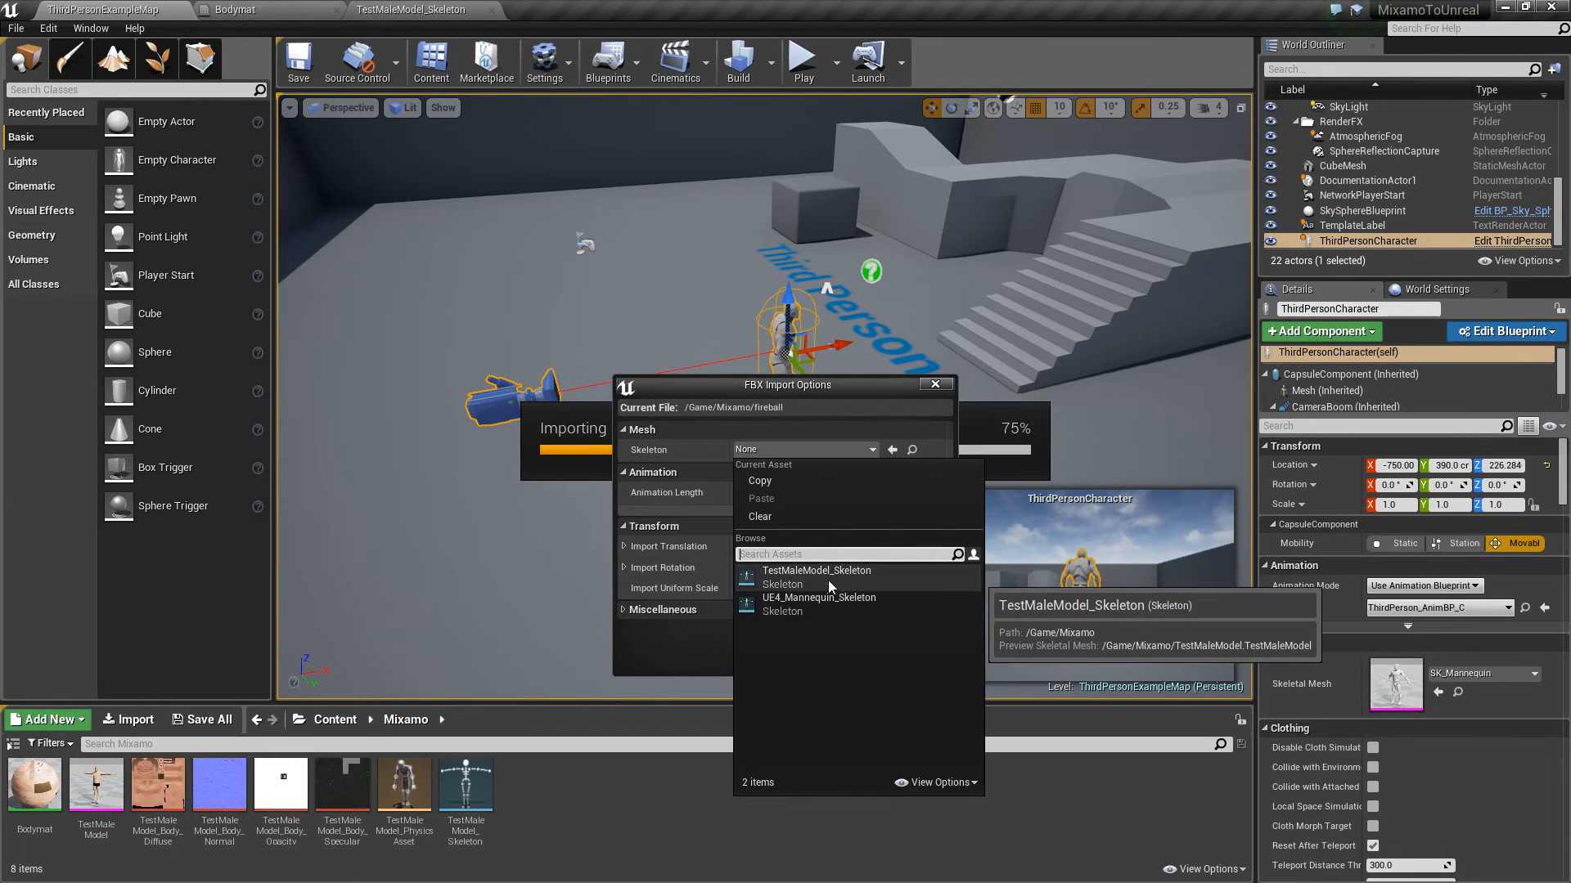
{"action": "left_click", "coordinate": [816, 576]}
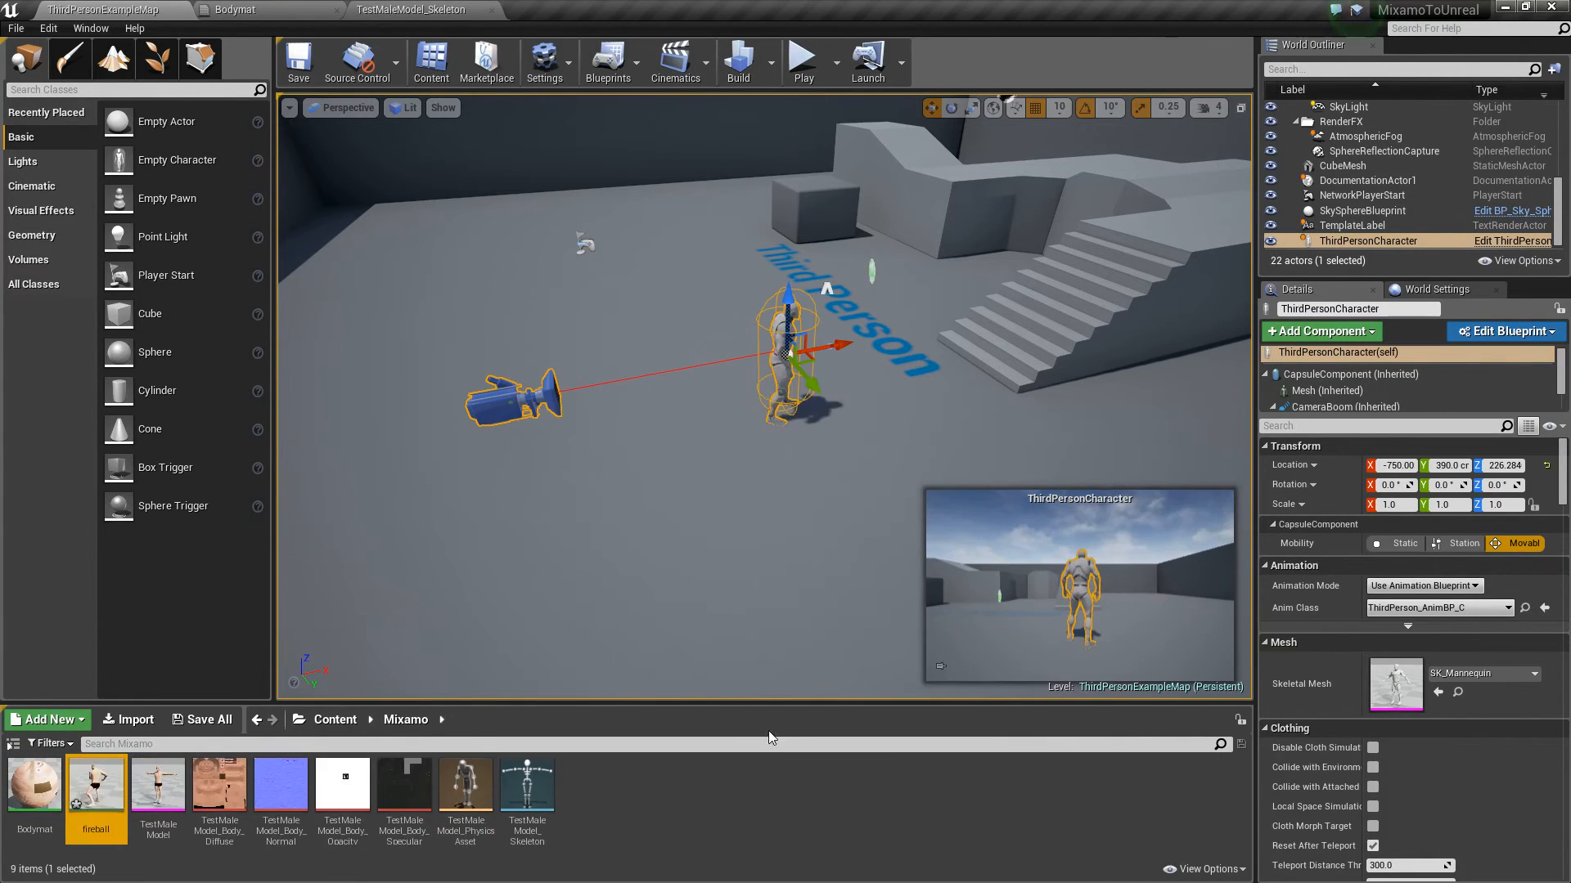
{"action": "left_click", "coordinate": [414, 13]}
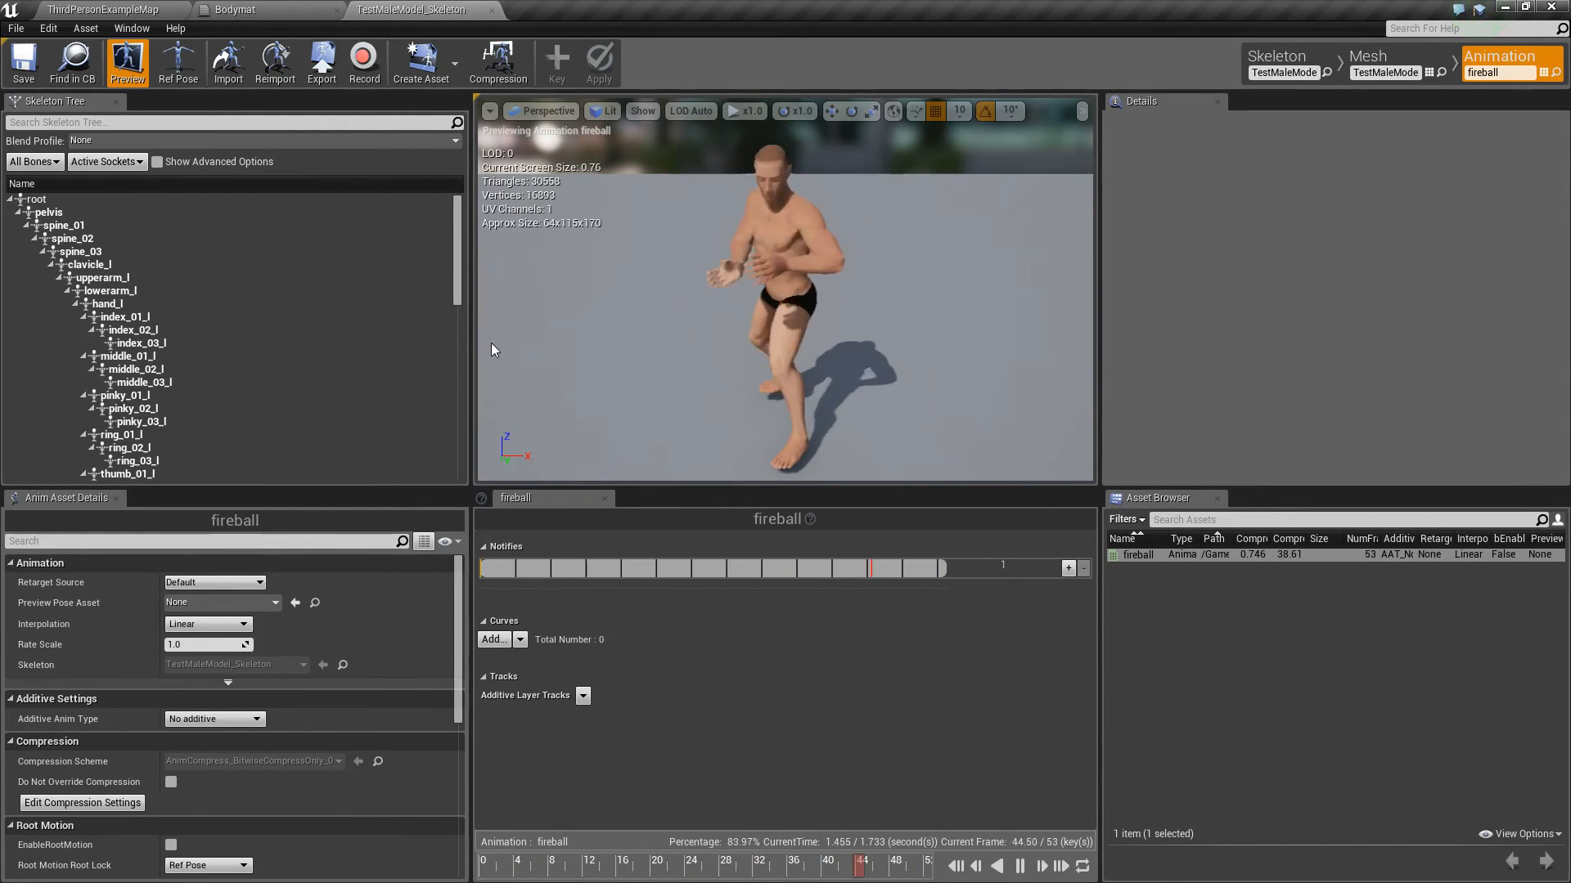
Close the skeleton and Bodymat editors, open SK_Mannequin, and show its Retarget Manager
{"action": "left_click", "coordinate": [219, 9]}
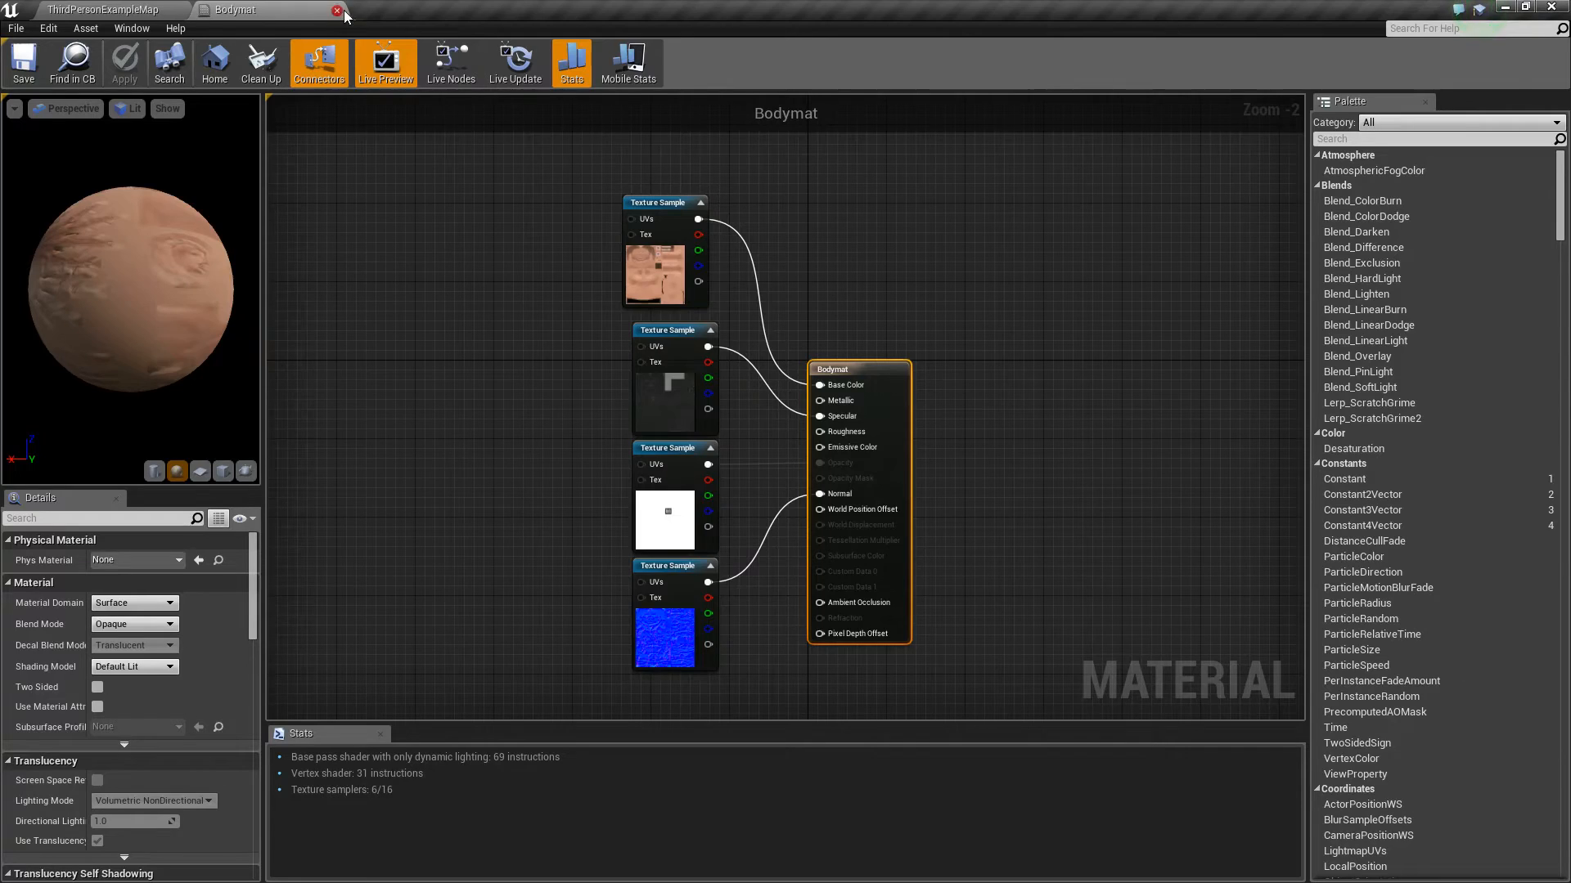
{"action": "left_click", "coordinate": [336, 10]}
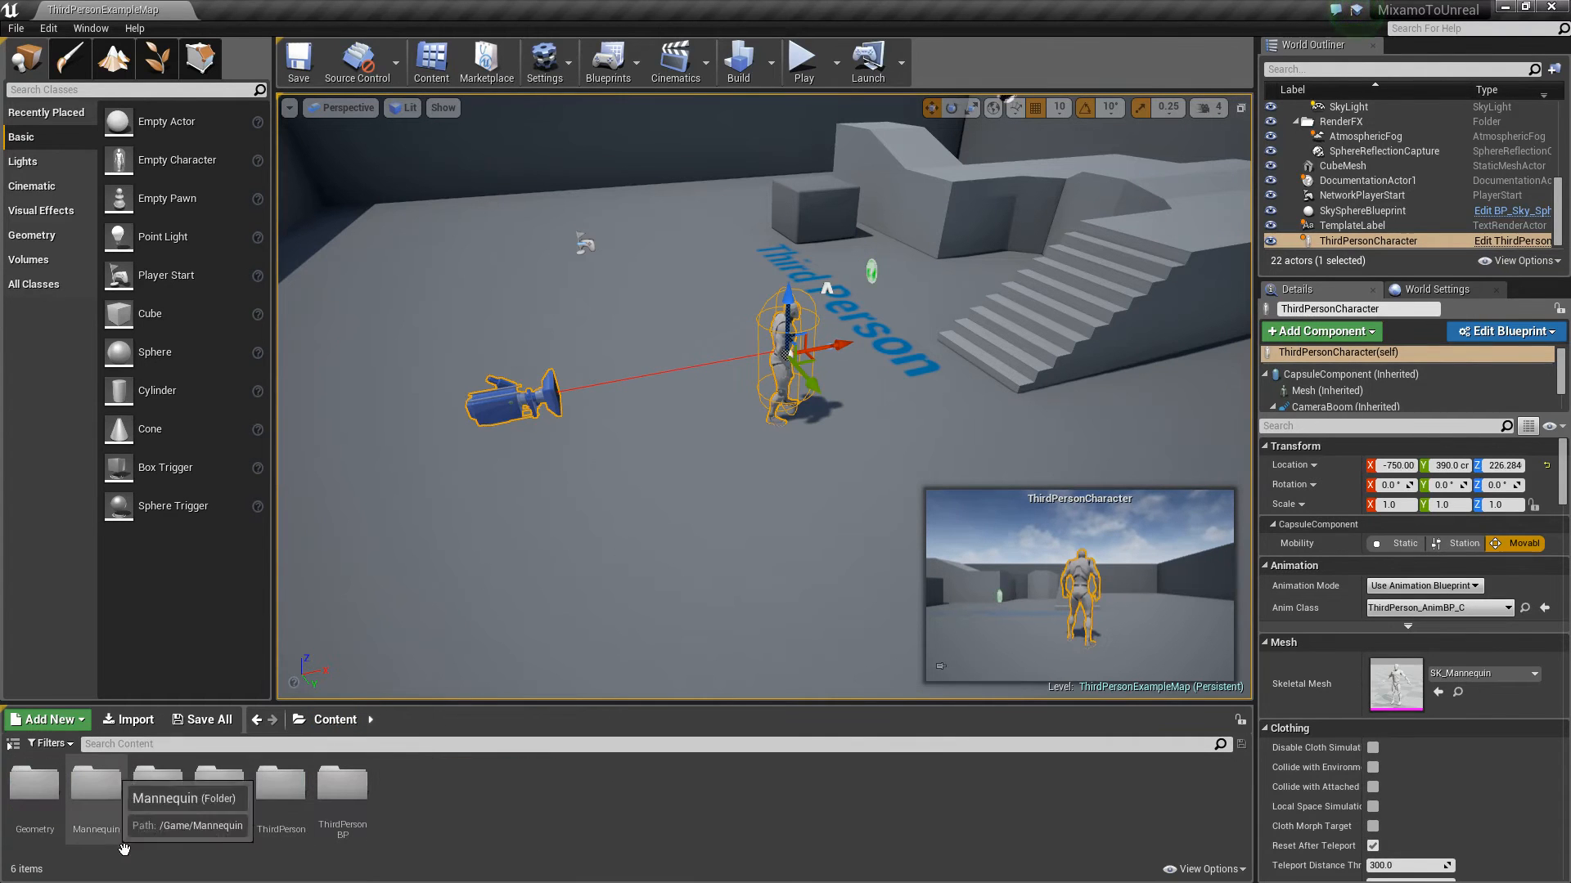
{"action": "double_click", "coordinate": [96, 783]}
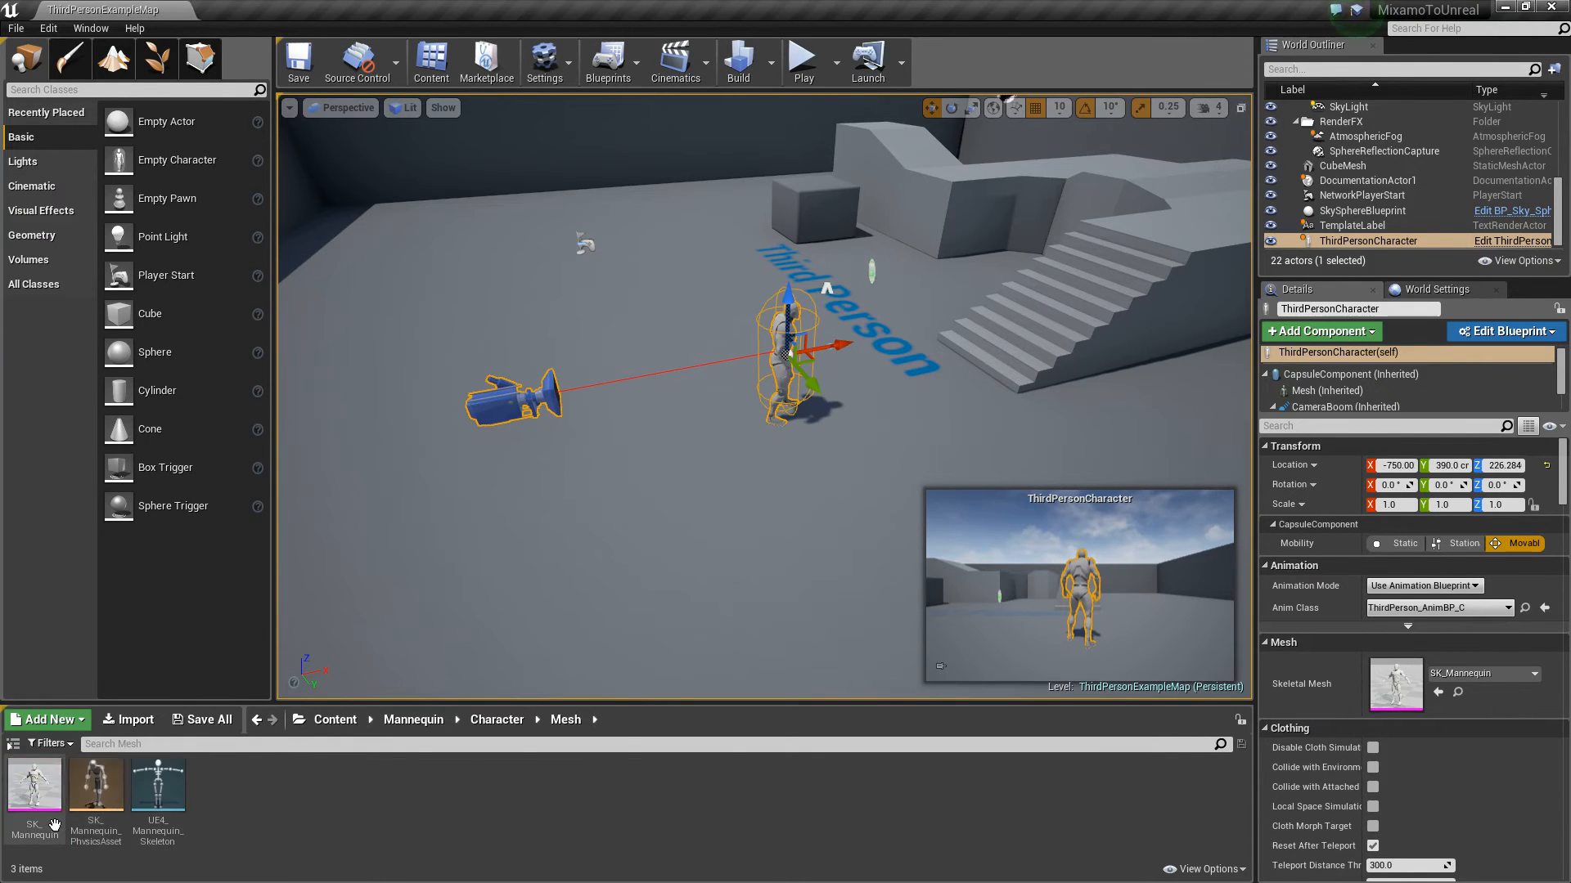
{"action": "double_click", "coordinate": [157, 784]}
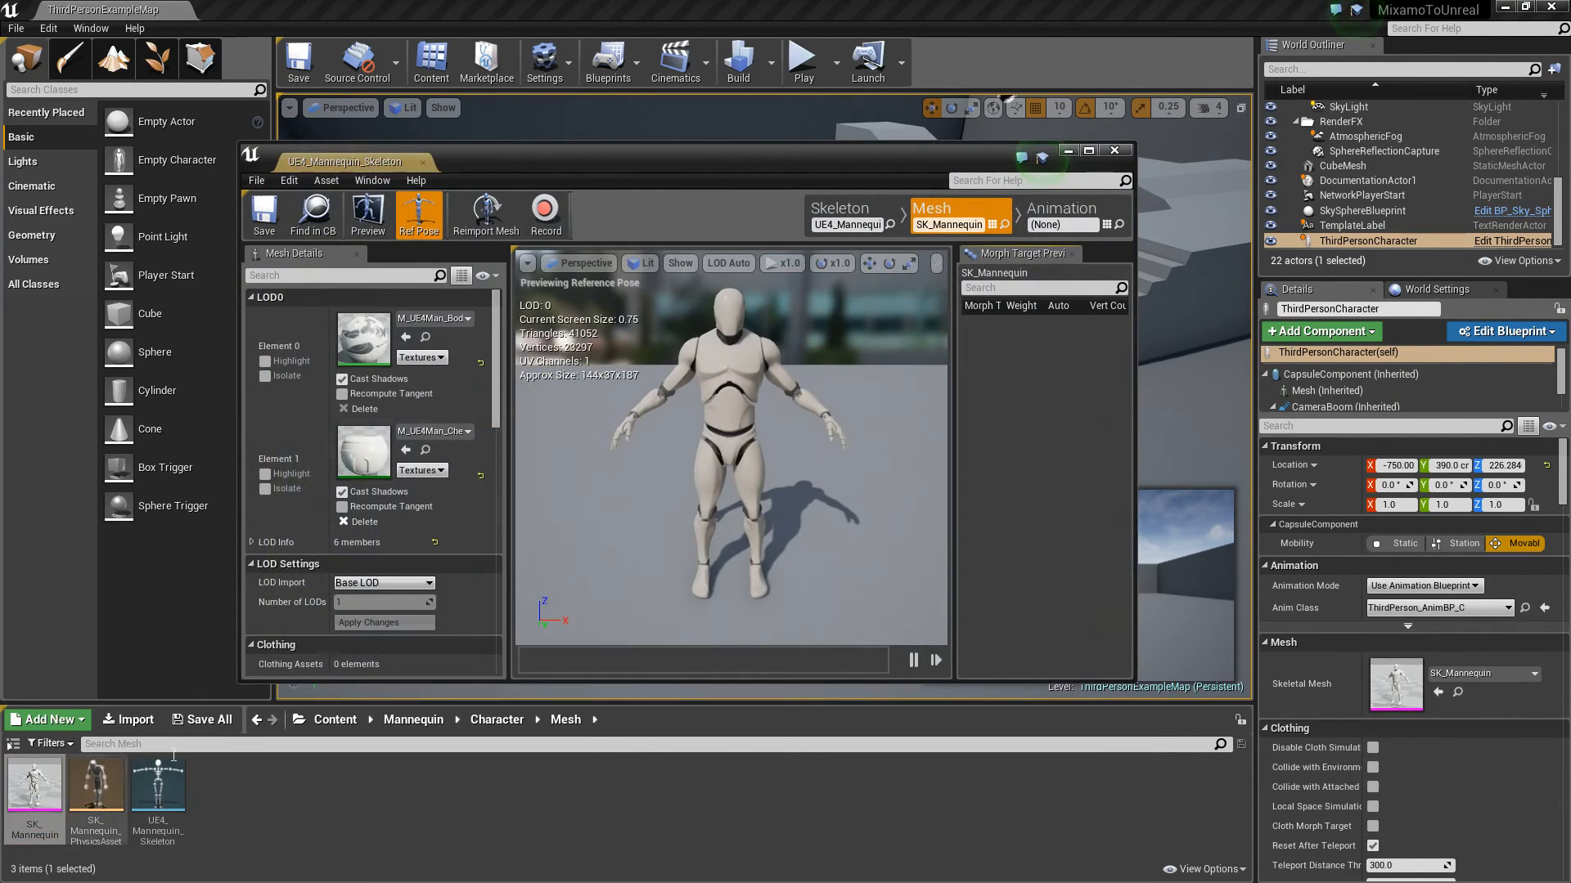
{"action": "left_click", "coordinate": [1088, 149]}
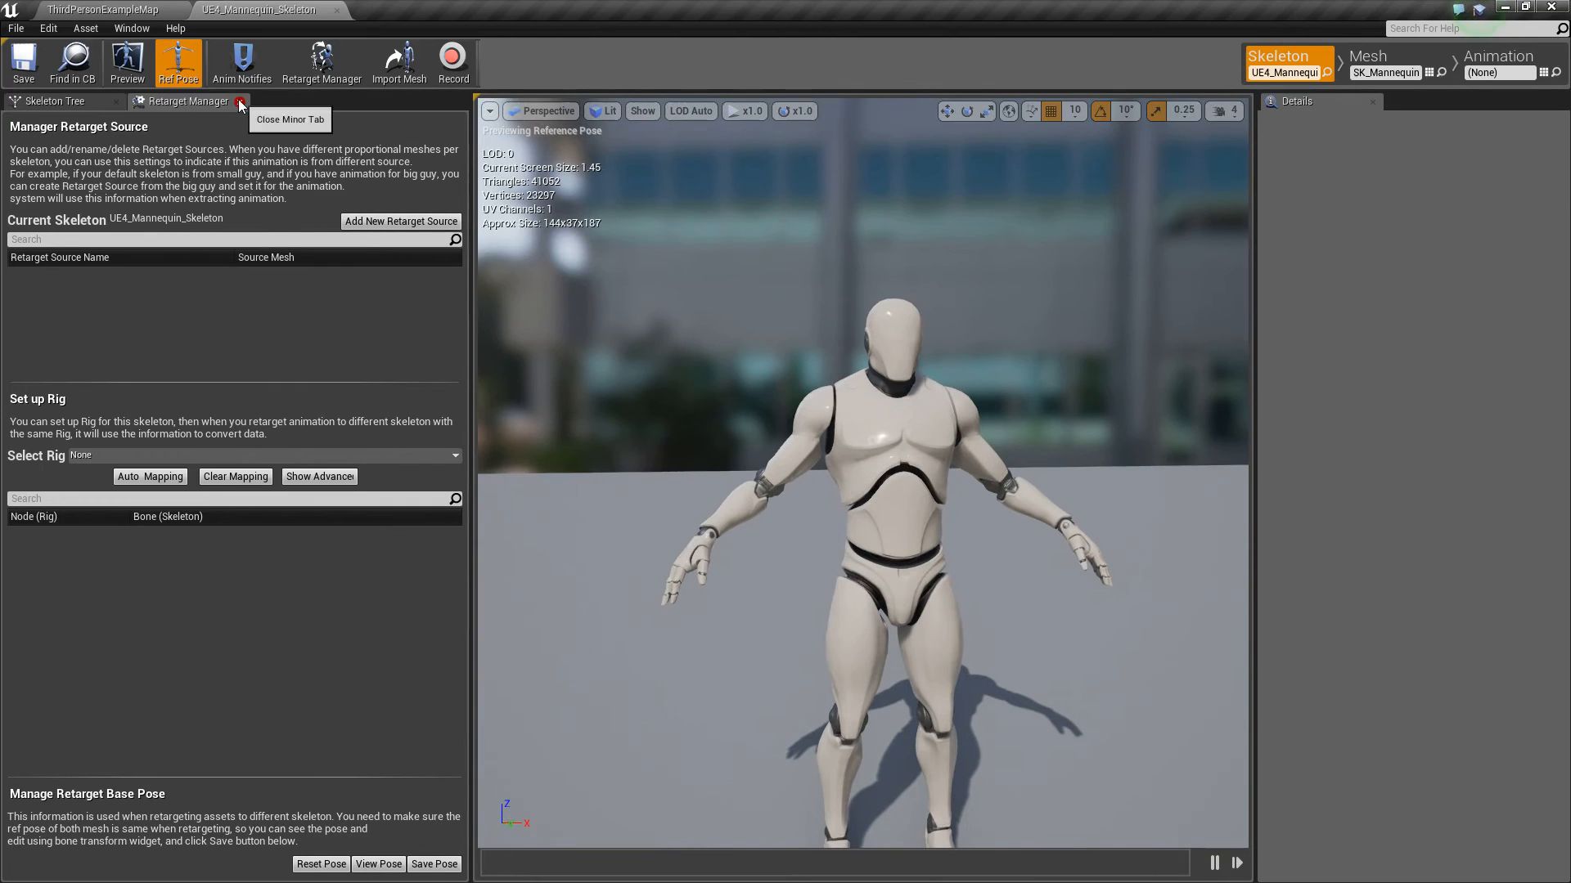
Assign the Humanoid rig to the UE4_Mannequin skeleton and auto-map its bones
{"action": "left_click", "coordinate": [240, 101]}
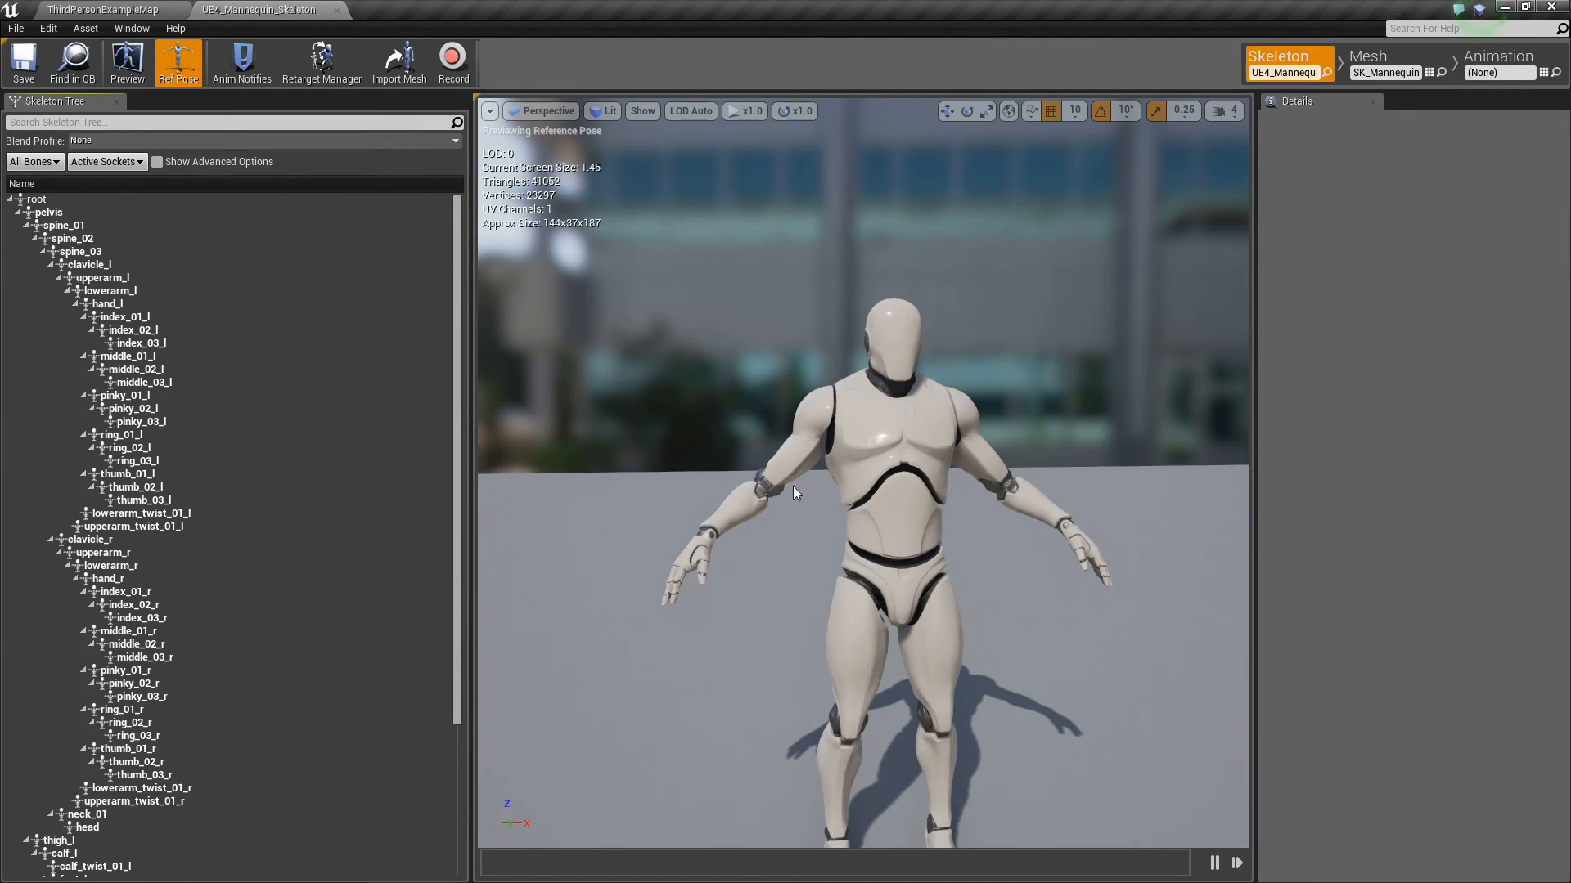
{"action": "left_click", "coordinate": [321, 62]}
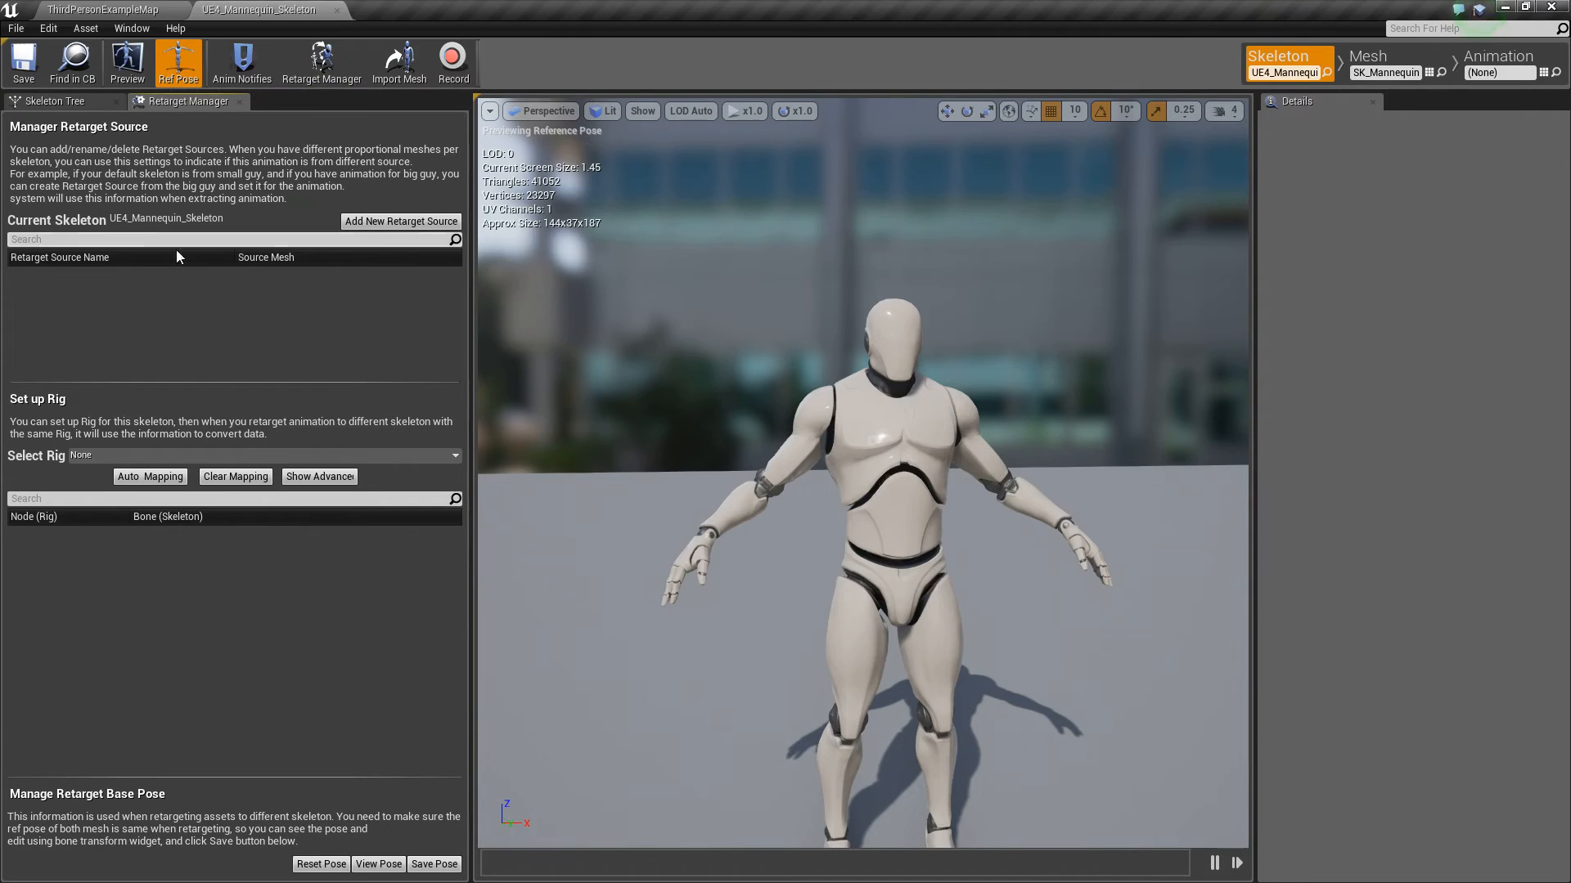
{"action": "mouse_move", "coordinate": [100, 390]}
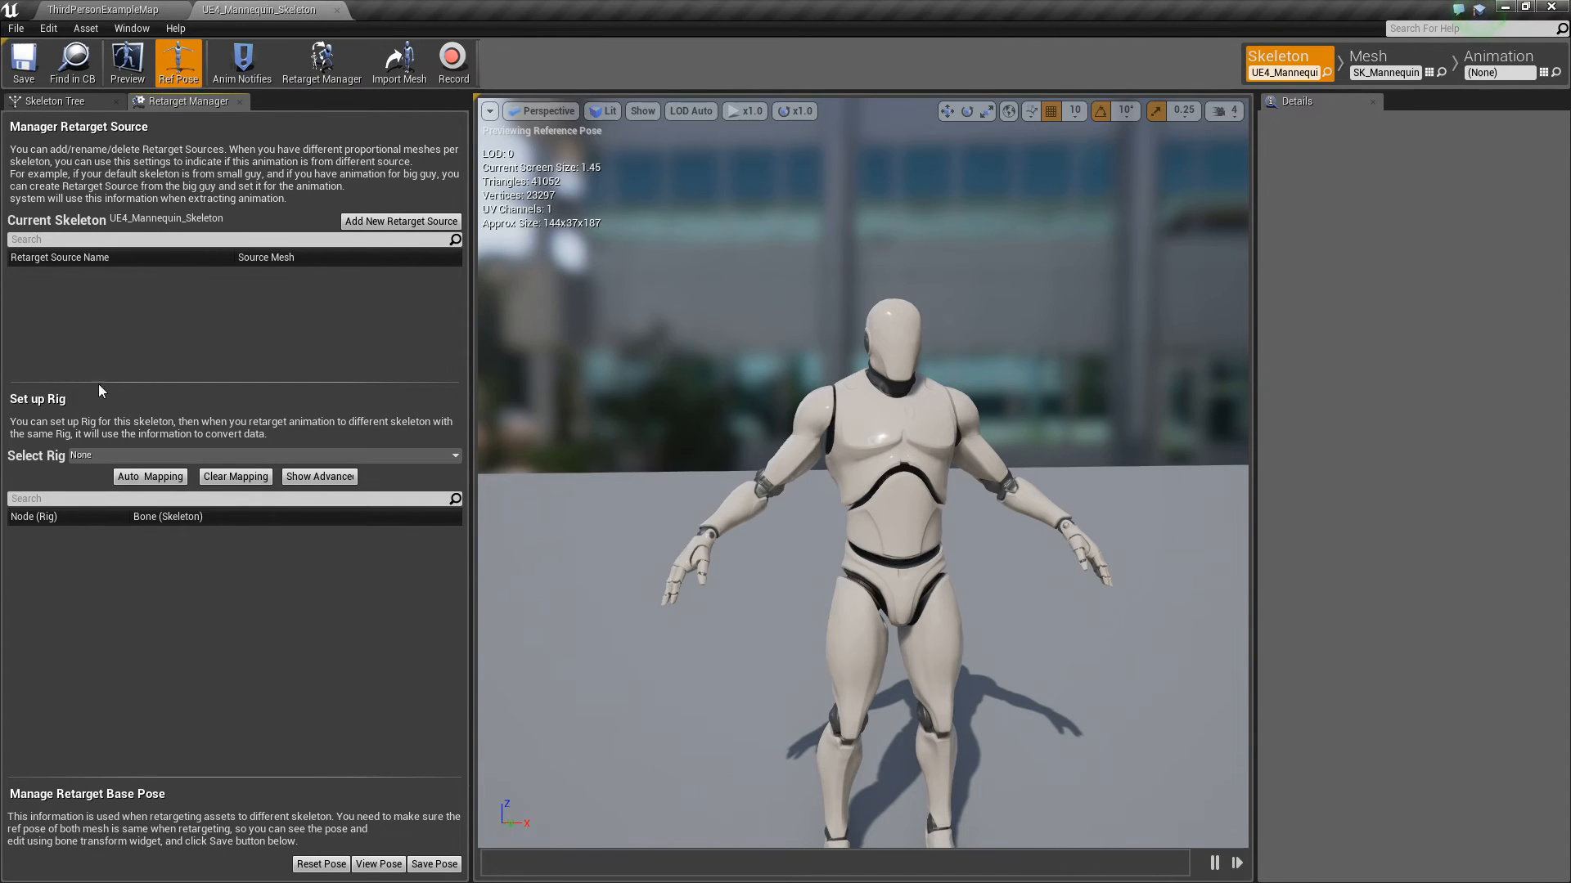
{"action": "mouse_move", "coordinate": [54, 440]}
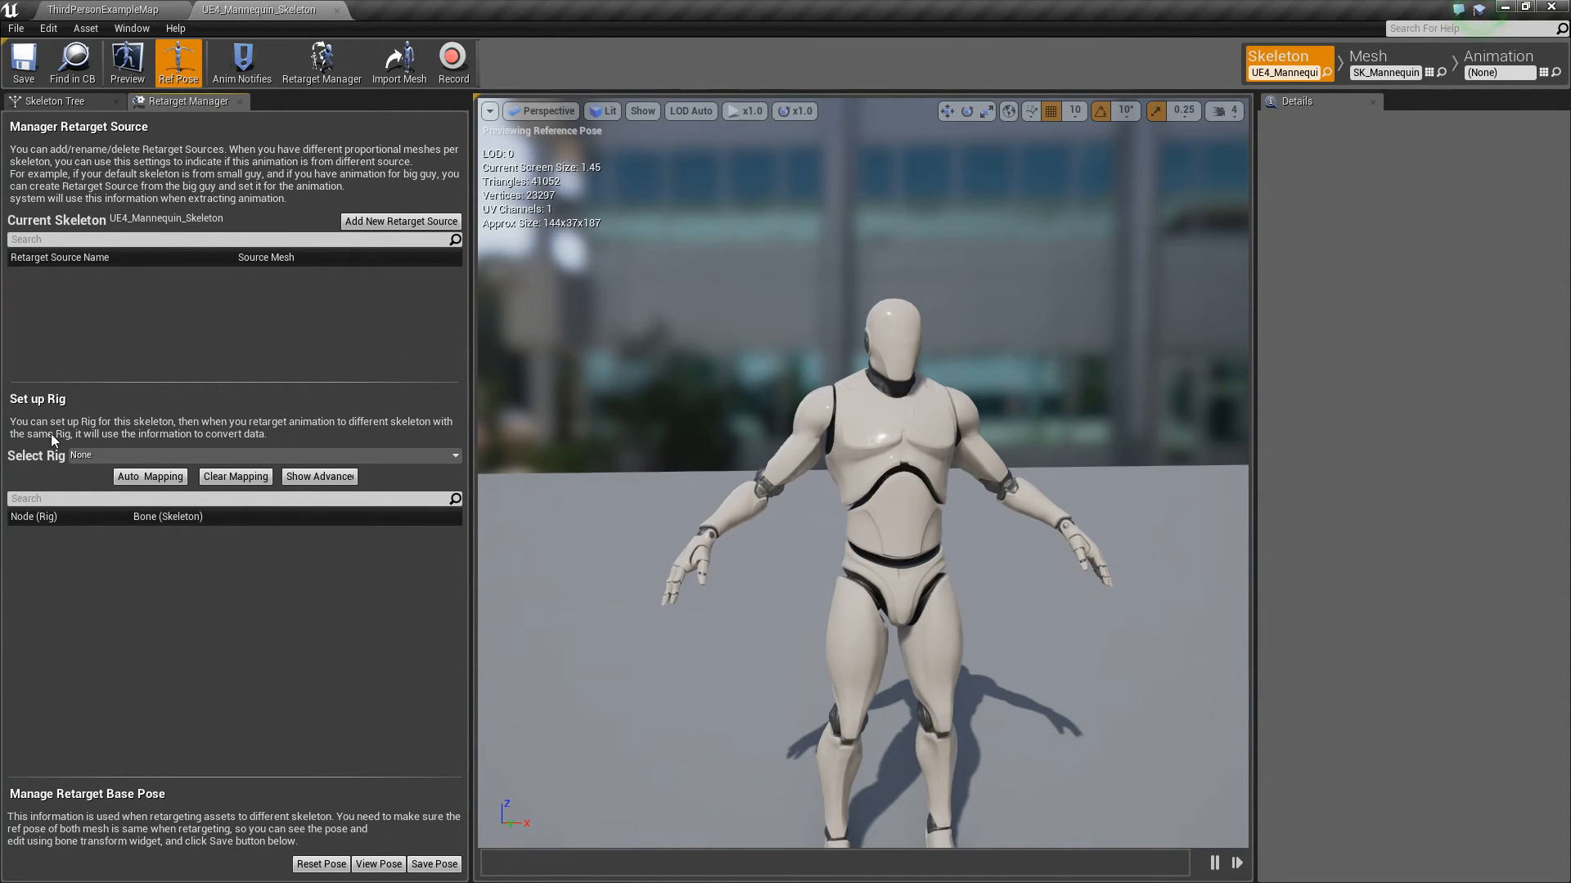
{"action": "left_click", "coordinate": [262, 454]}
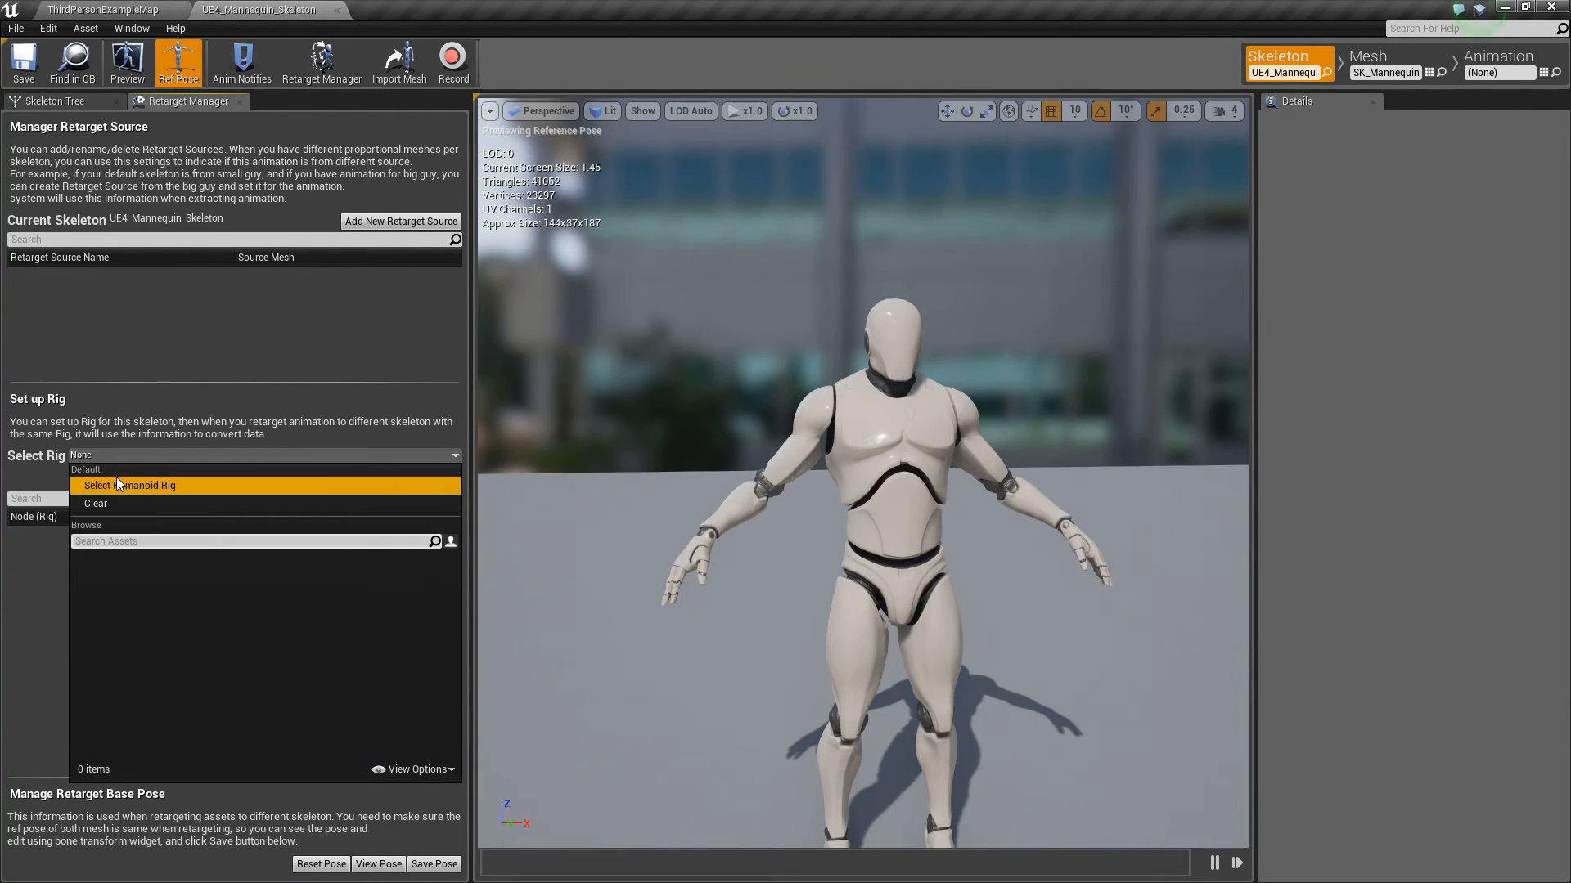
{"action": "left_click", "coordinate": [129, 485]}
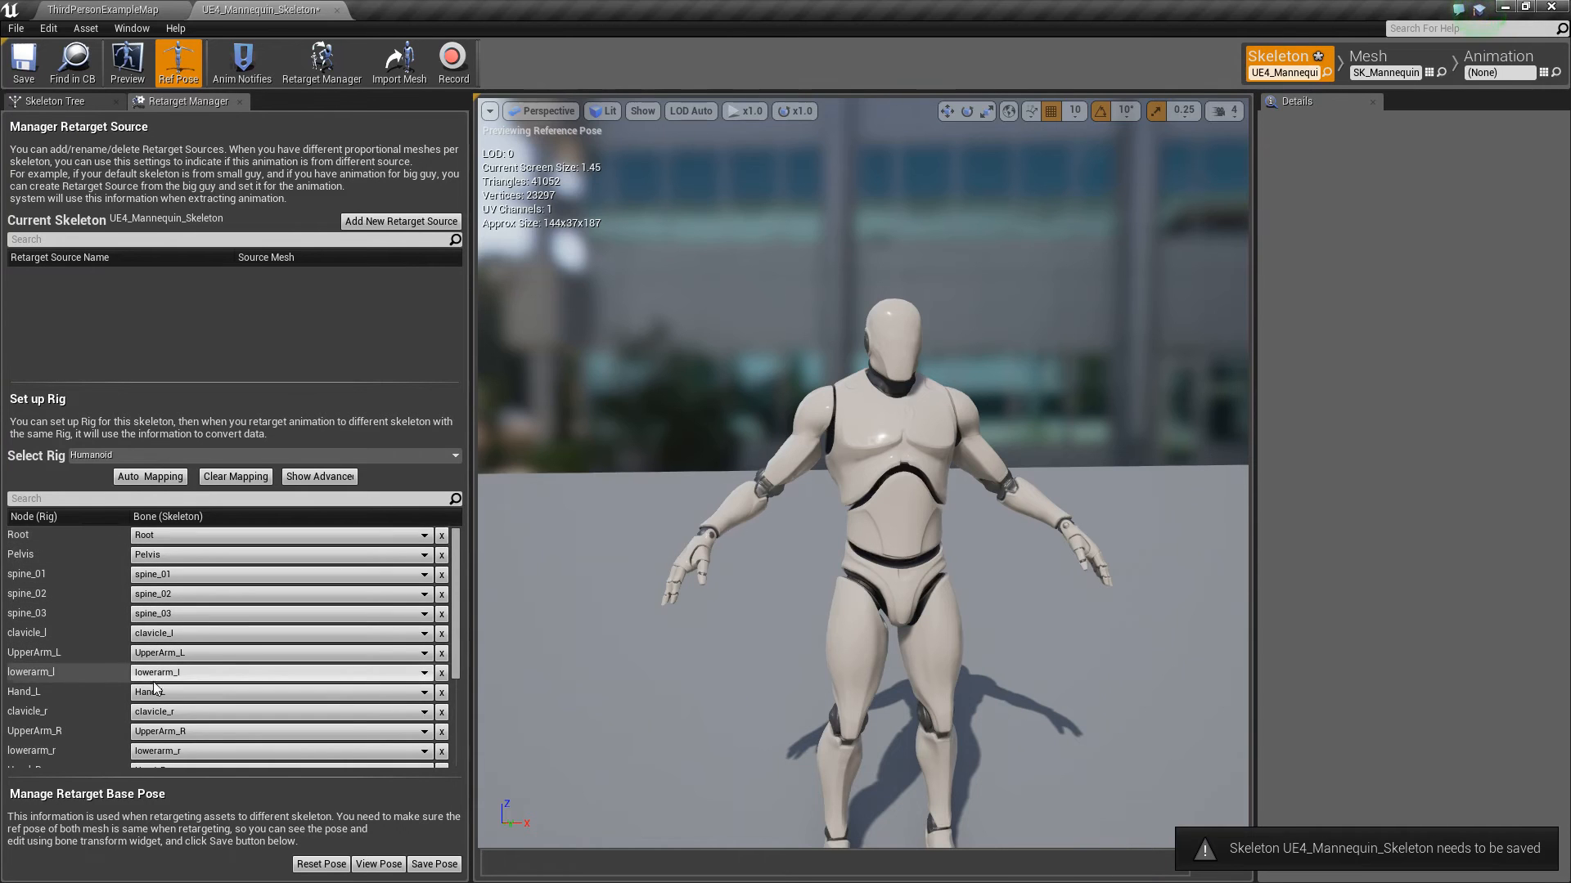
{"action": "mouse_move", "coordinate": [220, 754]}
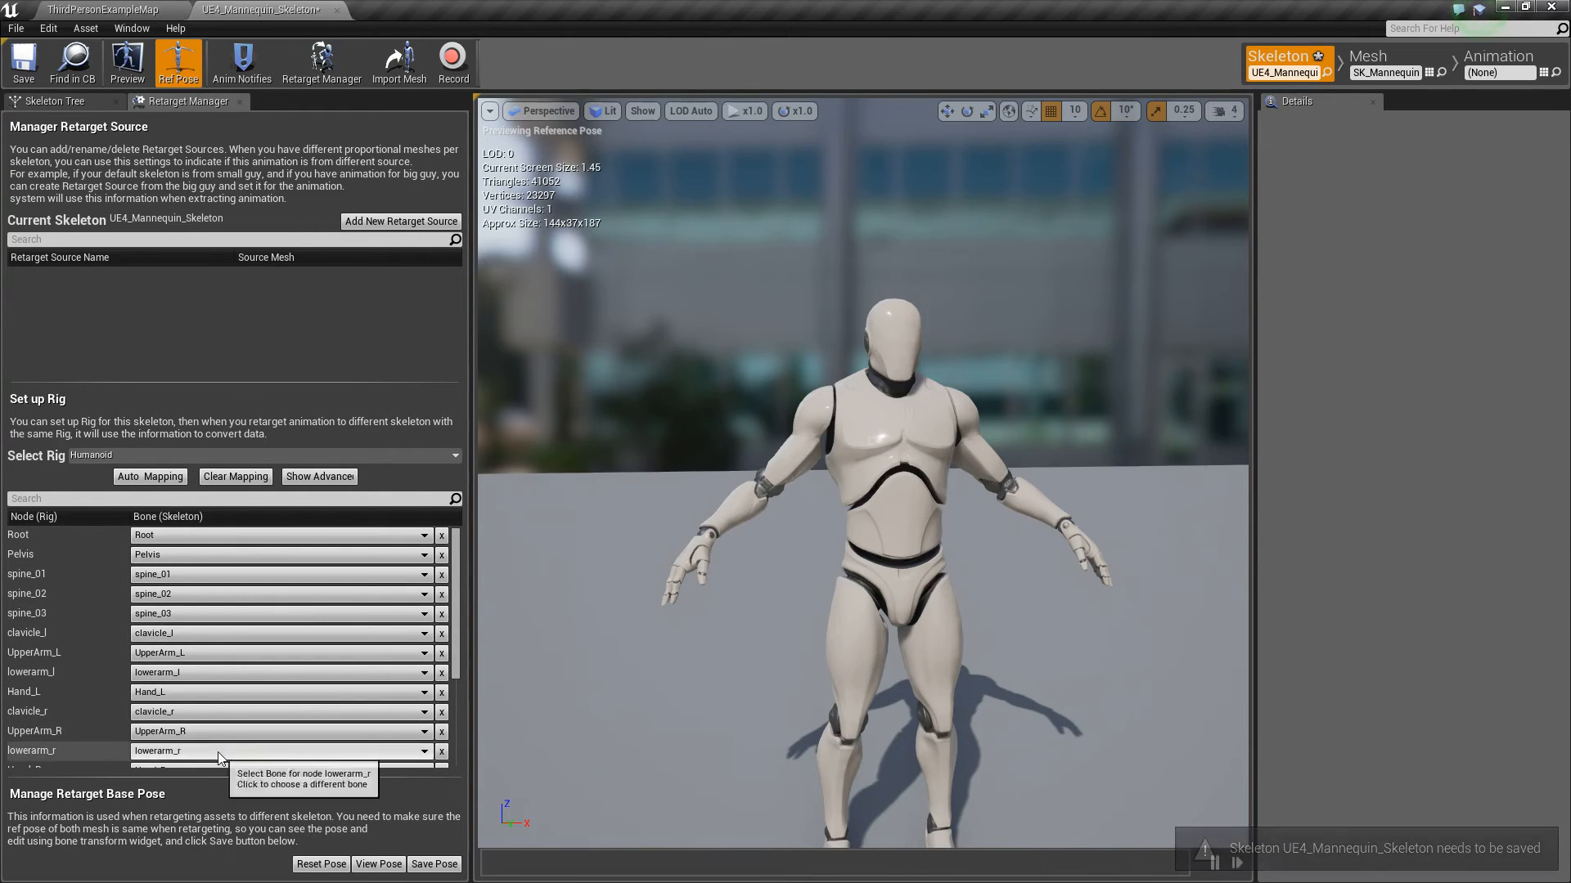
{"action": "mouse_move", "coordinate": [150, 478]}
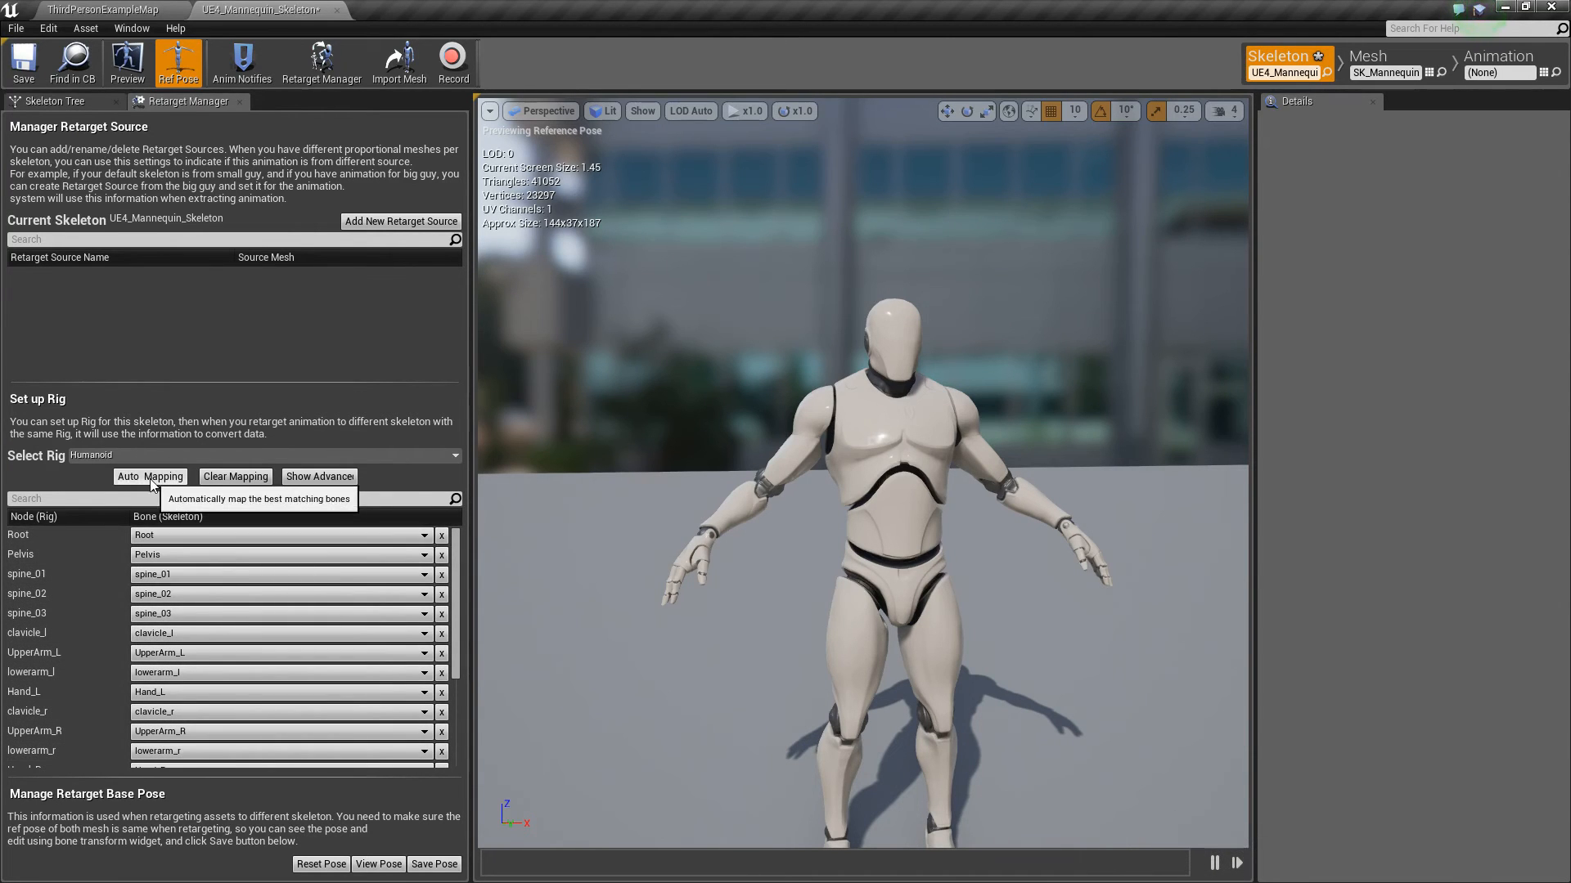
{"action": "left_click", "coordinate": [150, 476]}
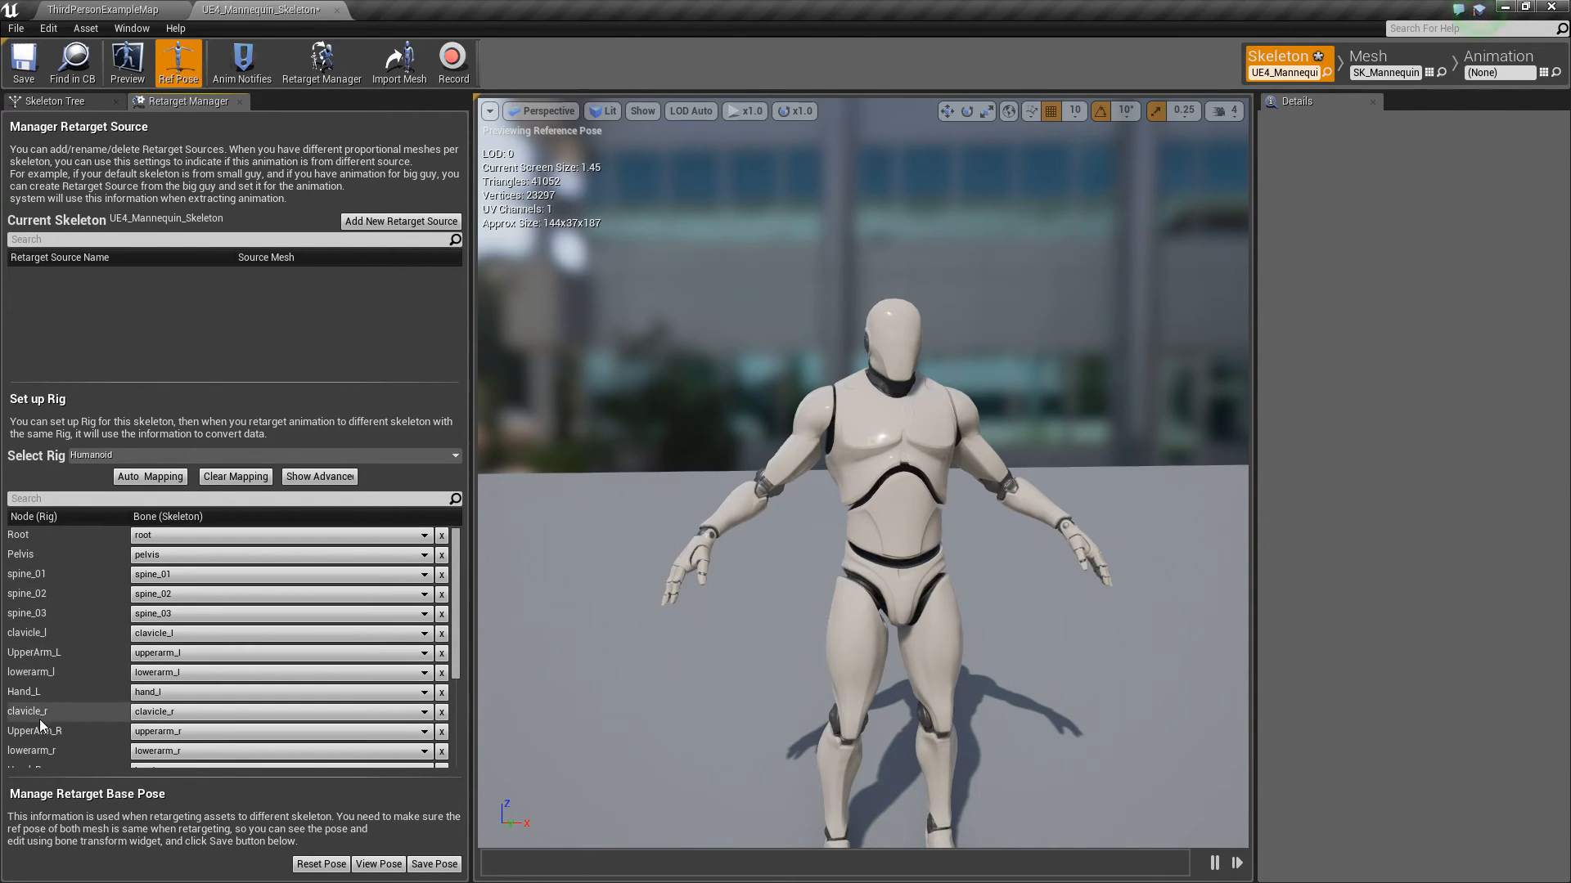
{"action": "mouse_move", "coordinate": [159, 535]}
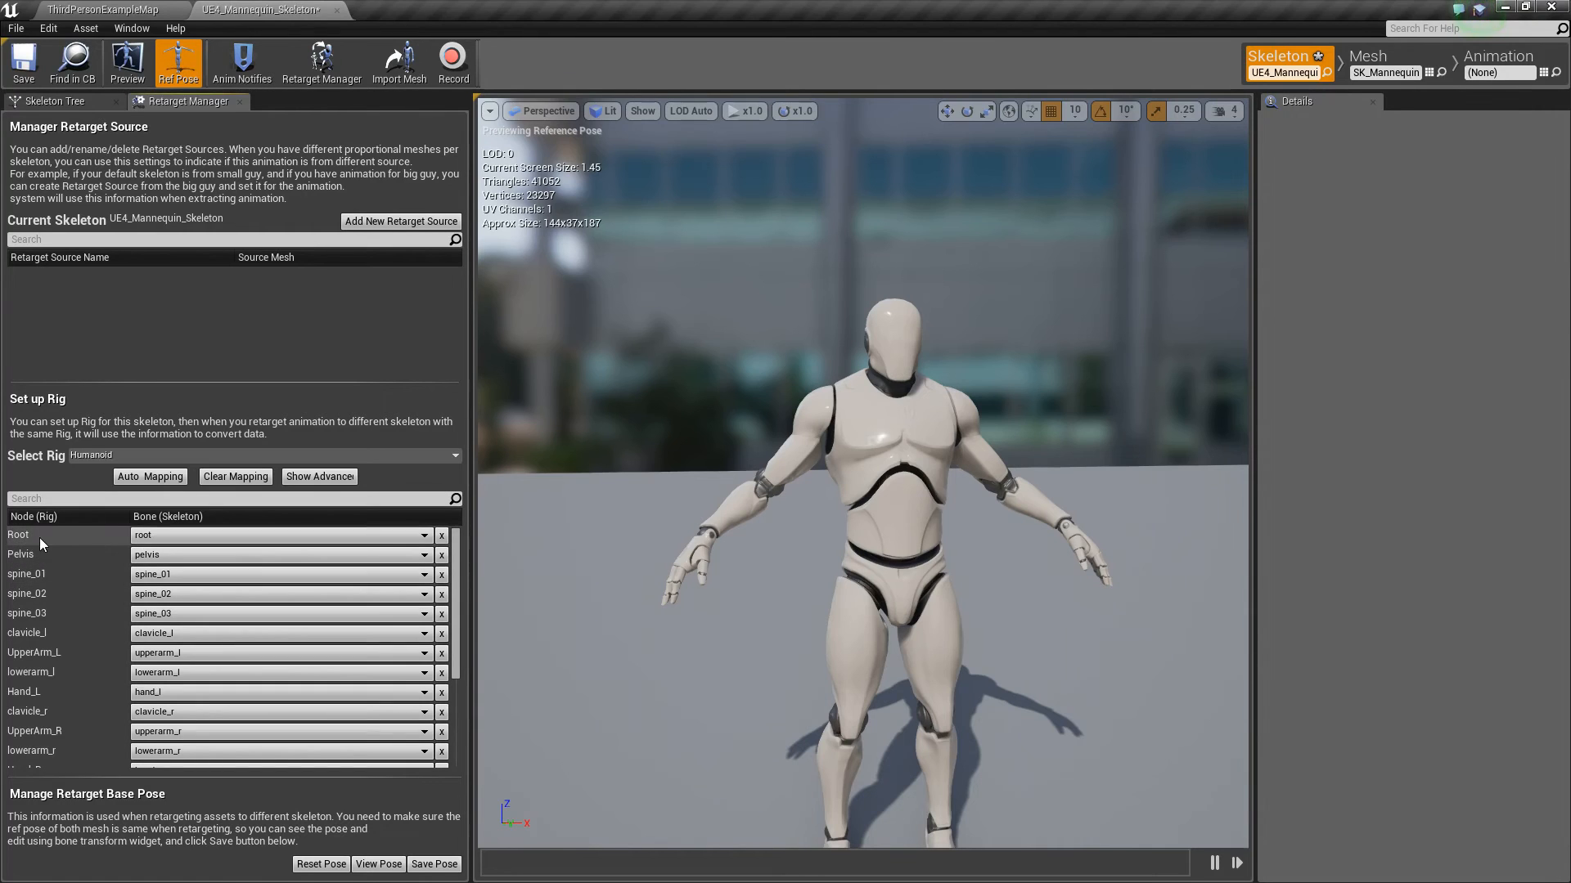
{"action": "left_click", "coordinate": [423, 535]}
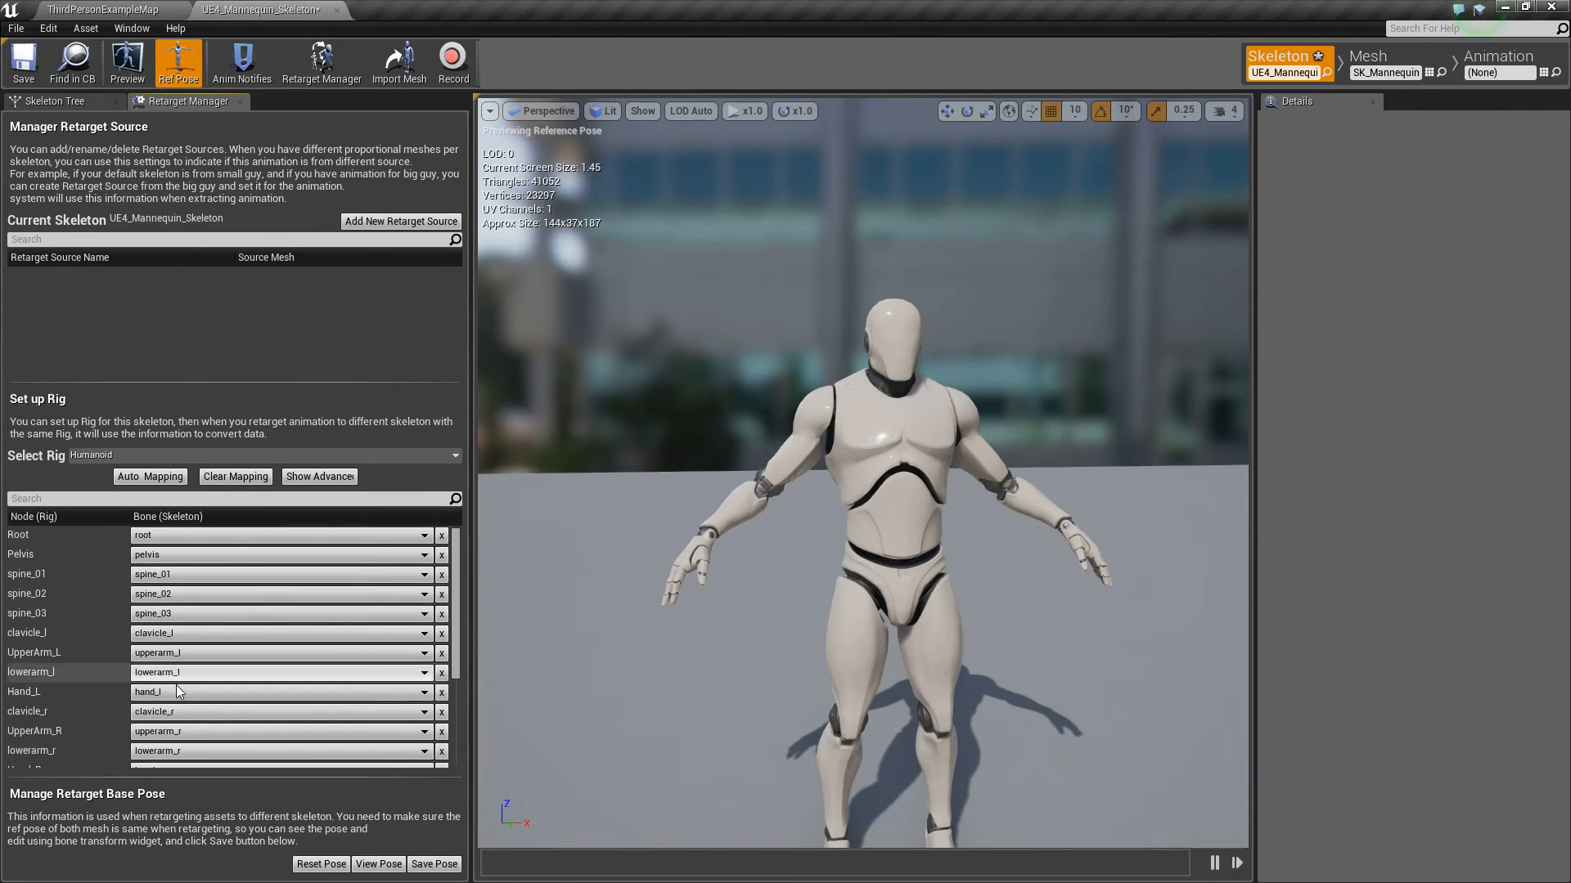
{"action": "scroll", "scroll_direction": "down", "scroll_amount": 3}
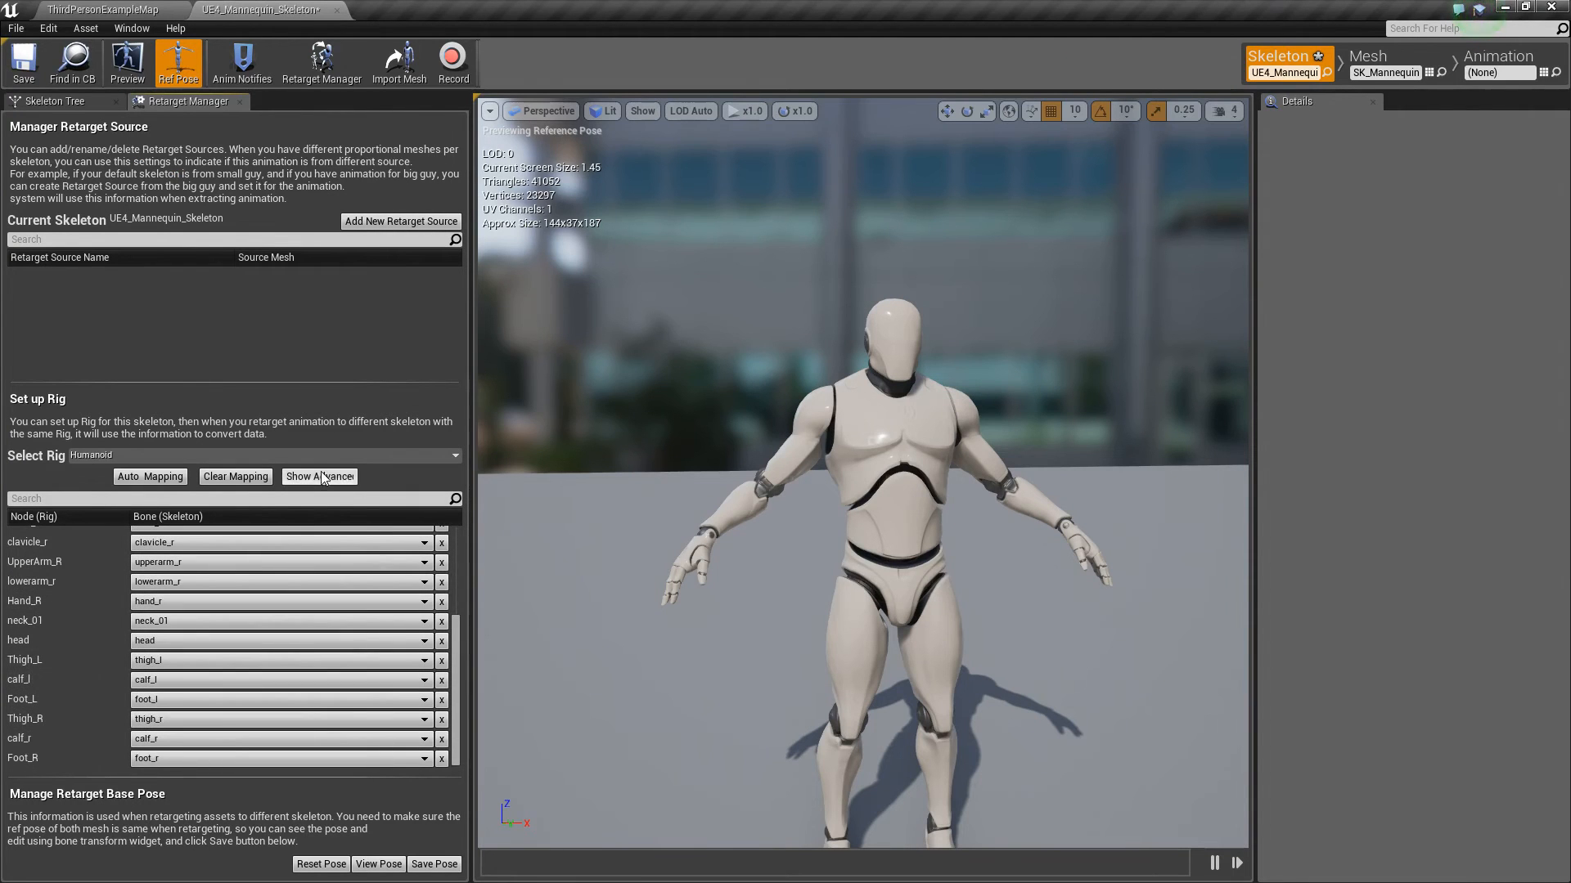
{"action": "mouse_move", "coordinate": [325, 482]}
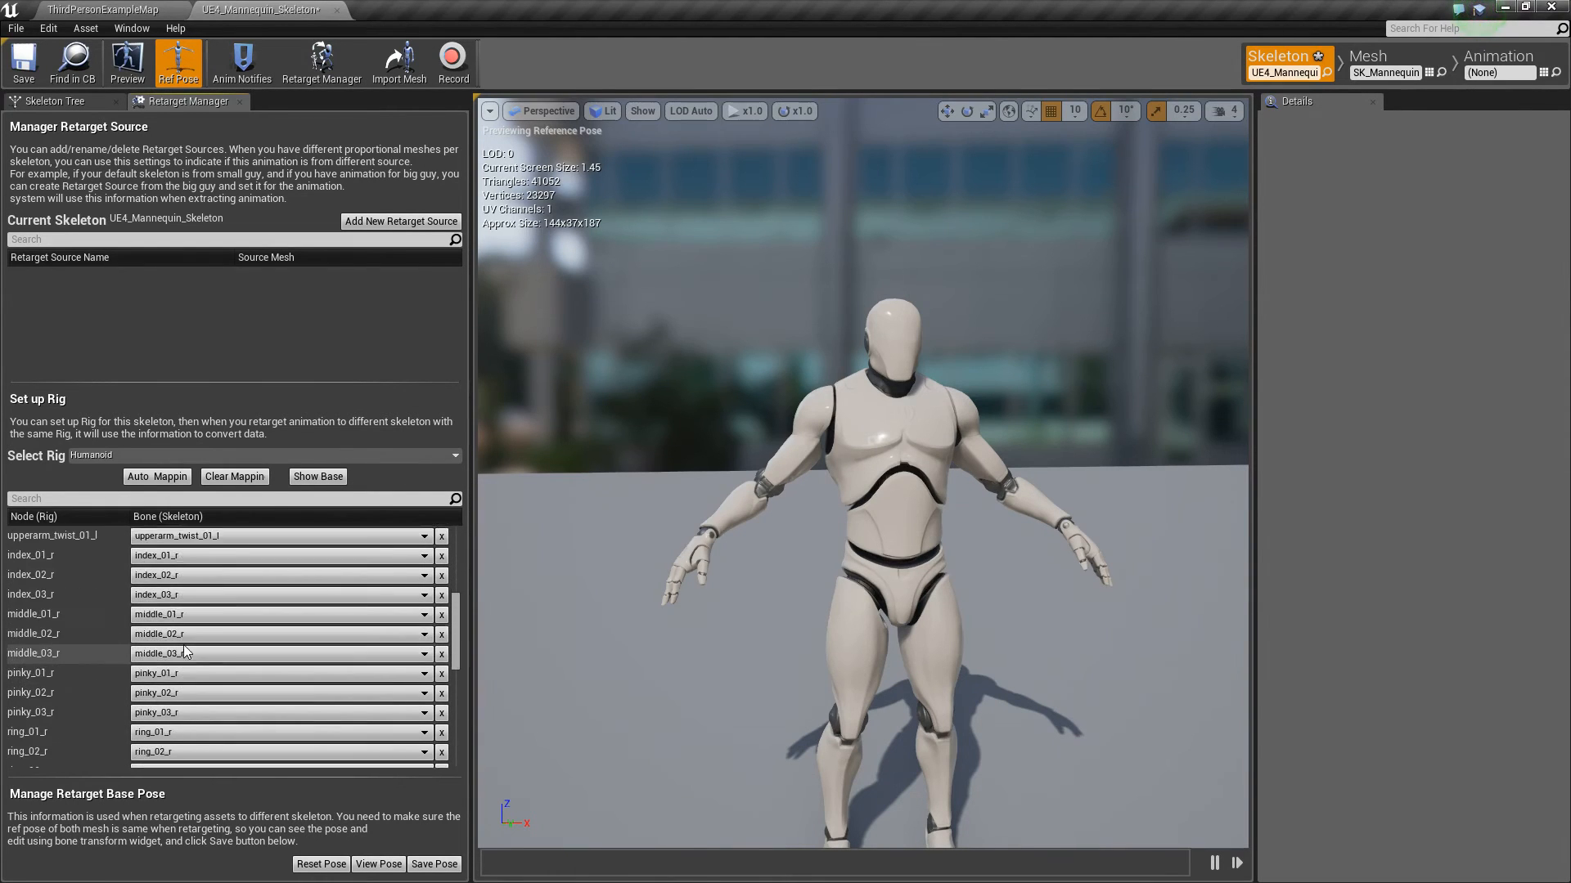
Scroll through the advanced finger, twist and IK bone mappings
{"action": "scroll", "scroll_direction": "down", "scroll_amount": 3}
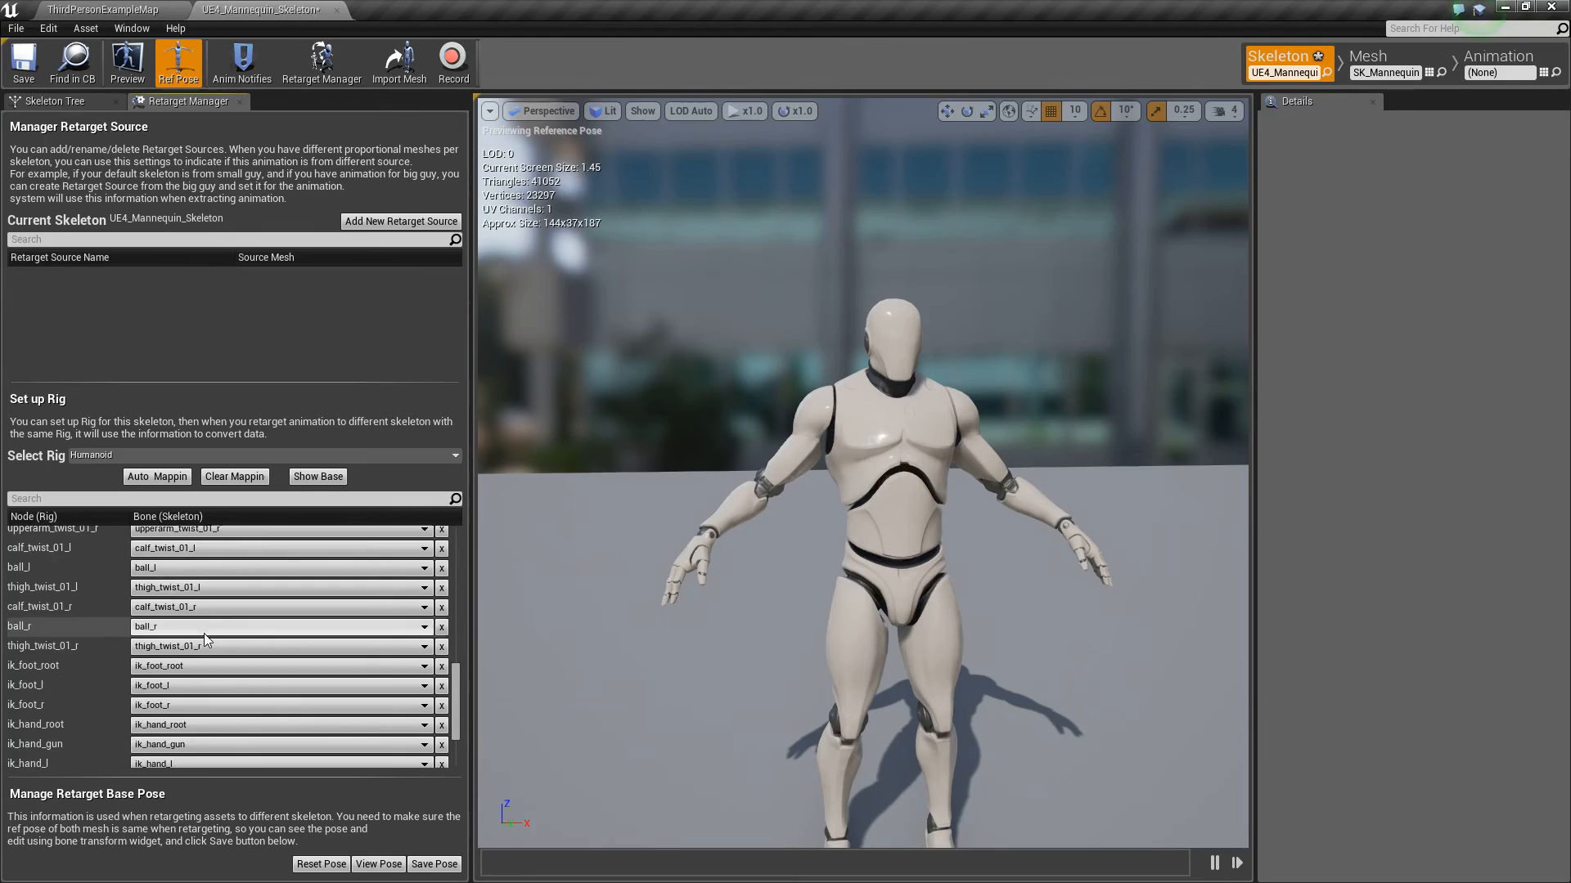
{"action": "scroll", "scroll_direction": "down", "scroll_amount": 3}
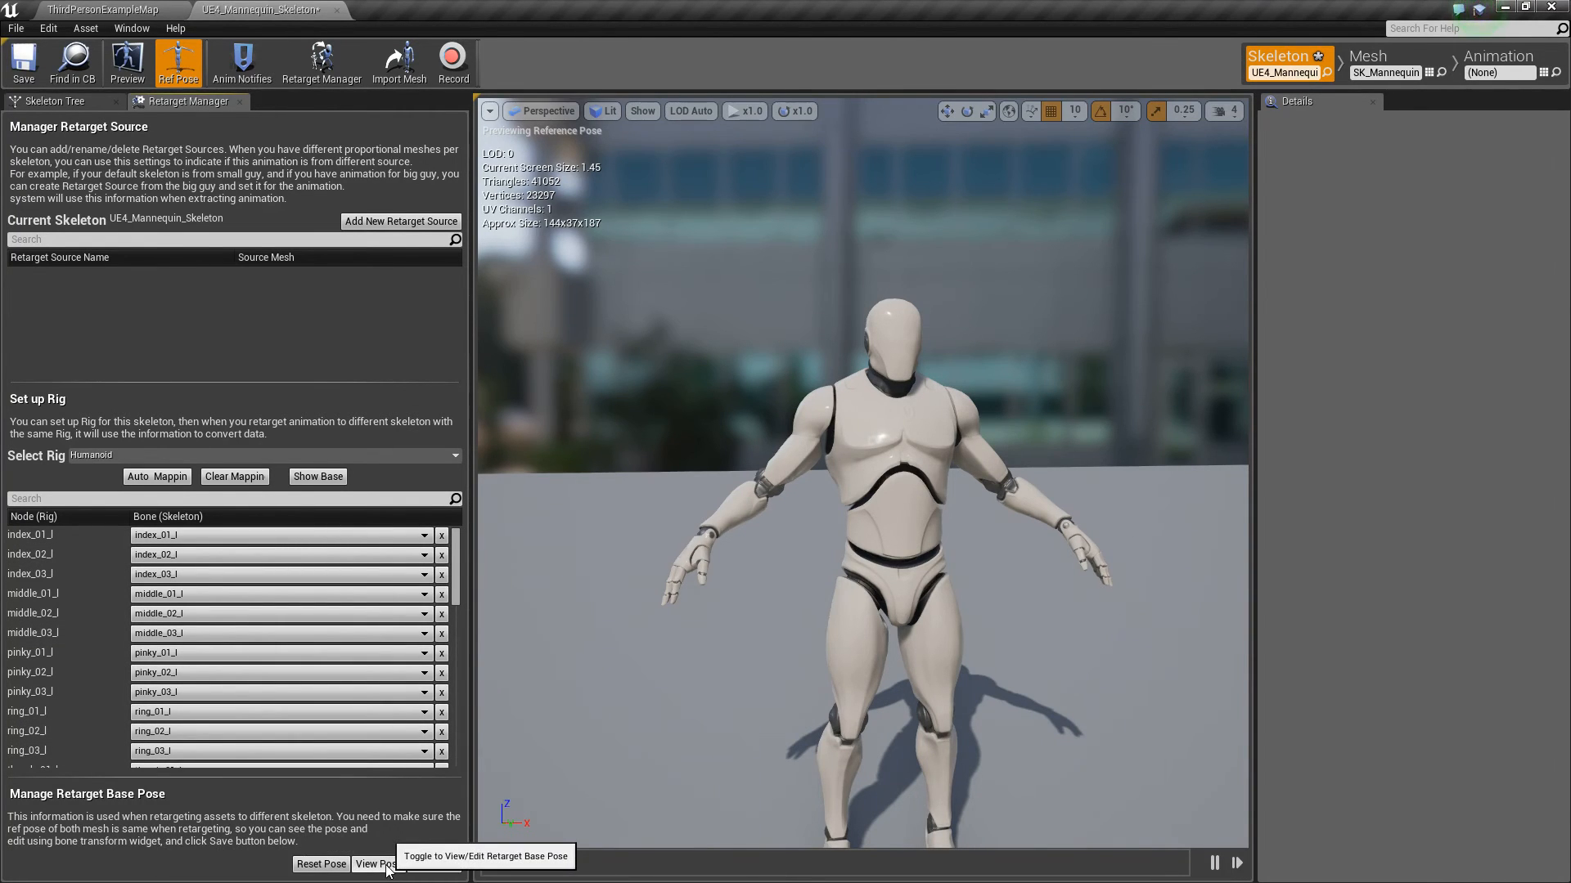
Show the mannequin's retarget base pose, visit the map editor, then return to the skeleton
{"action": "left_click", "coordinate": [373, 864]}
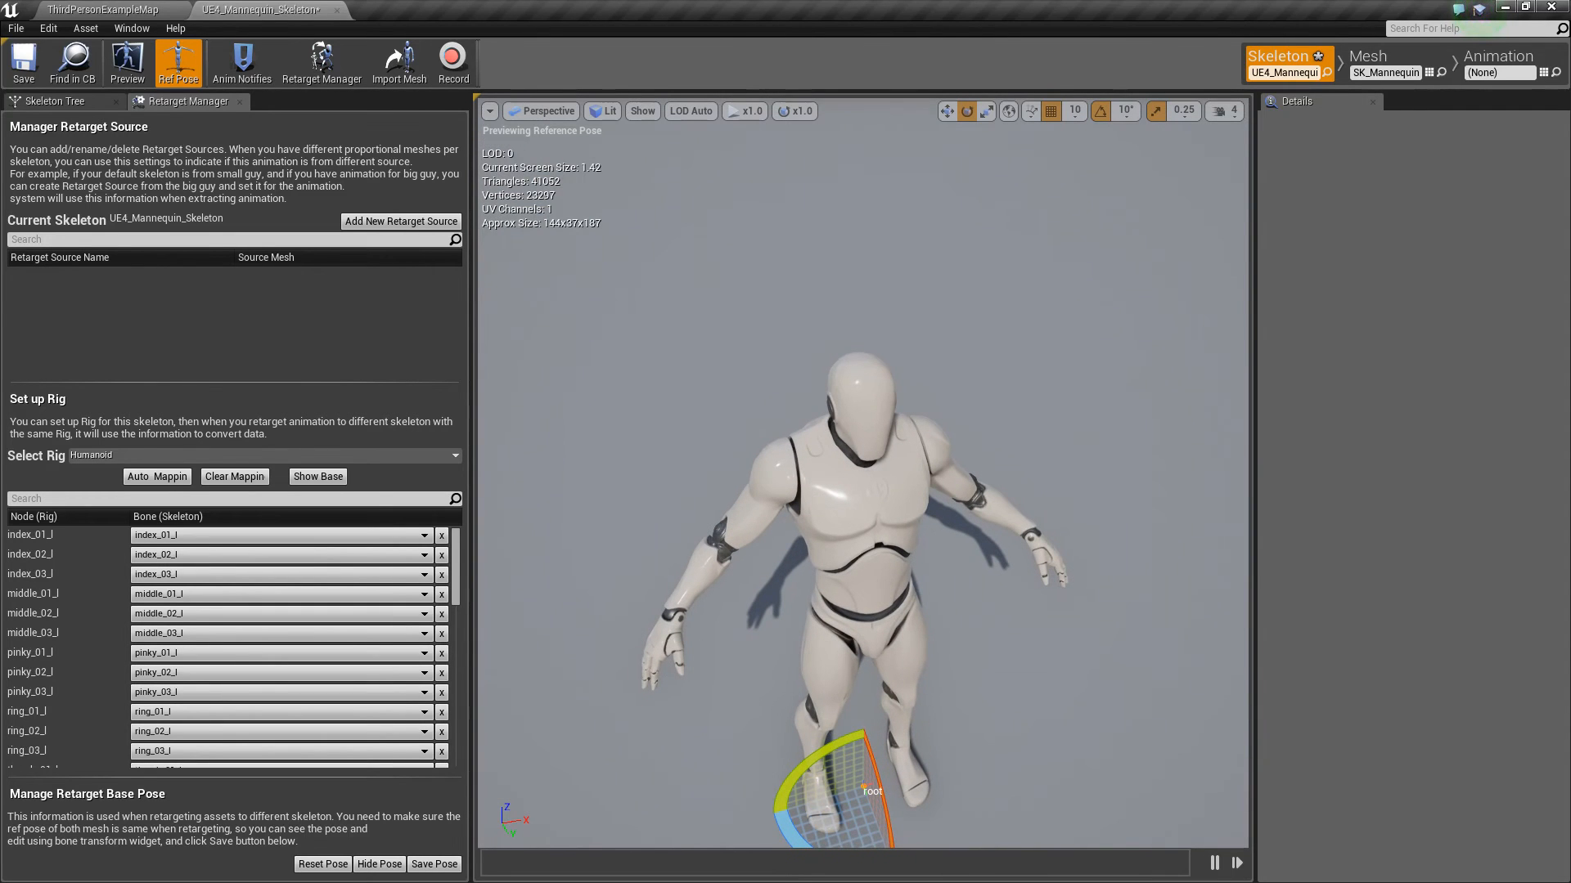
{"action": "mouse_move", "coordinate": [147, 10]}
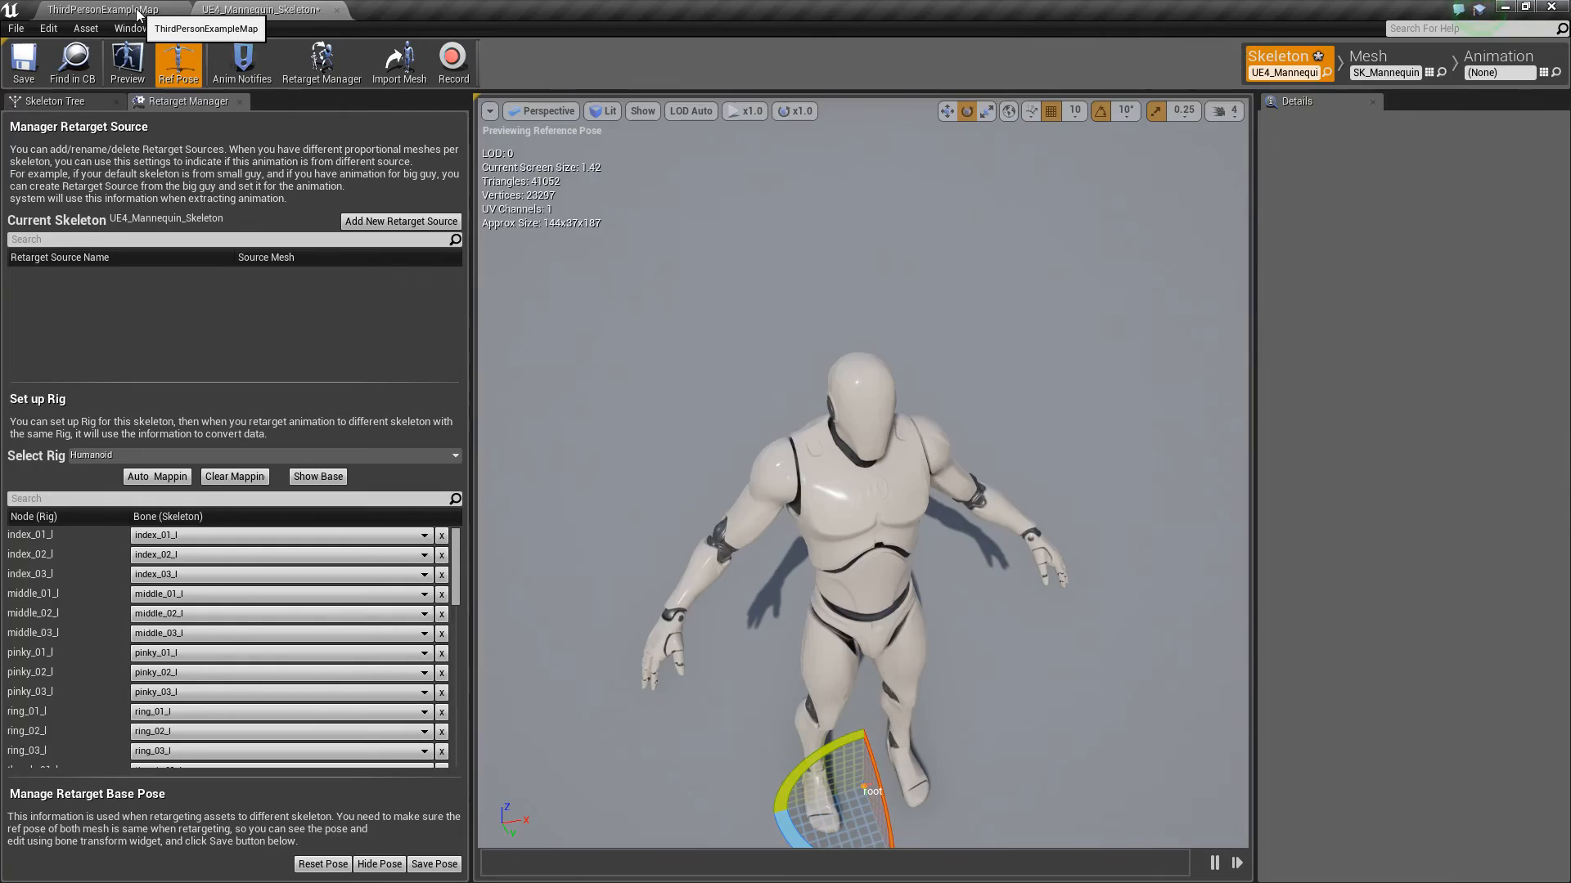
{"action": "left_click", "coordinate": [94, 9]}
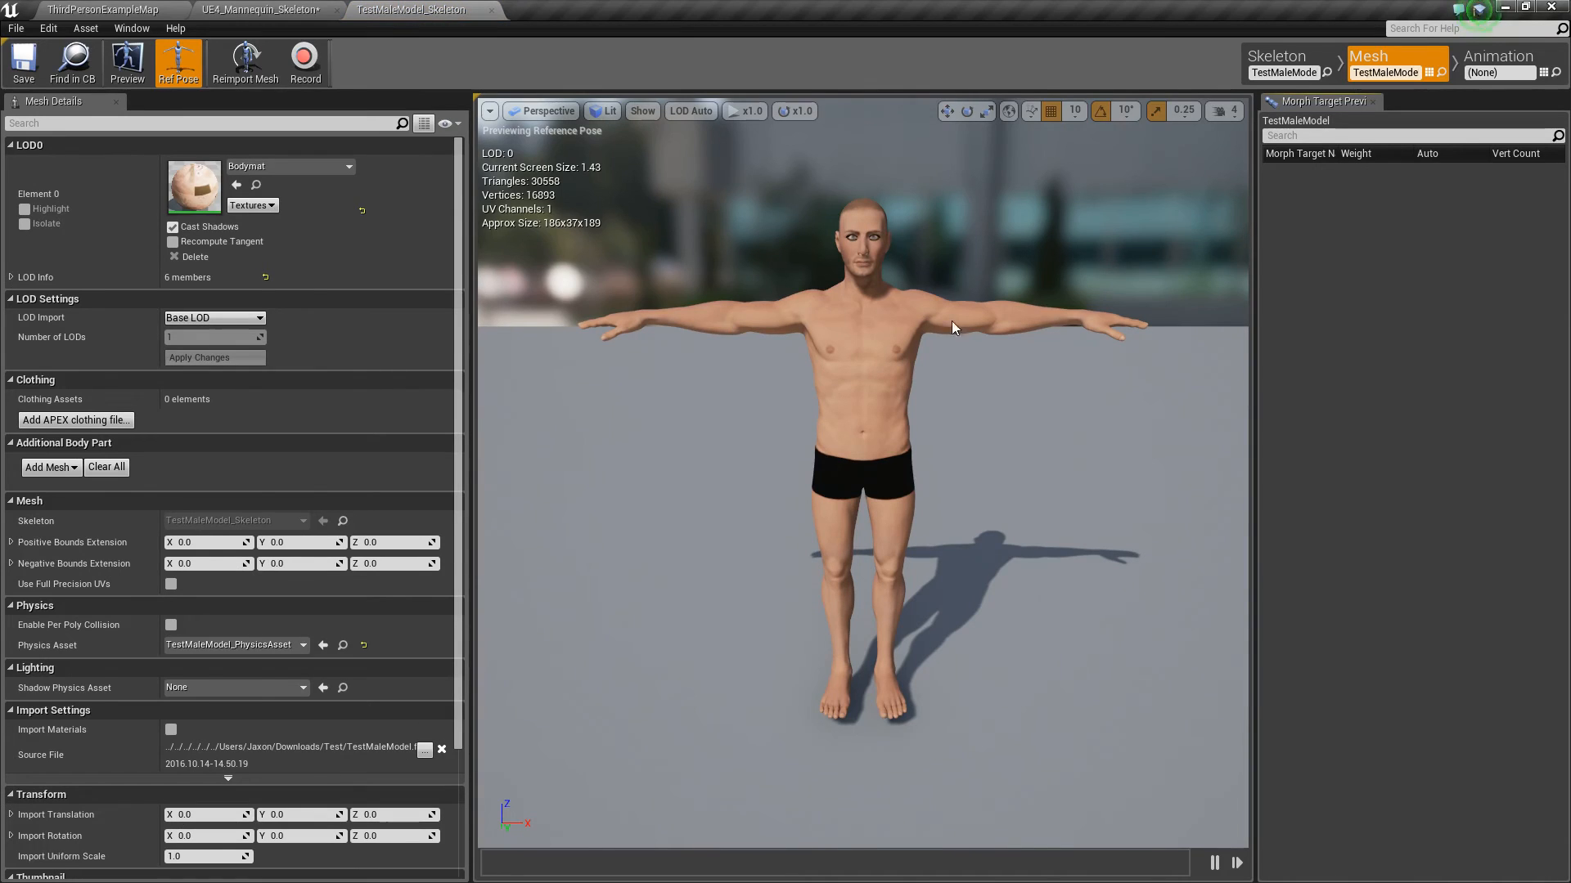
{"action": "left_click", "coordinate": [256, 9]}
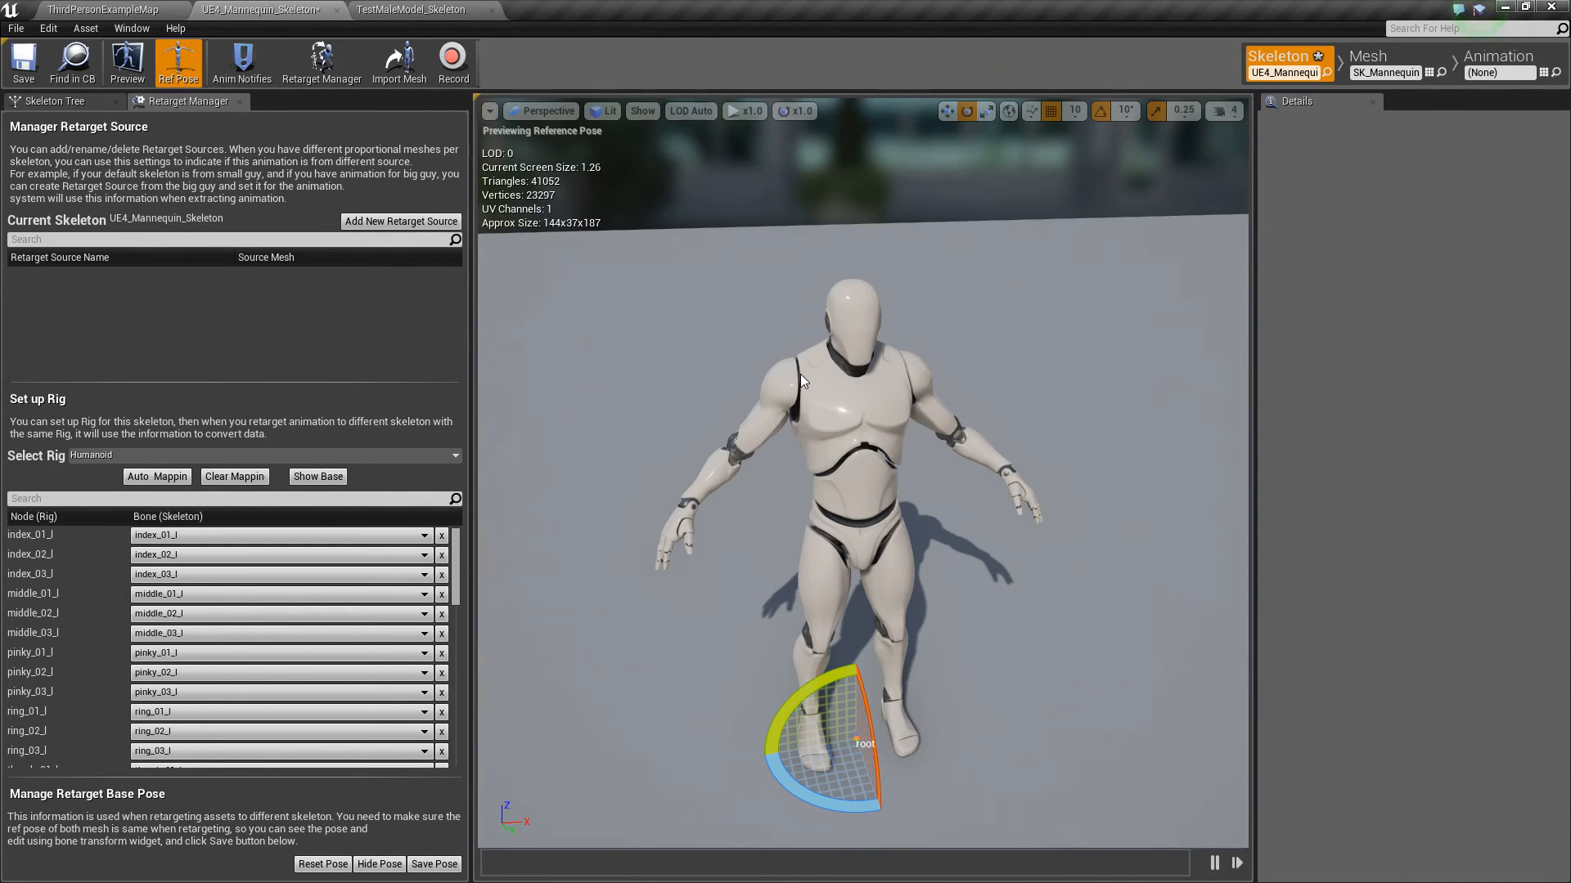
Adjust the base pose arm, exit View Pose, save the skeleton, and show its bone tree
{"action": "left_click", "coordinate": [1126, 111]}
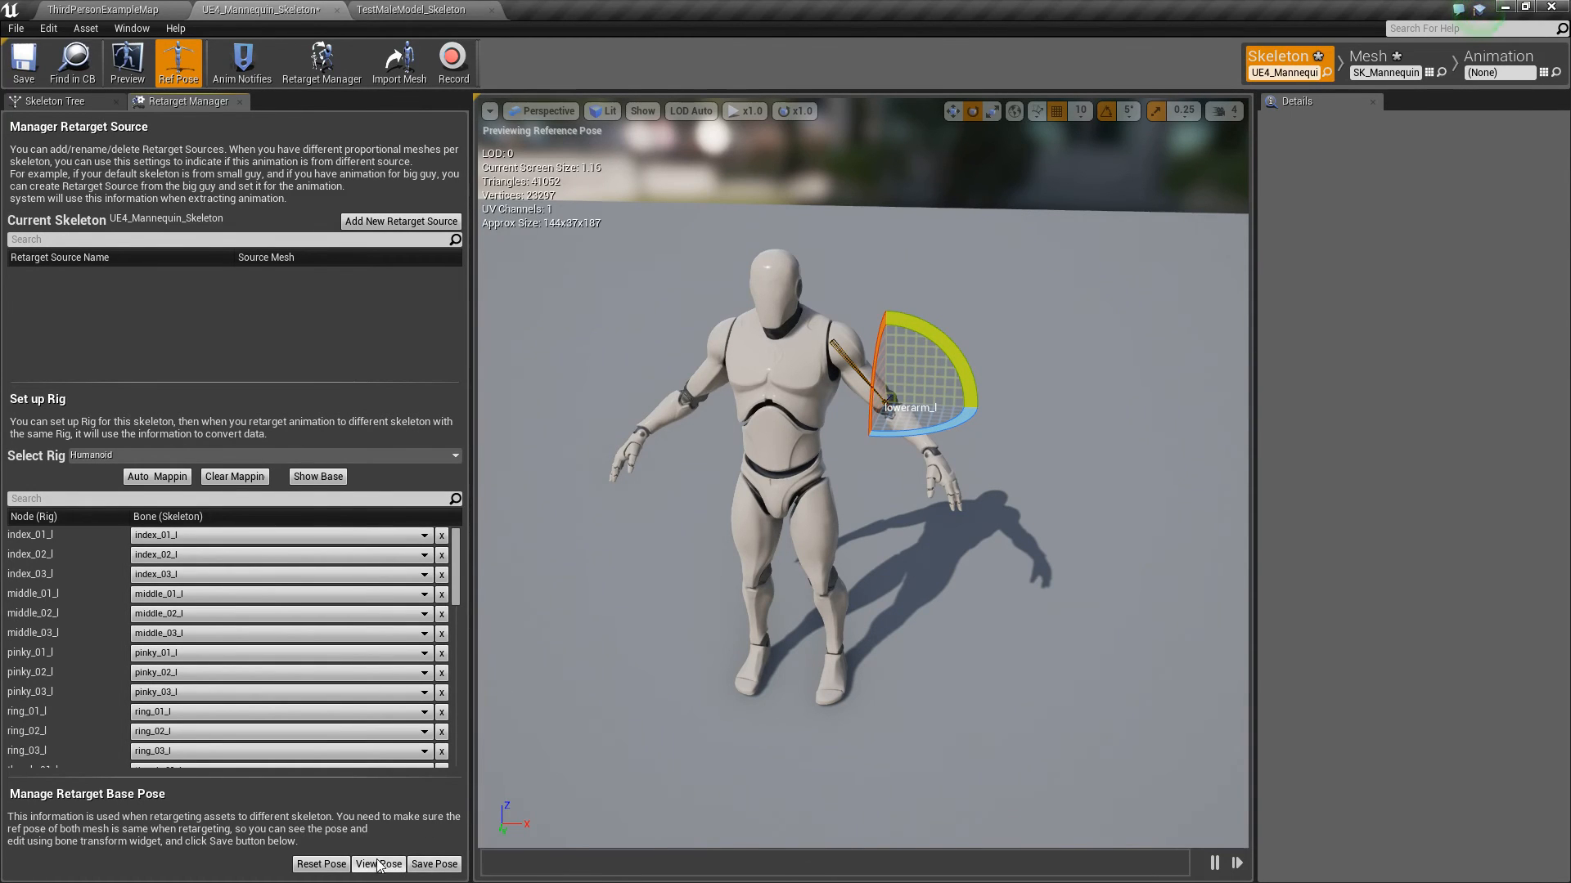
{"action": "left_click", "coordinate": [379, 864]}
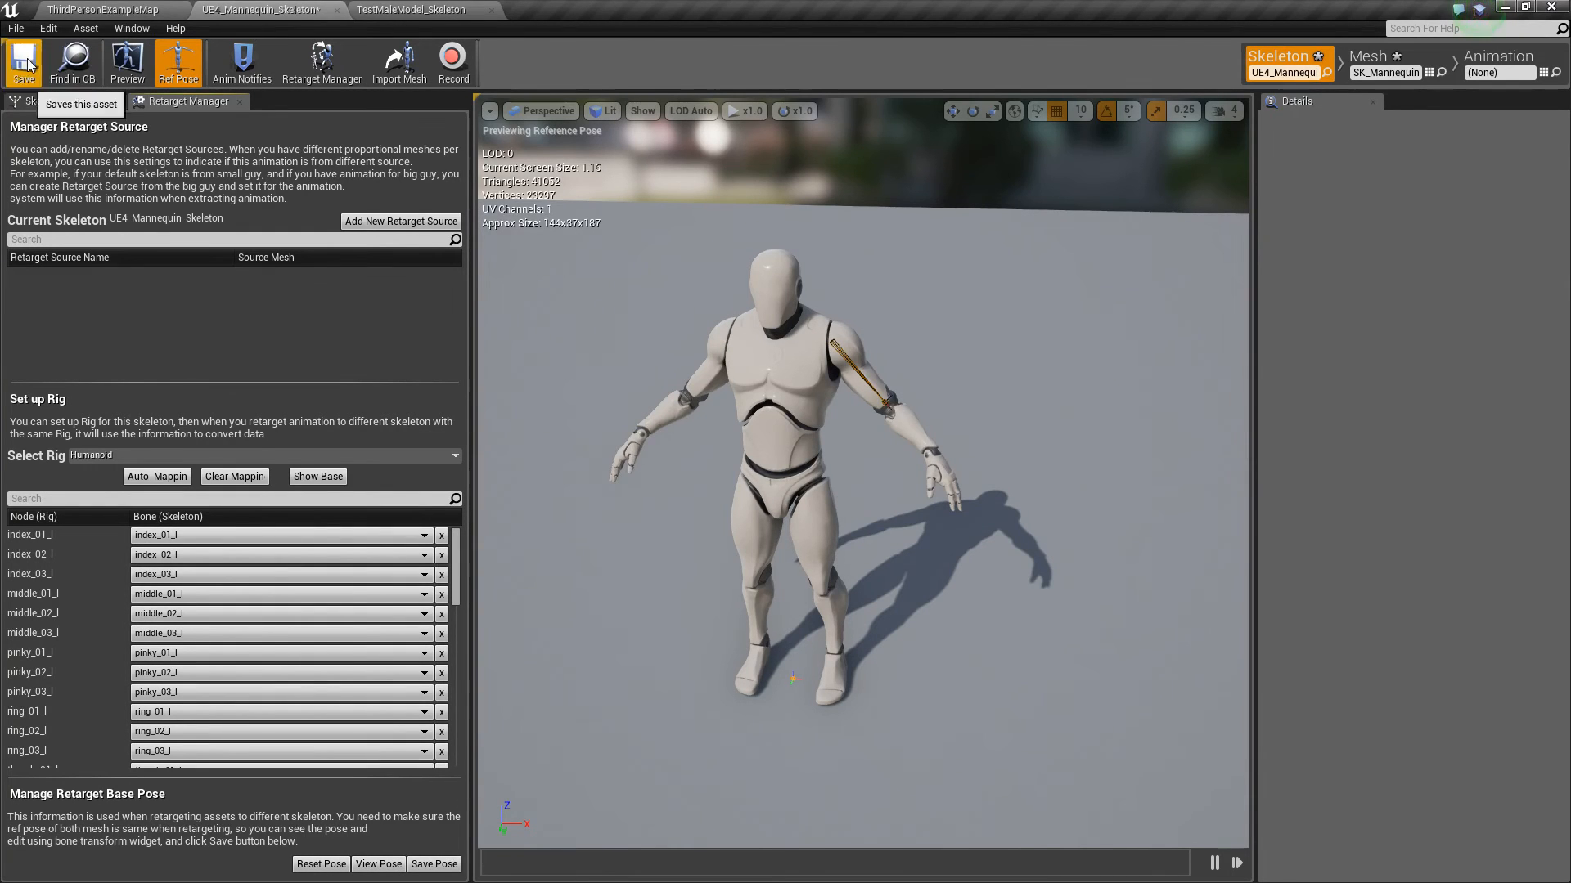
{"action": "left_click", "coordinate": [1399, 56]}
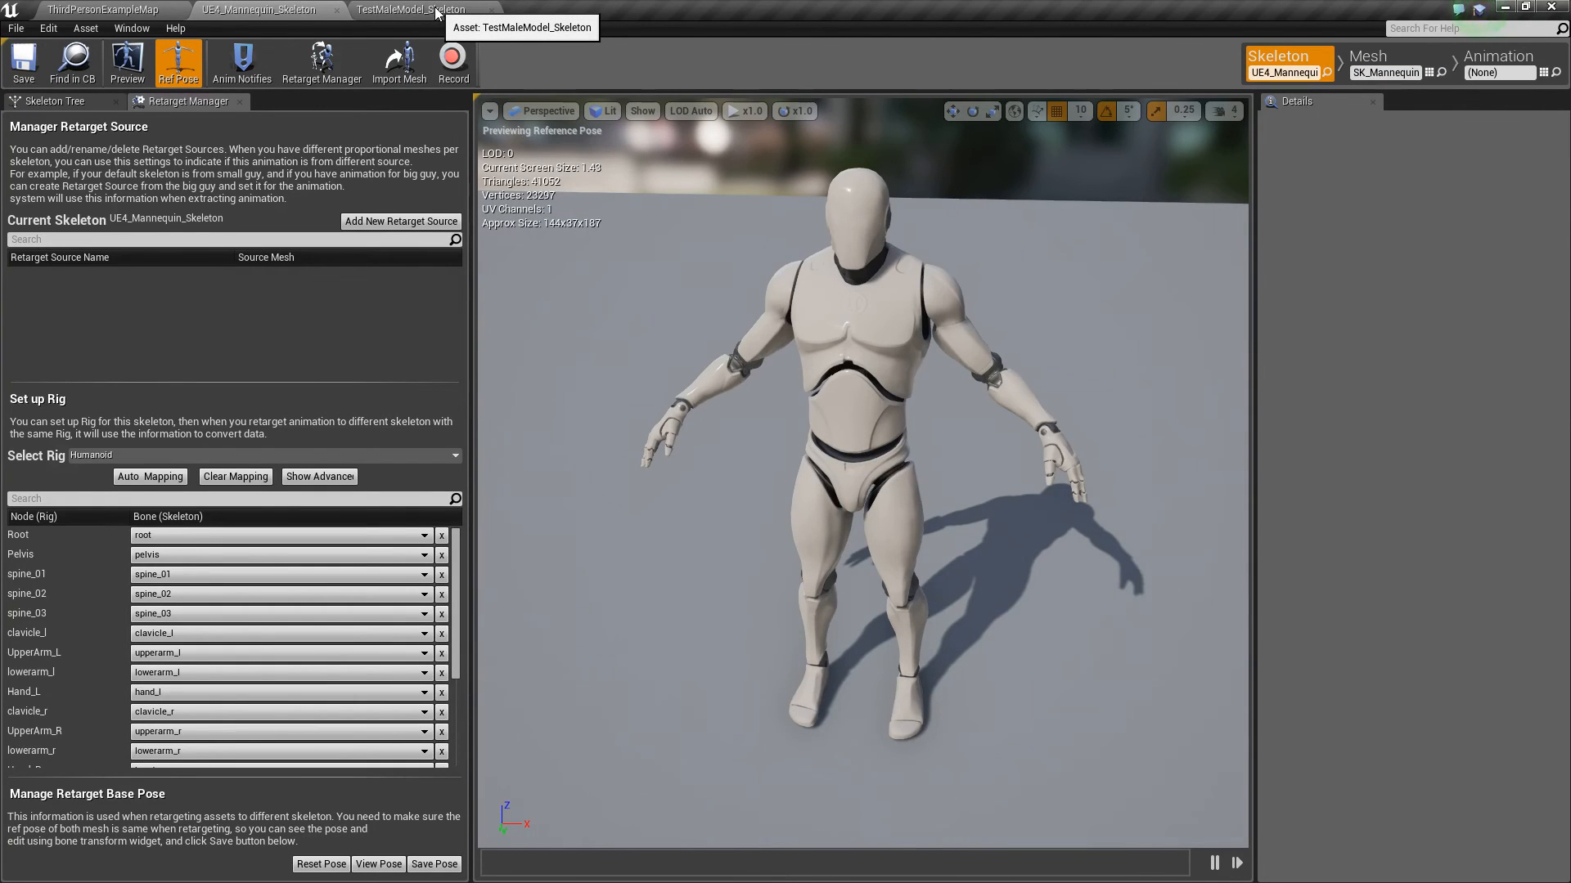
{"action": "mouse_move", "coordinate": [1171, 68]}
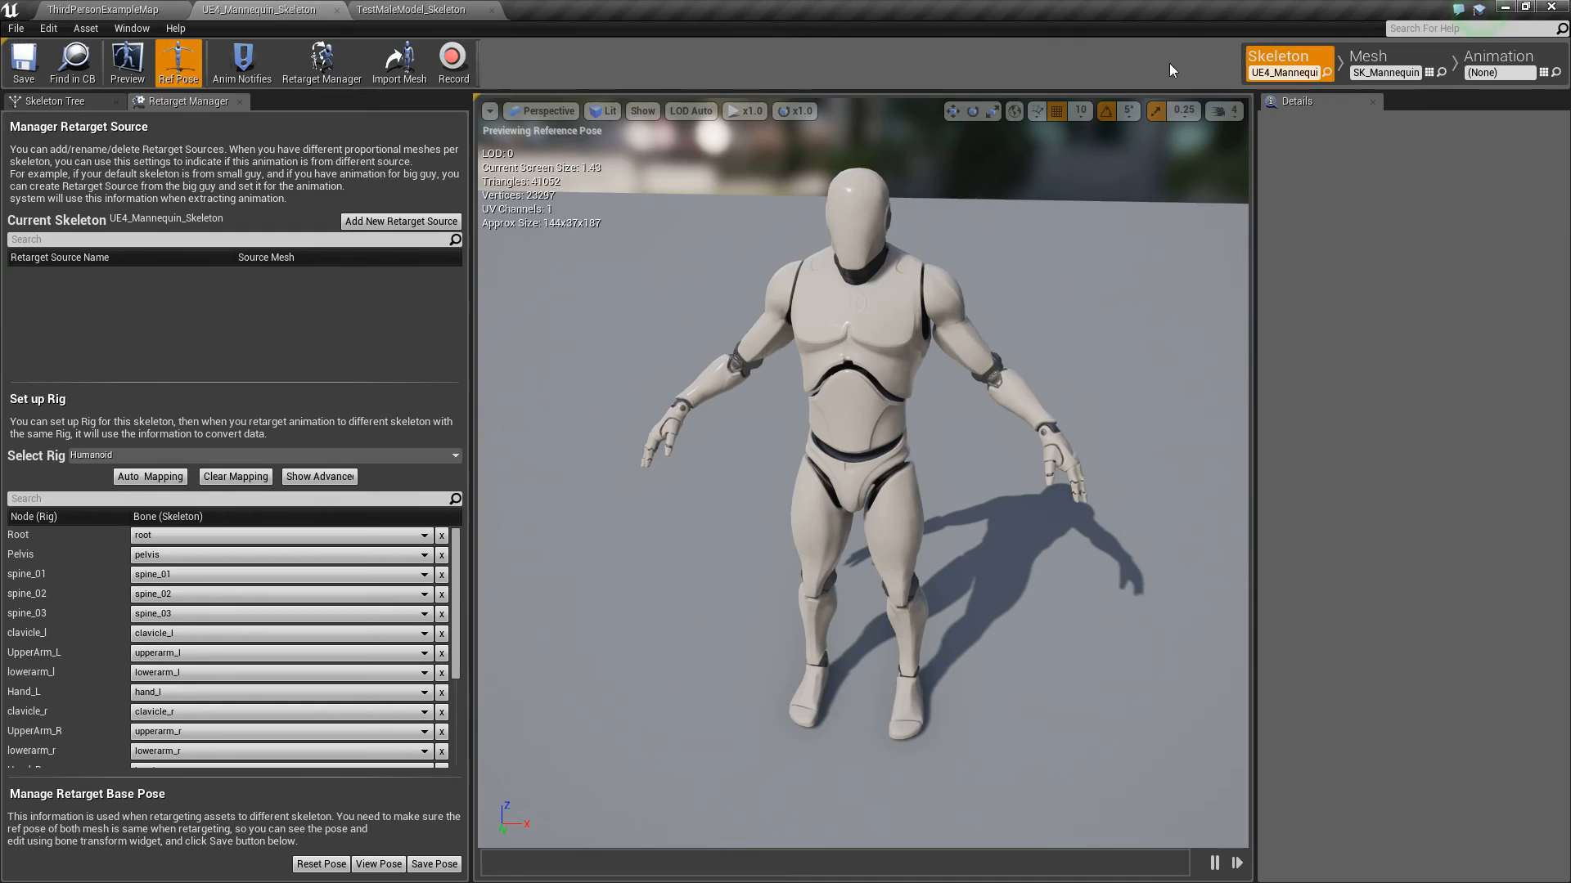
{"action": "mouse_move", "coordinate": [65, 105]}
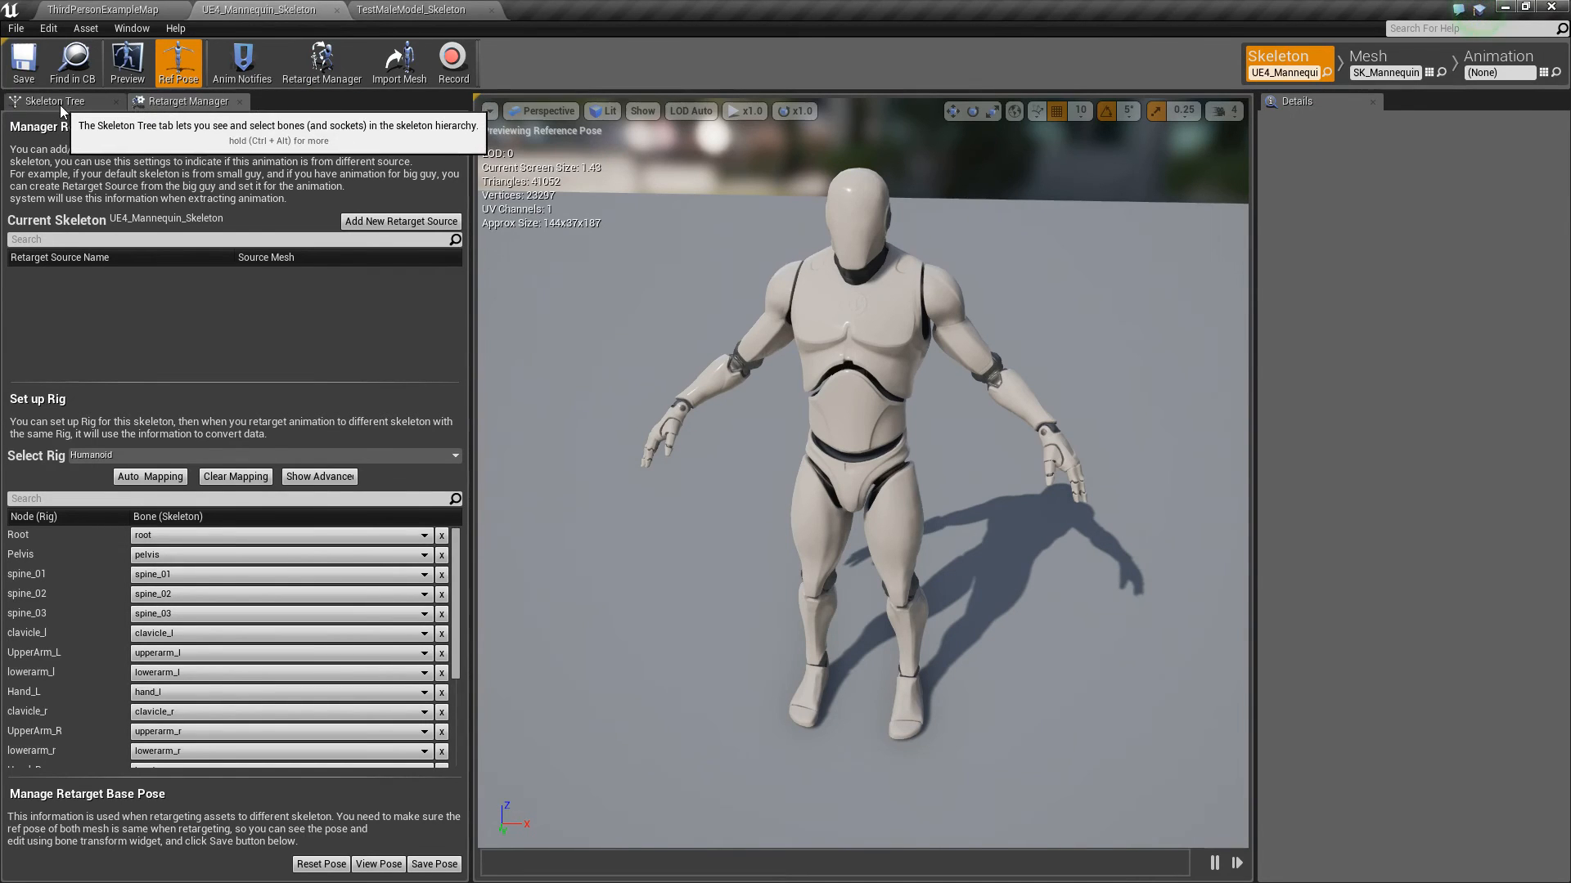
{"action": "left_click", "coordinate": [48, 102]}
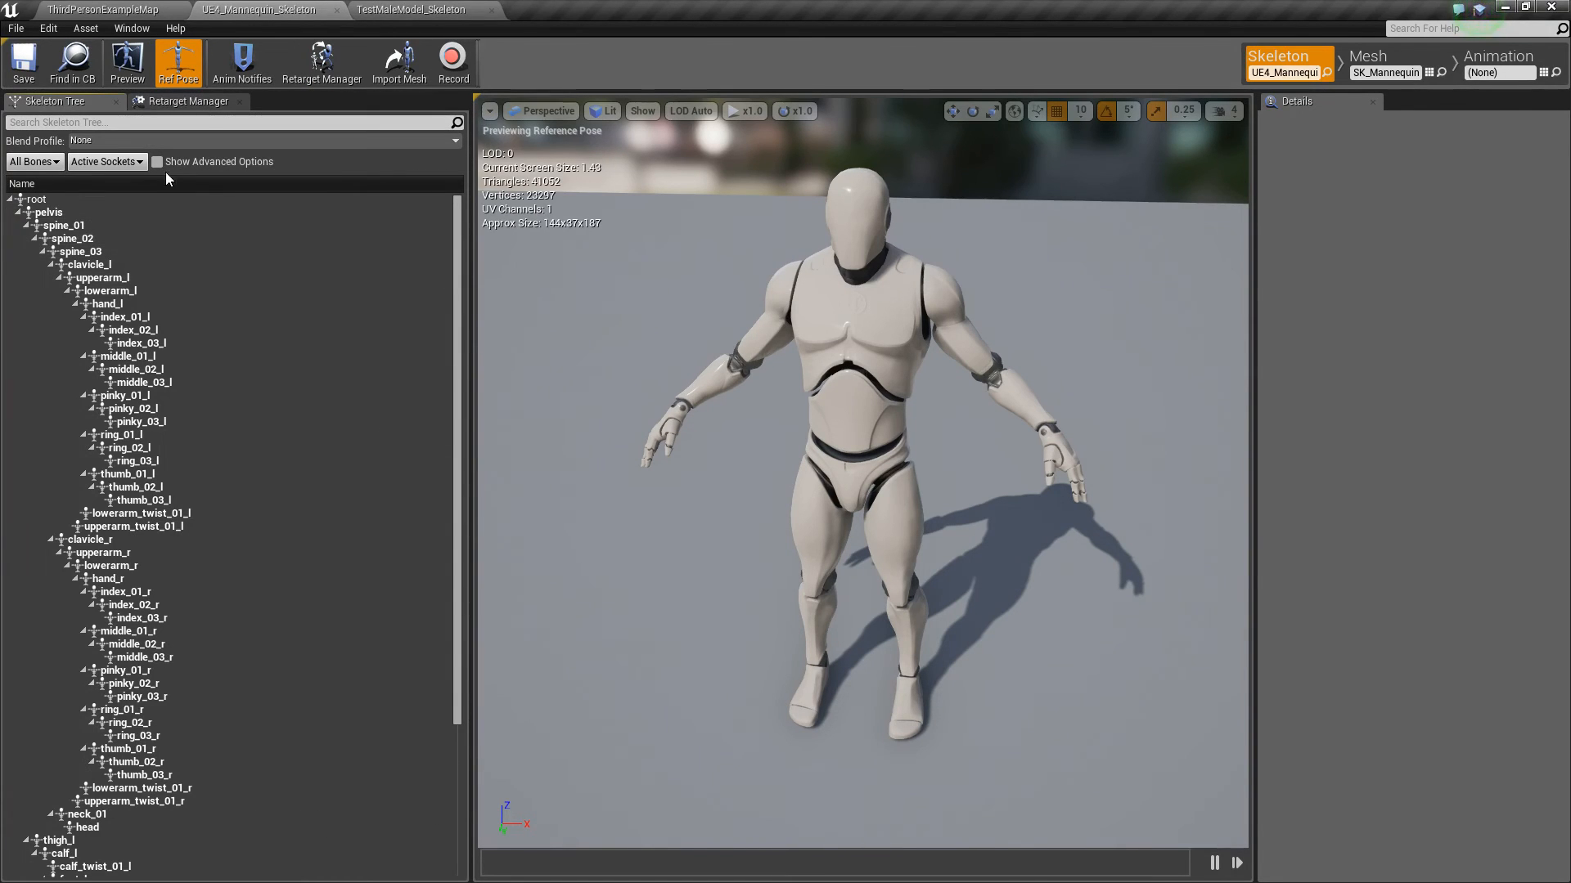
Show advanced bone options, set pelvis translation retargeting to Animation Scaled, and save
{"action": "left_click", "coordinate": [157, 161]}
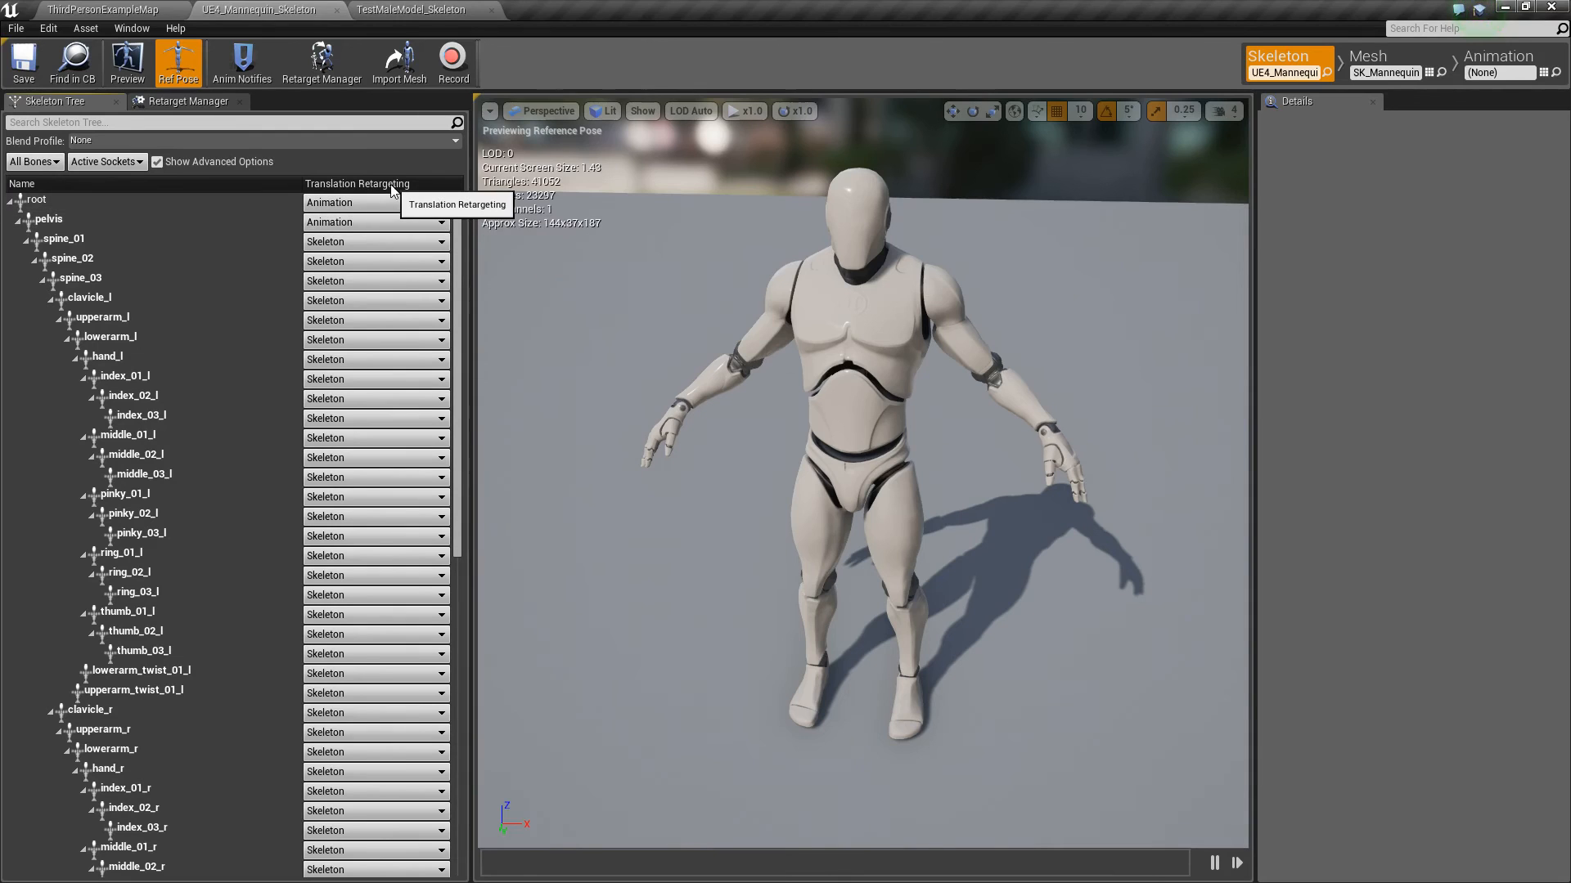
{"action": "mouse_move", "coordinate": [389, 203]}
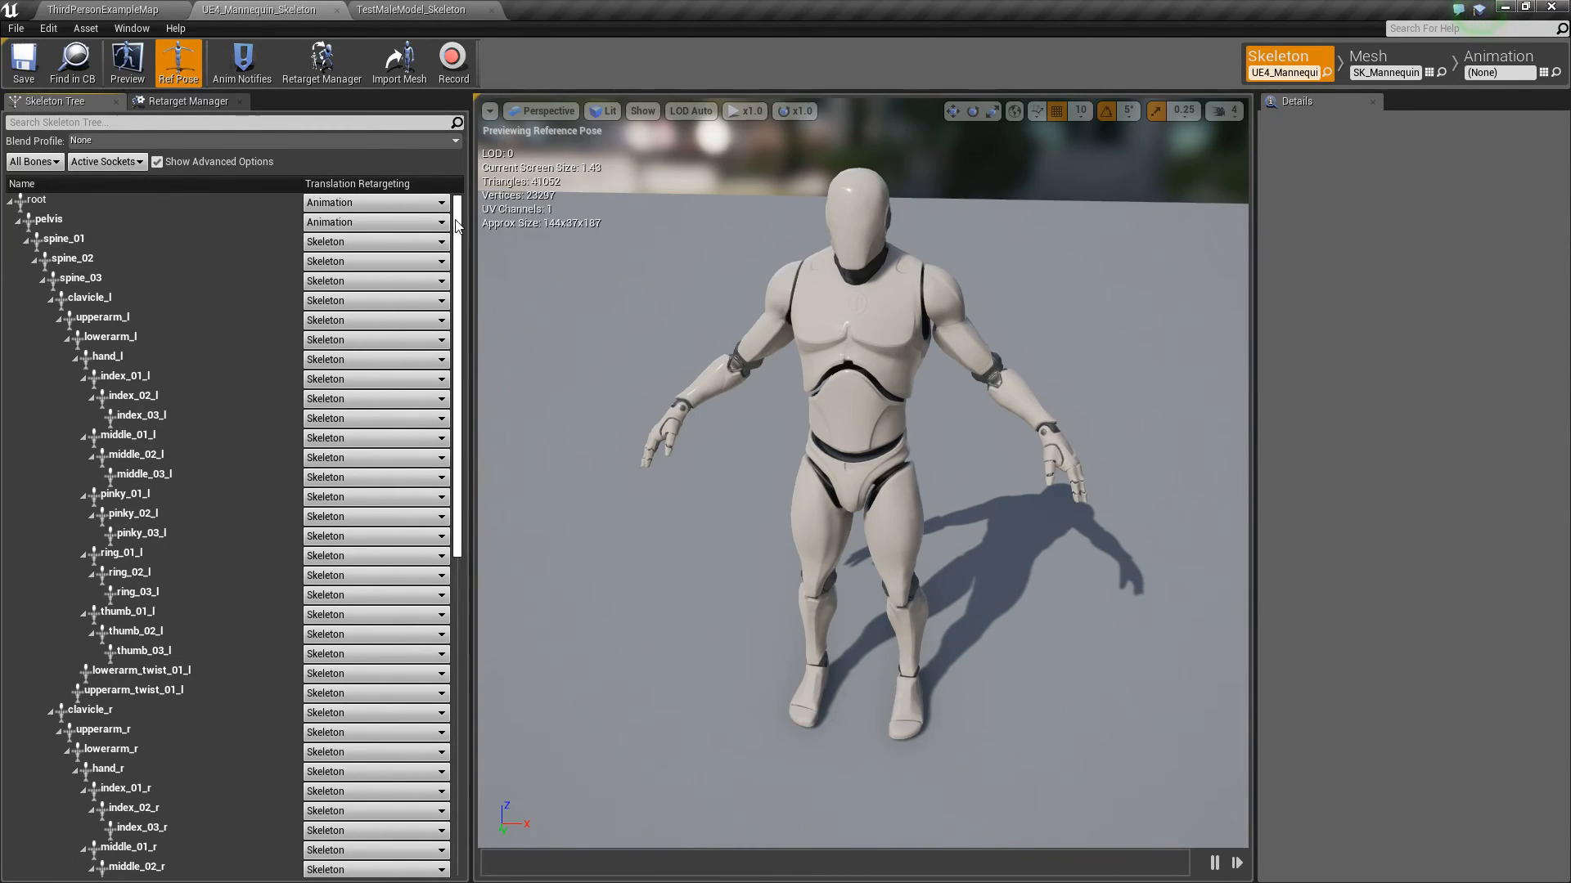
{"action": "scroll", "scroll_direction": "down", "scroll_amount": 3}
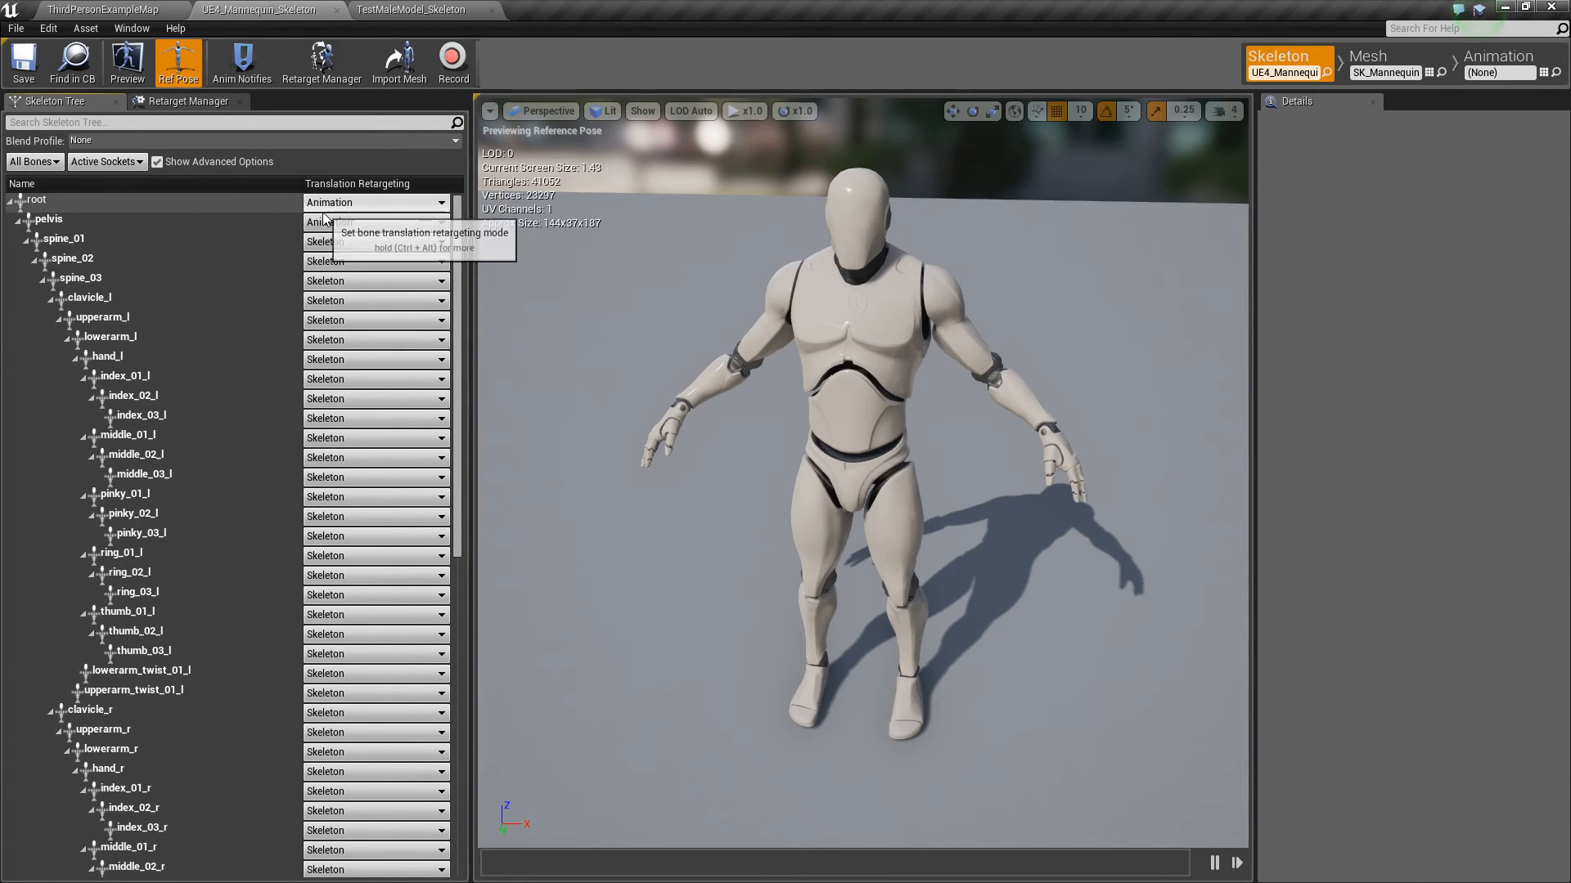
{"action": "mouse_move", "coordinate": [345, 229]}
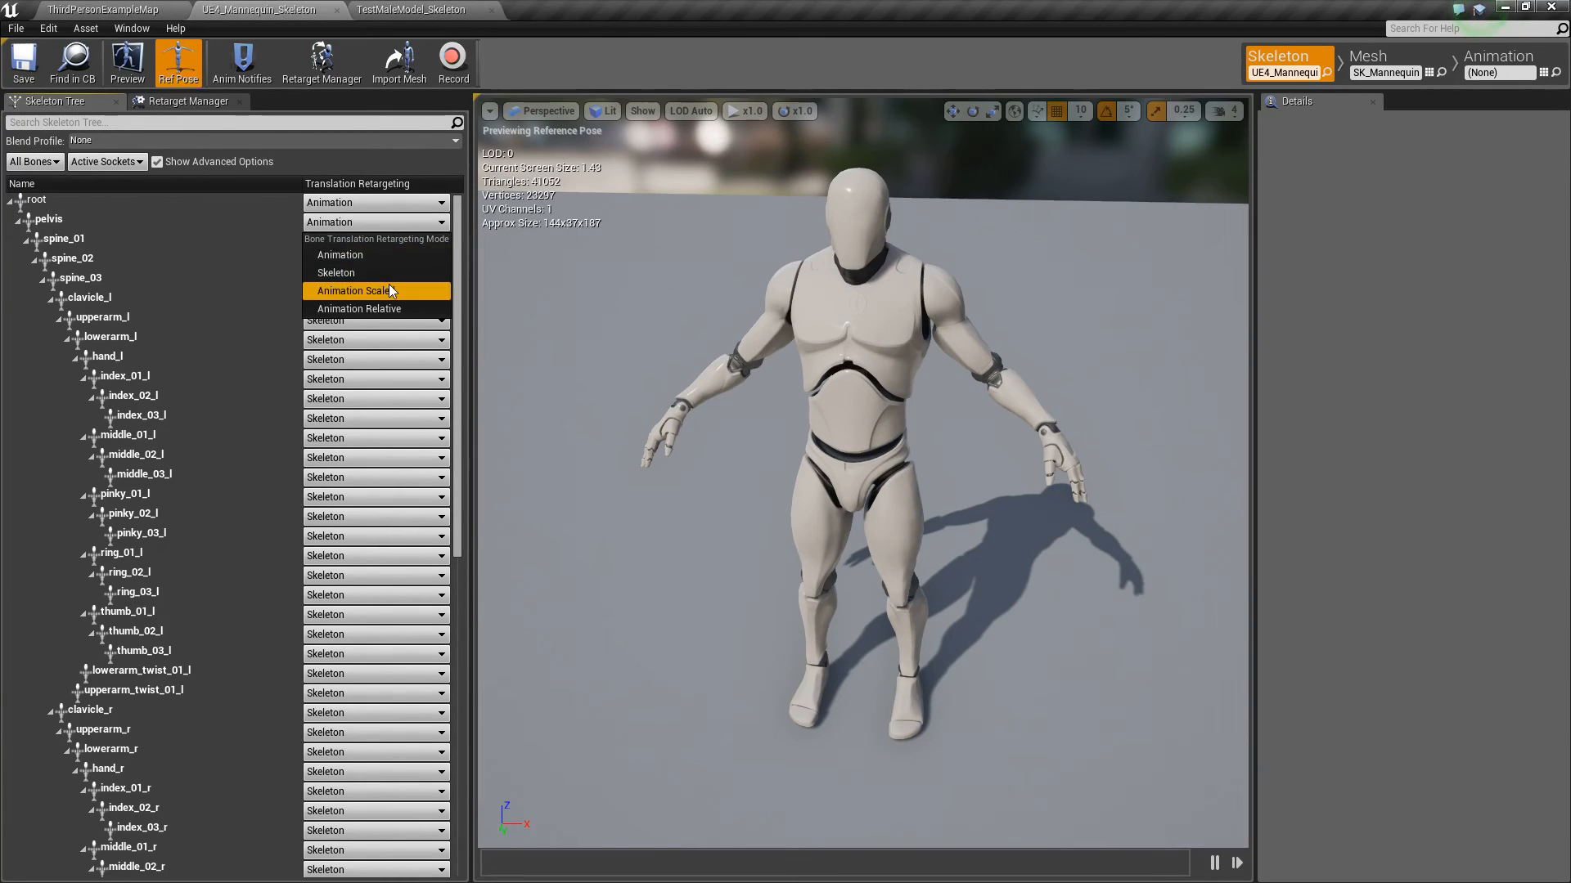
{"action": "left_click", "coordinate": [357, 290]}
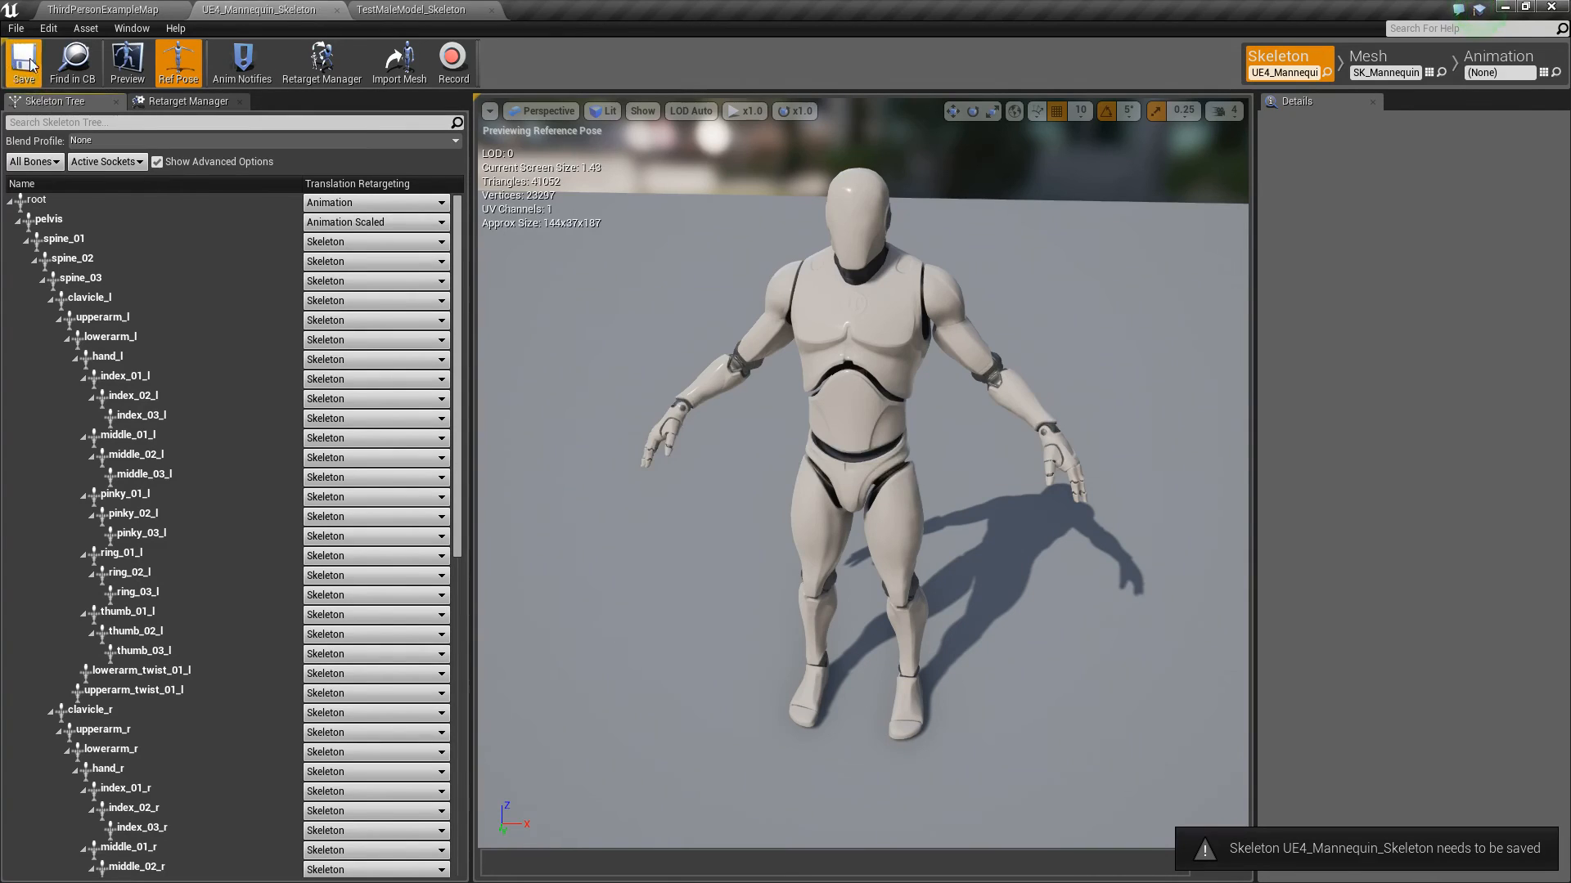
{"action": "left_click", "coordinate": [420, 9]}
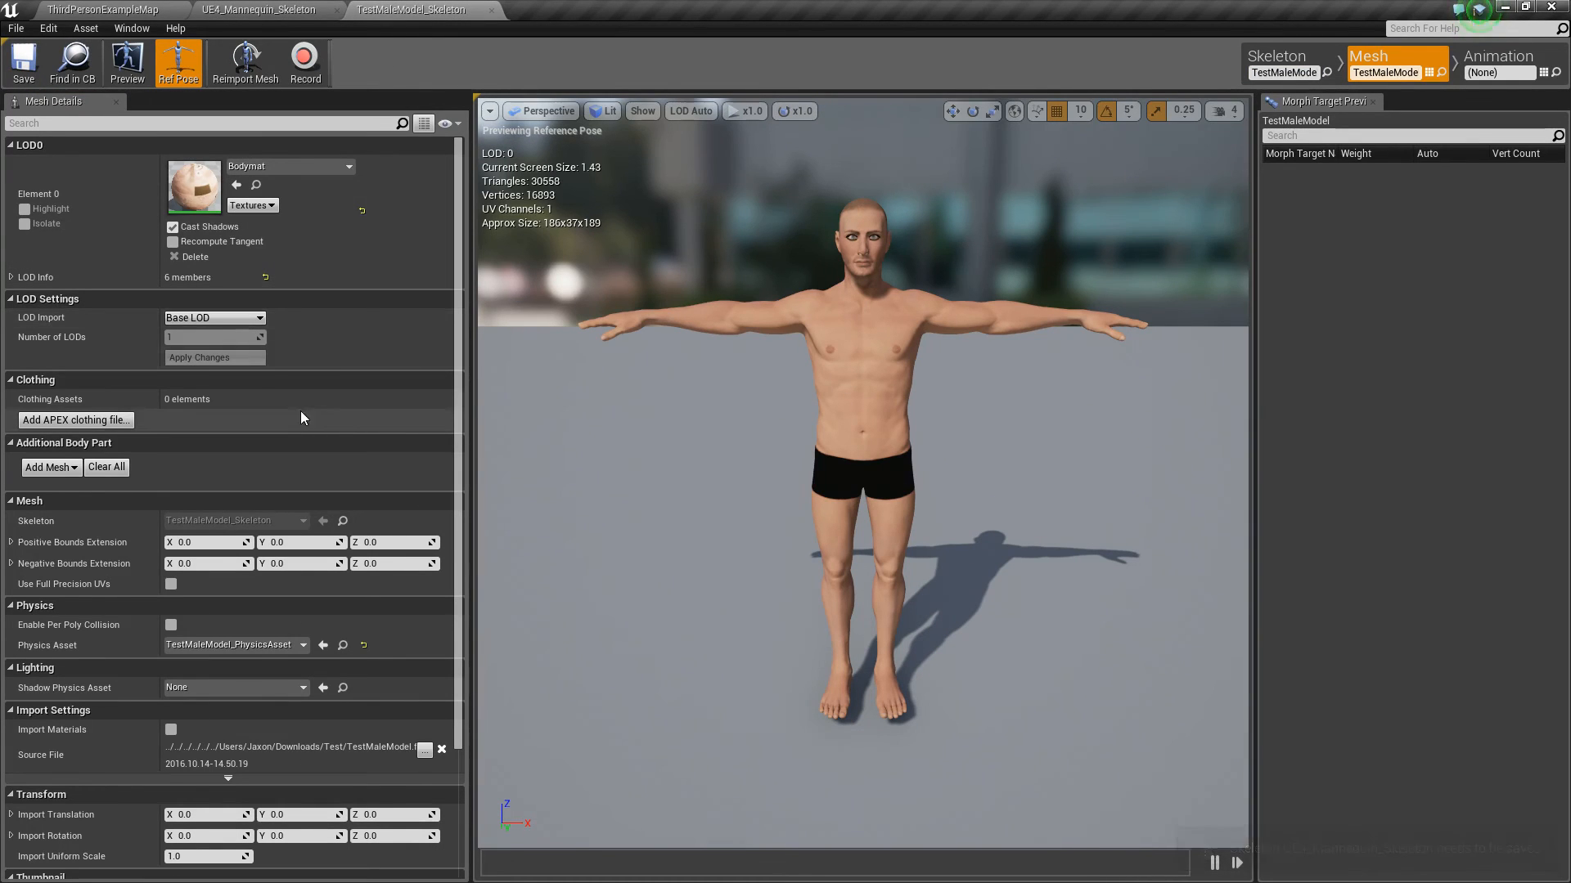
Open TestMaleModel_Skeleton's Retarget Manager and assign the Humanoid rig
{"action": "left_click", "coordinate": [1278, 56]}
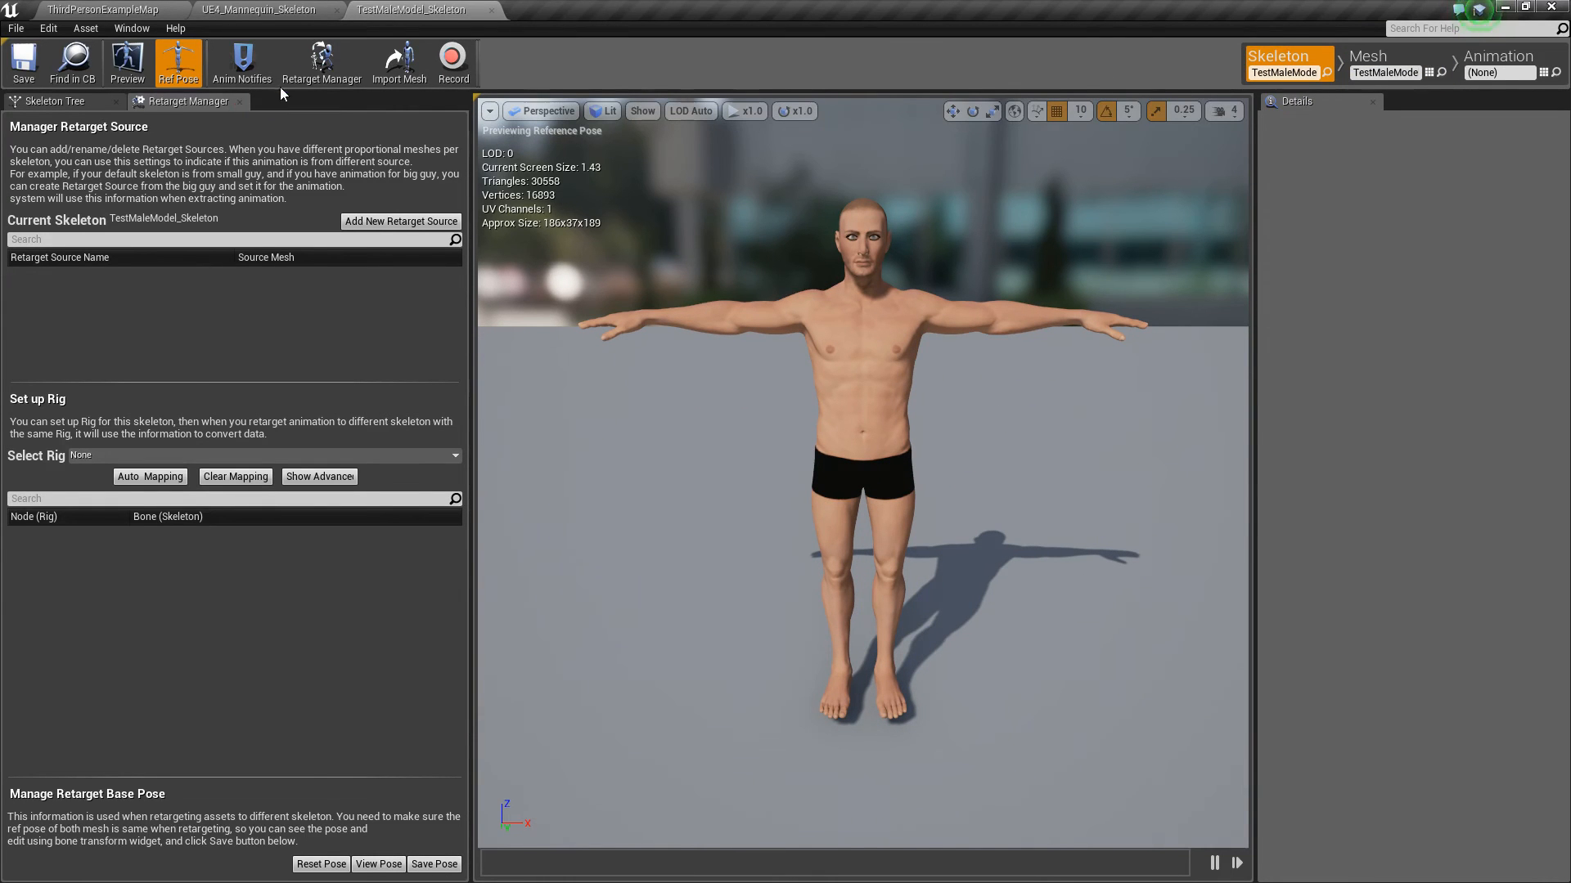
{"action": "left_click", "coordinate": [50, 102]}
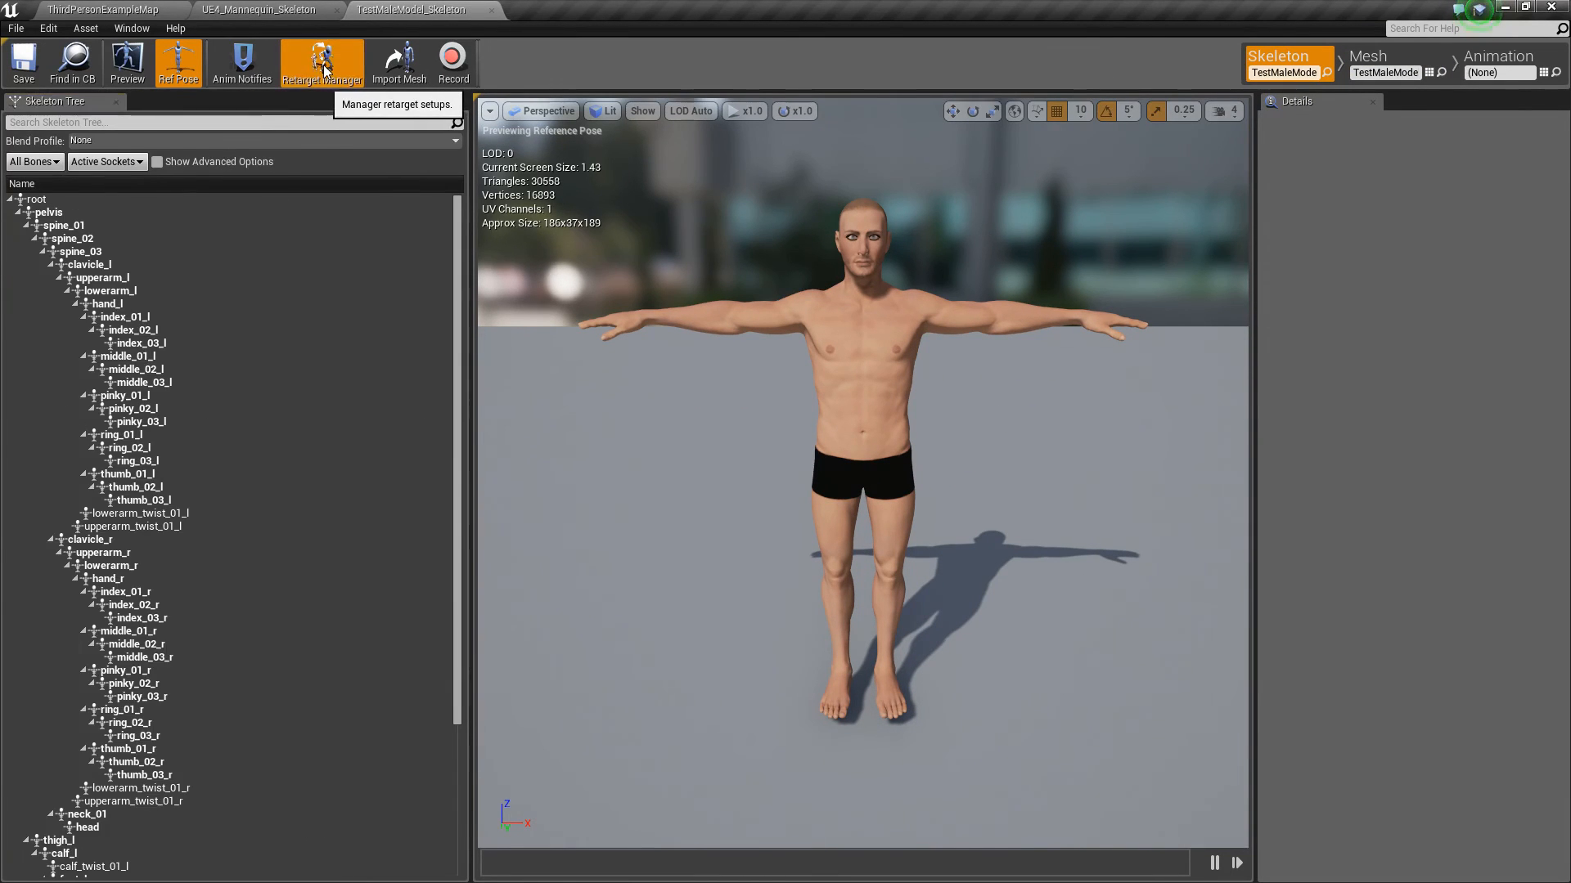
{"action": "left_click", "coordinate": [322, 61]}
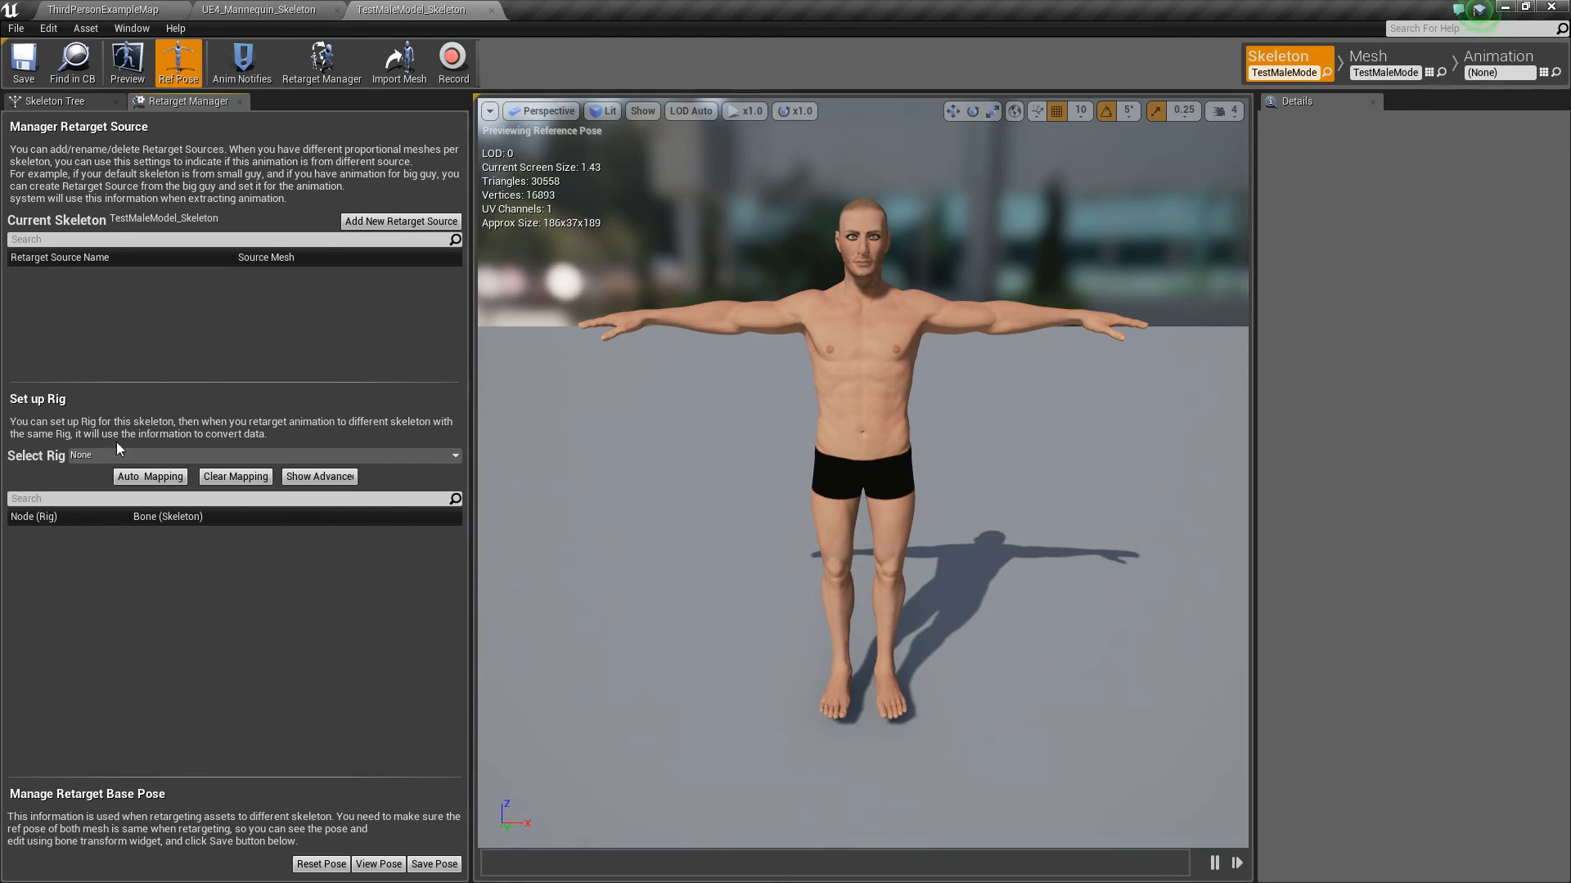
{"action": "left_click", "coordinate": [266, 455]}
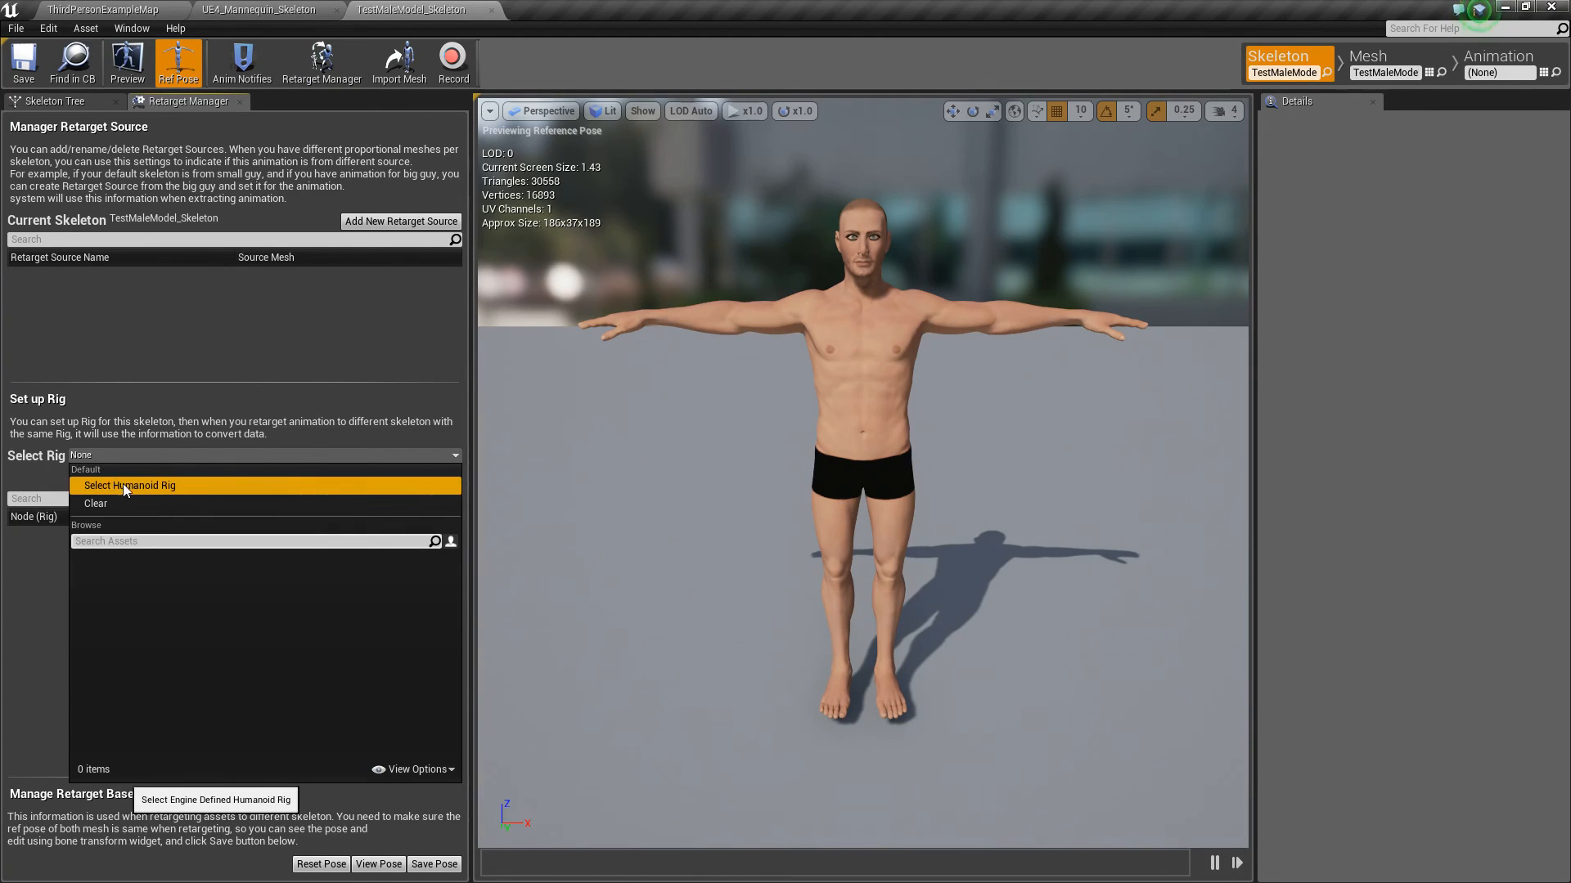
{"action": "left_click", "coordinate": [129, 486]}
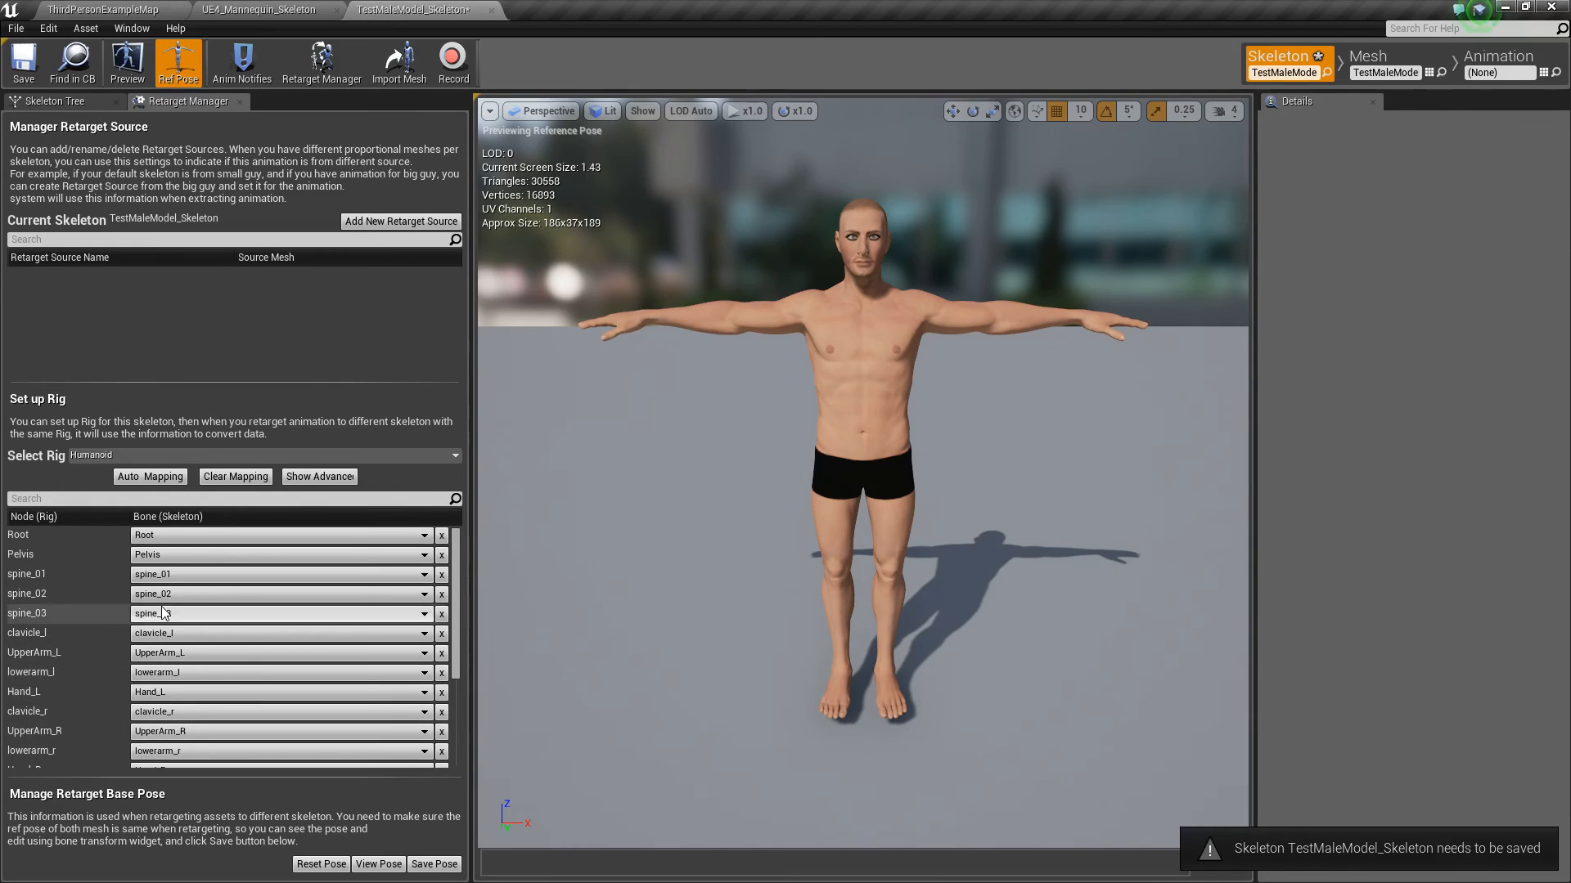
Review the auto-mapped Humanoid rig nodes, including fingers, IK bones and root
{"action": "scroll", "scroll_direction": "down", "scroll_amount": 3}
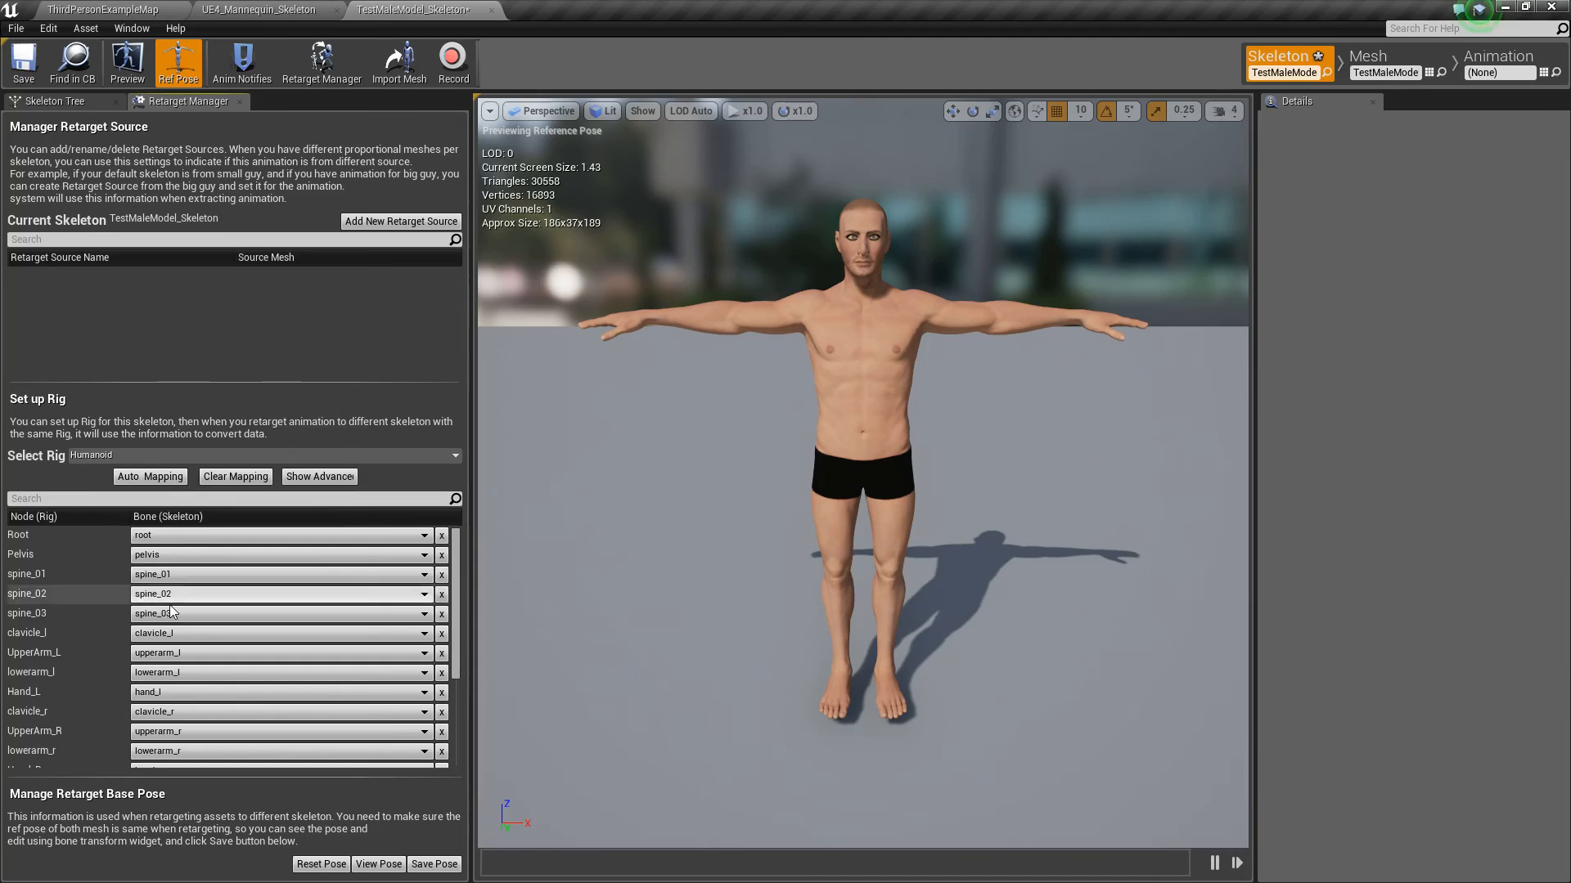
{"action": "scroll", "scroll_direction": "down", "scroll_amount": 3}
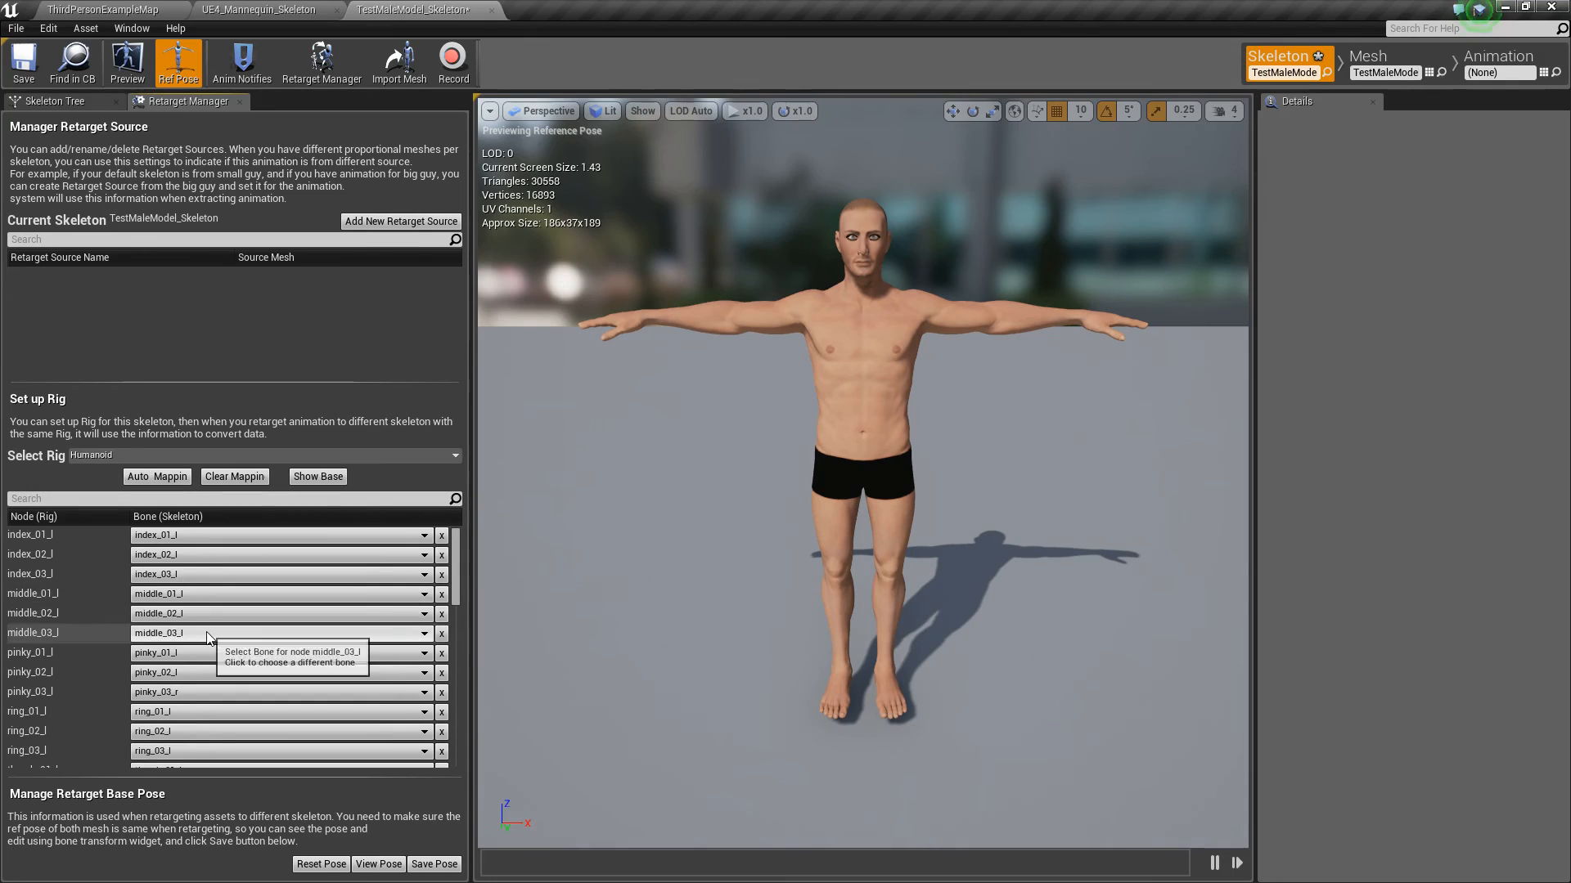
{"action": "scroll", "scroll_direction": "down", "scroll_amount": 3}
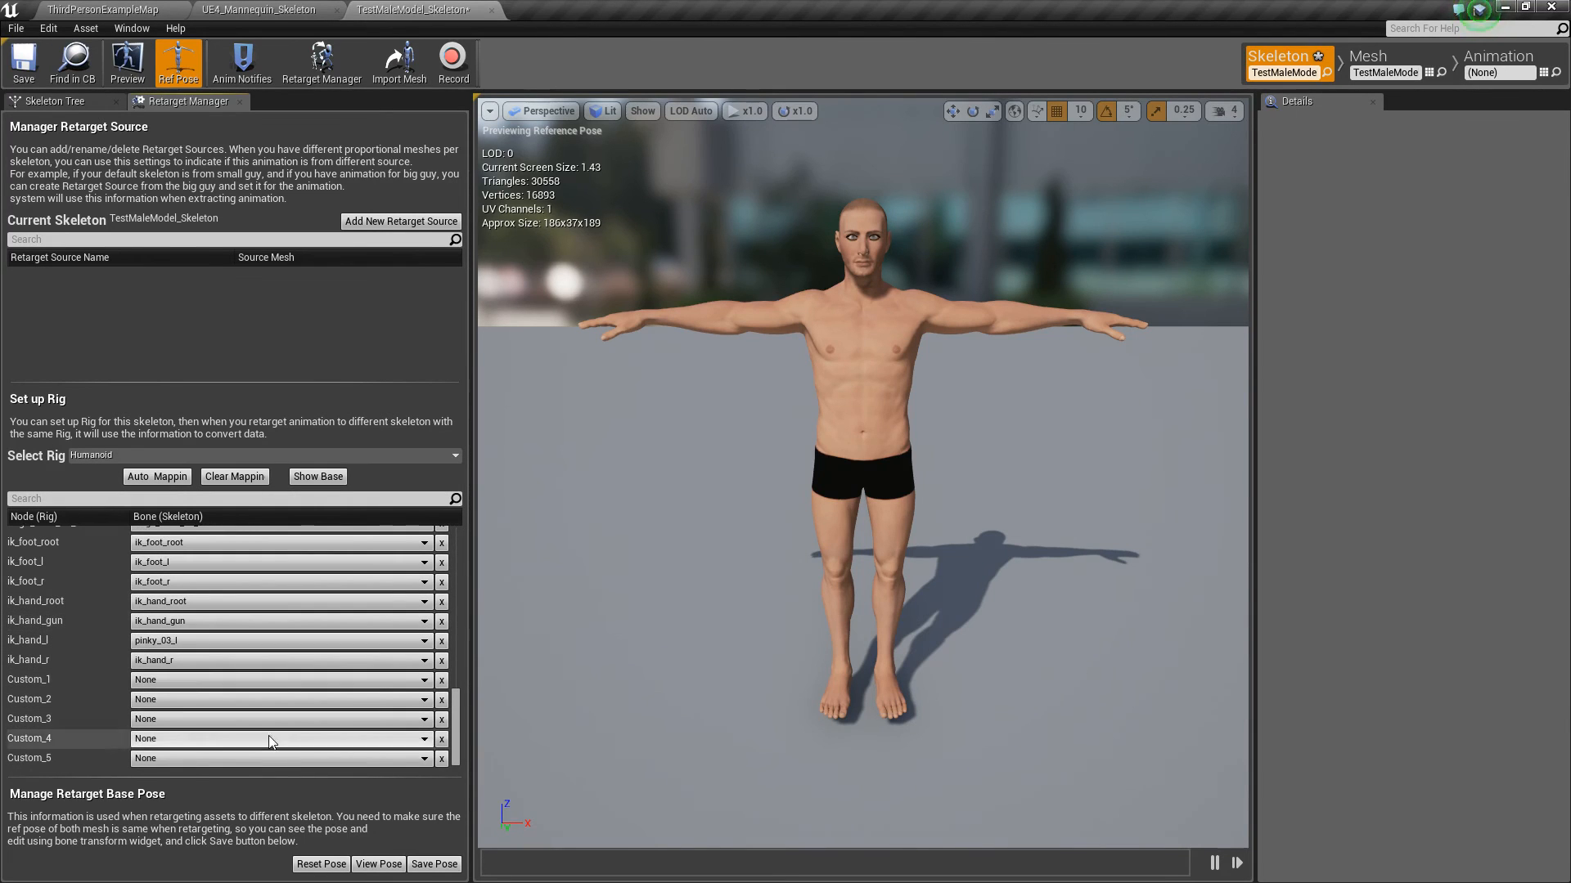
{"action": "left_click", "coordinate": [379, 864]}
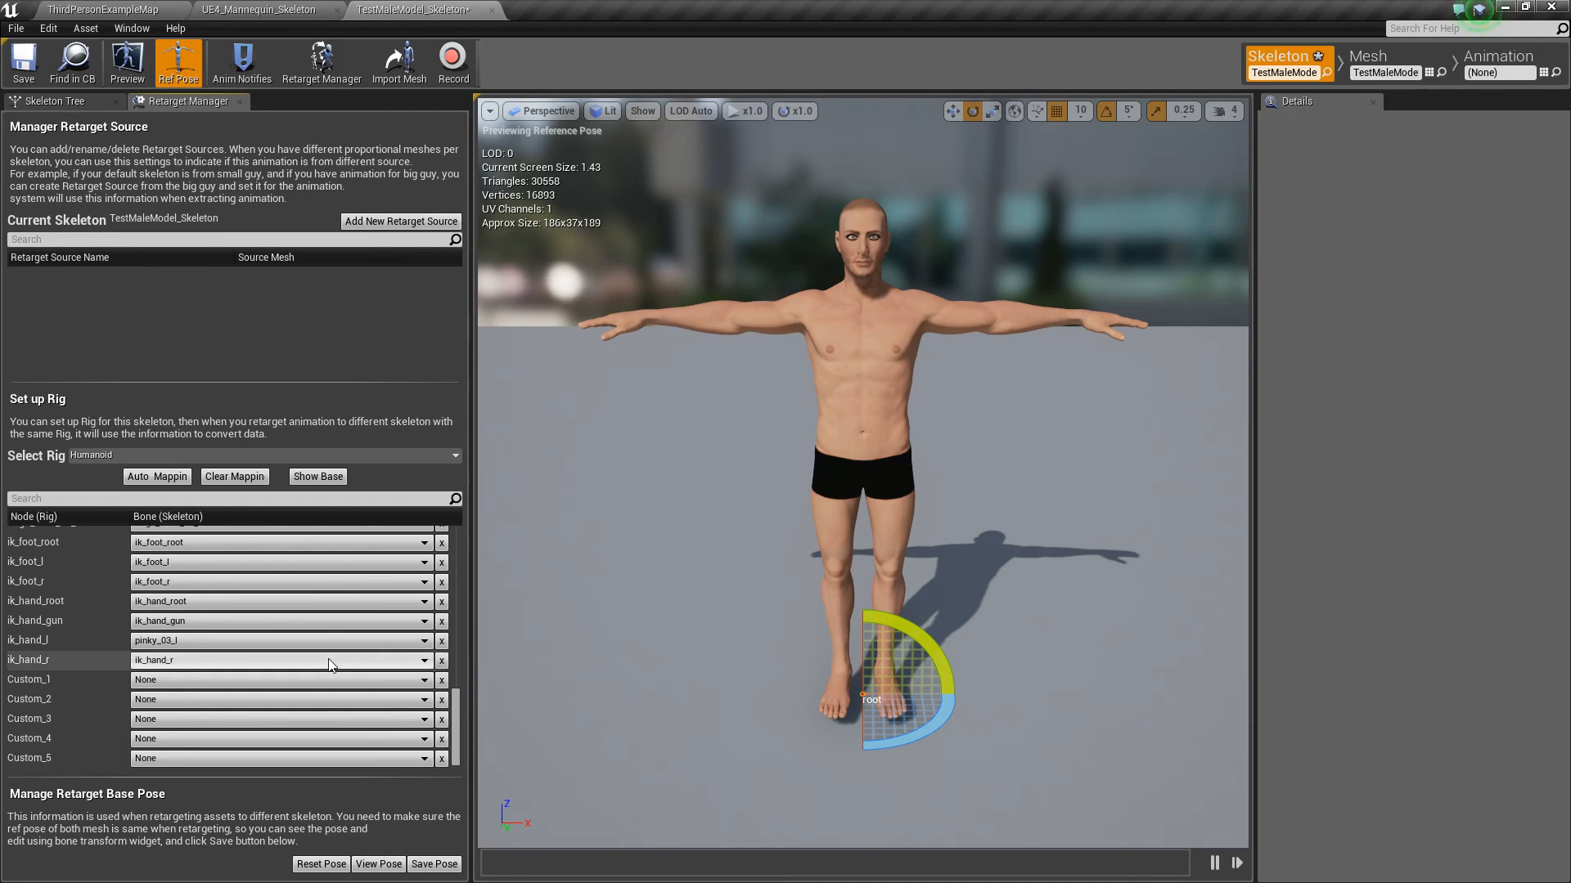
{"action": "scroll", "scroll_direction": "down", "scroll_amount": 3}
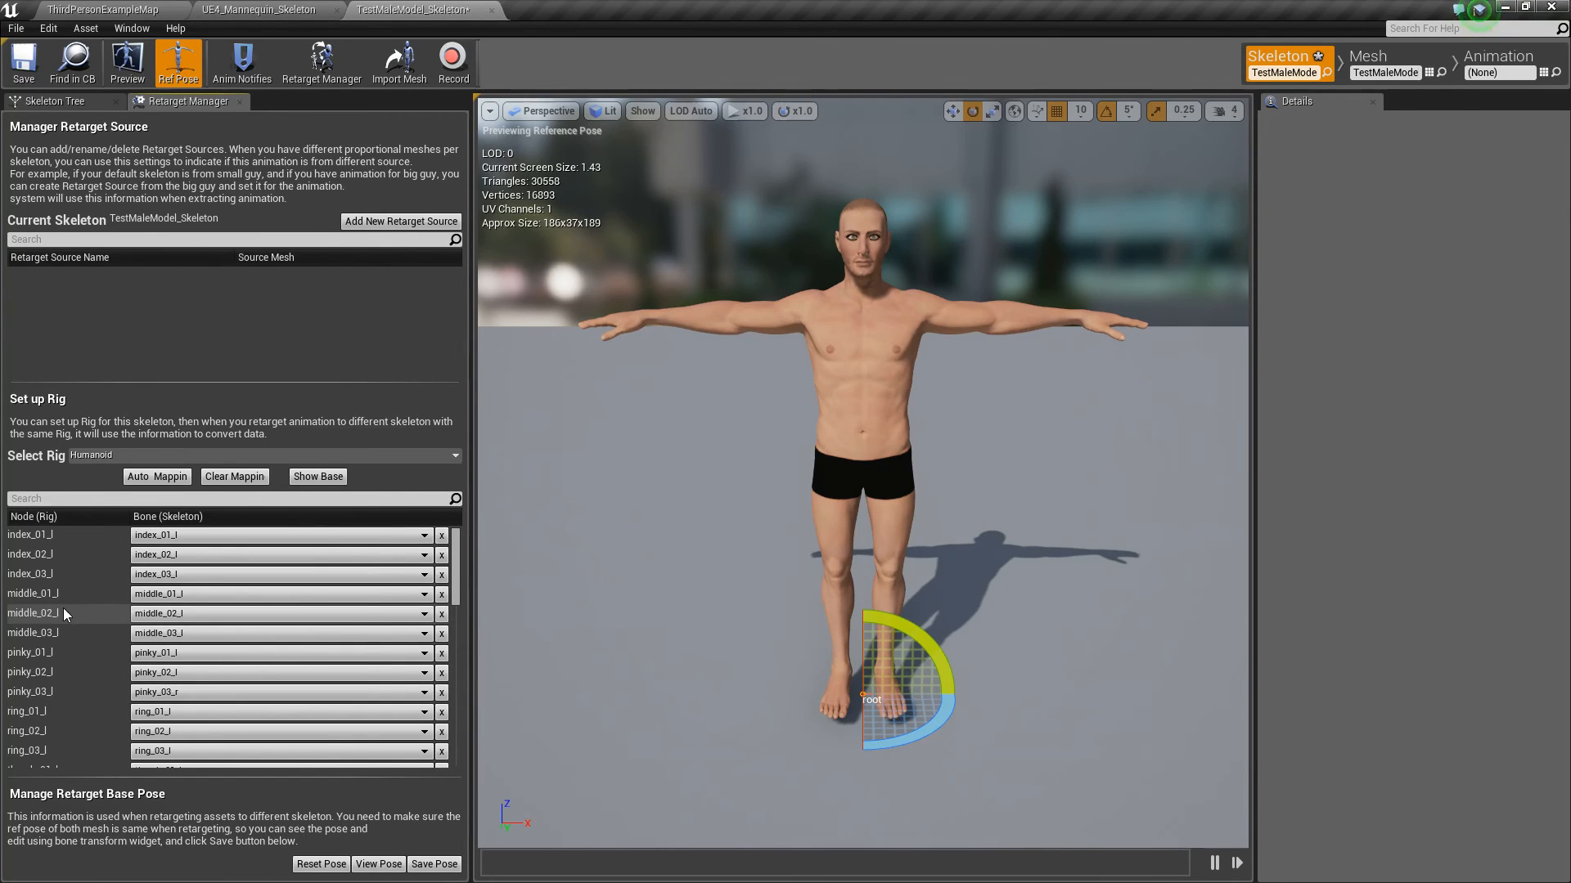
{"action": "mouse_move", "coordinate": [189, 594]}
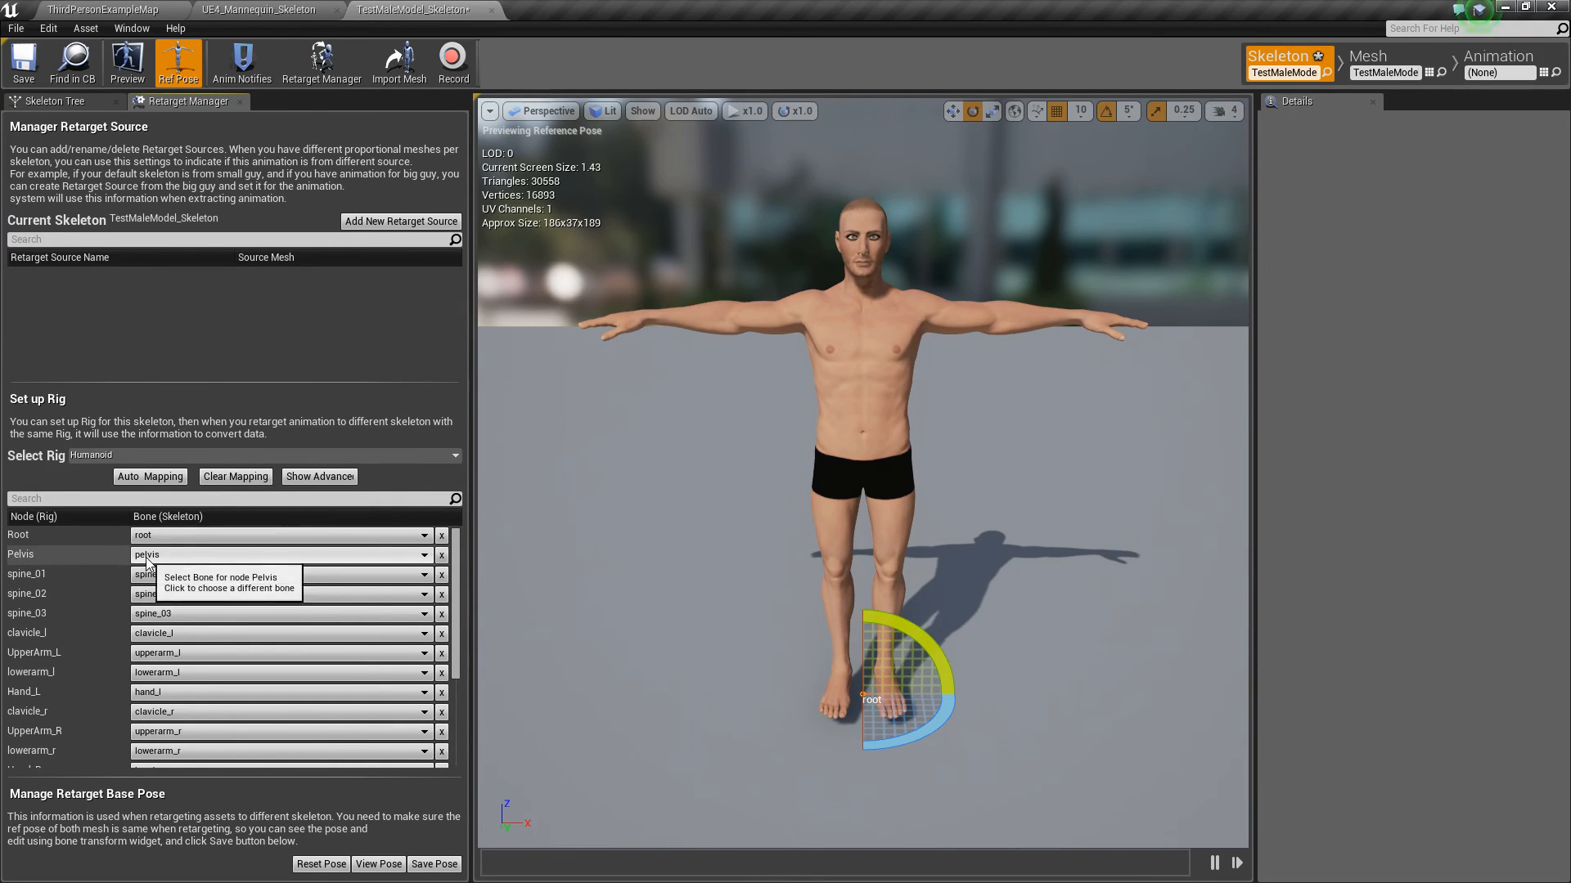
{"action": "mouse_move", "coordinate": [182, 585]}
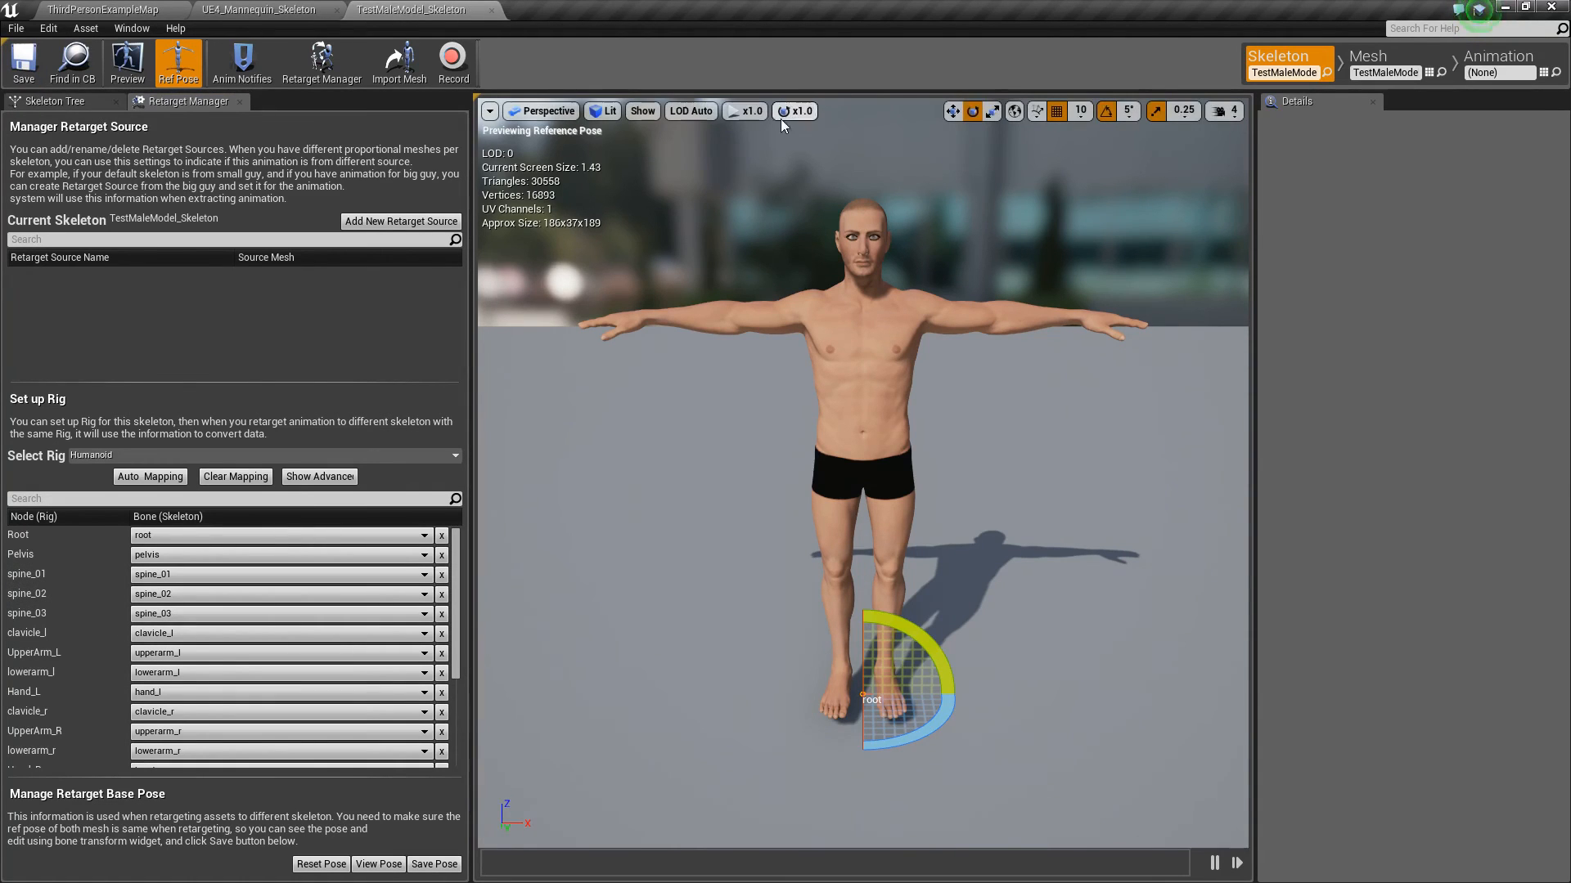
Recursively set translation retargeting to Skeleton for root and all its child bones
{"action": "left_click", "coordinate": [47, 101]}
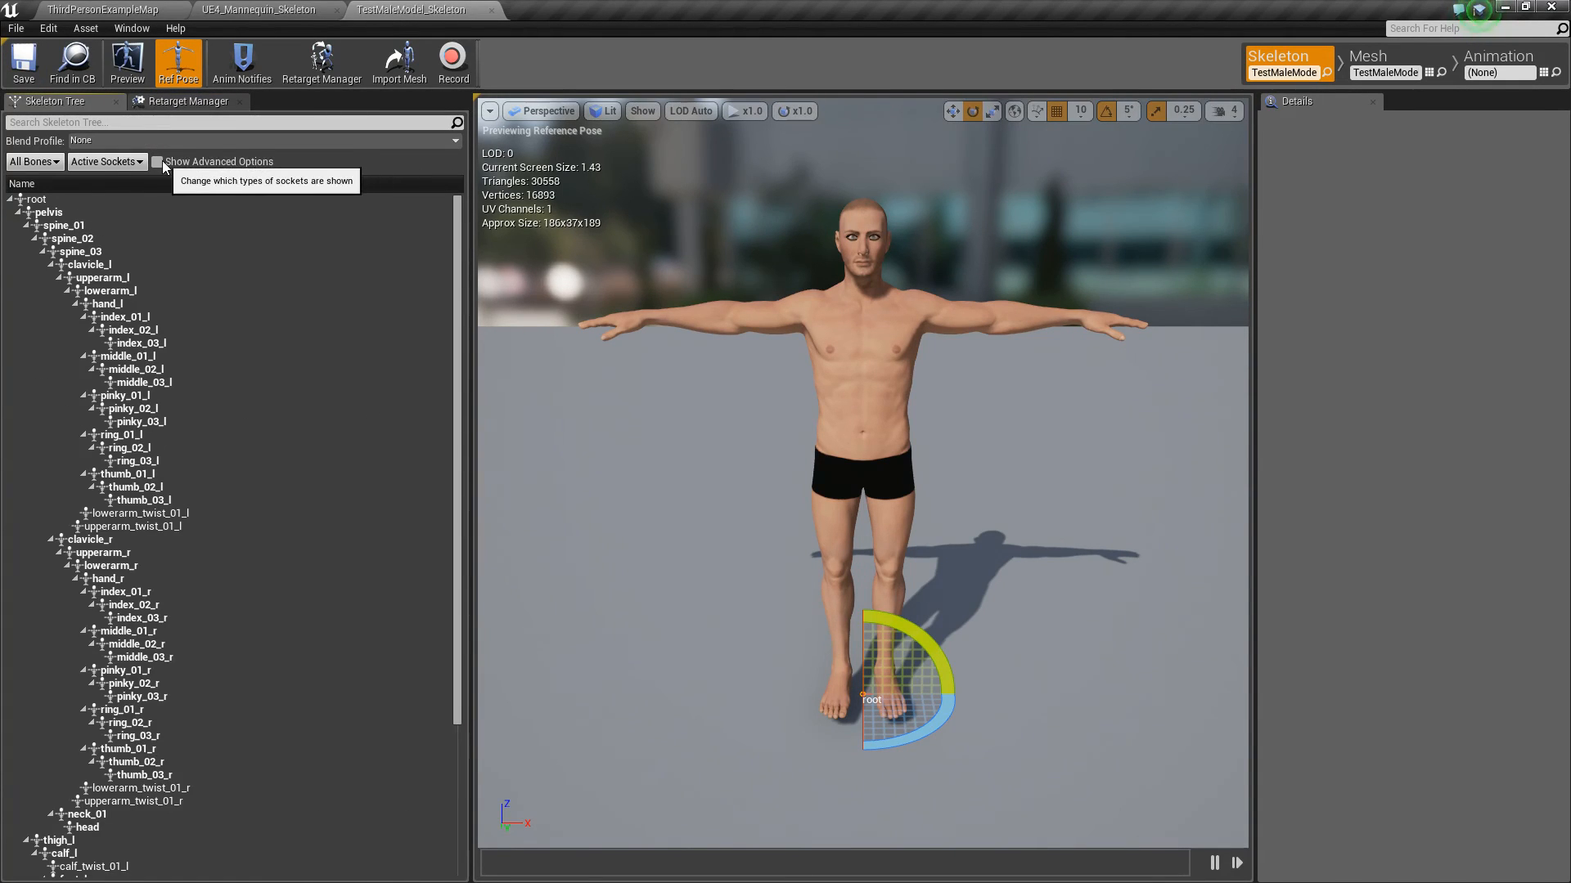
{"action": "left_click", "coordinate": [157, 161]}
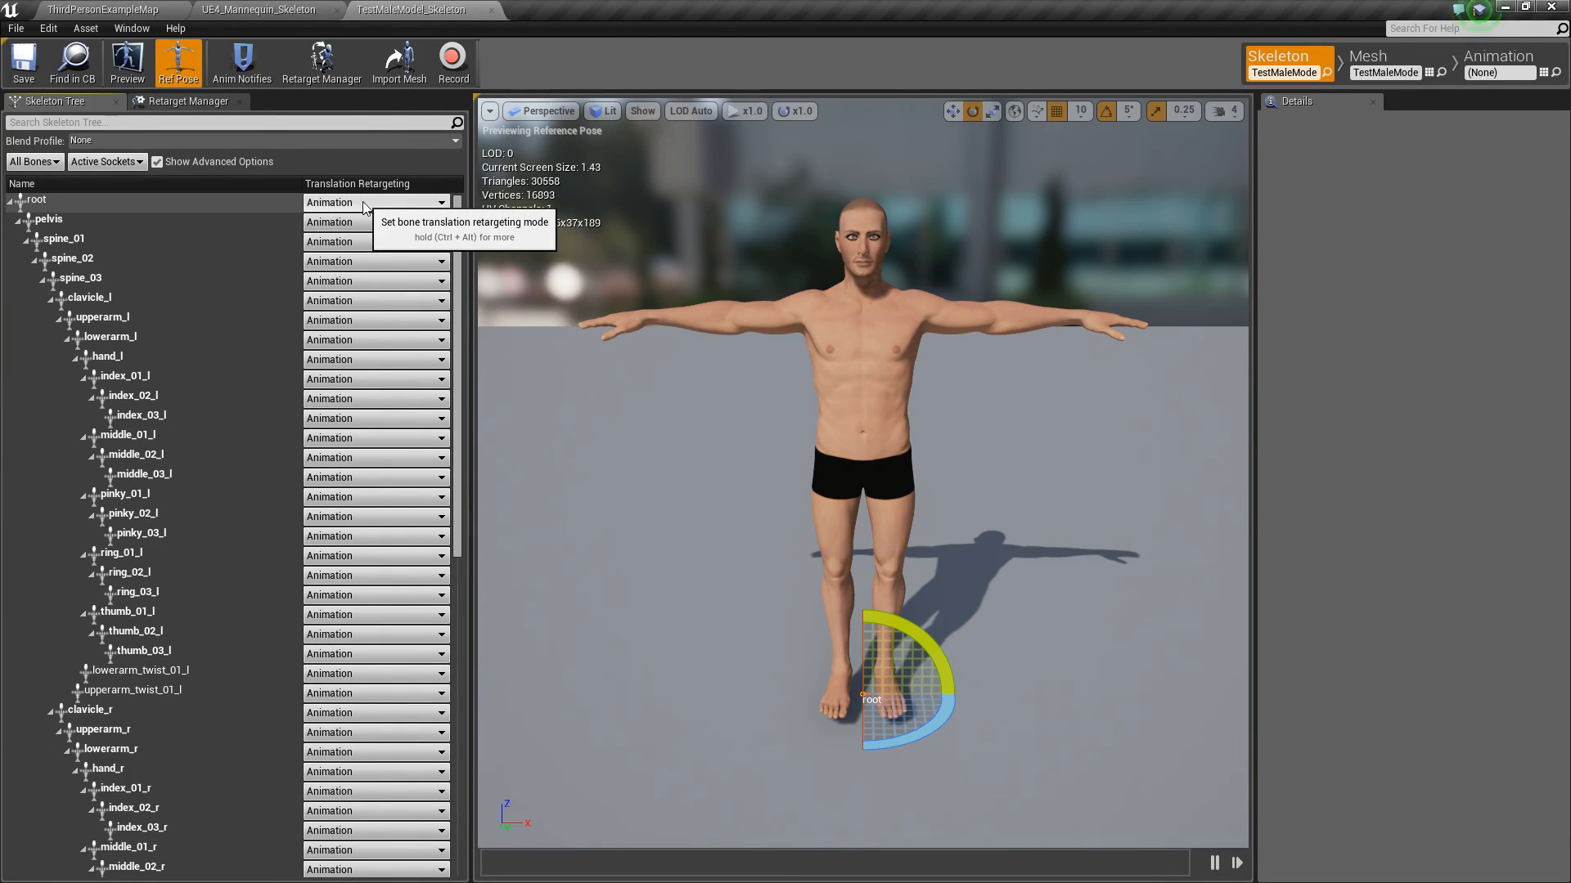
{"action": "right_click", "coordinate": [30, 201]}
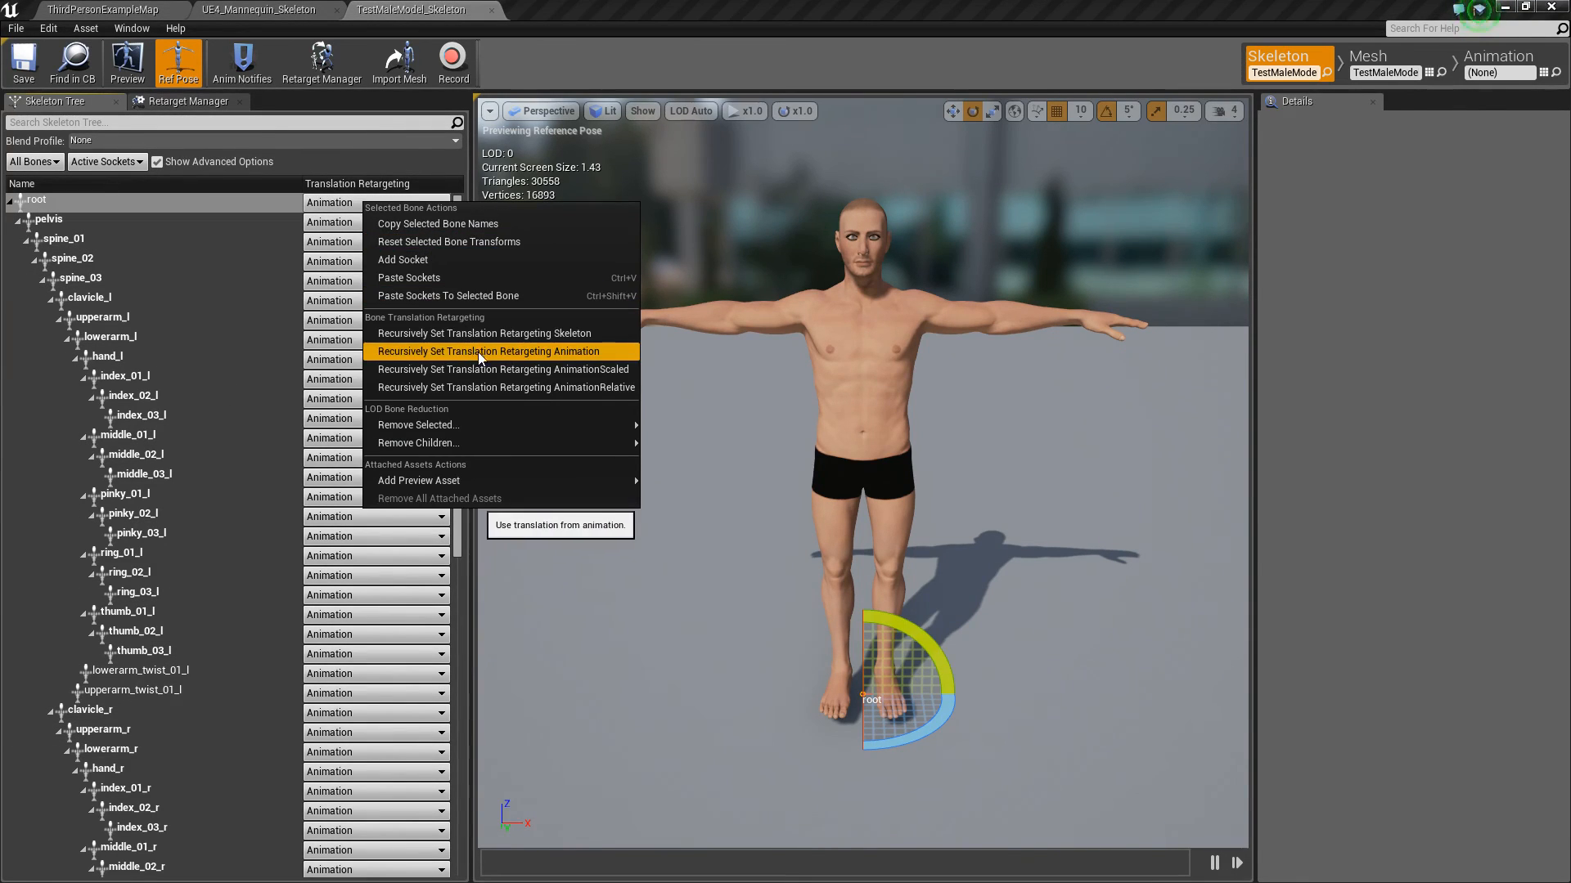
{"action": "mouse_move", "coordinate": [484, 333]}
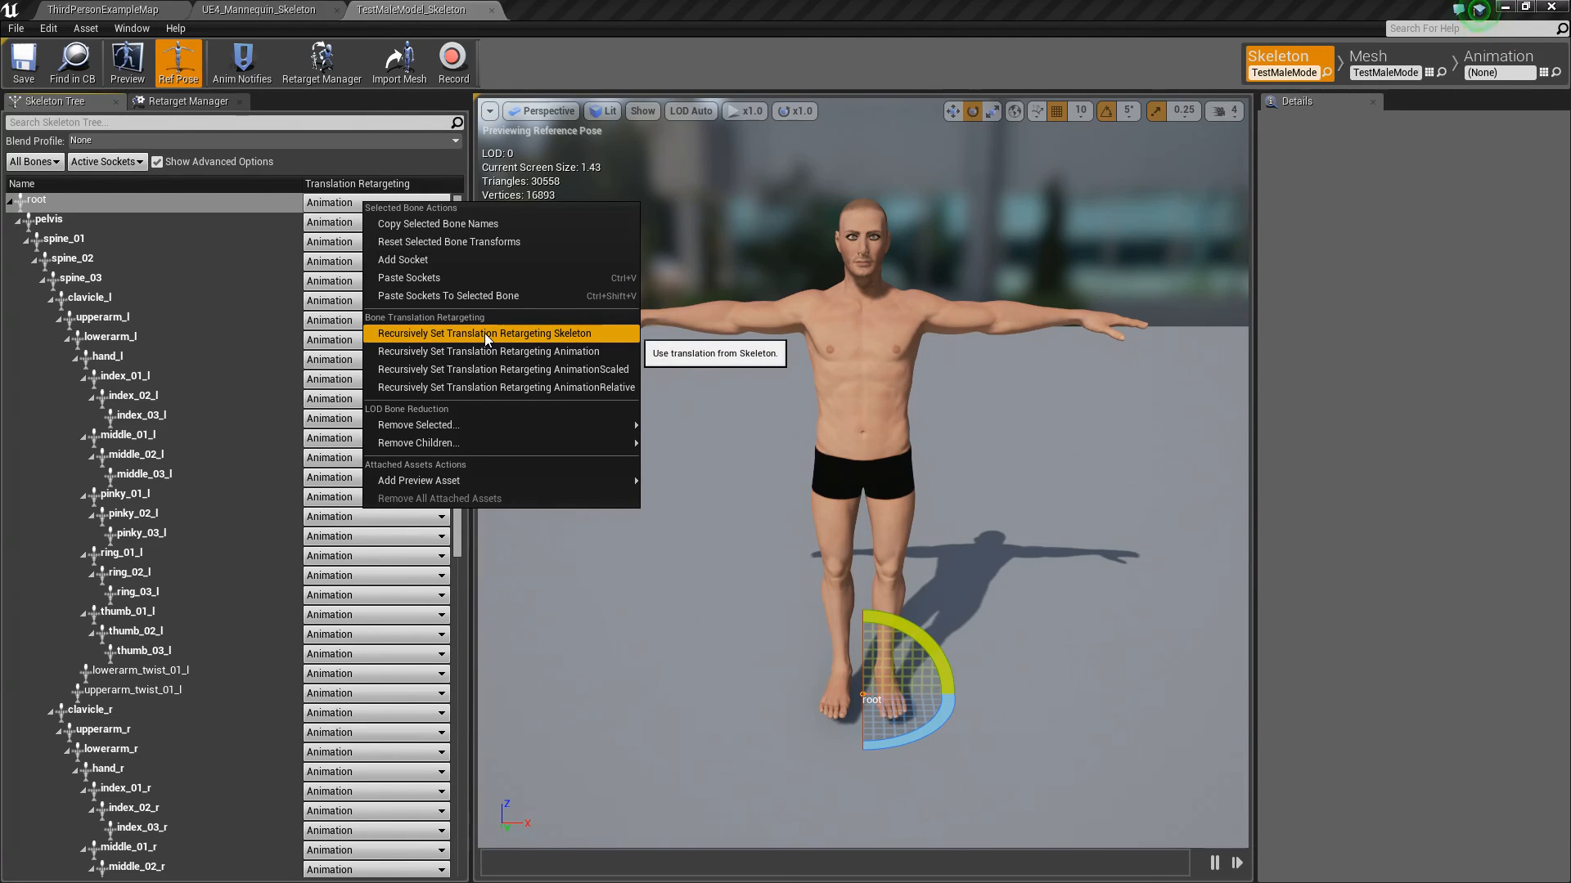
{"action": "left_click", "coordinate": [483, 333]}
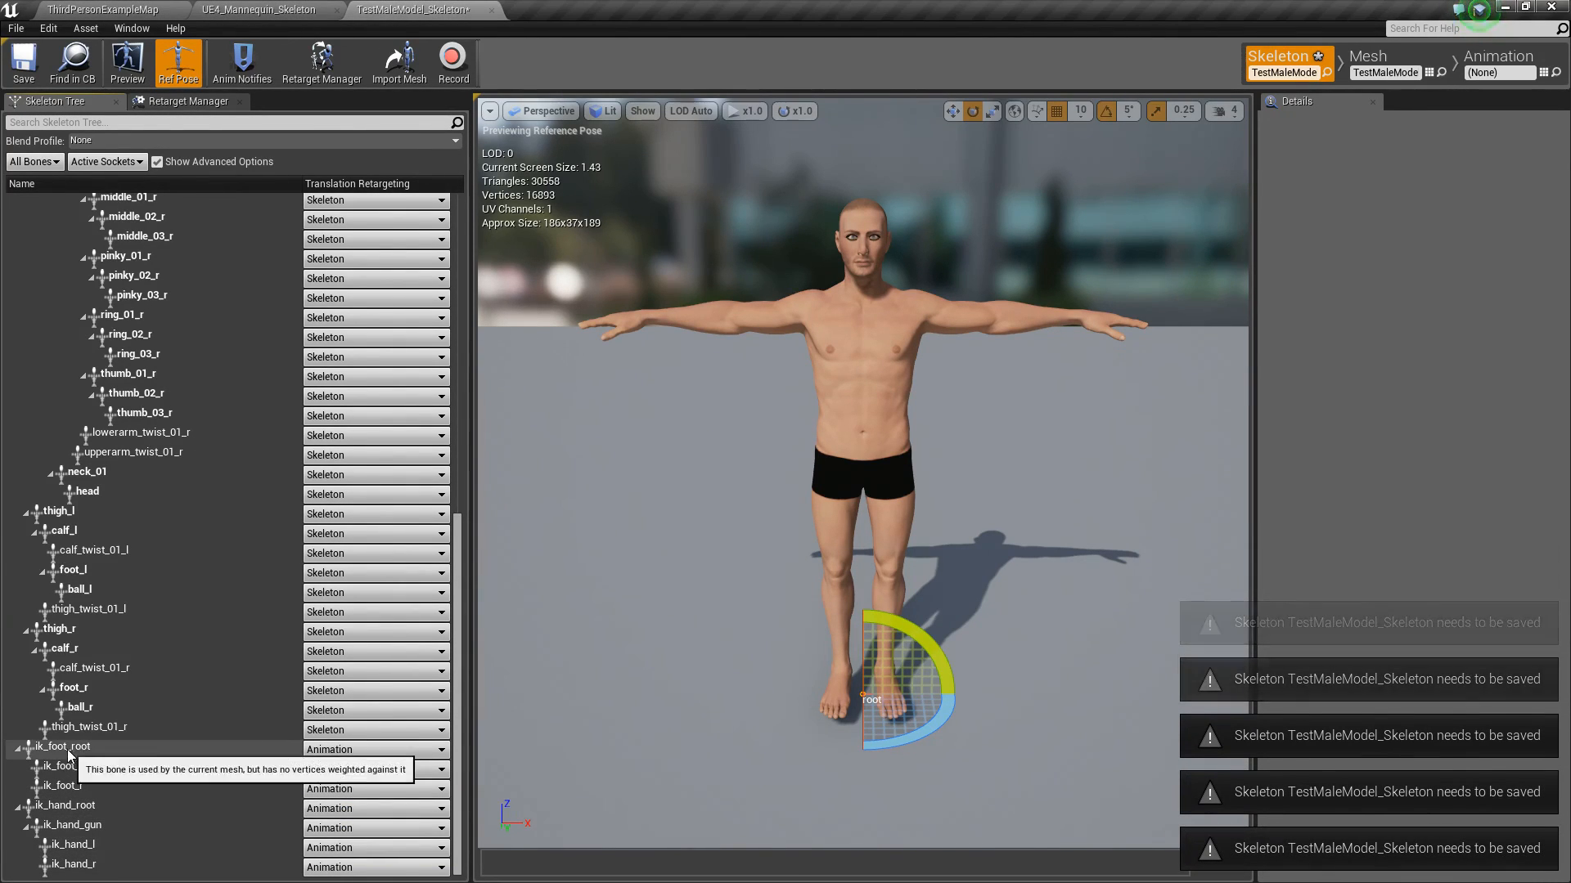
{"action": "mouse_move", "coordinate": [21, 59]}
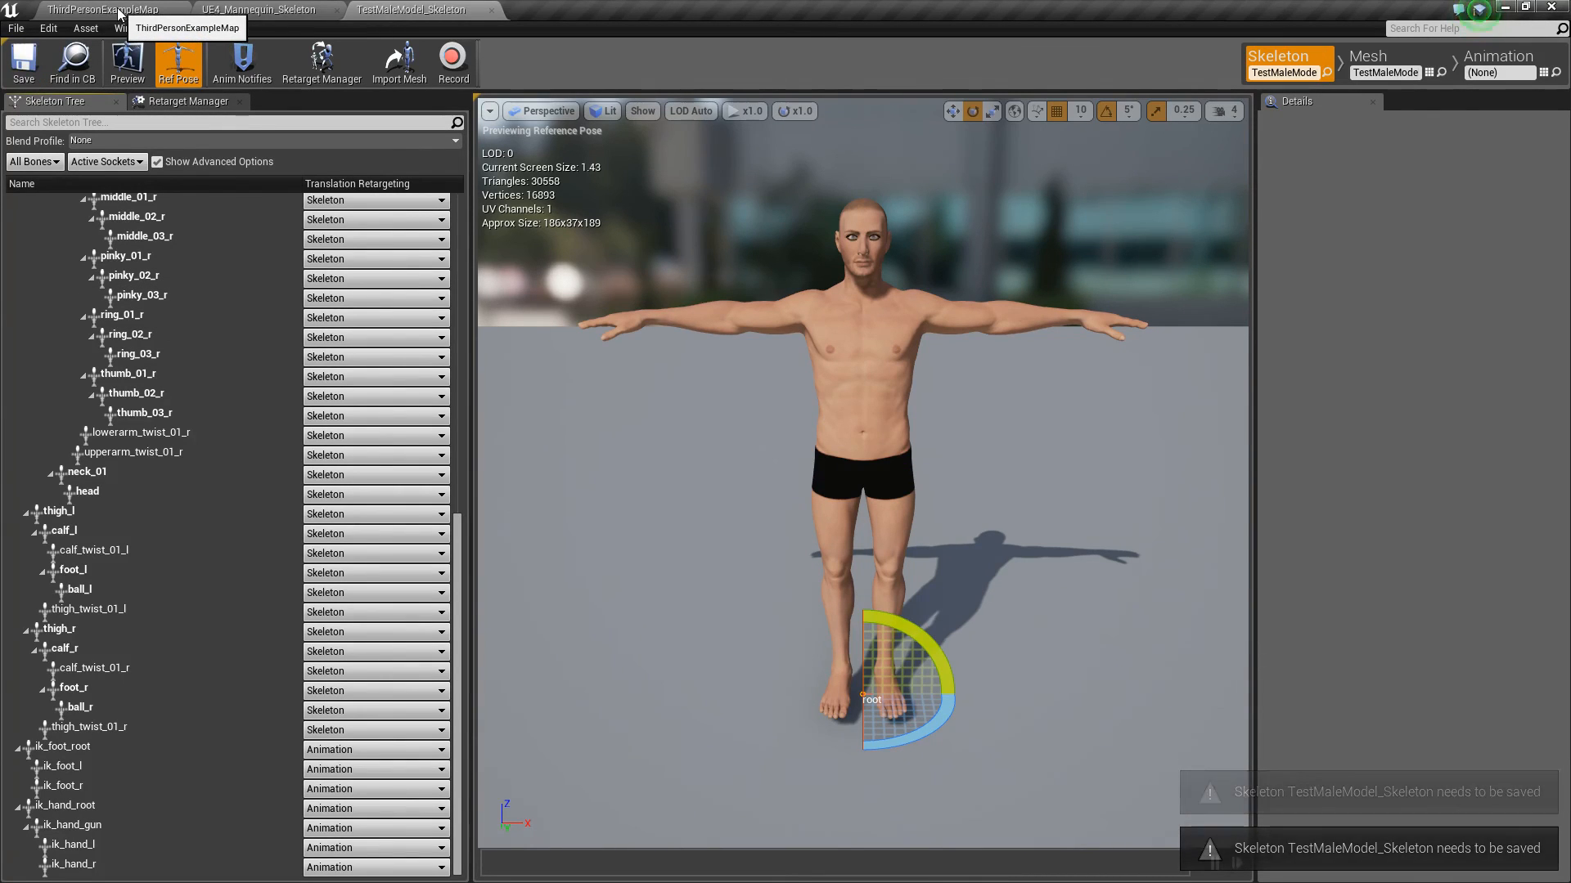
In ThirdPersonExampleMap, start Duplicate Anim Assets and Retarget on the fireball animation
{"action": "left_click", "coordinate": [78, 7]}
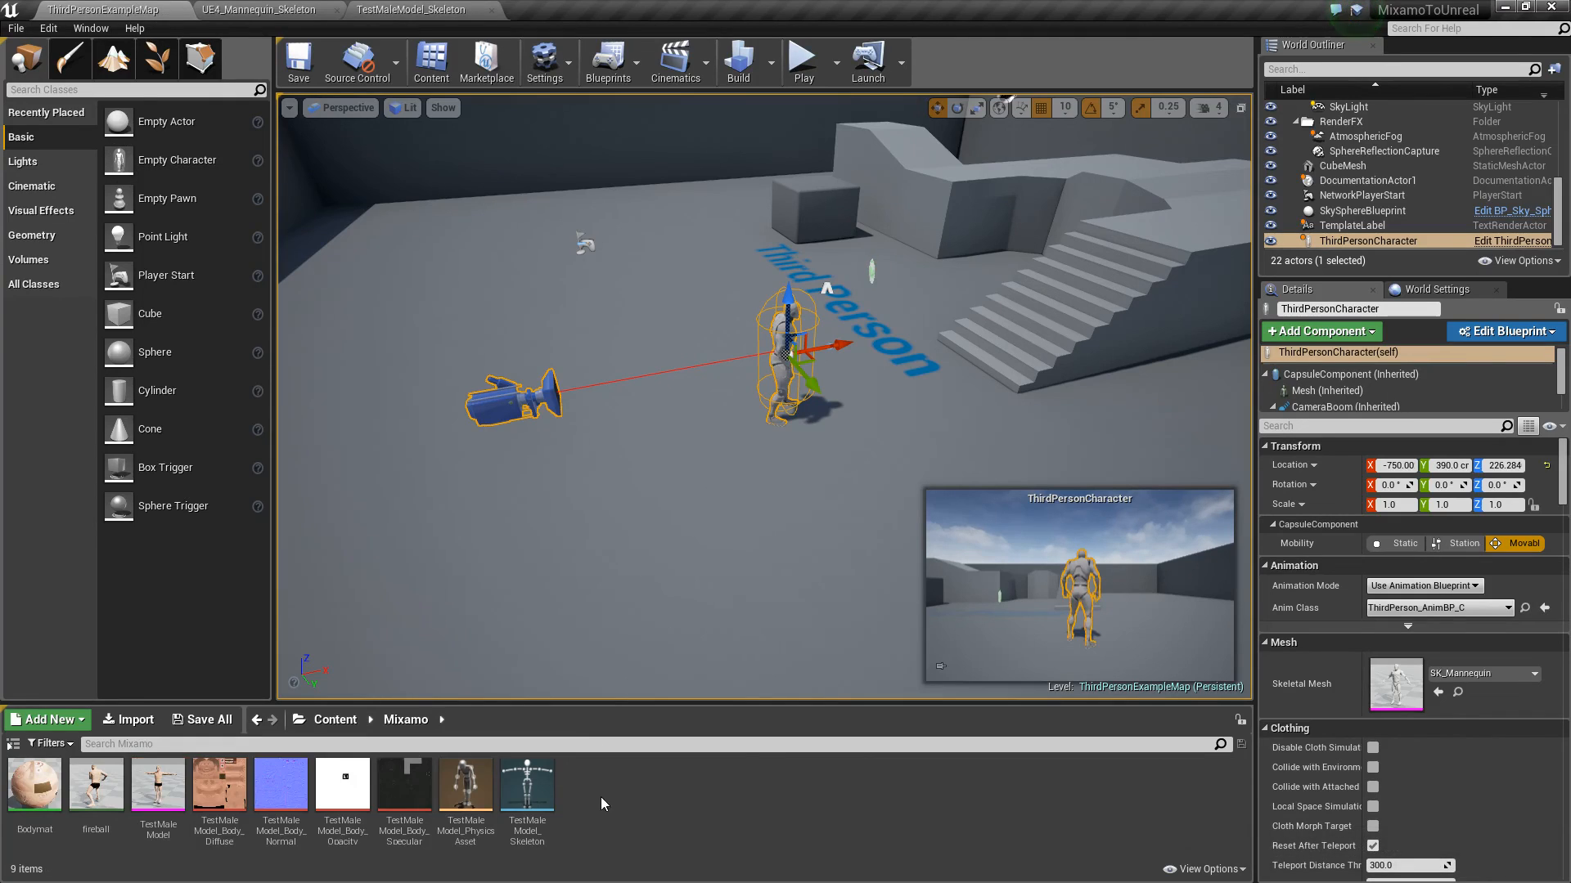
{"action": "left_click", "coordinate": [96, 784]}
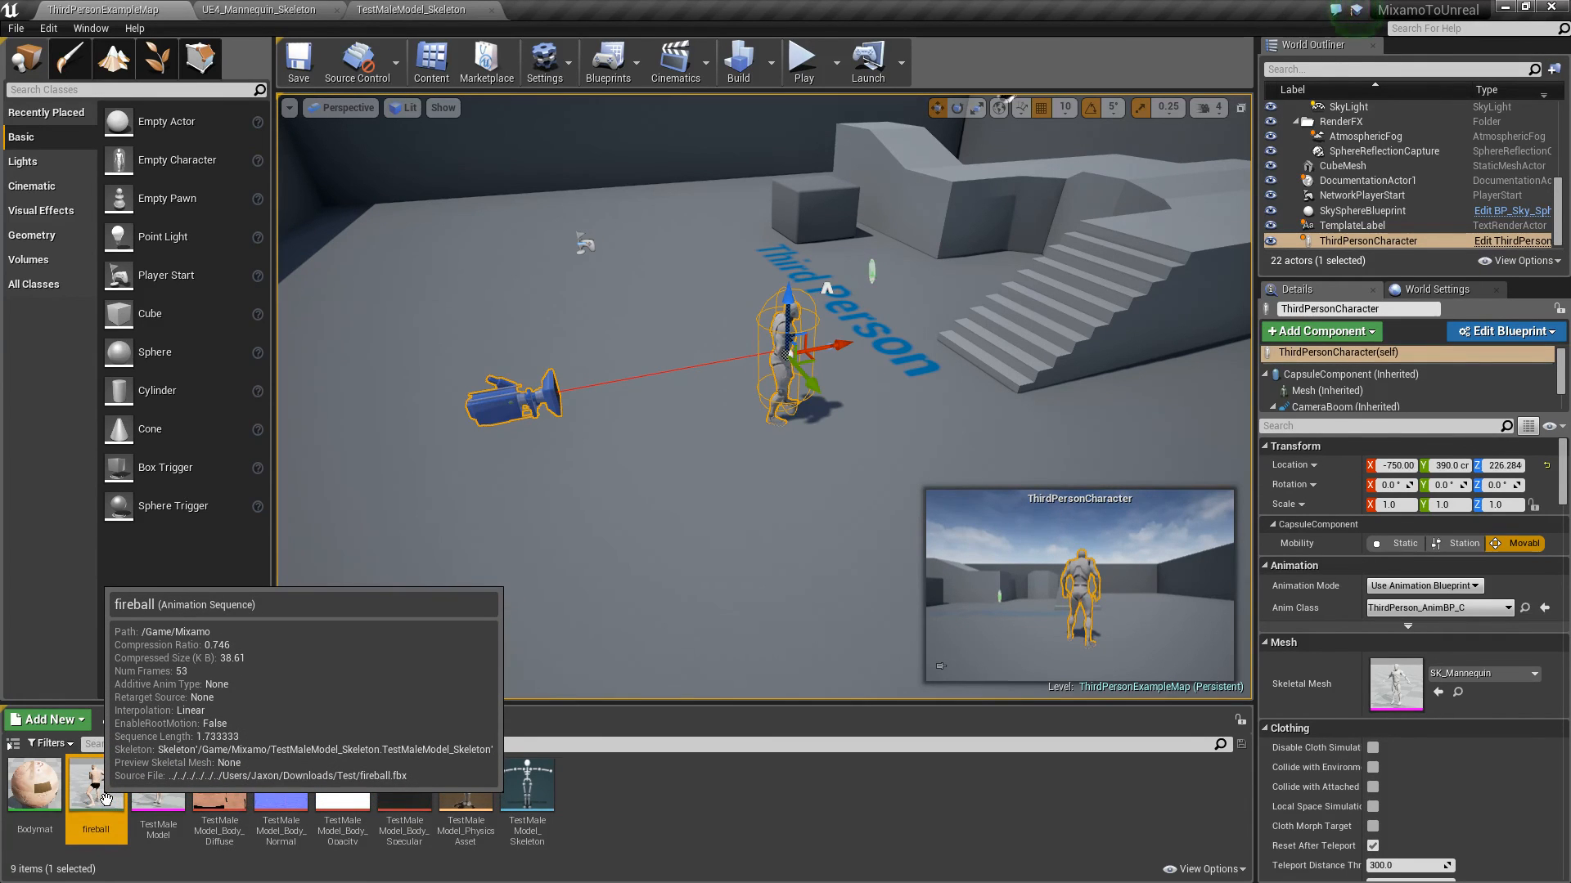
{"action": "right_click", "coordinate": [96, 791]}
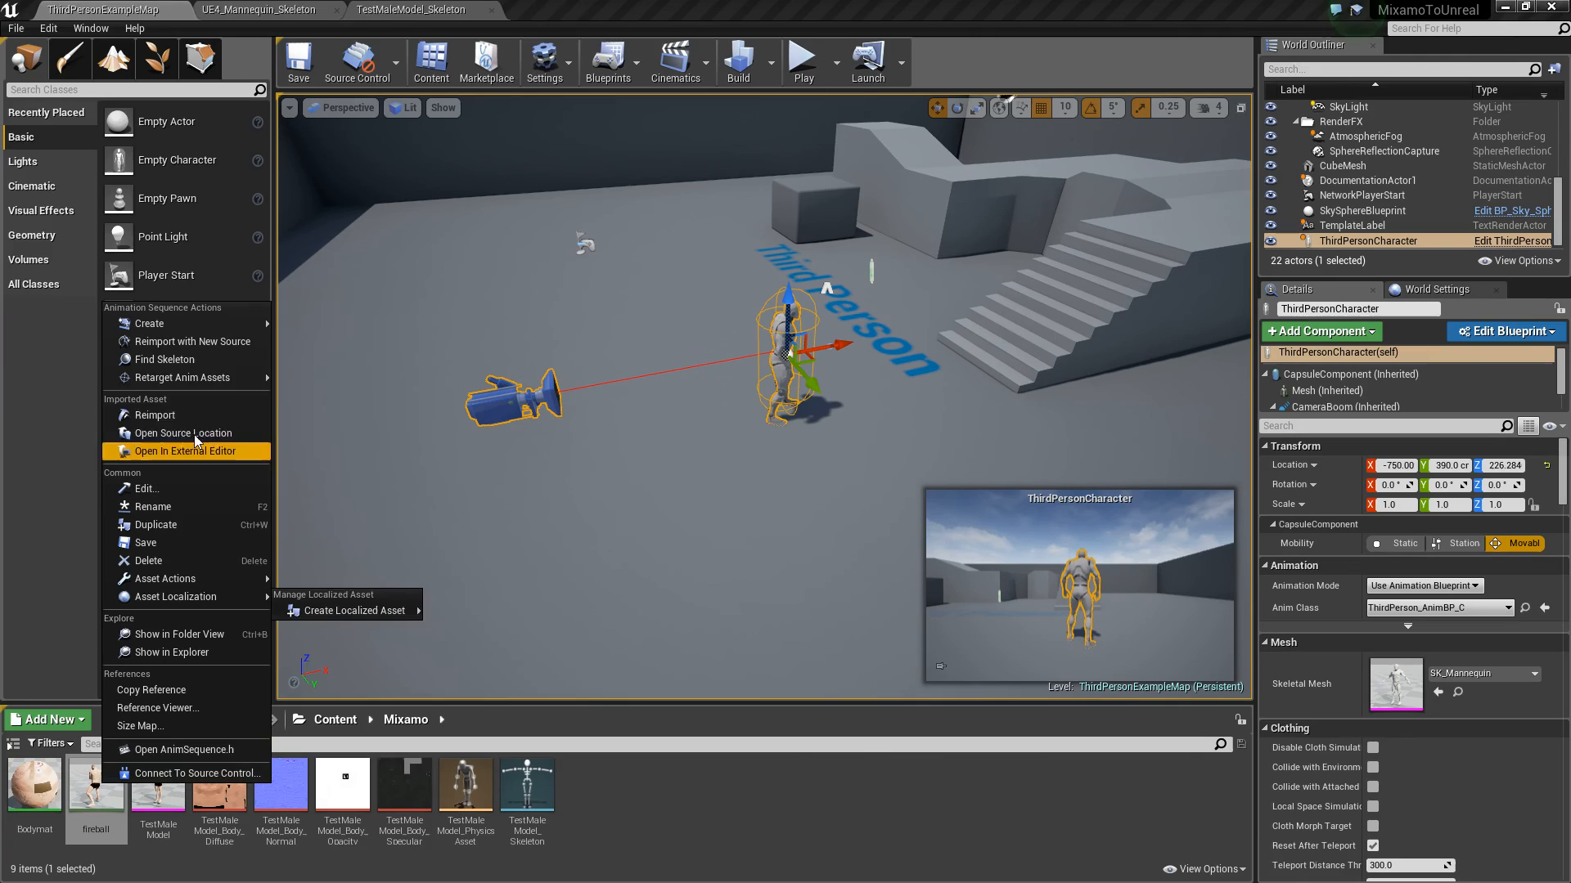
{"action": "mouse_move", "coordinate": [185, 378]}
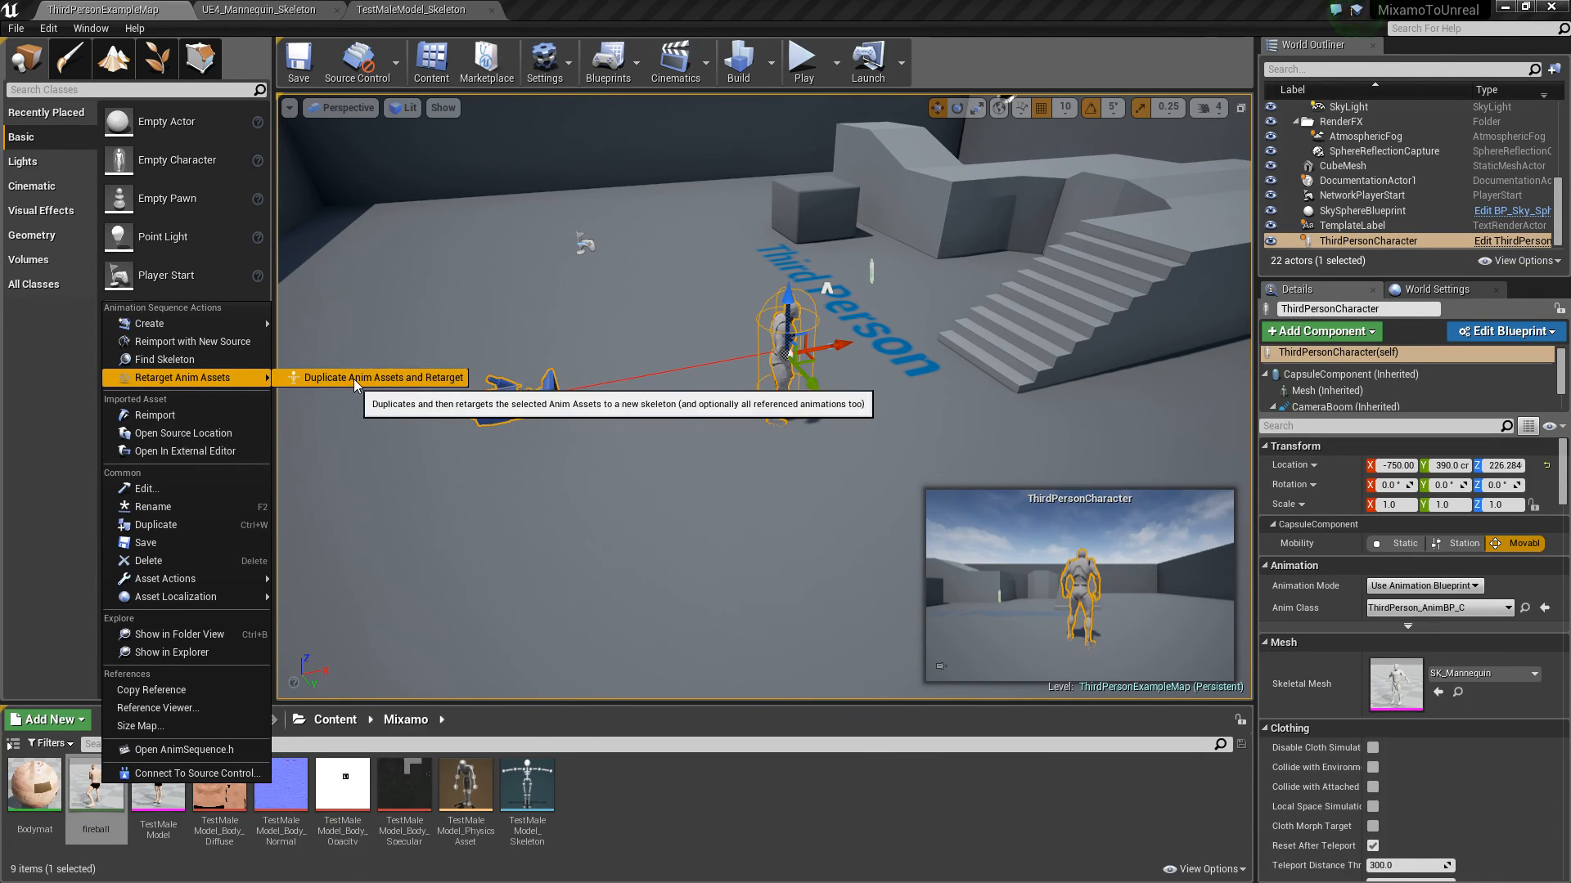
{"action": "left_click", "coordinate": [384, 377]}
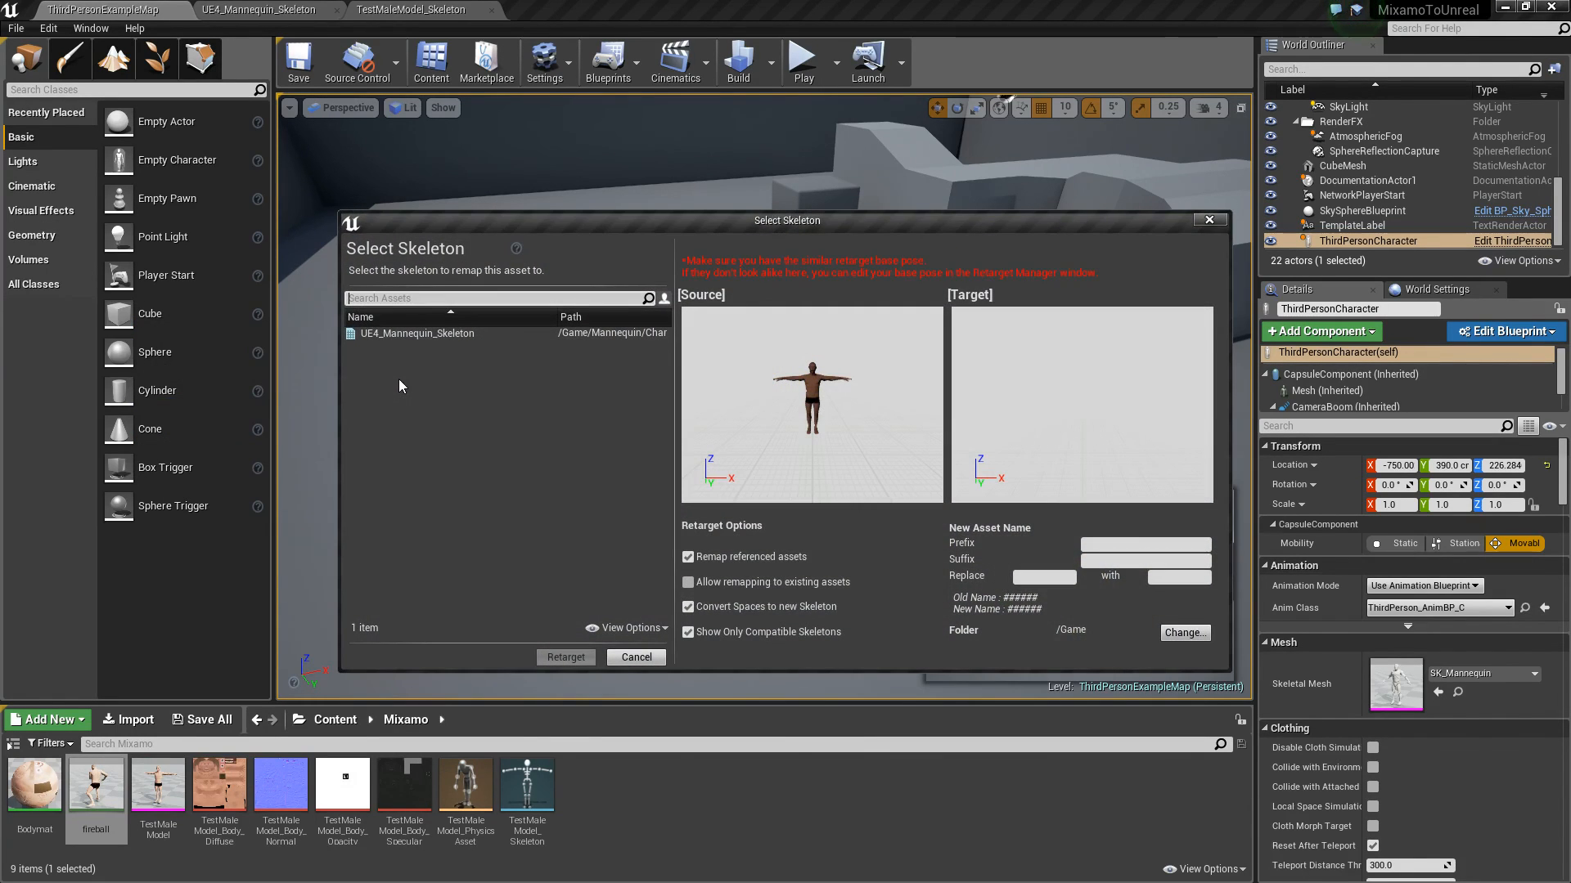
{"action": "mouse_move", "coordinate": [599, 351]}
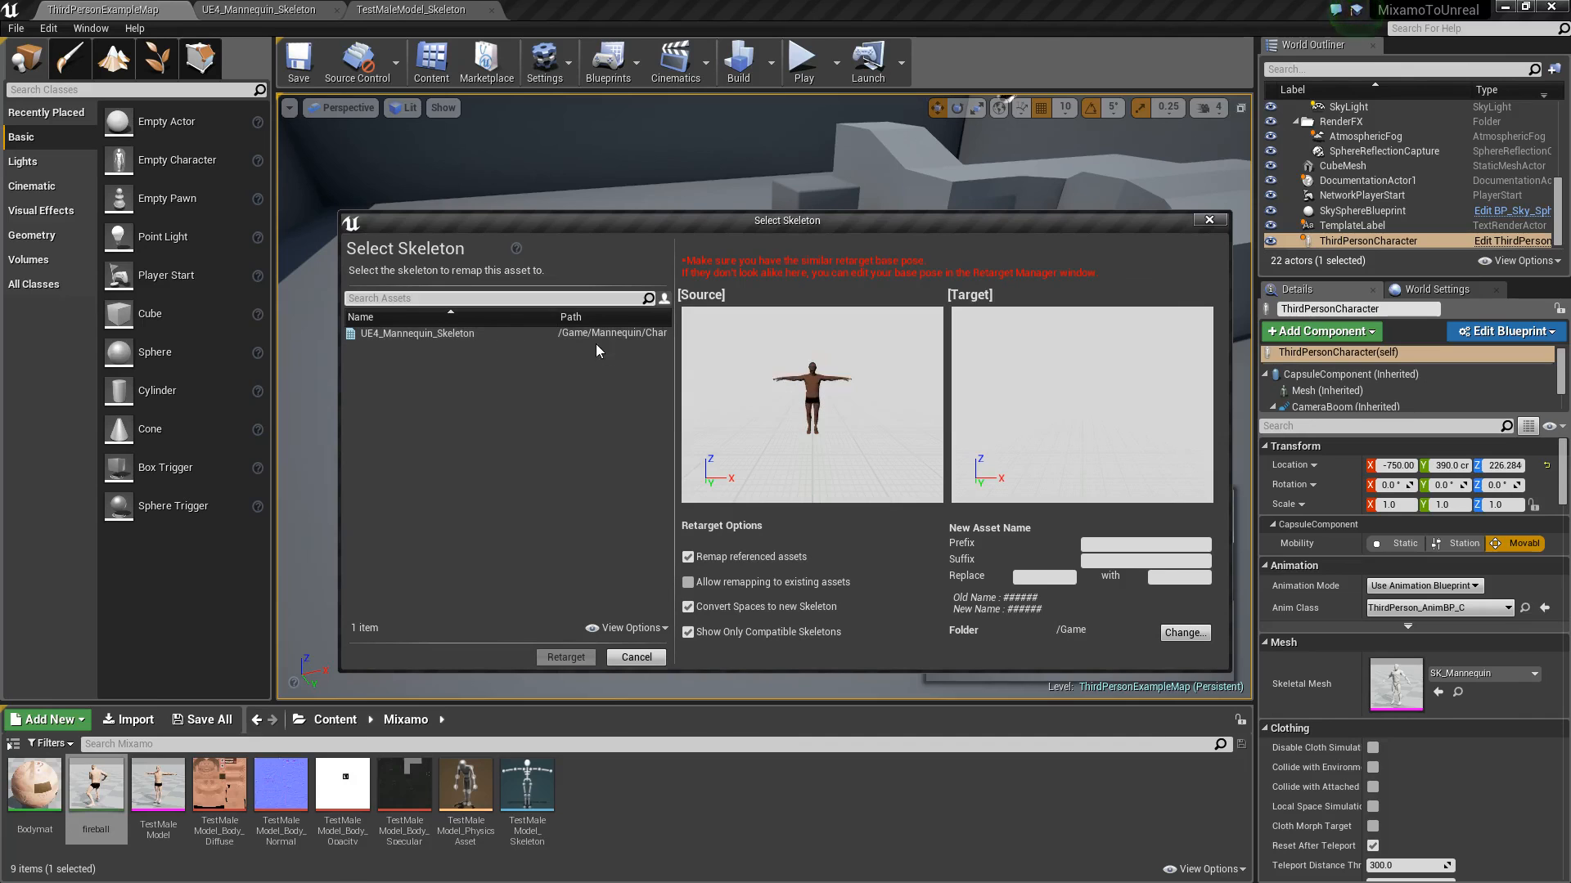
Retarget the fireball animation onto UE4_Mannequin_Skeleton
{"action": "left_click", "coordinate": [416, 333]}
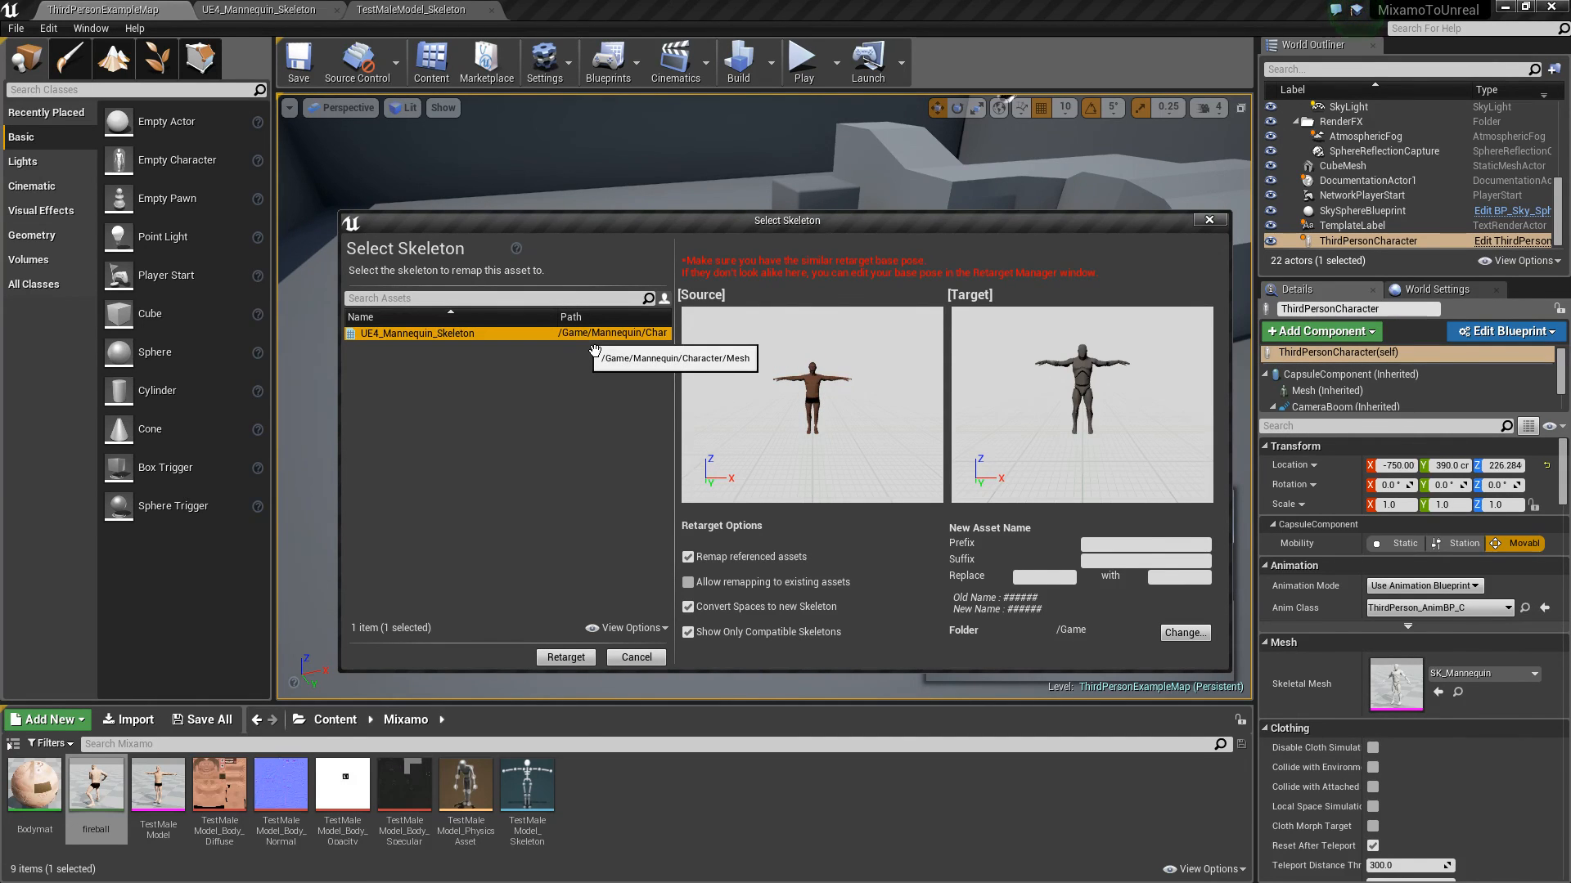
{"action": "mouse_move", "coordinate": [1123, 377]}
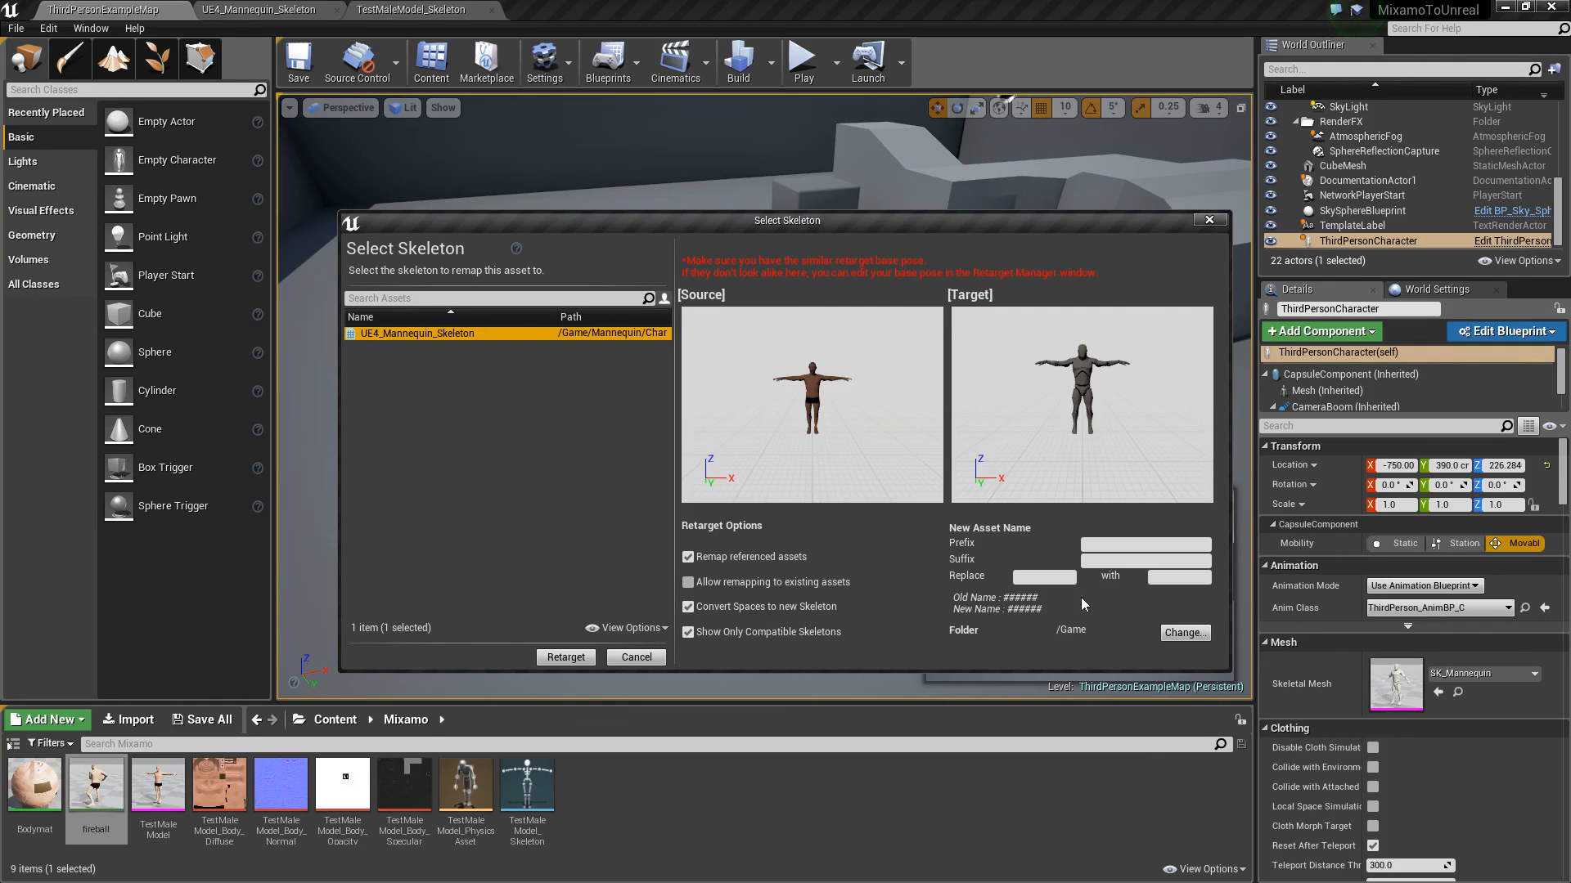
{"action": "mouse_move", "coordinate": [1004, 549]}
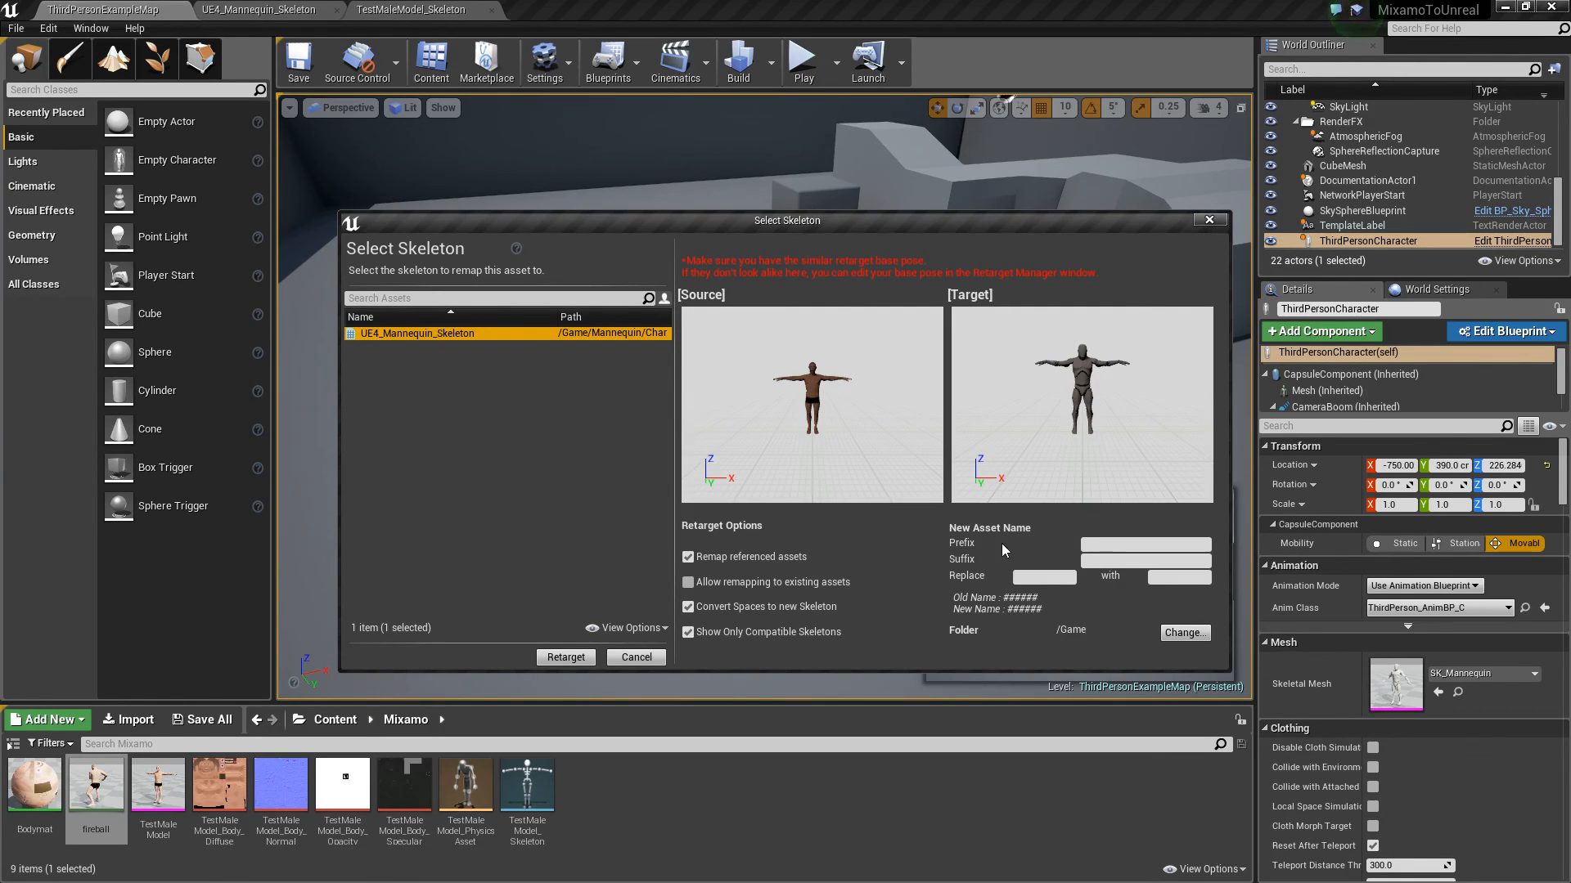
{"action": "mouse_move", "coordinate": [998, 641]}
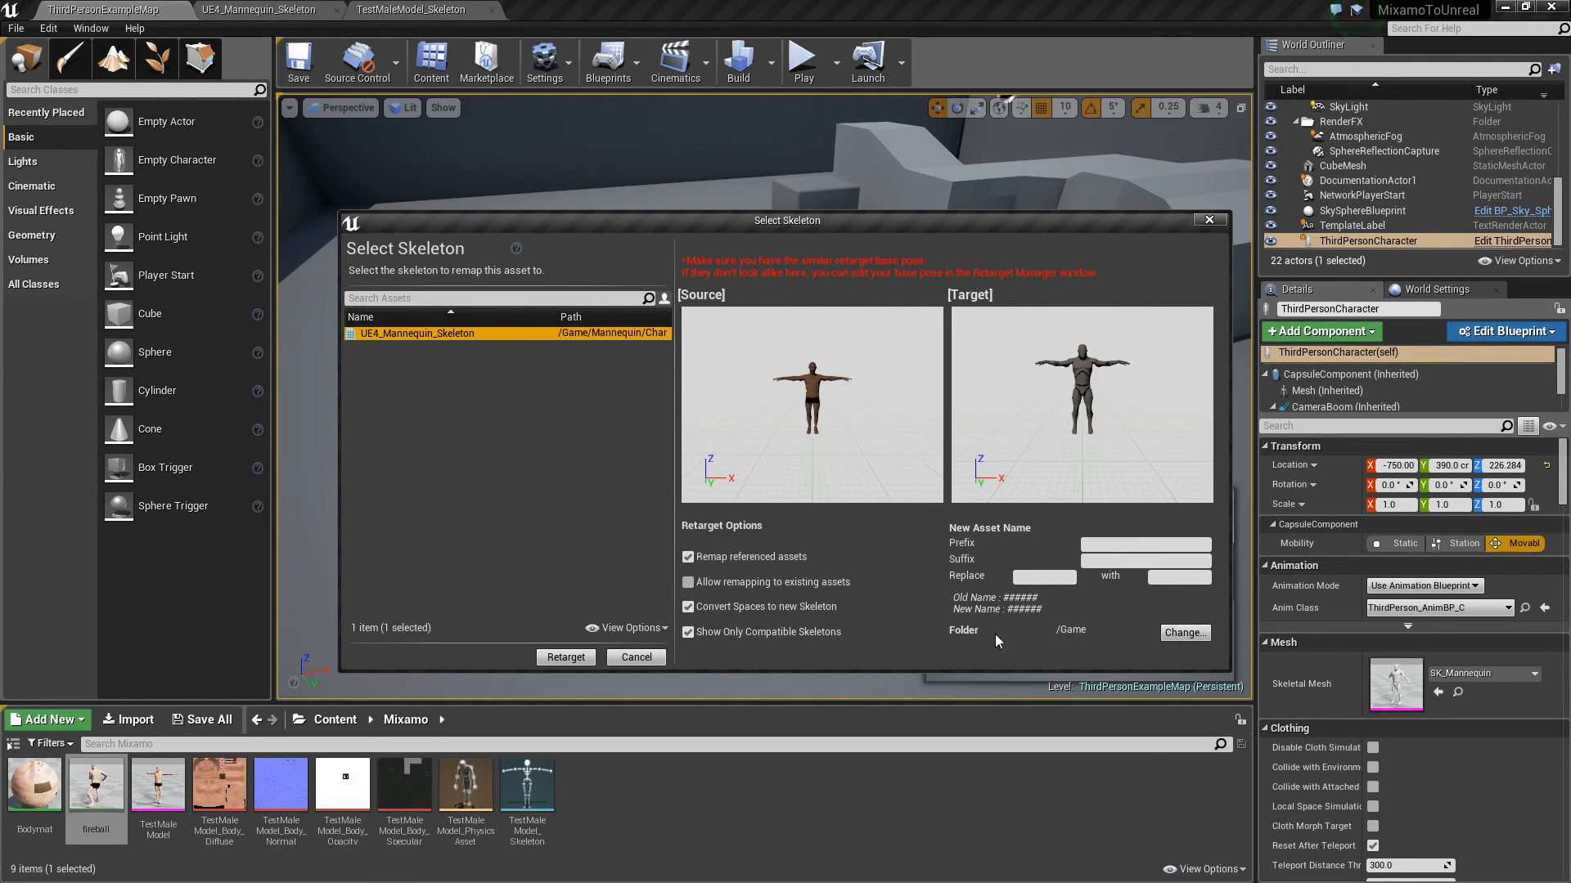
{"action": "mouse_move", "coordinate": [1057, 640]}
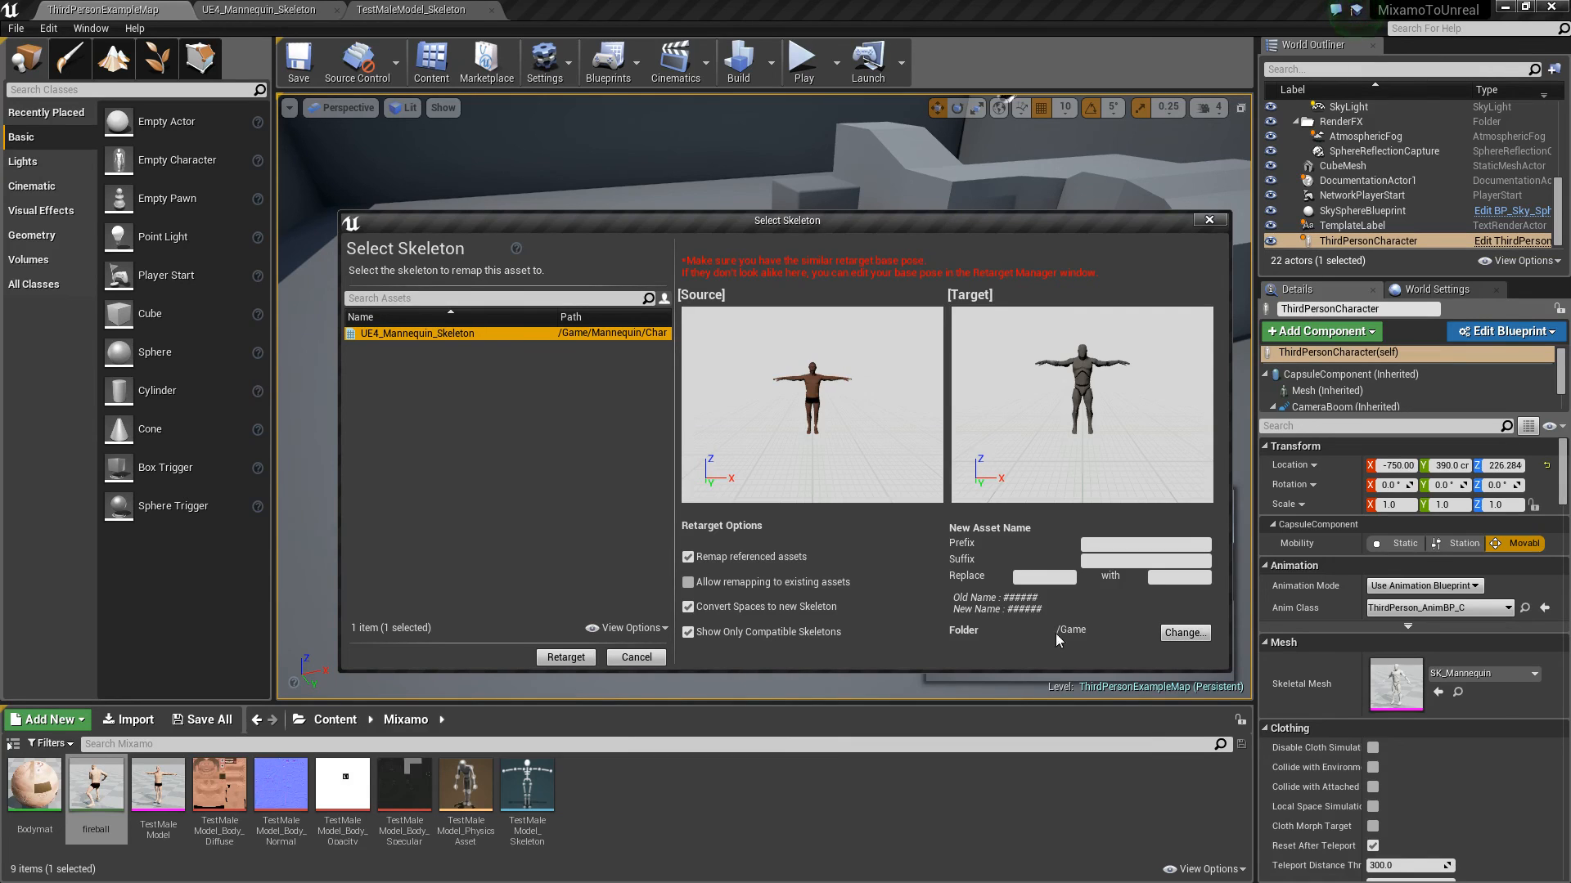
{"action": "mouse_move", "coordinate": [1088, 636]}
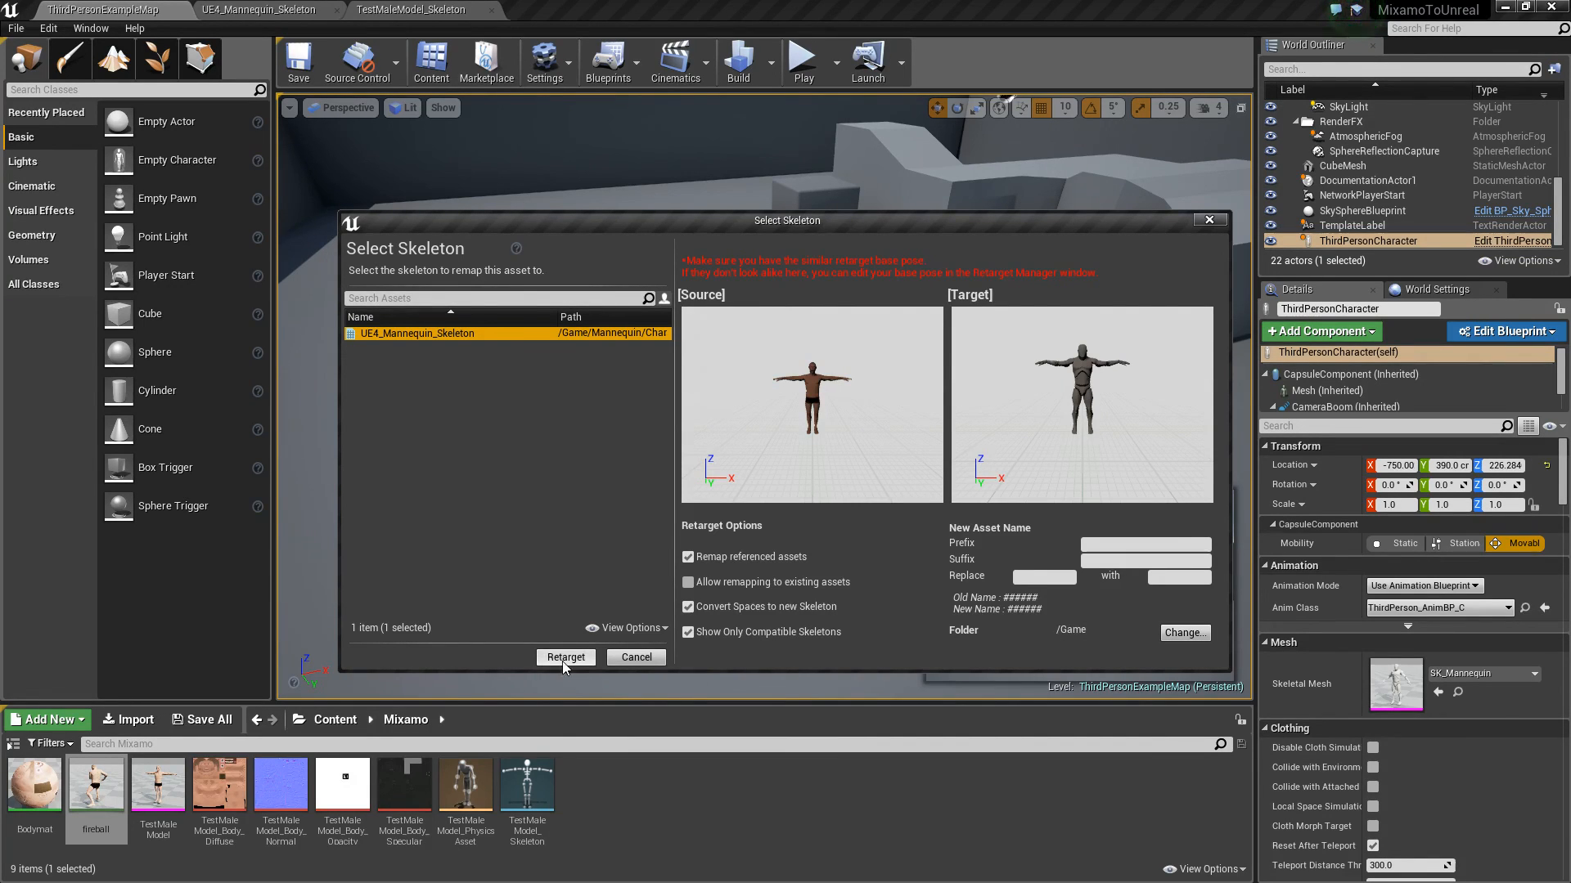
{"action": "left_click", "coordinate": [565, 657]}
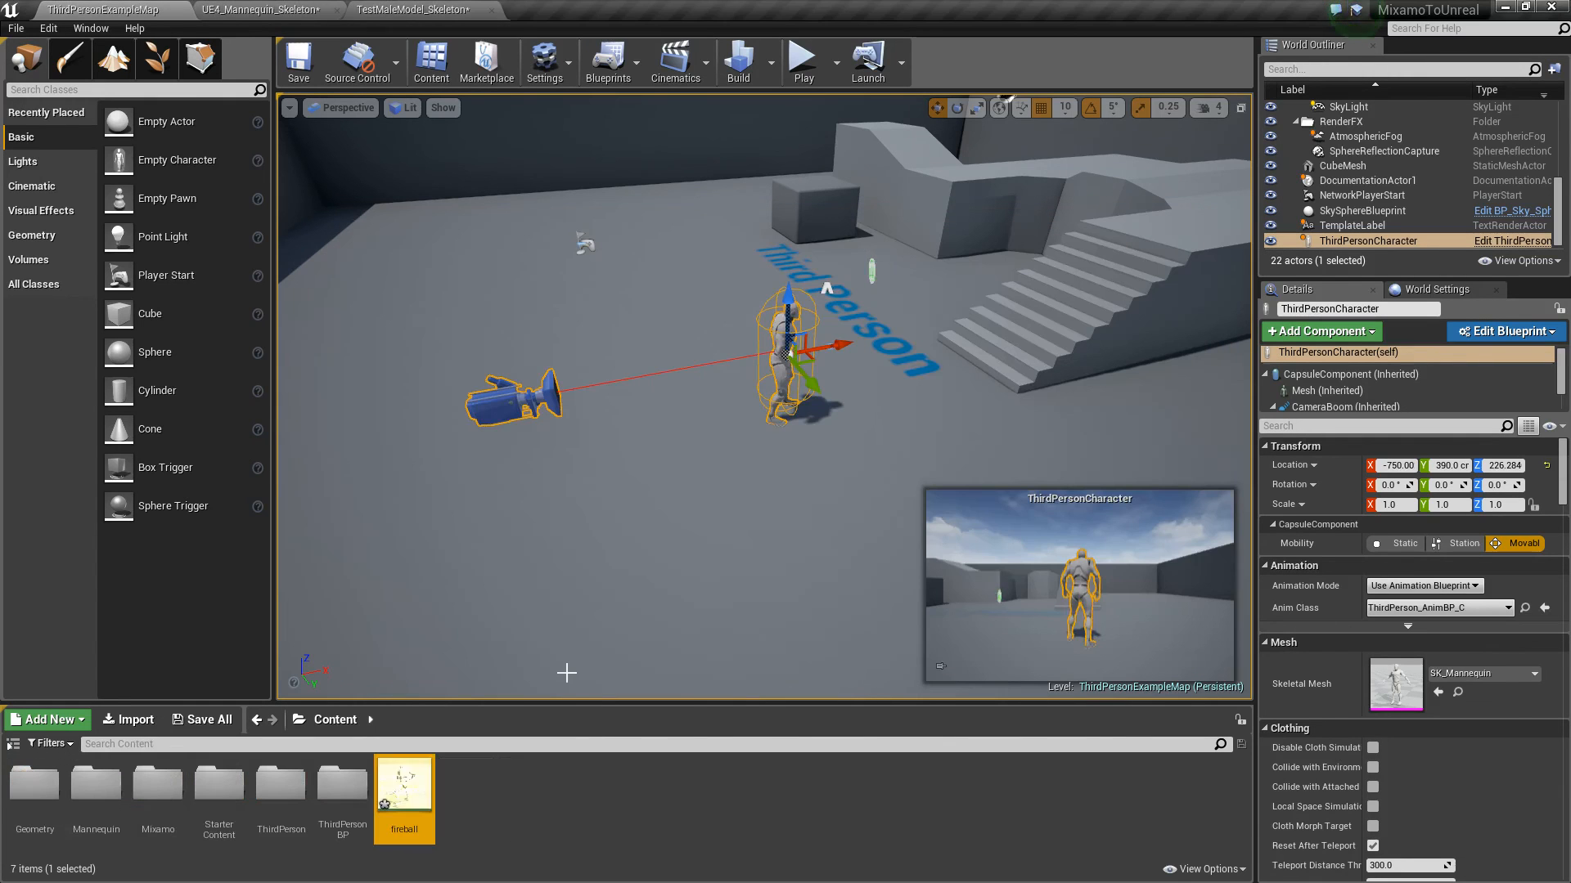